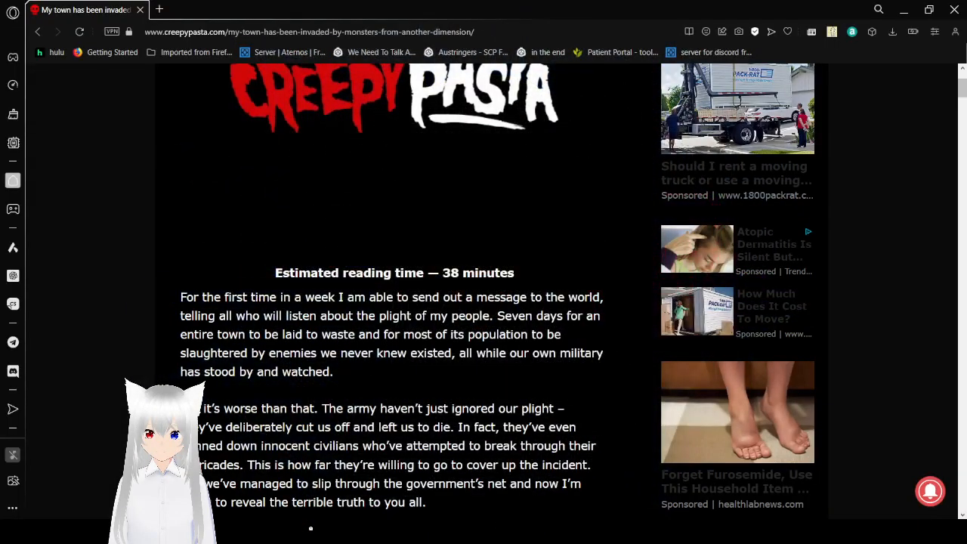
pyautogui.moveTo(591, 478)
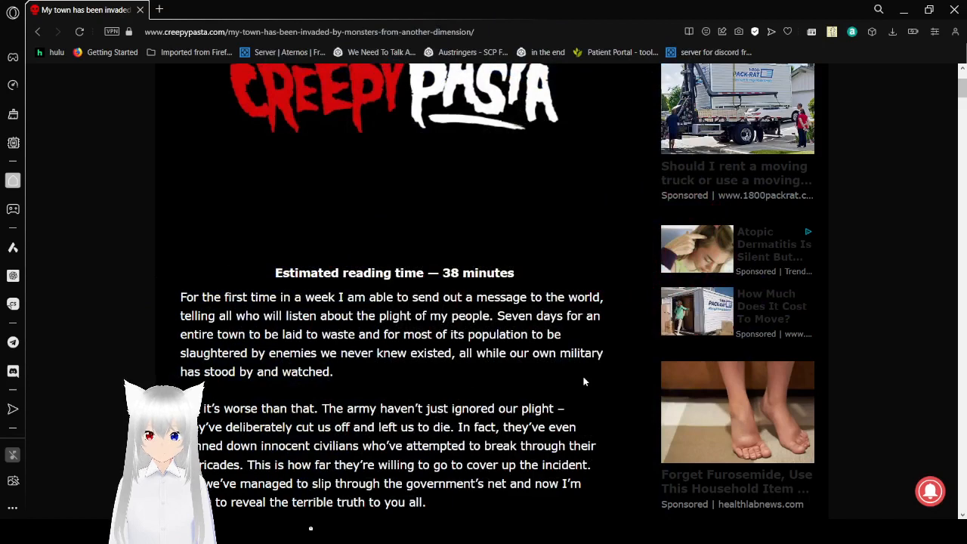
pyautogui.scroll(-3)
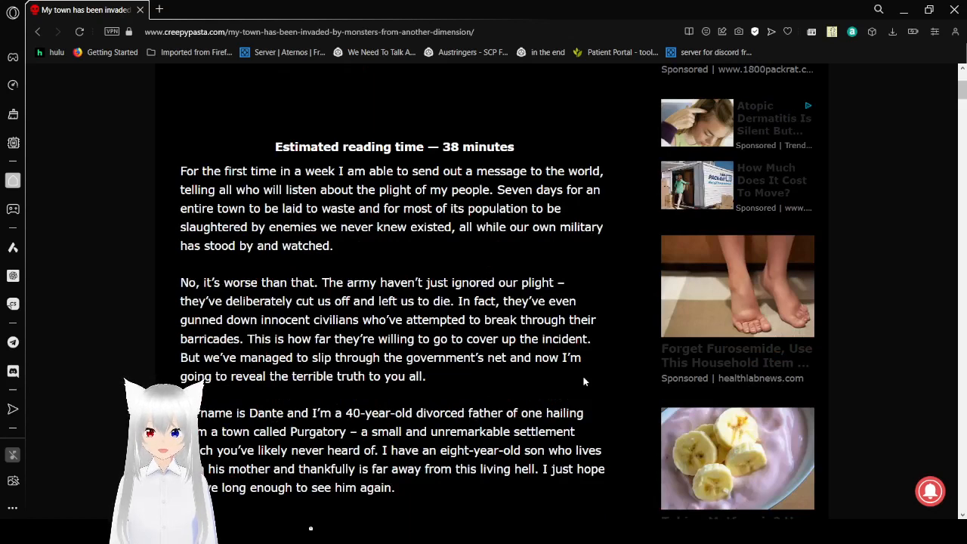
pyautogui.scroll(-3)
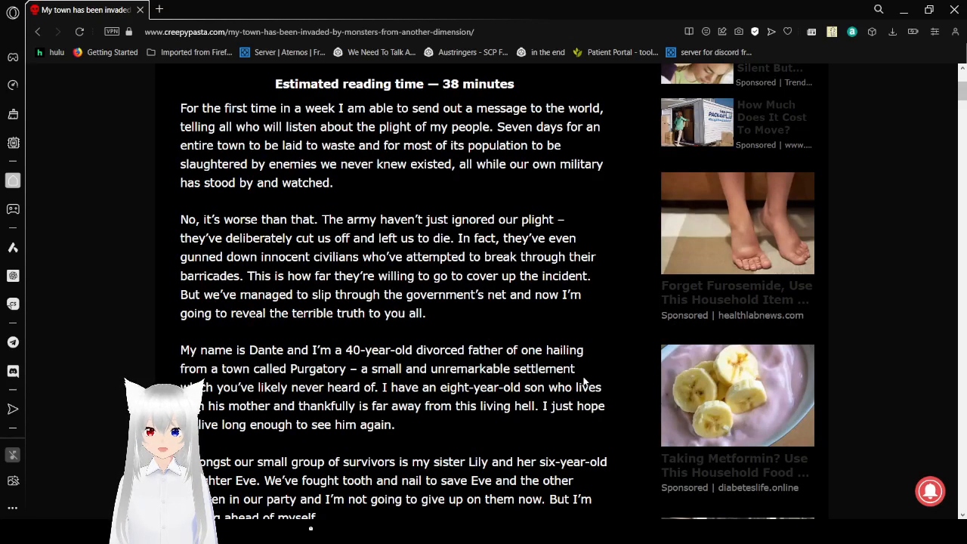
pyautogui.scroll(-3)
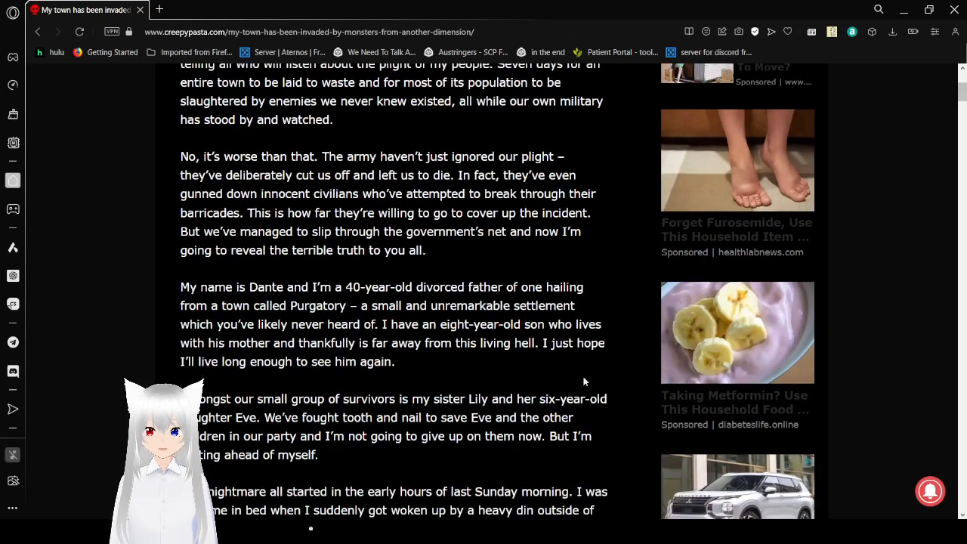
pyautogui.scroll(-3)
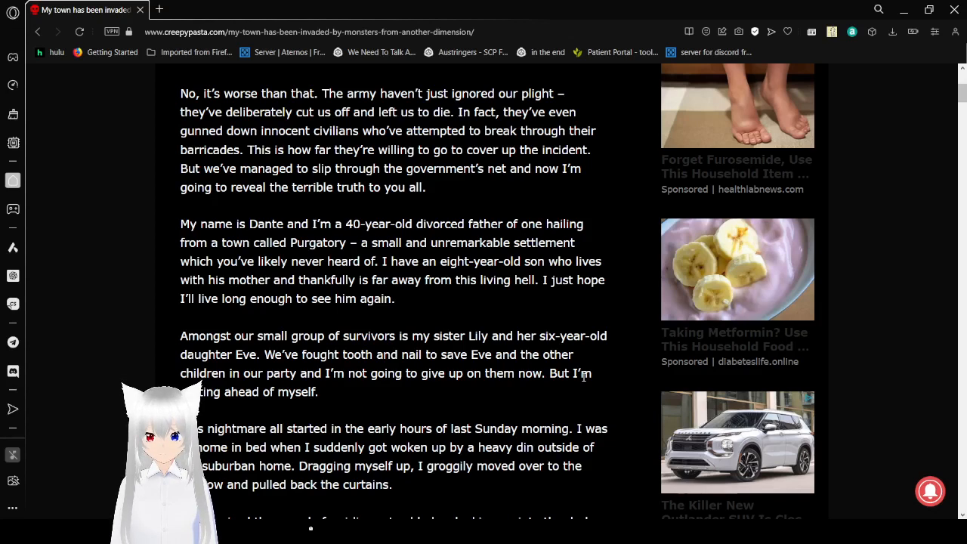
pyautogui.scroll(-3)
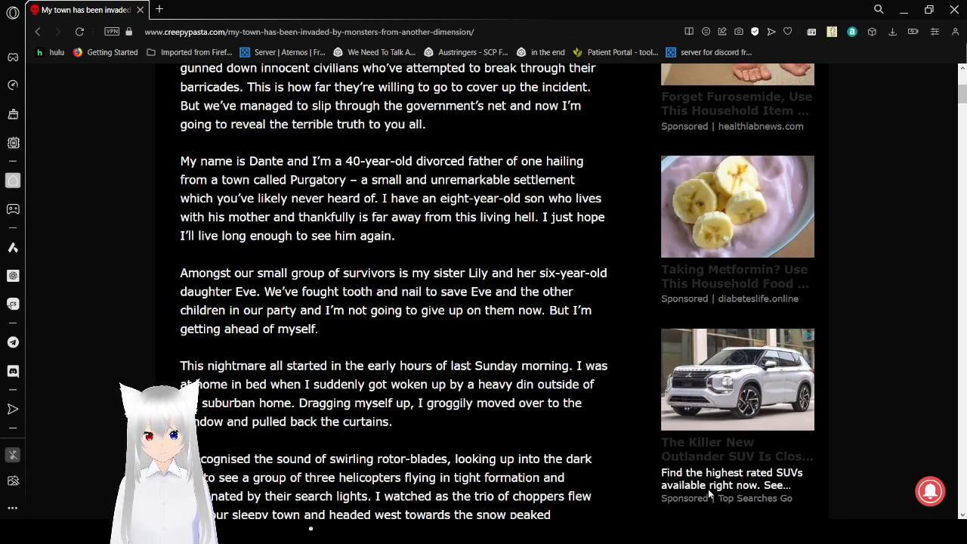
pyautogui.moveTo(574, 444)
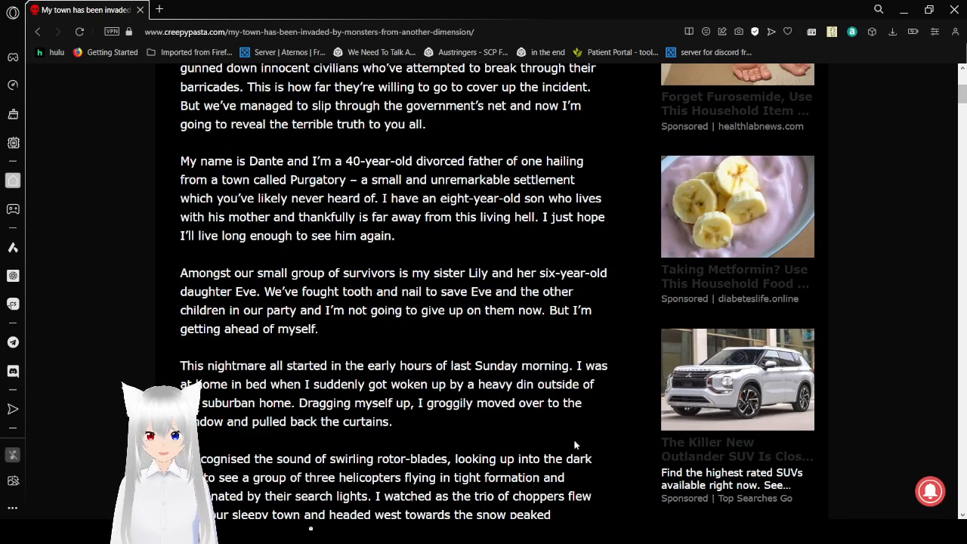
pyautogui.moveTo(597, 445)
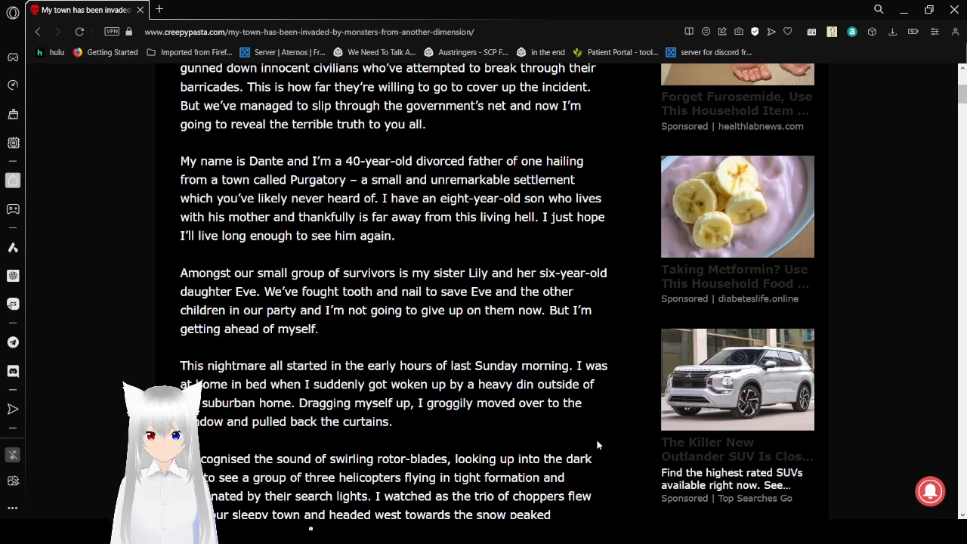
pyautogui.scroll(-3)
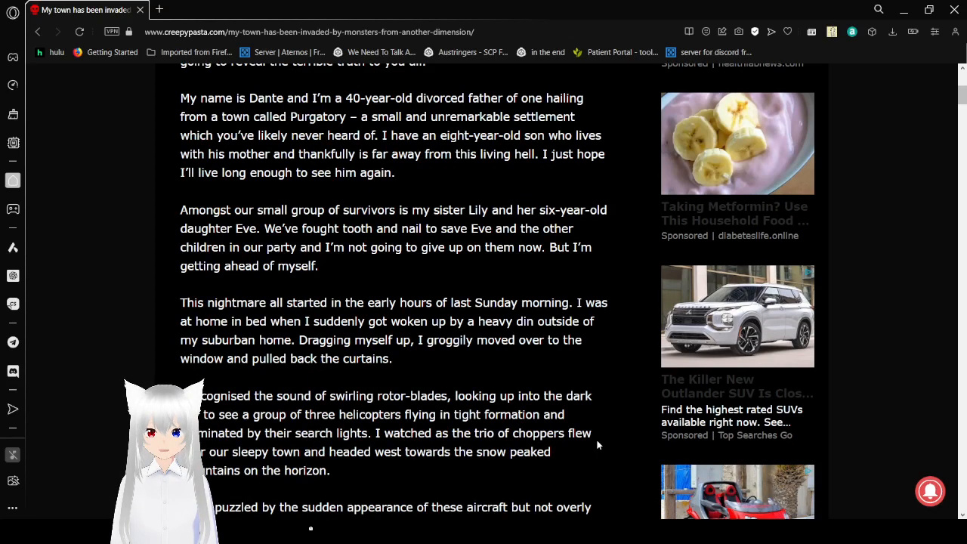
pyautogui.scroll(-3)
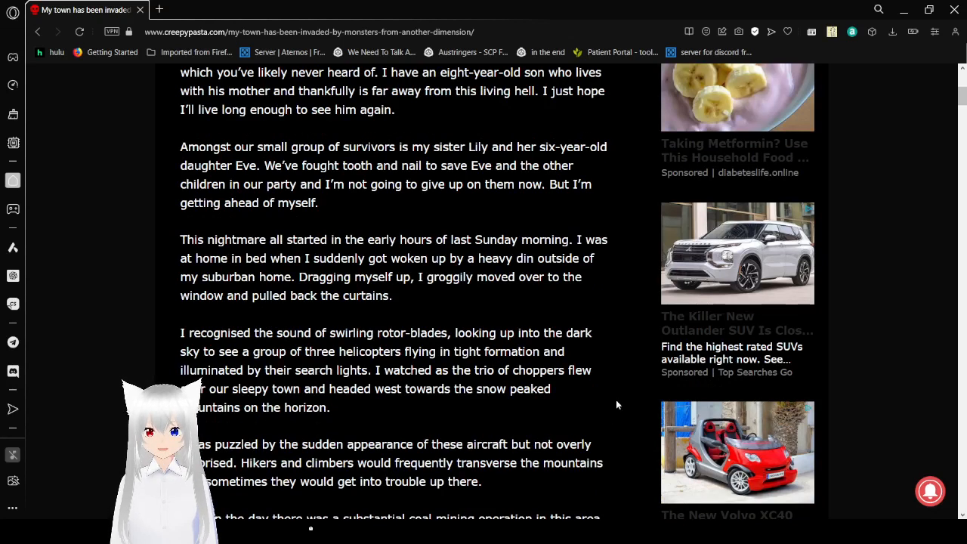
pyautogui.scroll(-3)
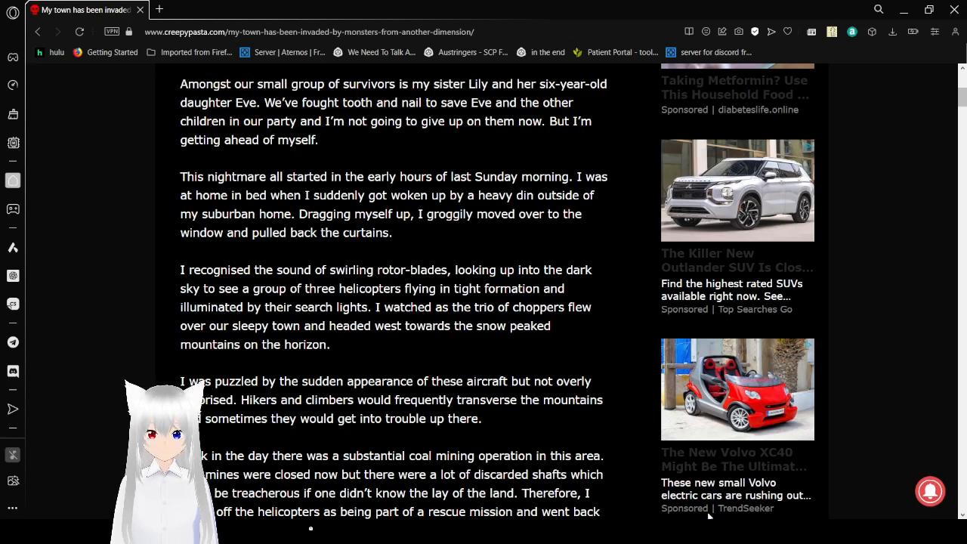
pyautogui.moveTo(563, 410)
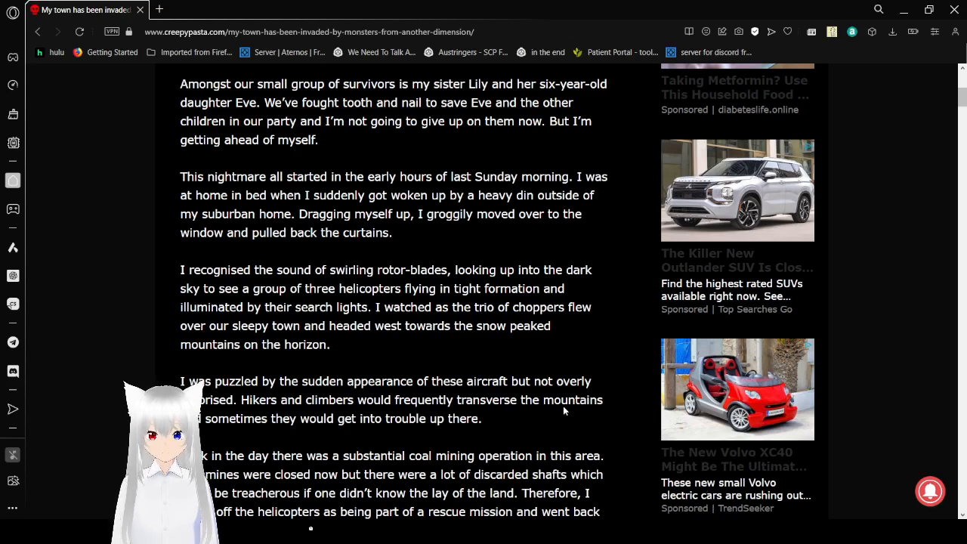
pyautogui.scroll(-3)
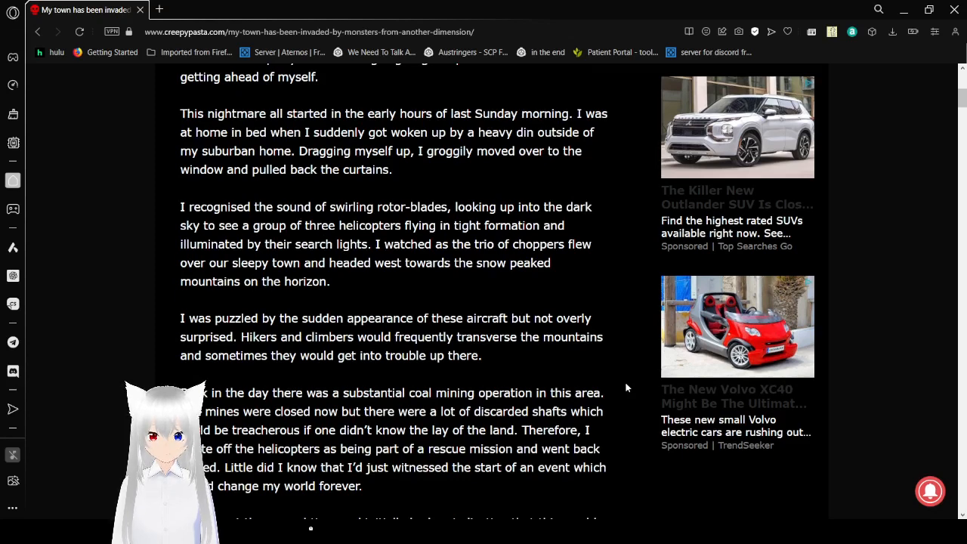
pyautogui.scroll(-3)
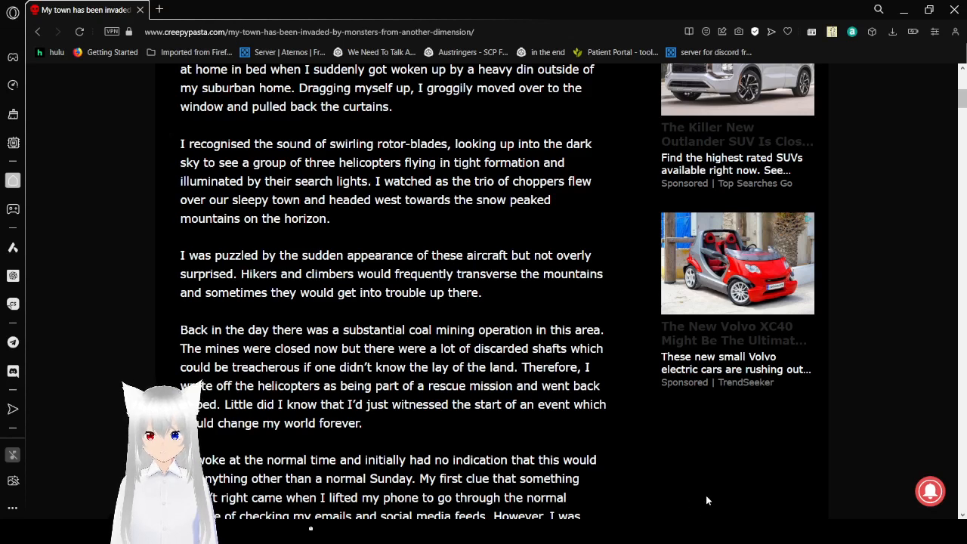
pyautogui.moveTo(572, 427)
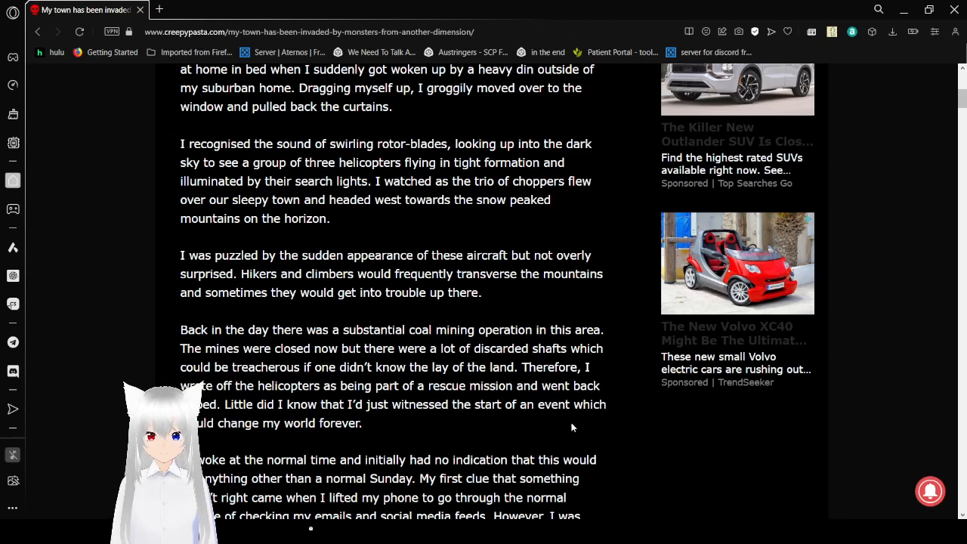
pyautogui.scroll(-3)
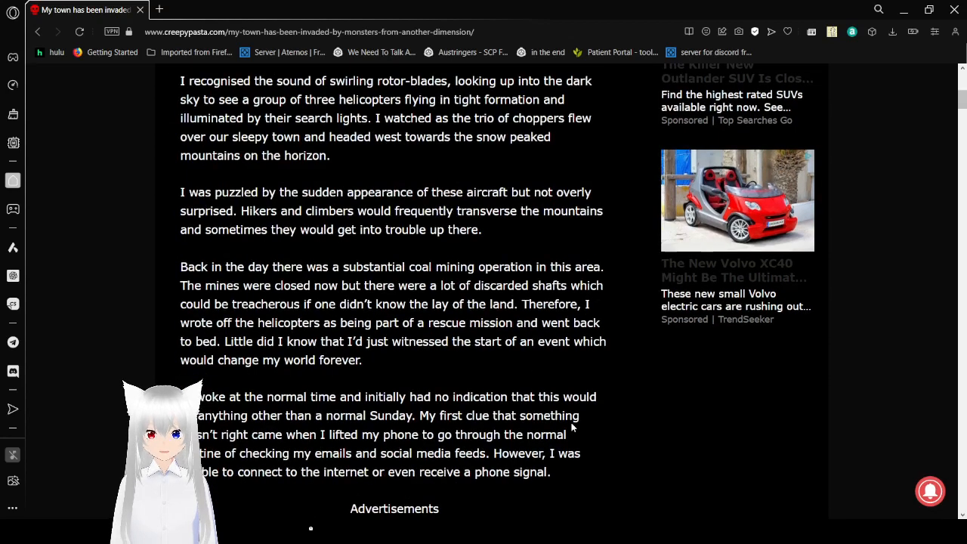
pyautogui.scroll(-3)
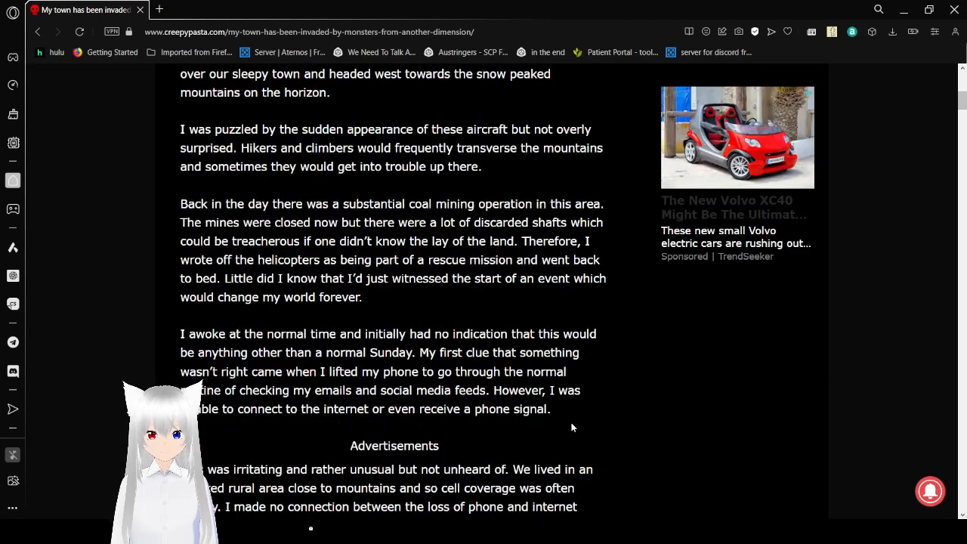
pyautogui.moveTo(634, 415)
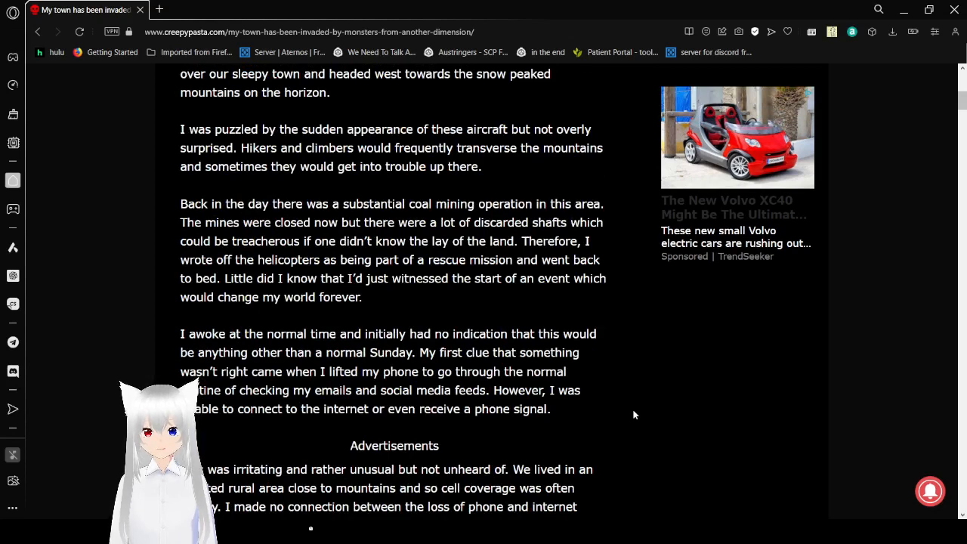
pyautogui.scroll(-3)
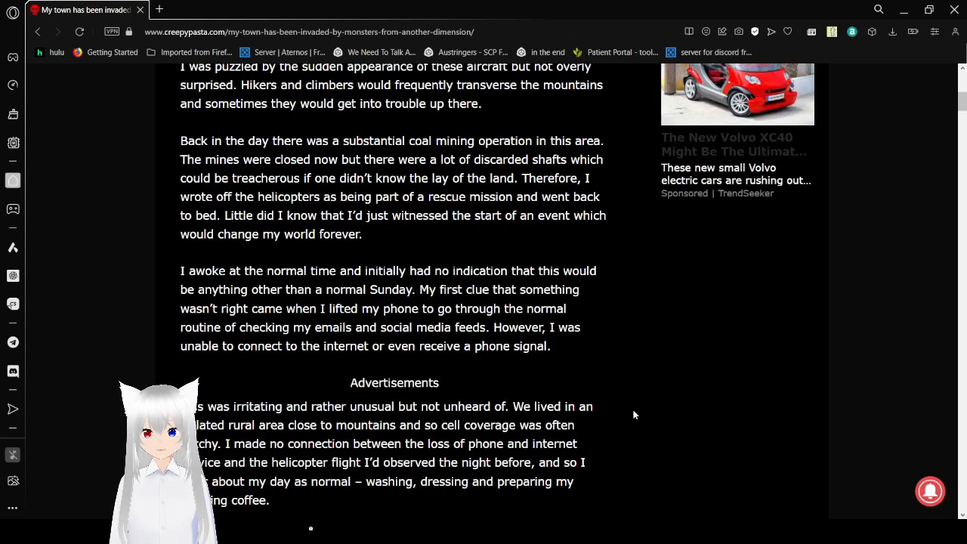
pyautogui.scroll(-3)
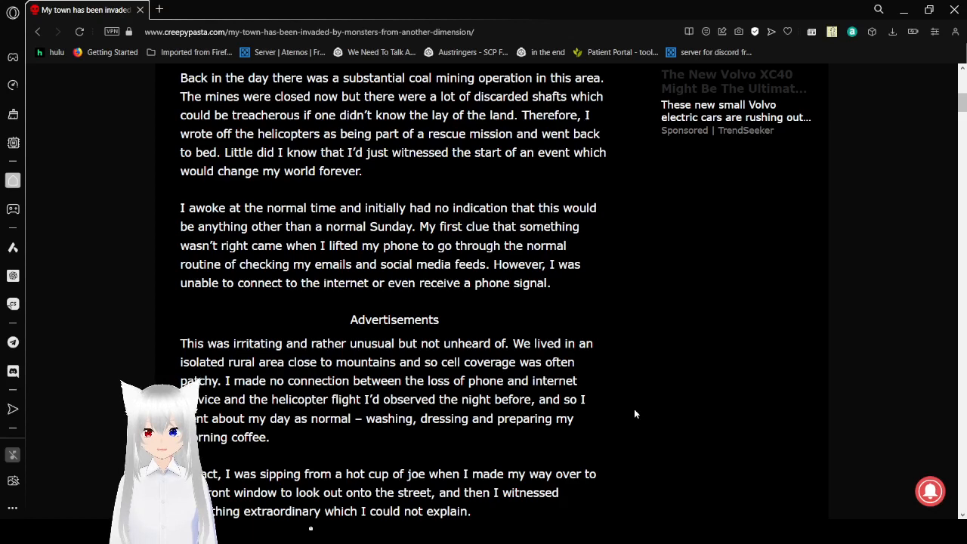
pyautogui.scroll(-3)
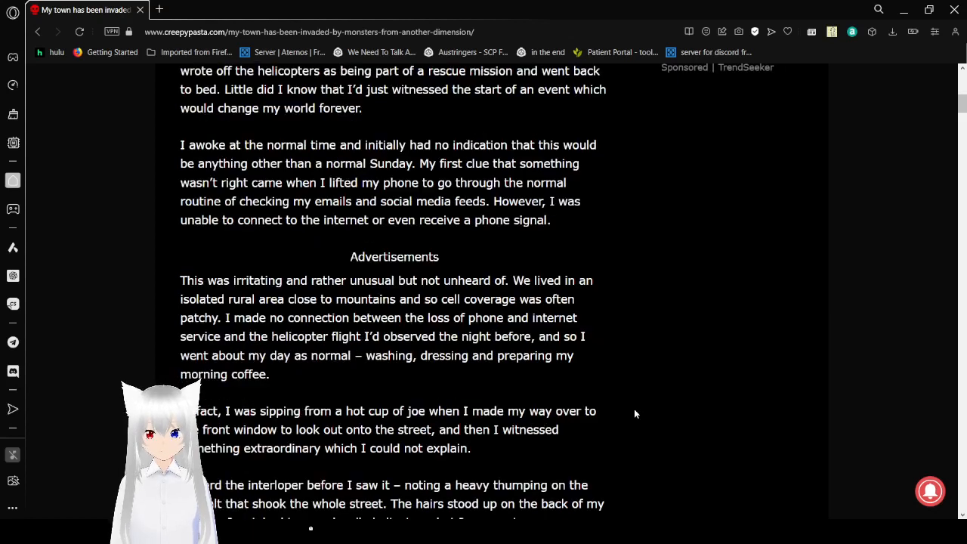
pyautogui.scroll(-3)
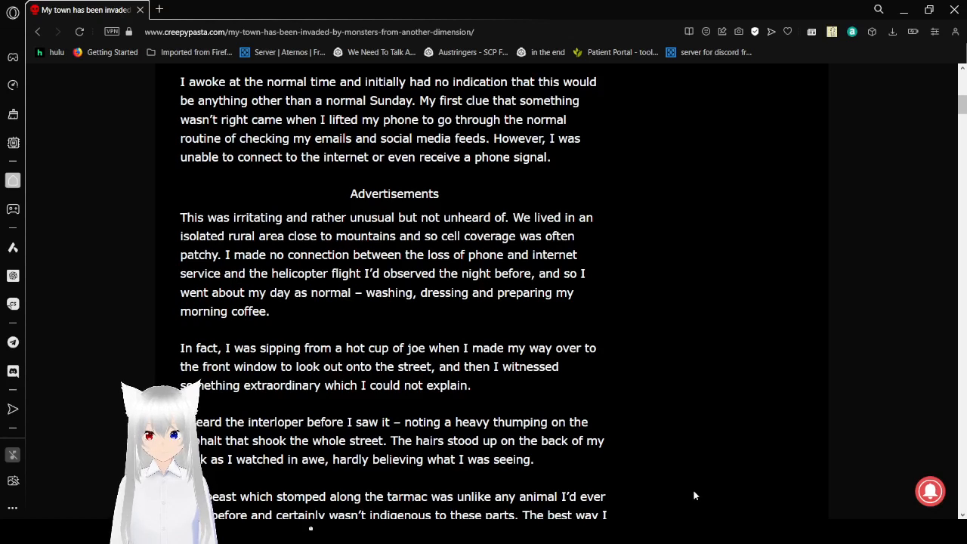
pyautogui.moveTo(645, 372)
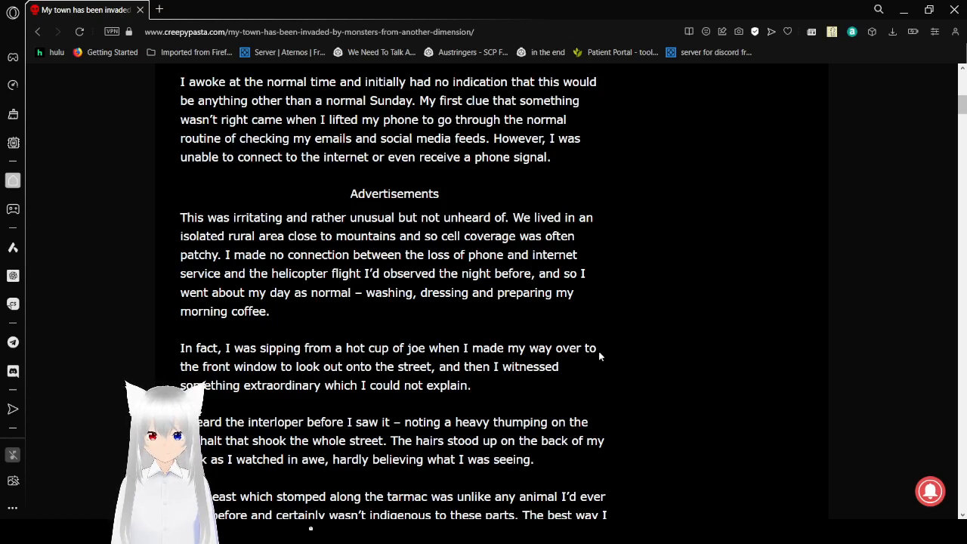
pyautogui.scroll(-3)
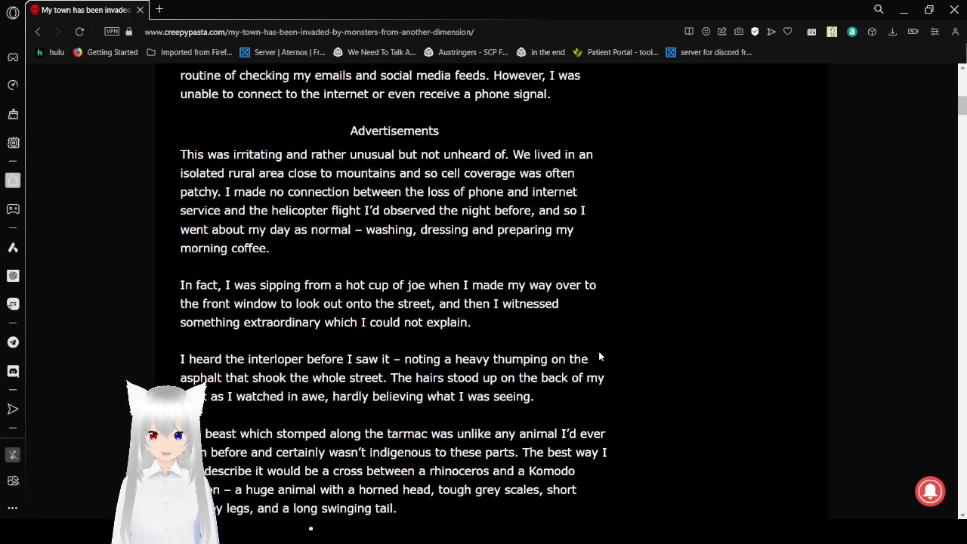
pyautogui.scroll(-3)
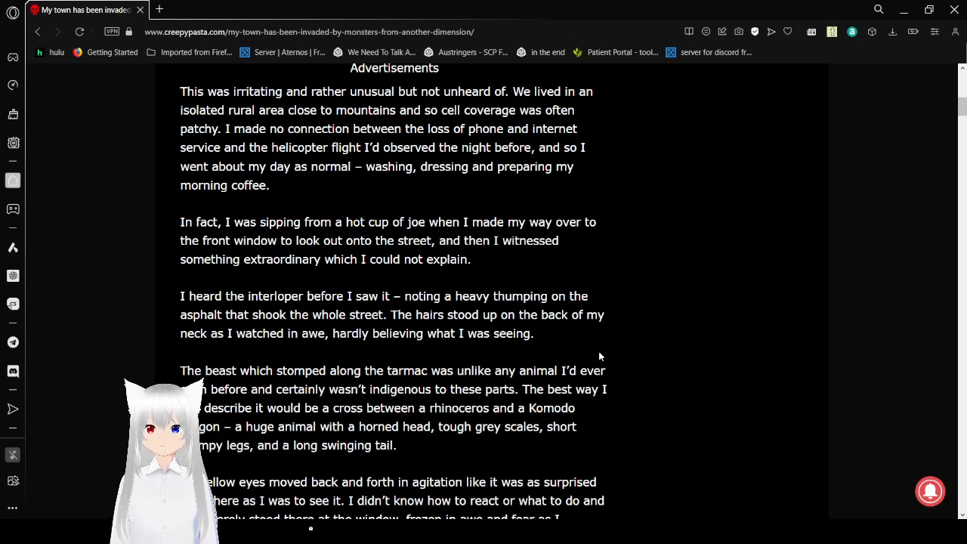
pyautogui.scroll(-3)
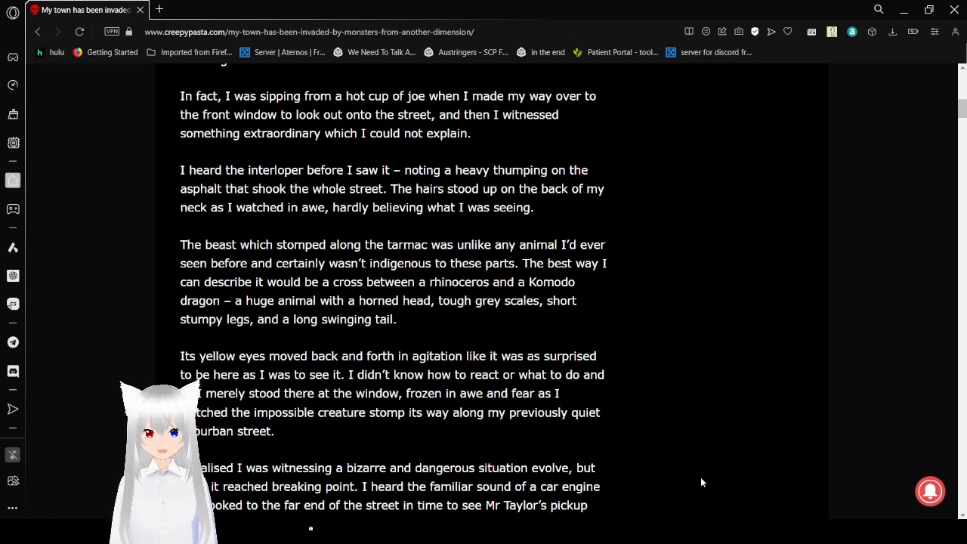
pyautogui.moveTo(586, 441)
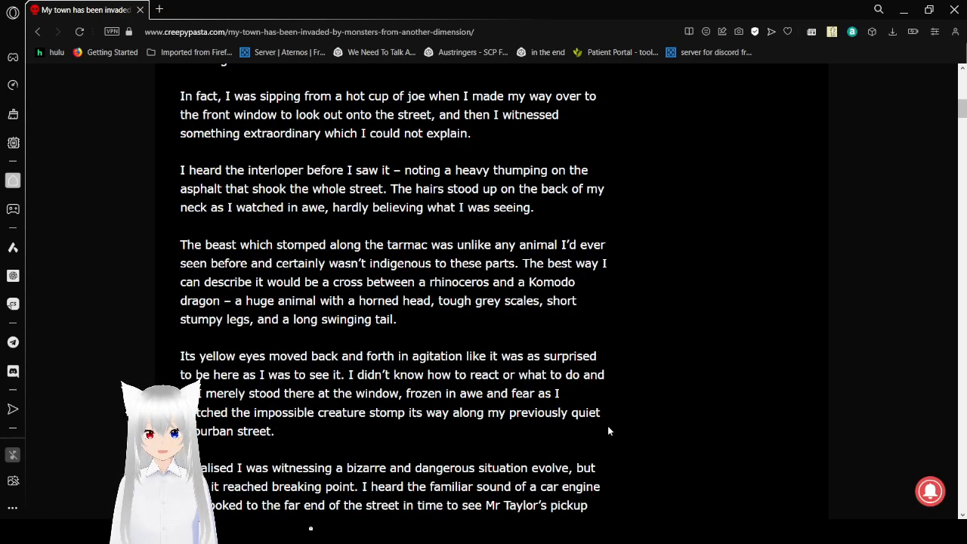
pyautogui.scroll(-3)
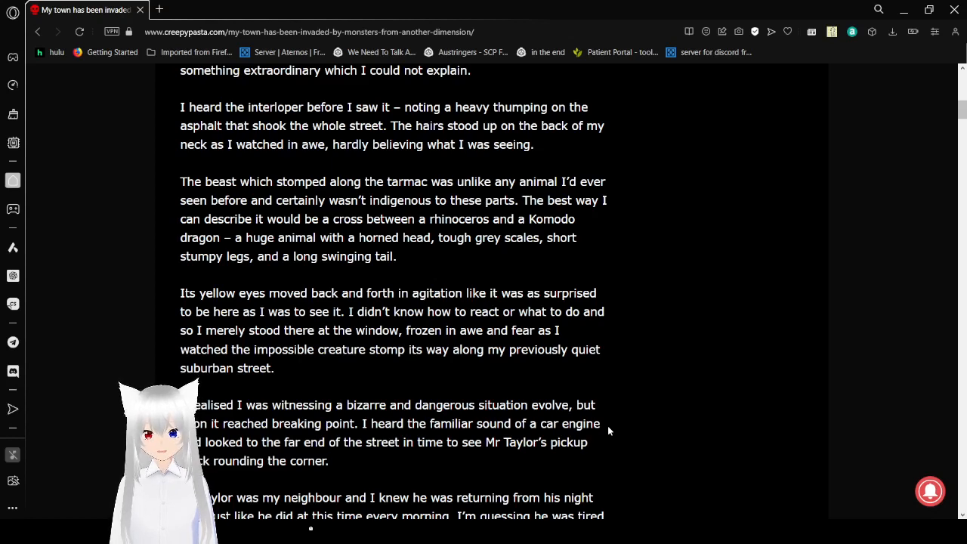
pyautogui.scroll(-3)
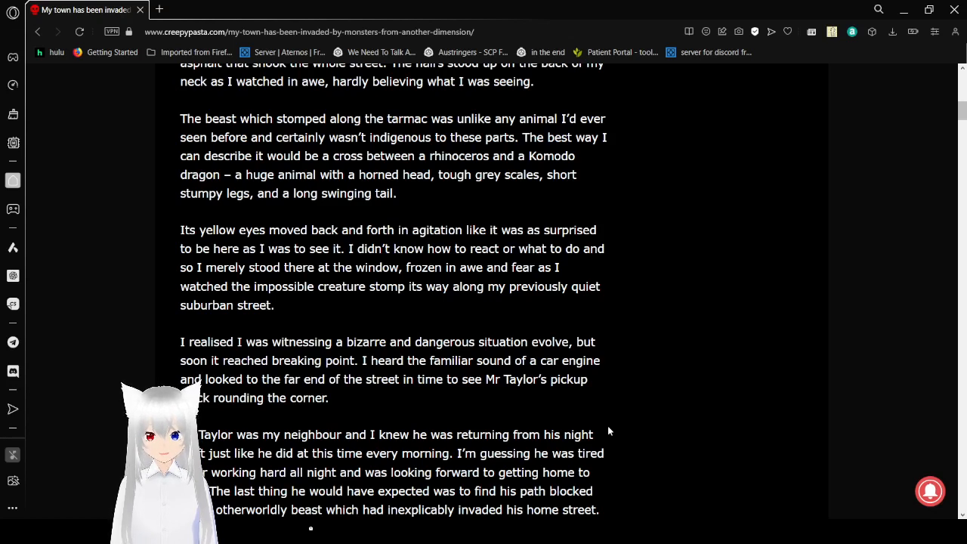
pyautogui.moveTo(647, 457)
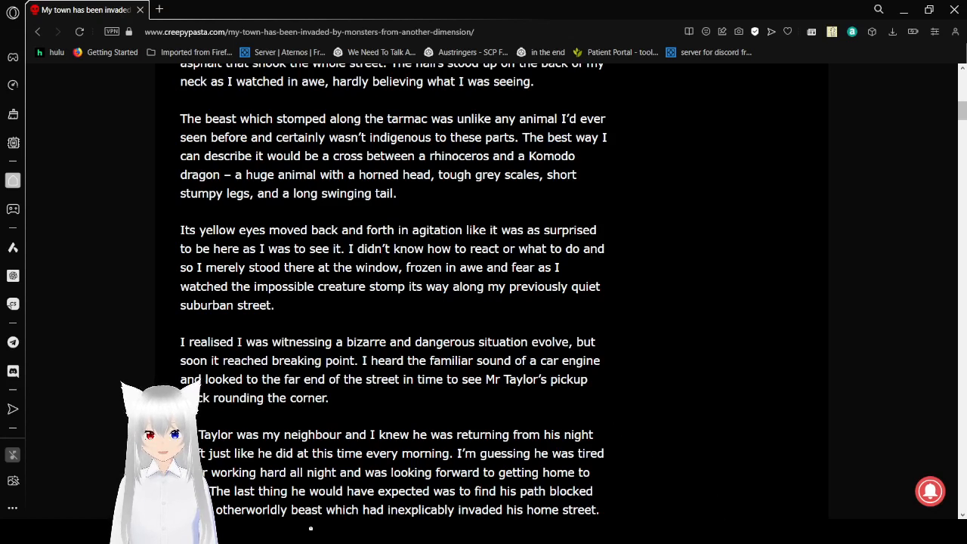
pyautogui.moveTo(708, 517)
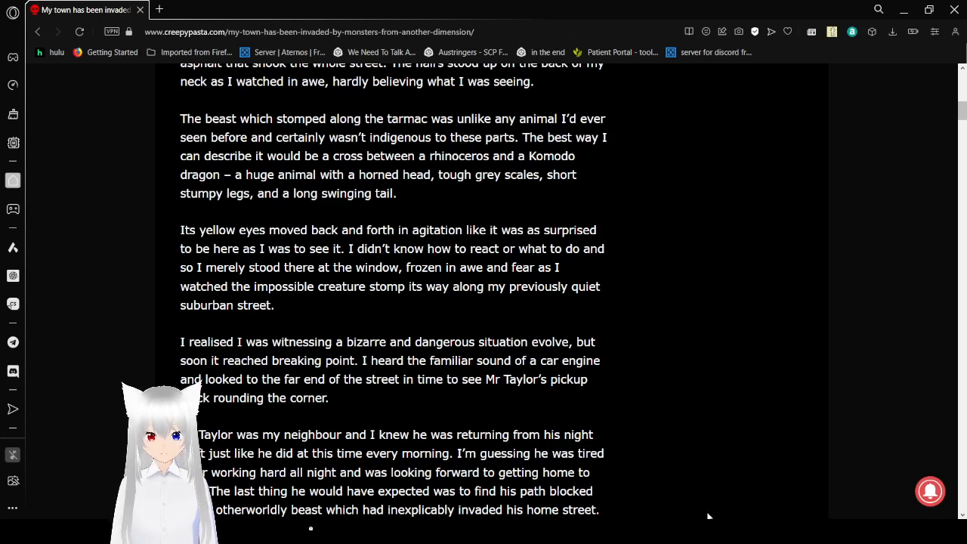
pyautogui.moveTo(634, 399)
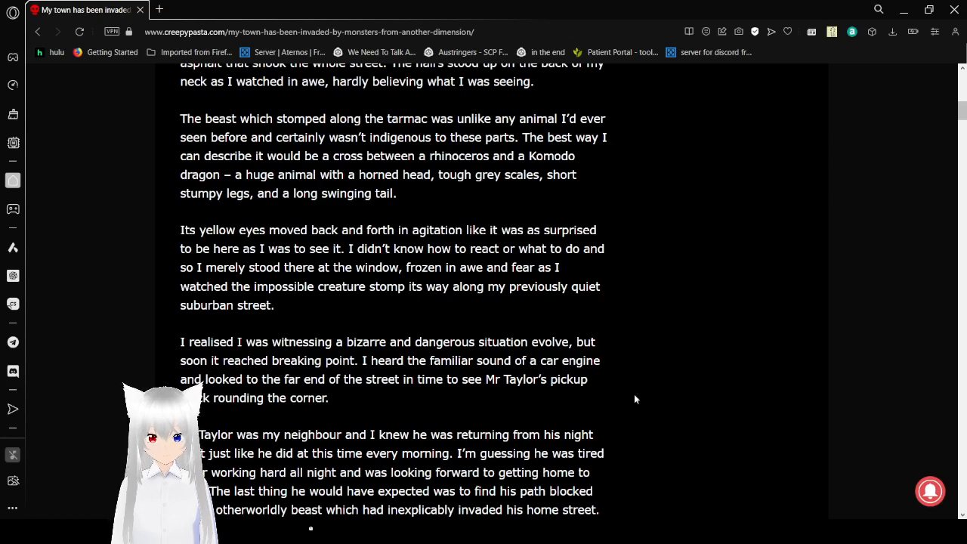
pyautogui.scroll(-3)
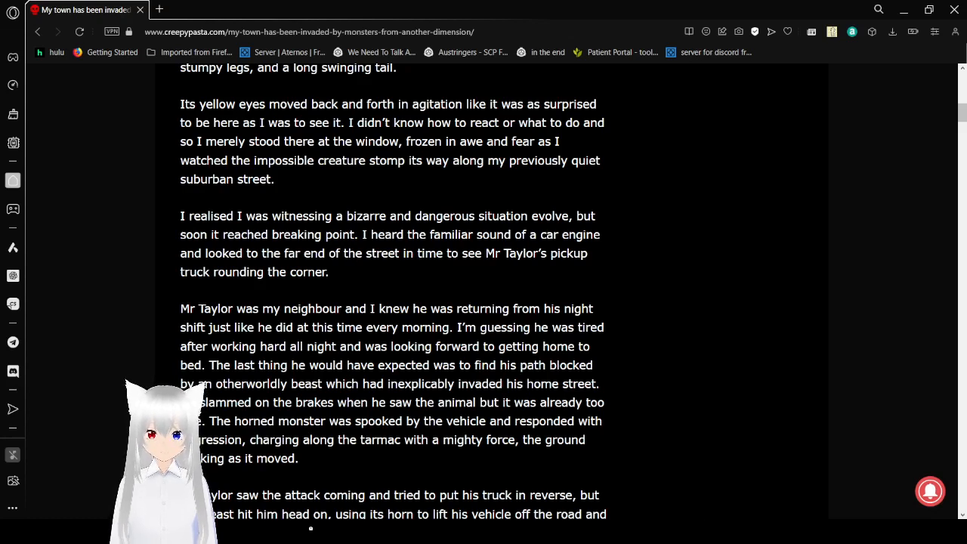
pyautogui.moveTo(586, 471)
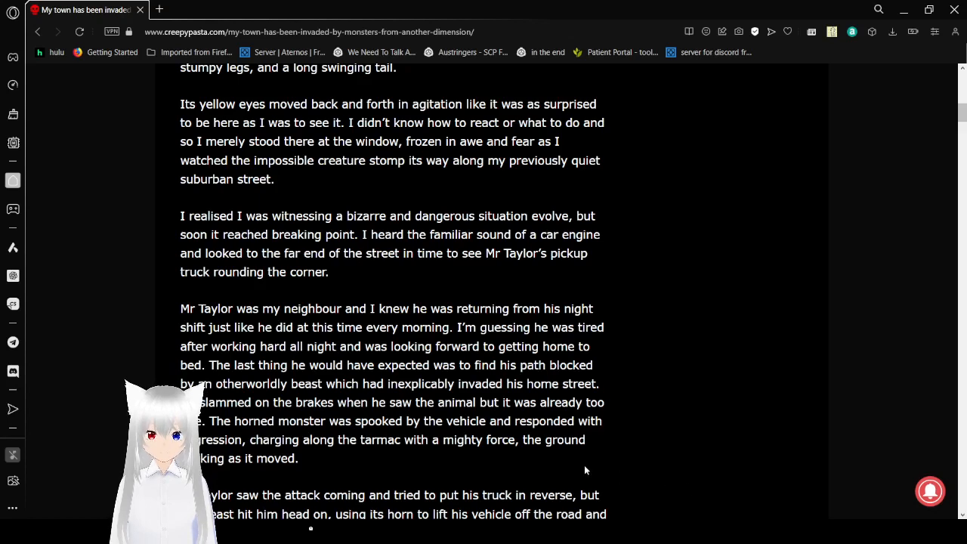
pyautogui.scroll(-3)
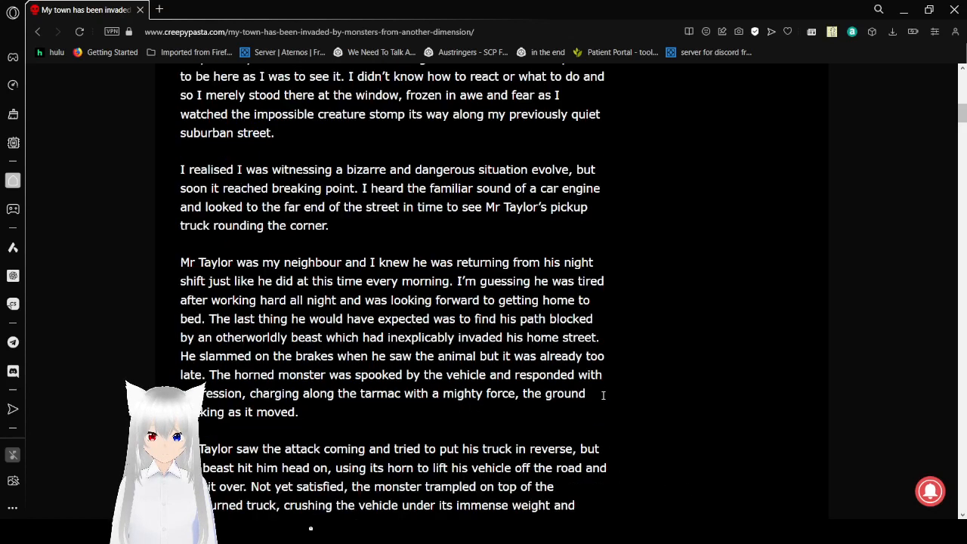
pyautogui.scroll(-3)
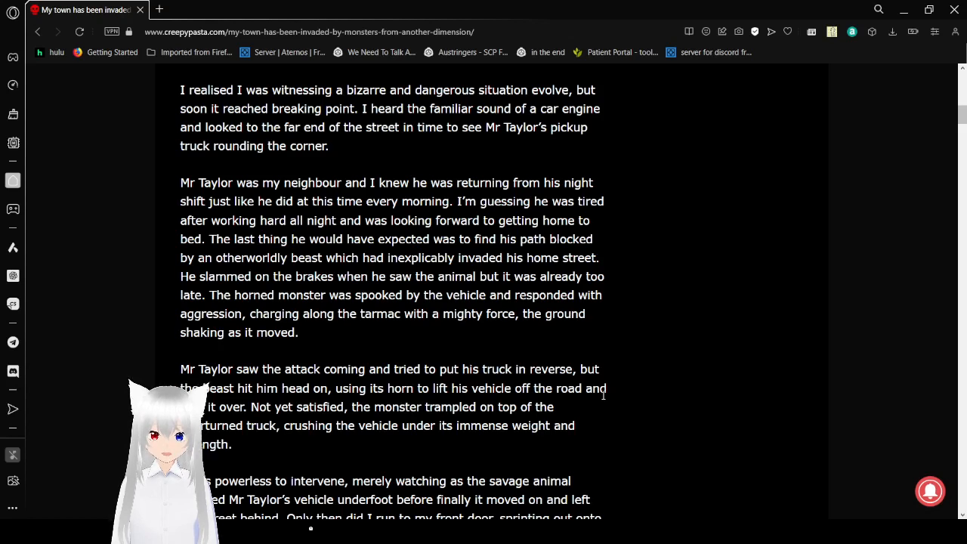
pyautogui.scroll(-3)
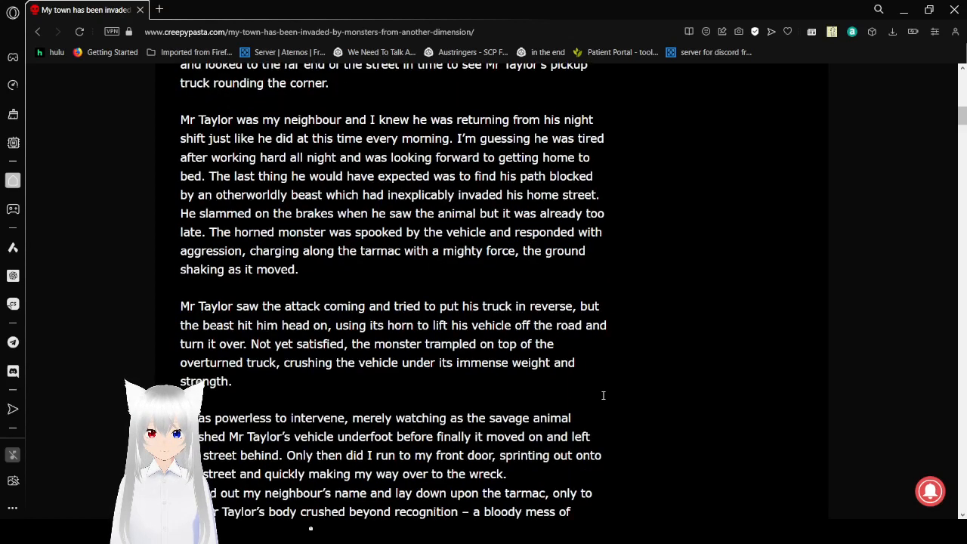
pyautogui.moveTo(705, 504)
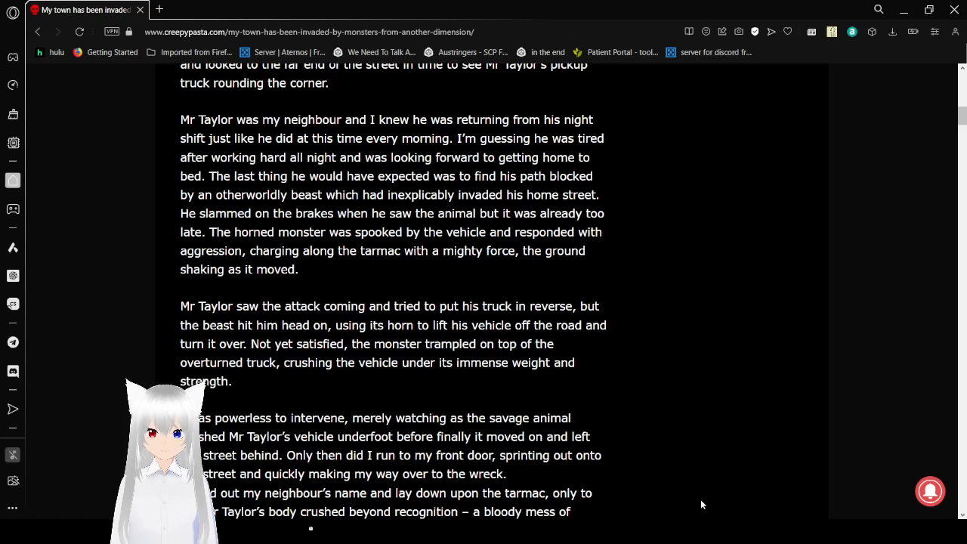
pyautogui.moveTo(570, 474)
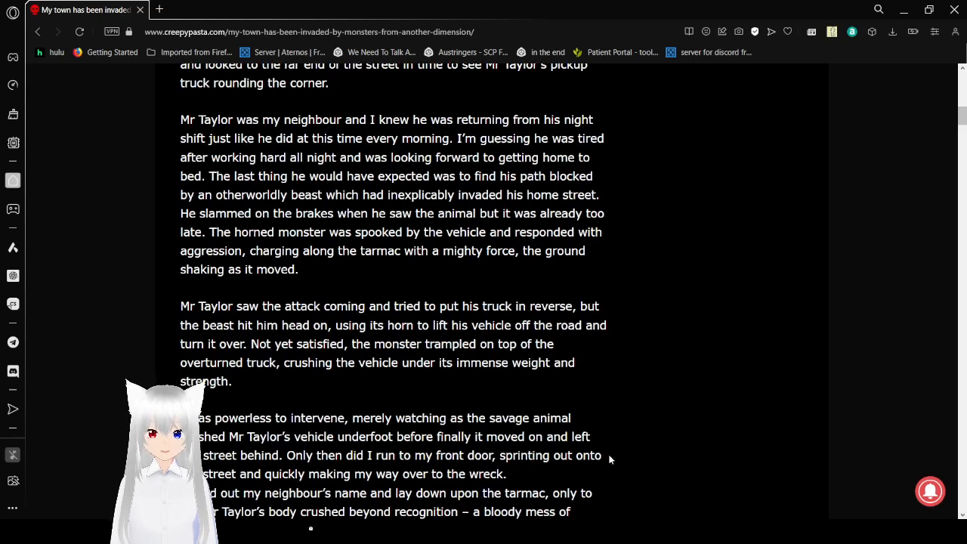
pyautogui.scroll(-3)
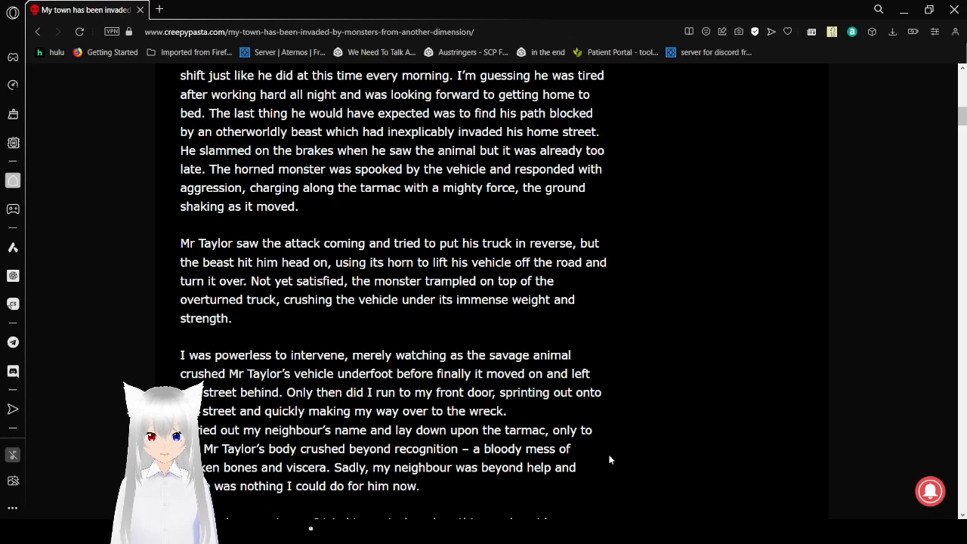
pyautogui.scroll(-3)
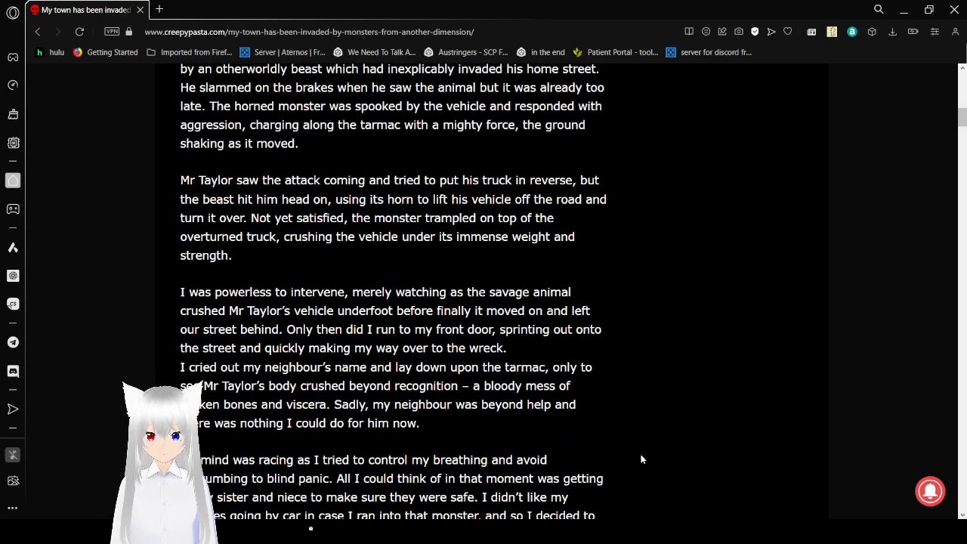
pyautogui.moveTo(606, 459)
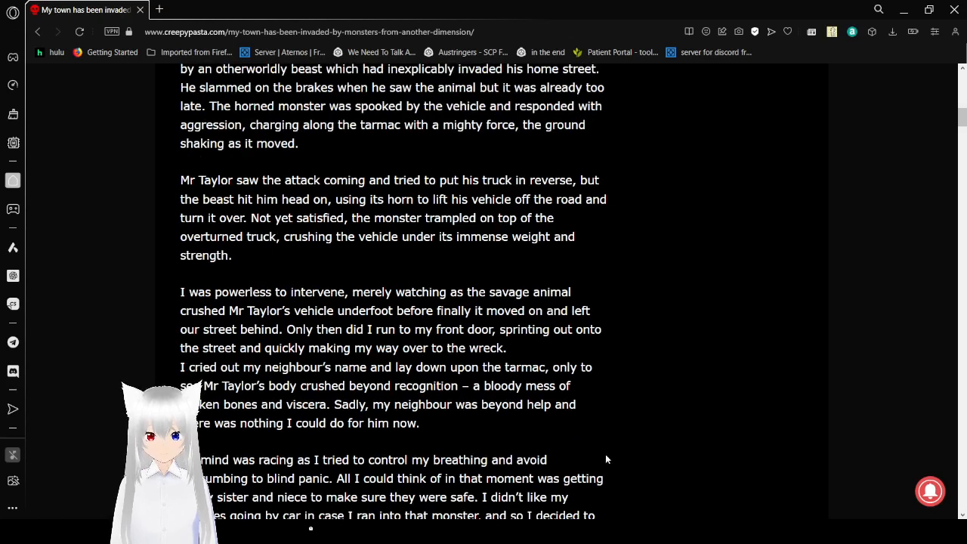
pyautogui.scroll(-3)
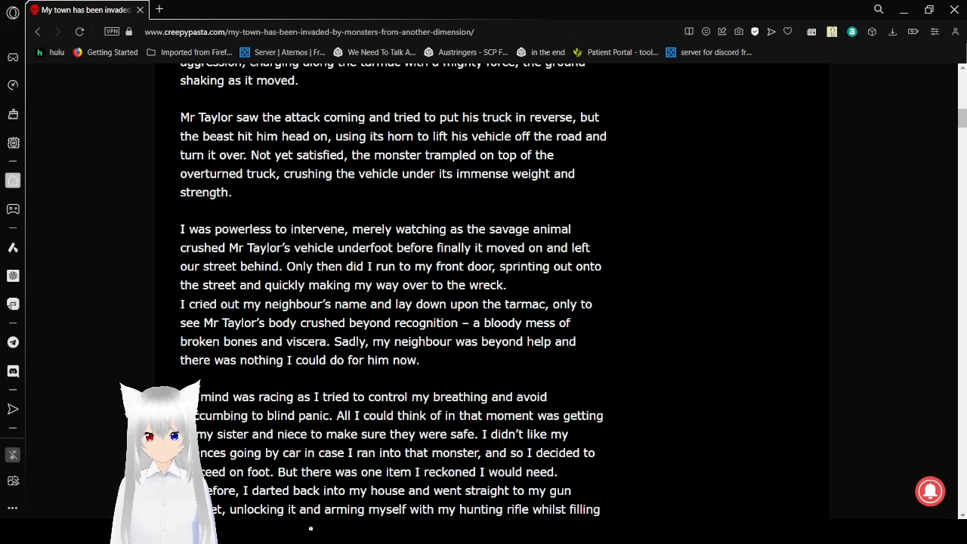
pyautogui.moveTo(695, 498)
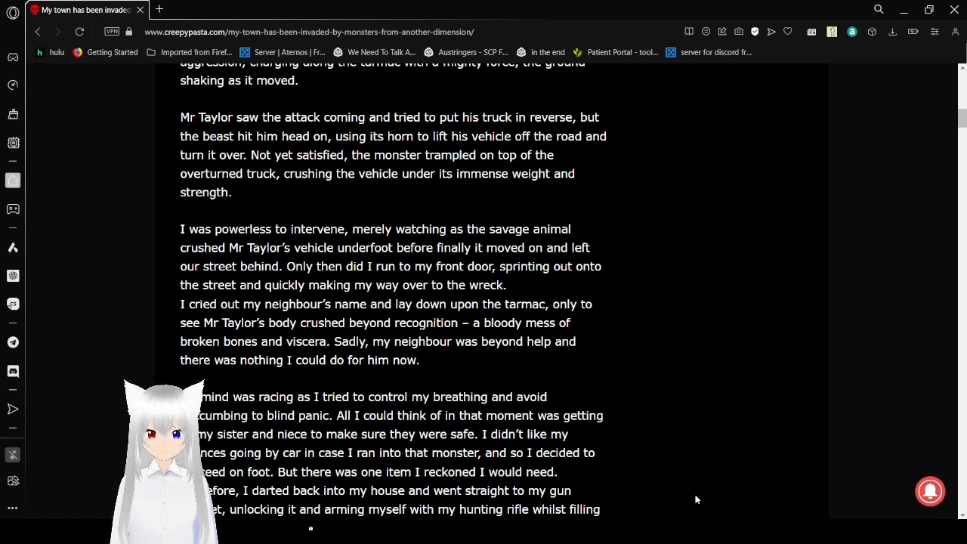
pyautogui.scroll(-3)
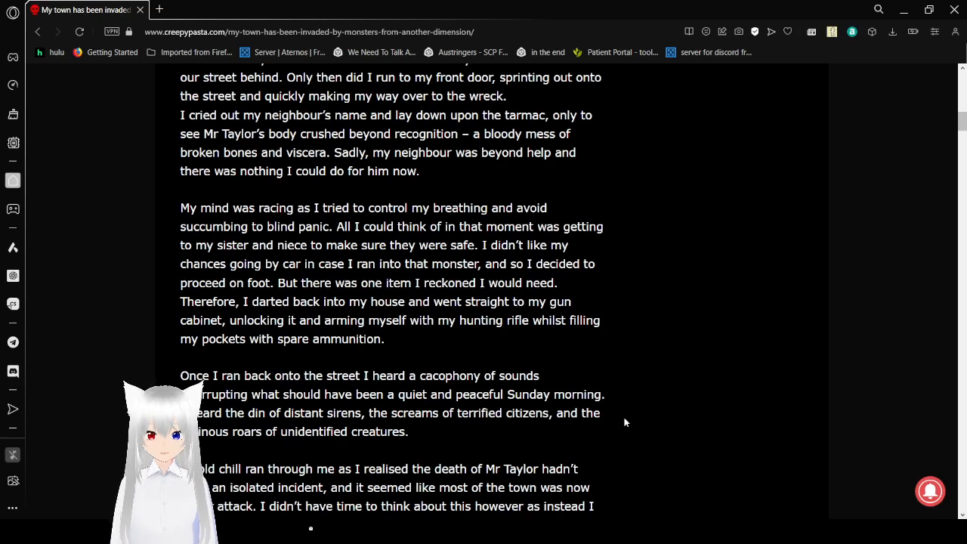
pyautogui.scroll(-3)
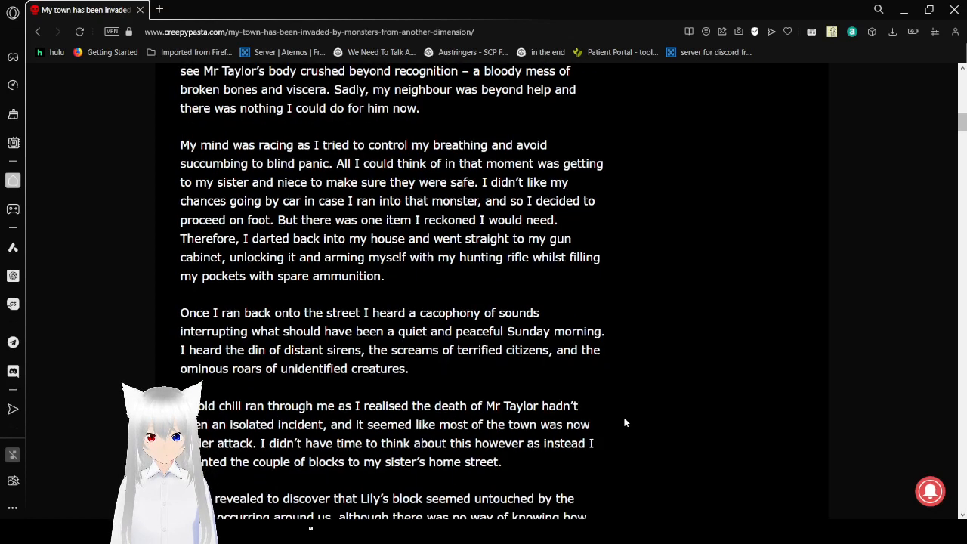
pyautogui.scroll(-3)
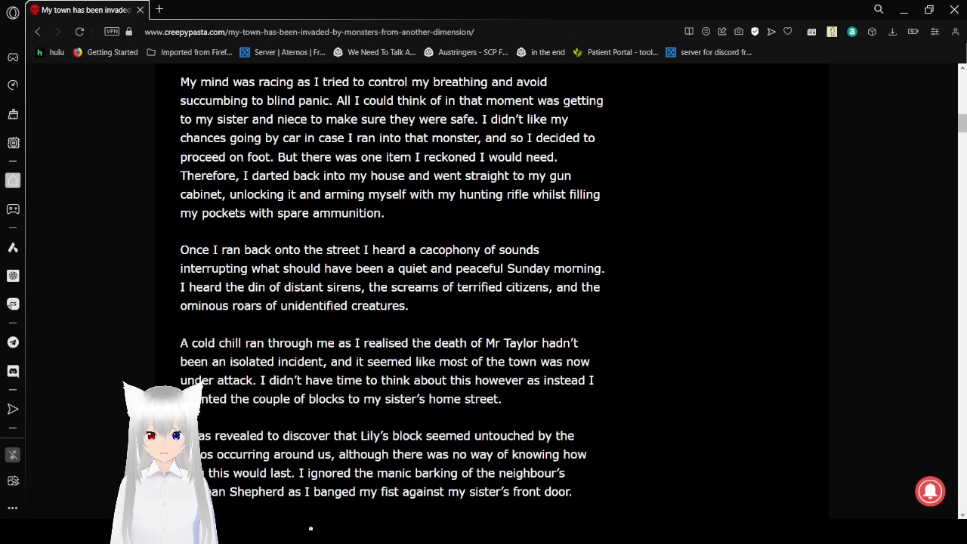
pyautogui.moveTo(674, 495)
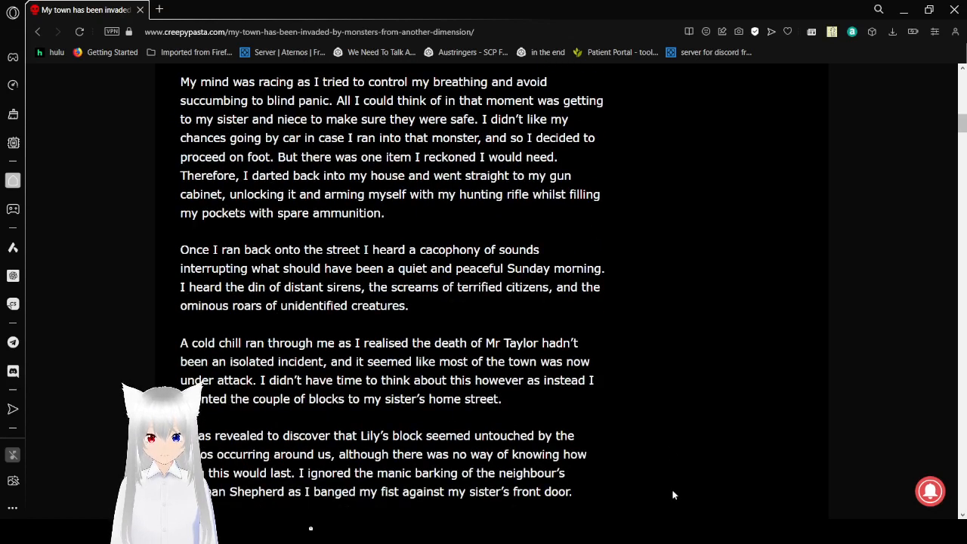
pyautogui.moveTo(625, 399)
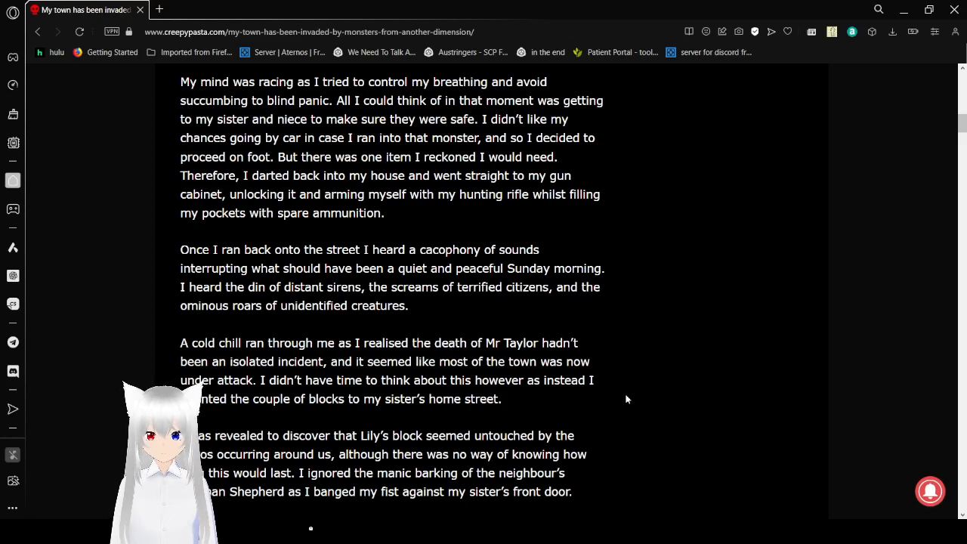
pyautogui.scroll(-3)
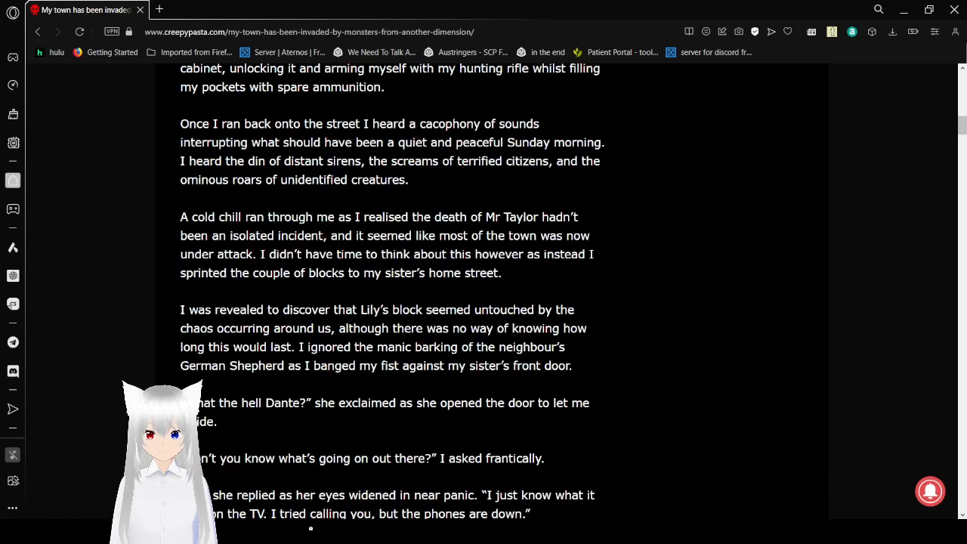
pyautogui.moveTo(697, 510)
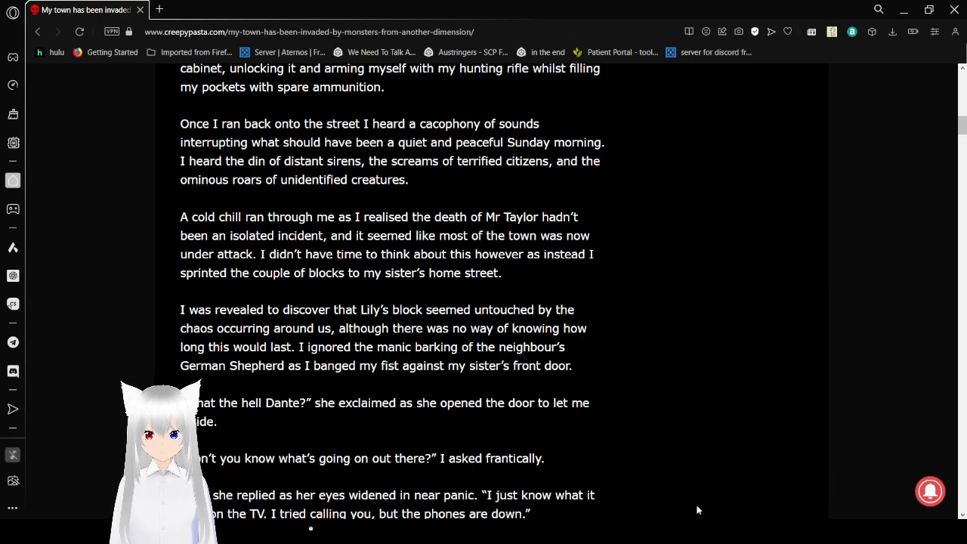
pyautogui.moveTo(547, 482)
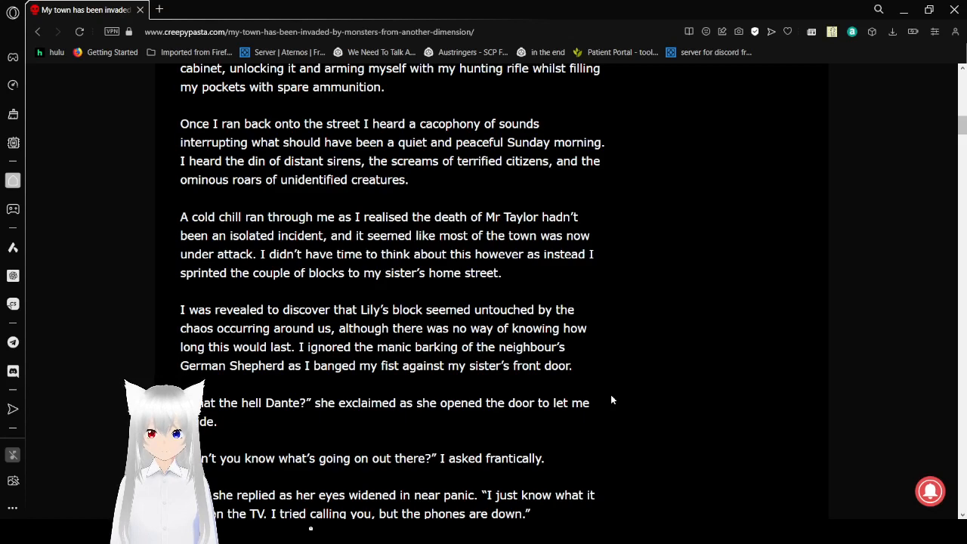
pyautogui.scroll(-3)
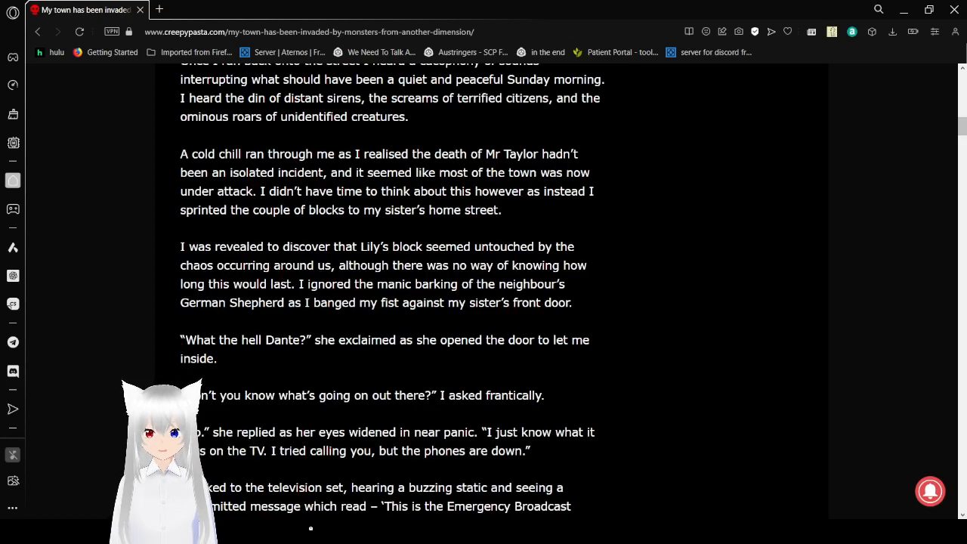
pyautogui.moveTo(707, 499)
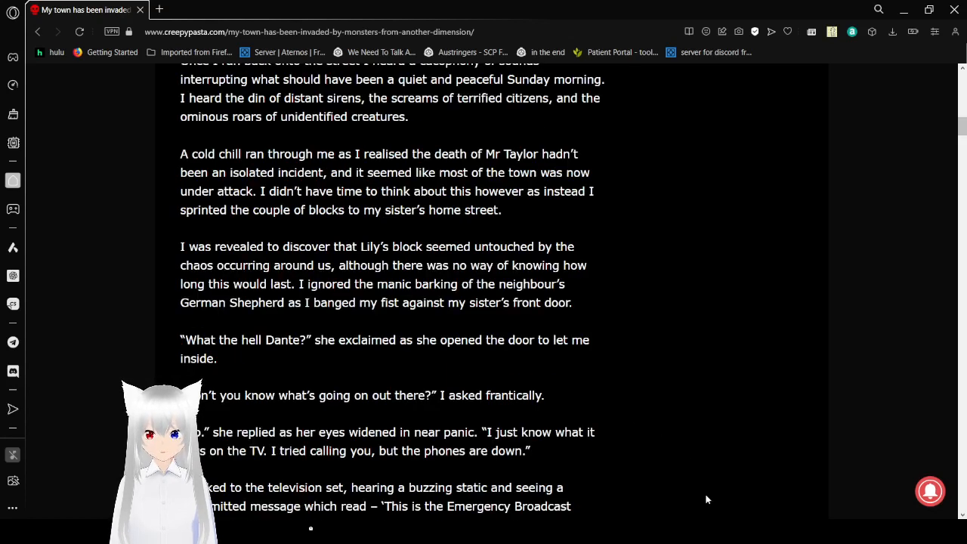
pyautogui.moveTo(589, 395)
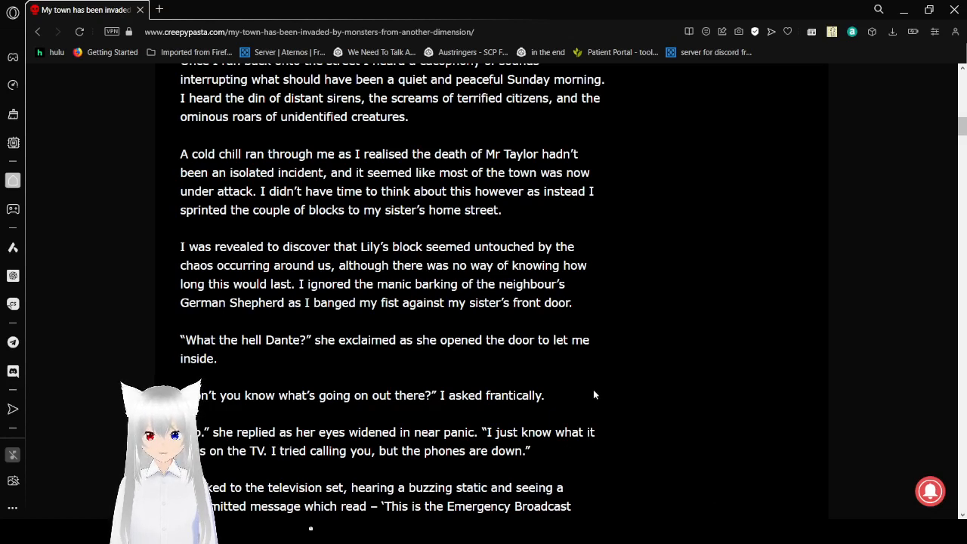
pyautogui.scroll(-3)
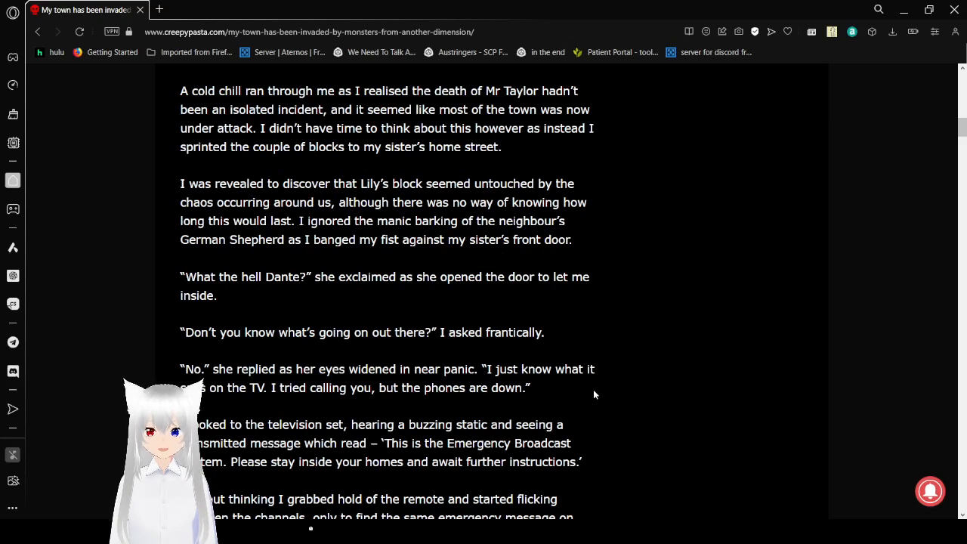
pyautogui.scroll(-3)
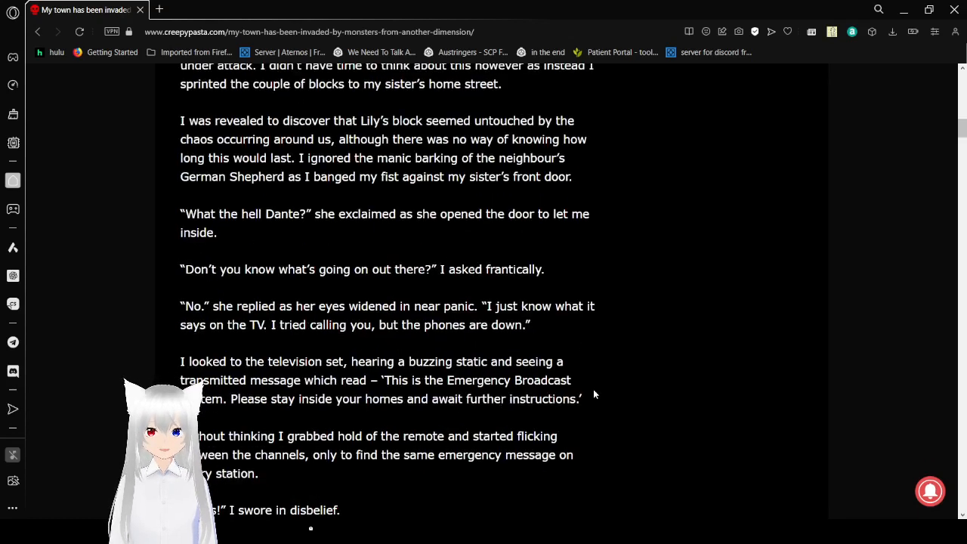
pyautogui.moveTo(625, 420)
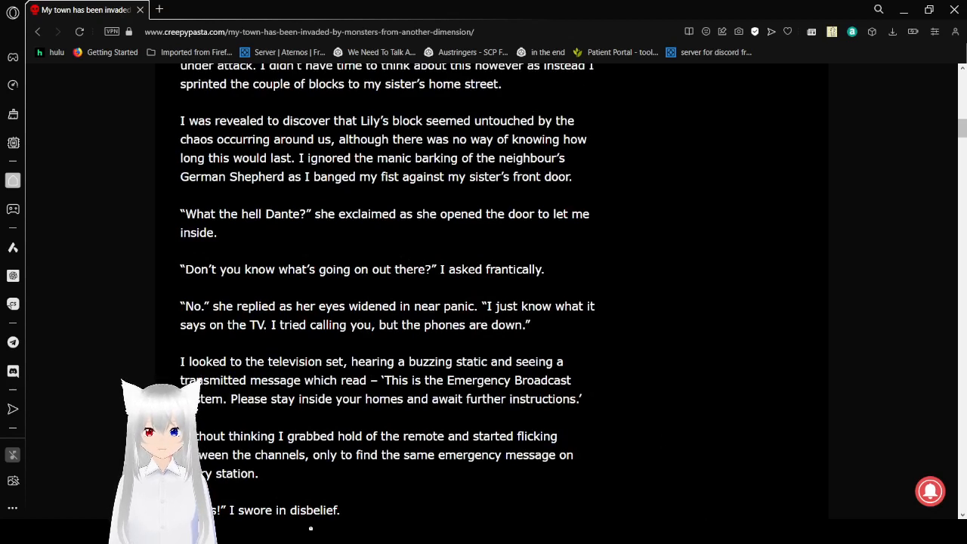
pyautogui.moveTo(702, 502)
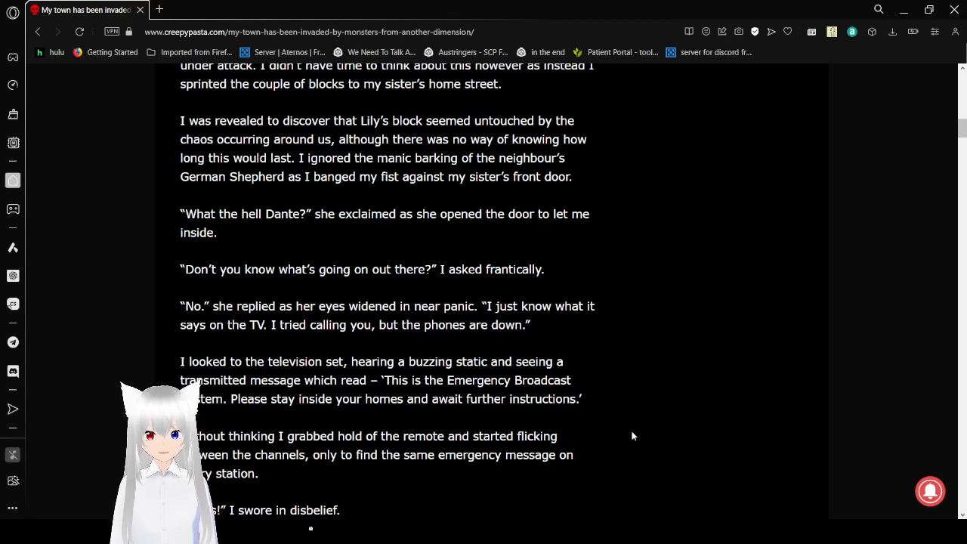
pyautogui.scroll(-3)
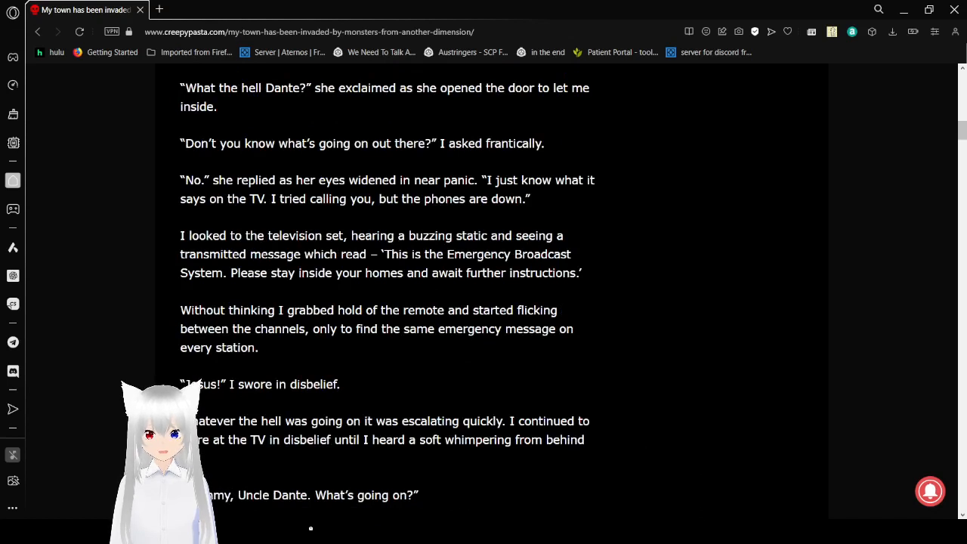
pyautogui.moveTo(703, 472)
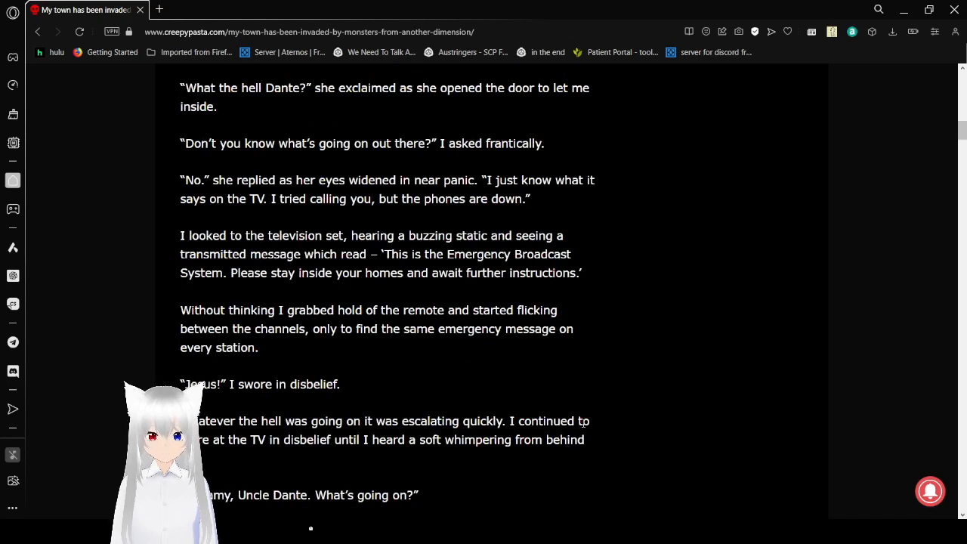
pyautogui.moveTo(611, 391)
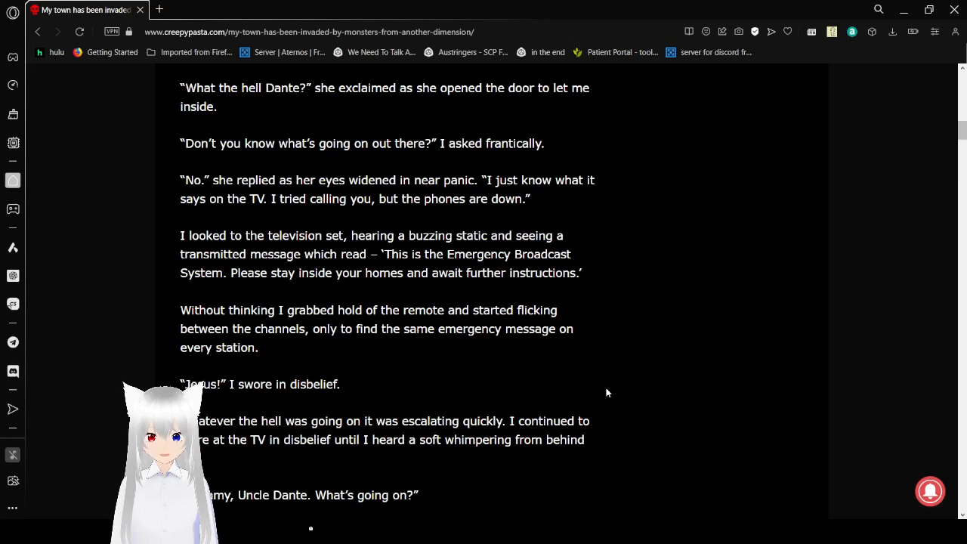
pyautogui.scroll(-3)
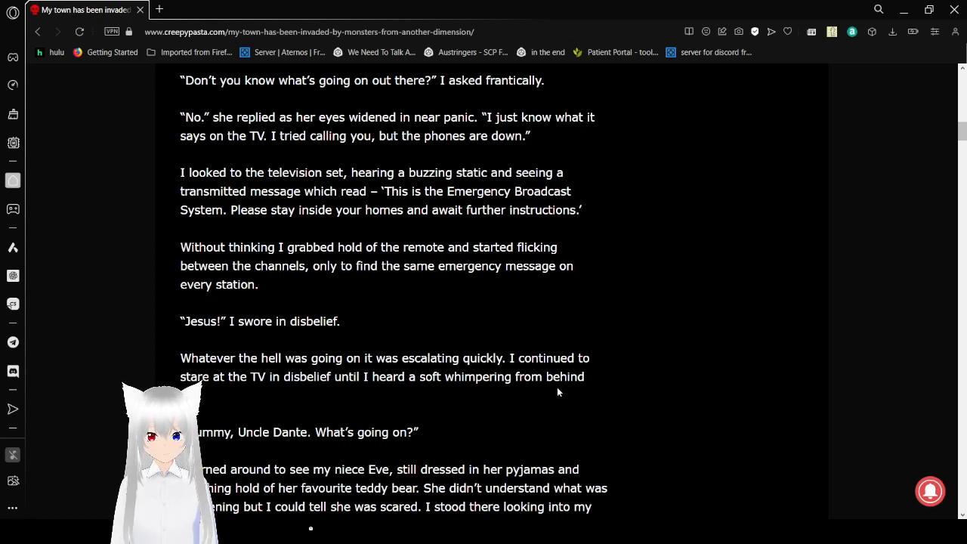
pyautogui.scroll(-3)
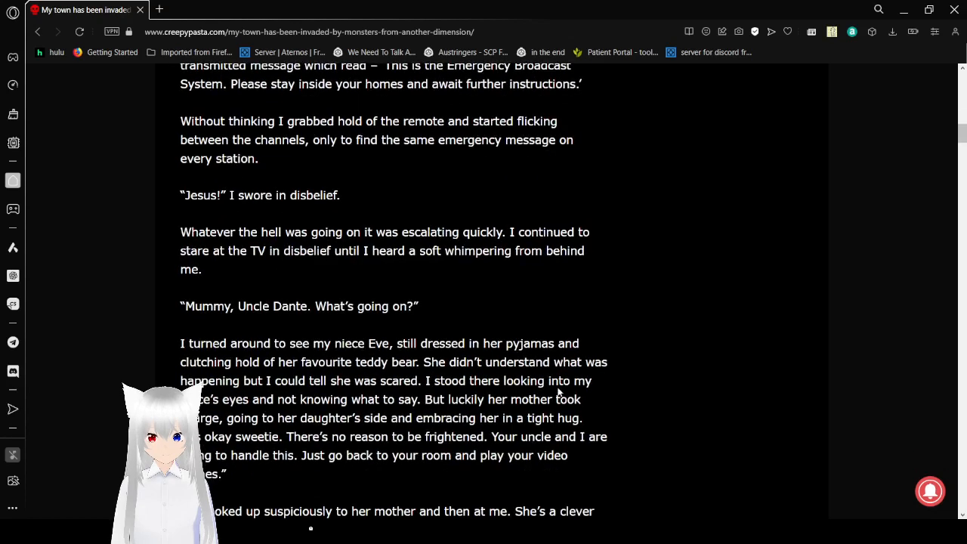
pyautogui.moveTo(672, 380)
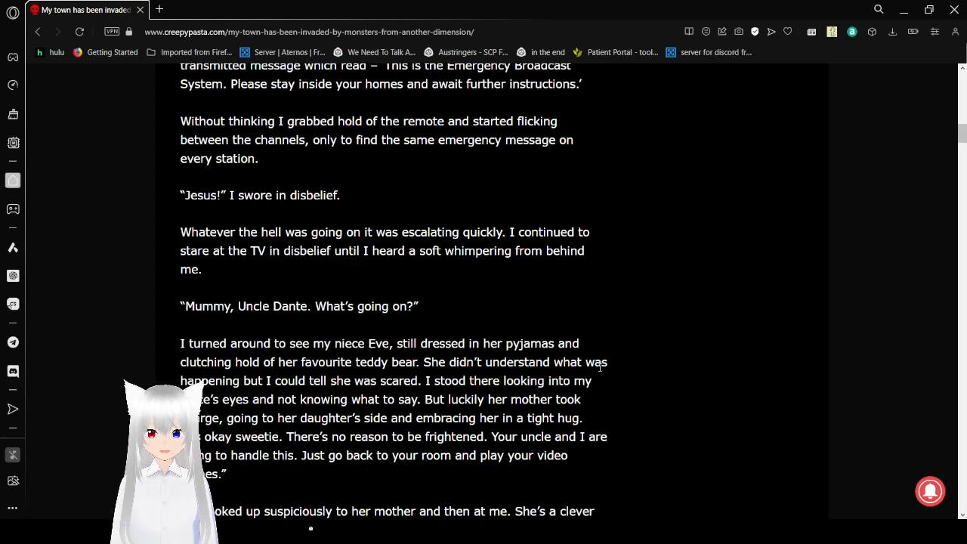
pyautogui.scroll(-3)
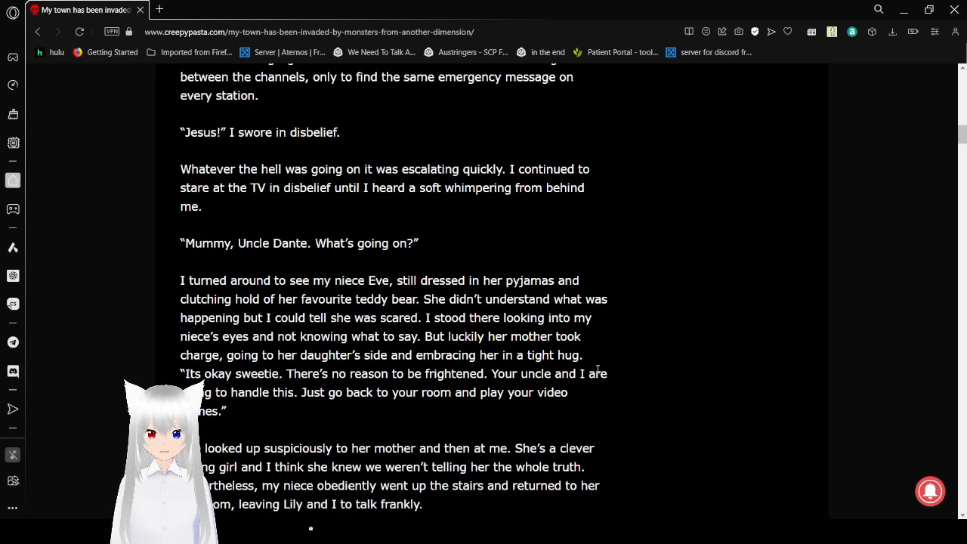
pyautogui.moveTo(672, 449)
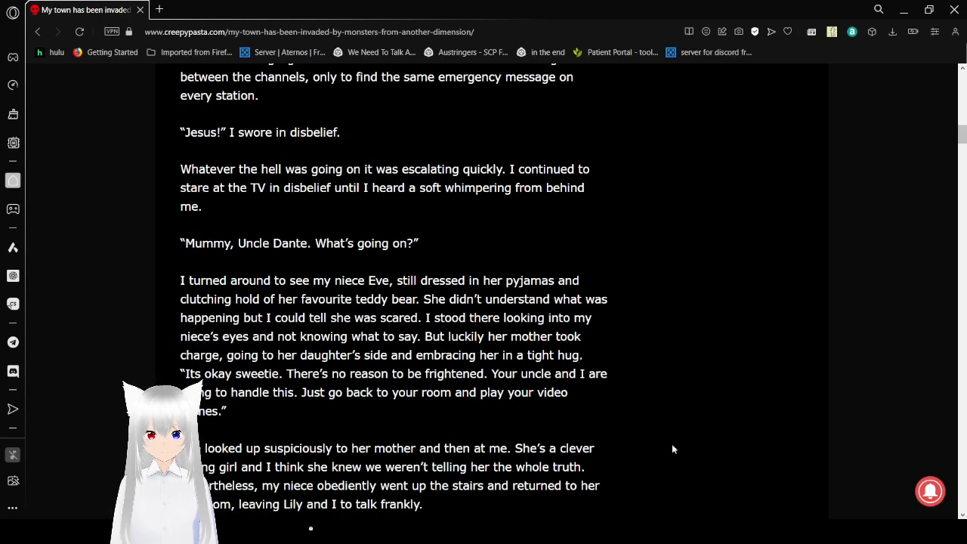
pyautogui.scroll(-3)
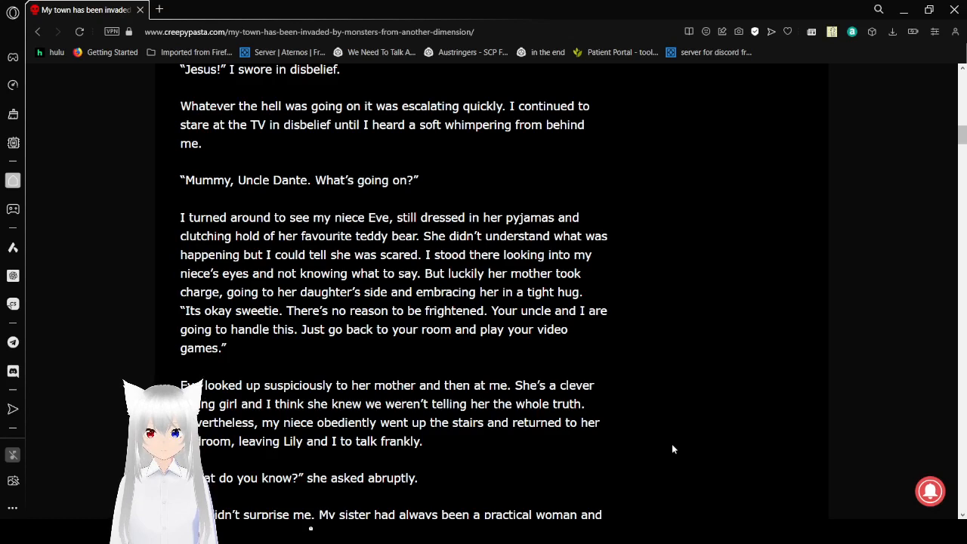
pyautogui.moveTo(668, 449)
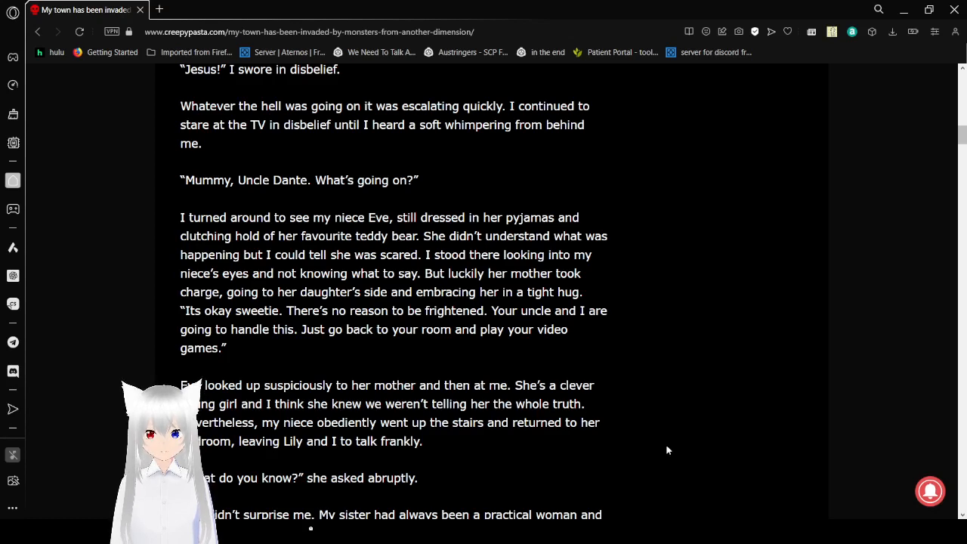
pyautogui.scroll(-3)
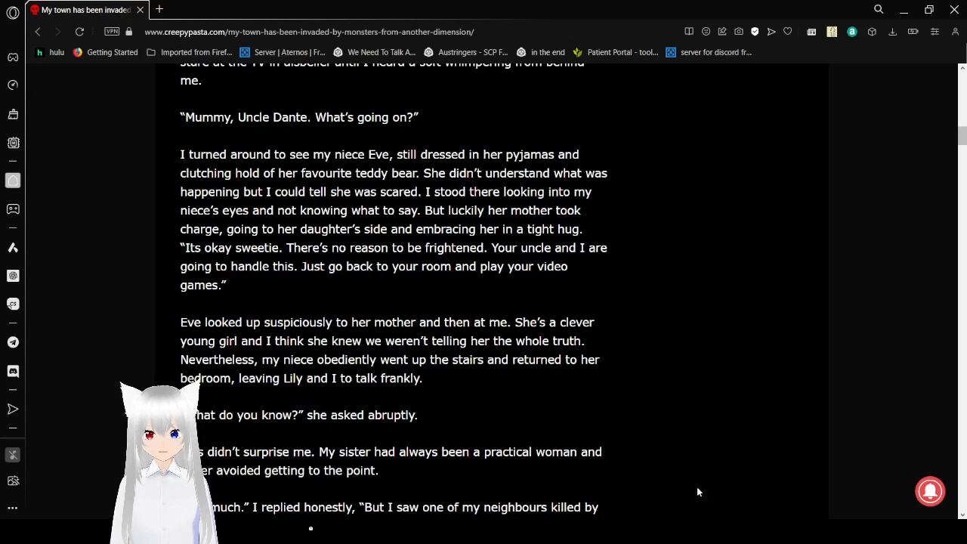
pyautogui.moveTo(470, 446)
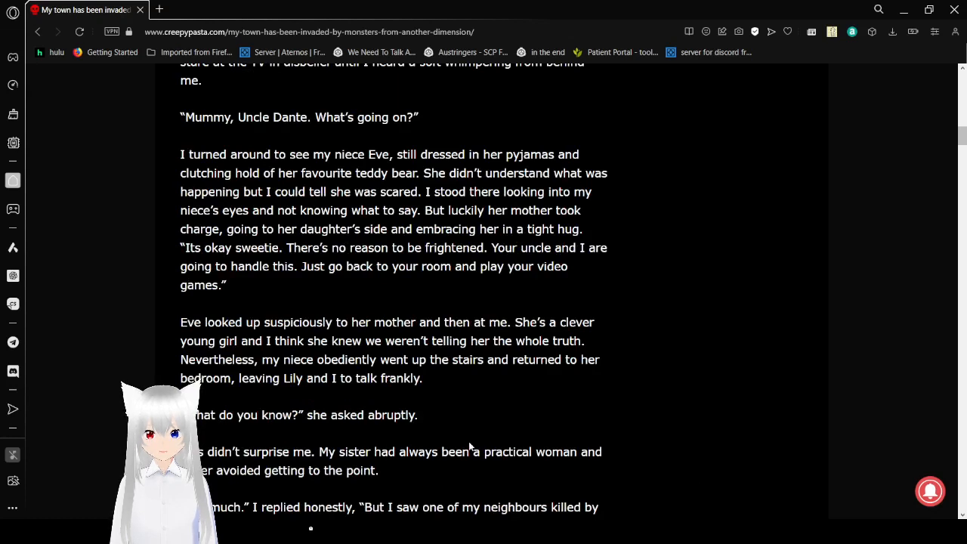
pyautogui.moveTo(589, 420)
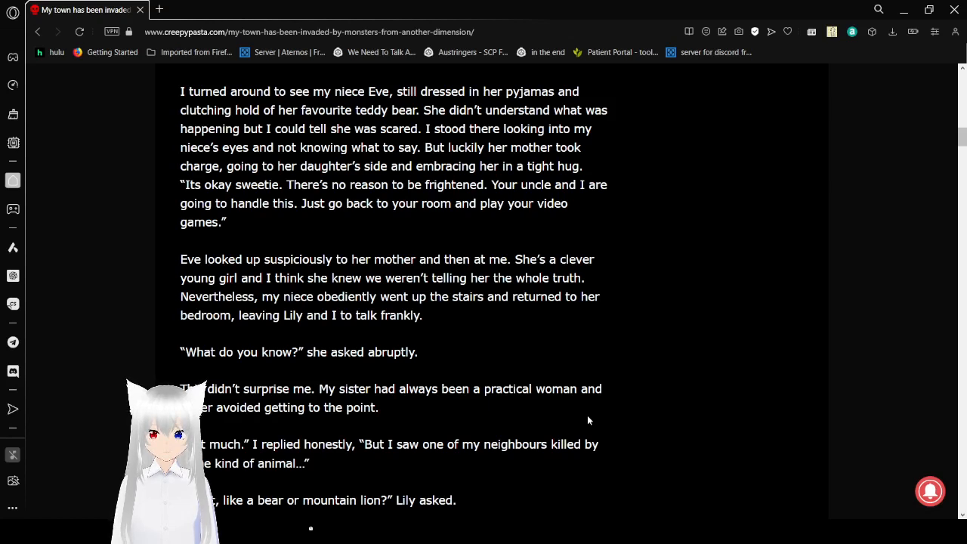
pyautogui.moveTo(594, 419)
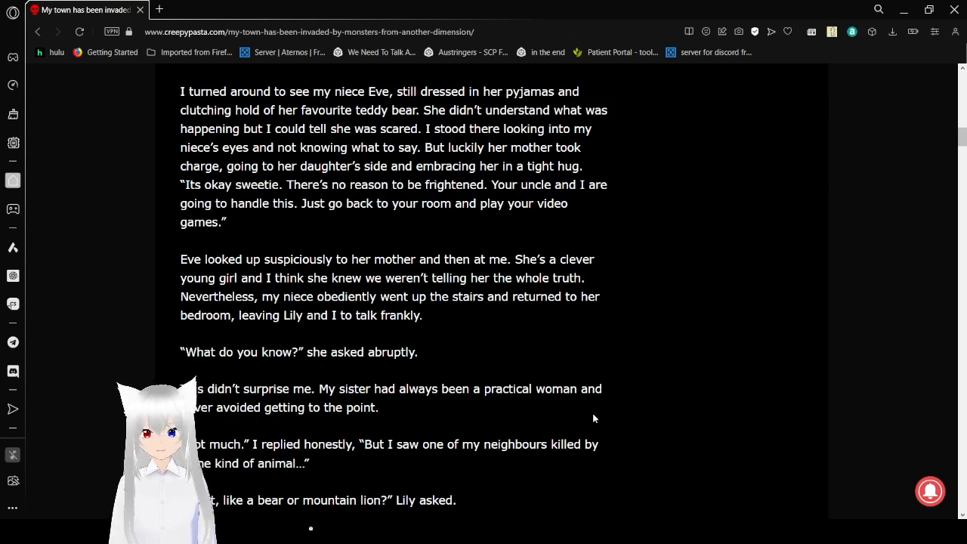
pyautogui.scroll(-3)
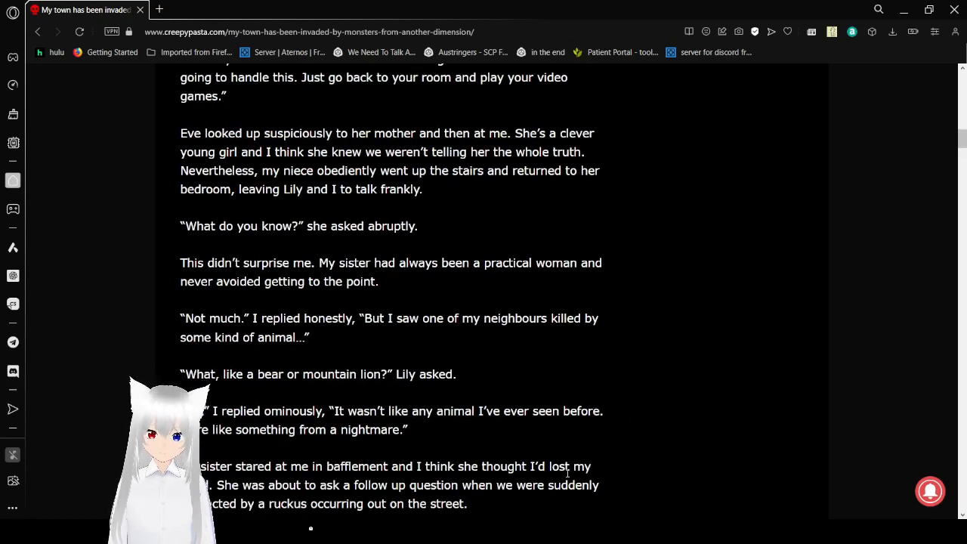
pyautogui.moveTo(582, 451)
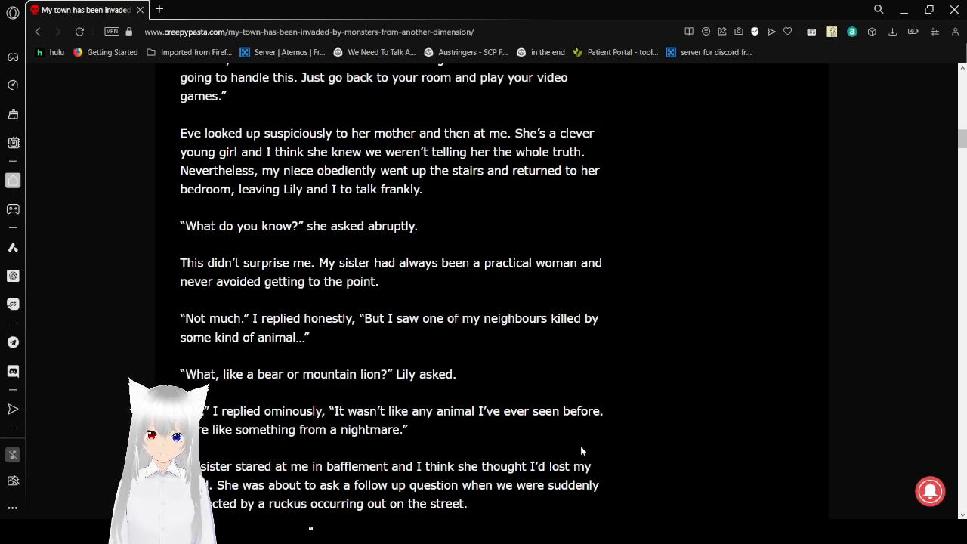
pyautogui.scroll(-3)
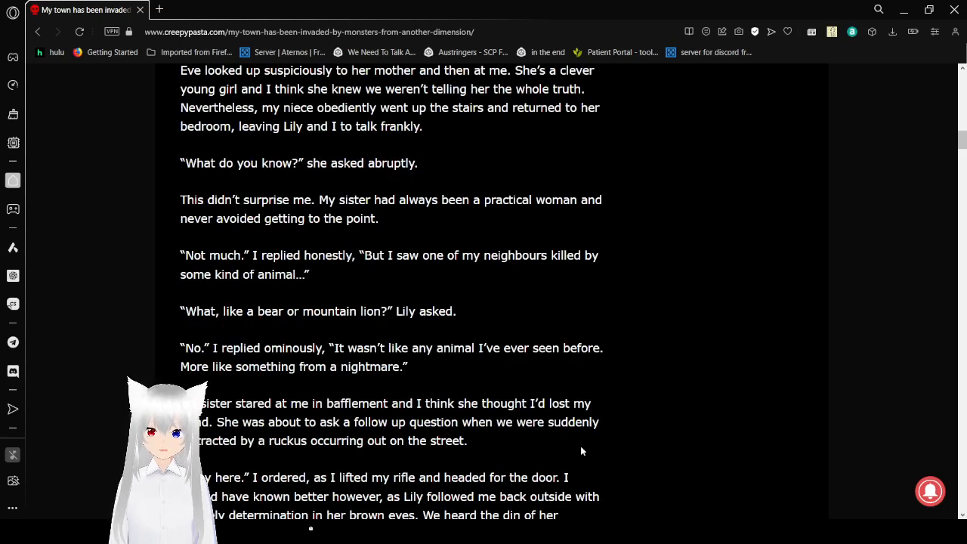
pyautogui.moveTo(689, 507)
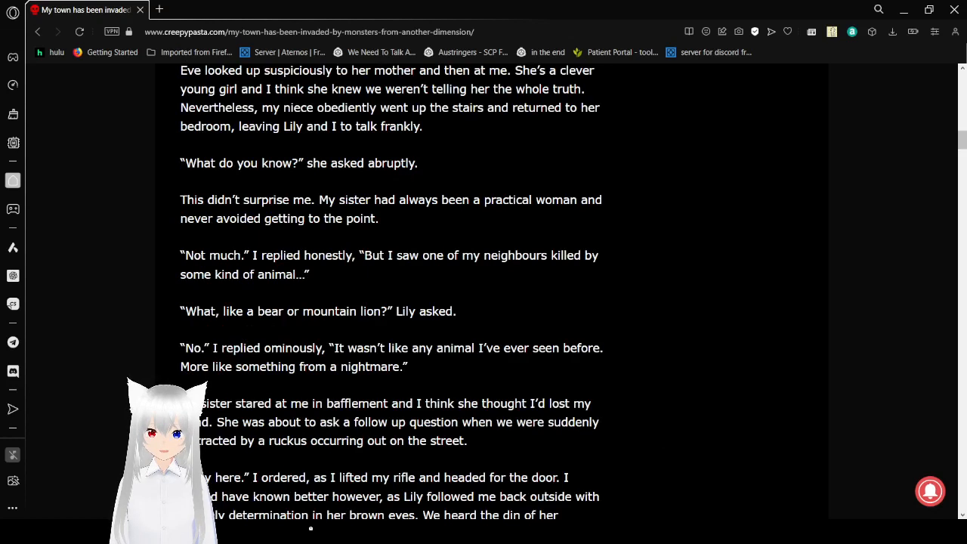
pyautogui.moveTo(704, 497)
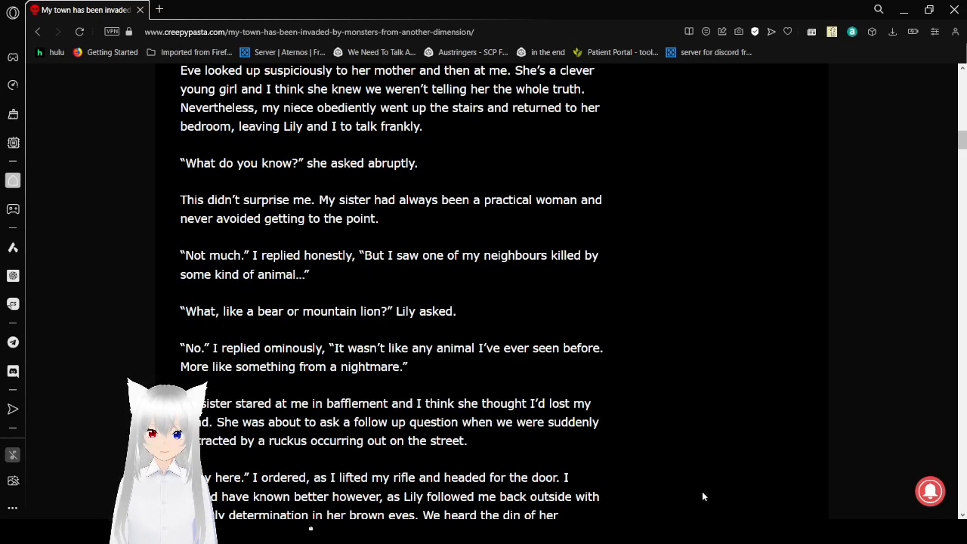
pyautogui.moveTo(591, 458)
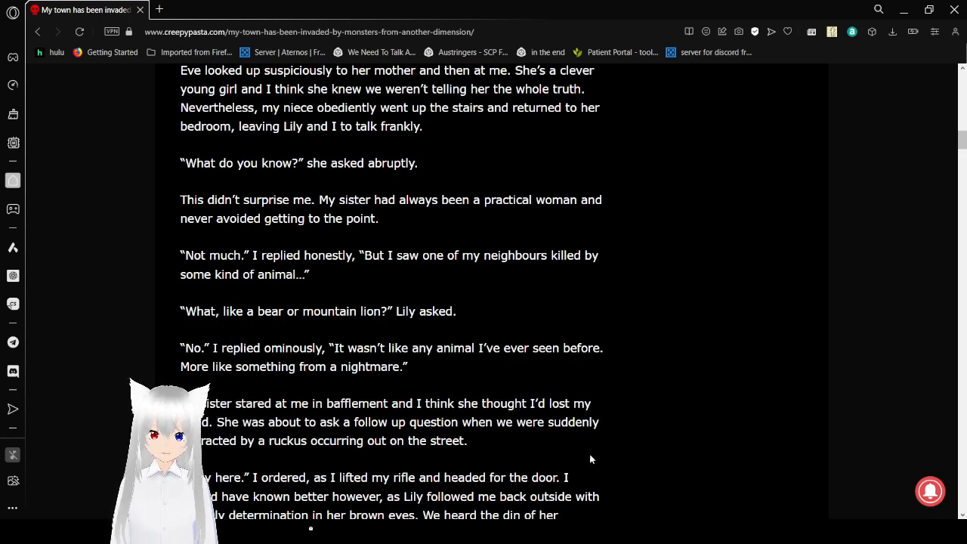
pyautogui.scroll(-3)
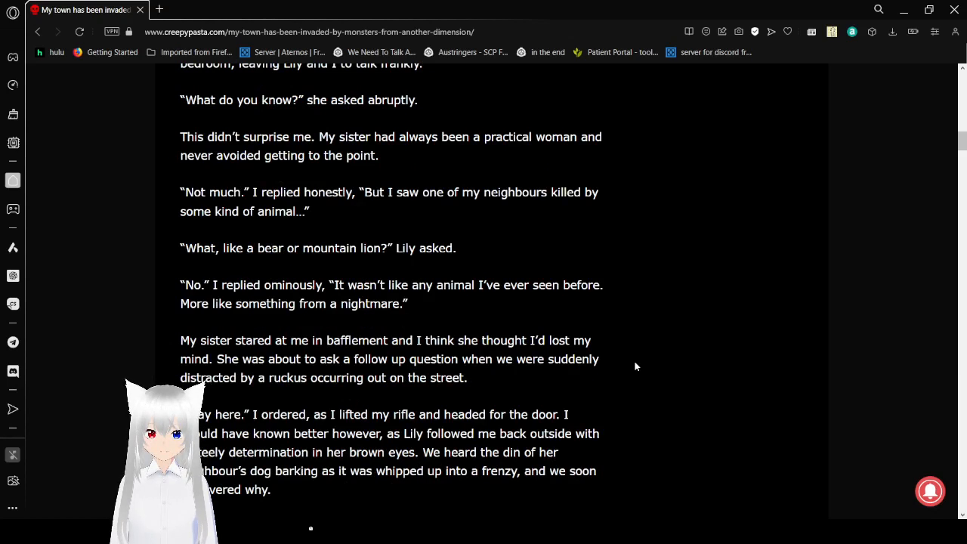
pyautogui.scroll(-3)
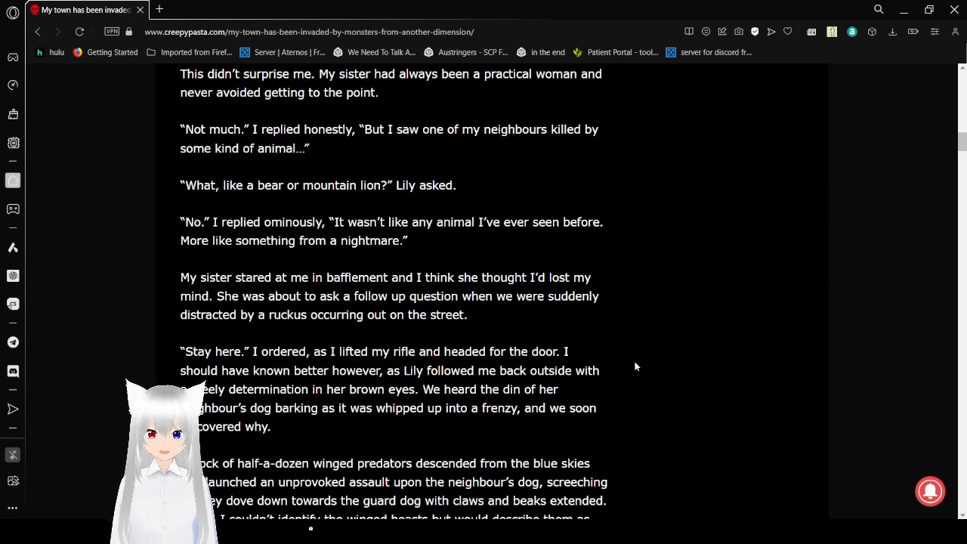
pyautogui.scroll(-3)
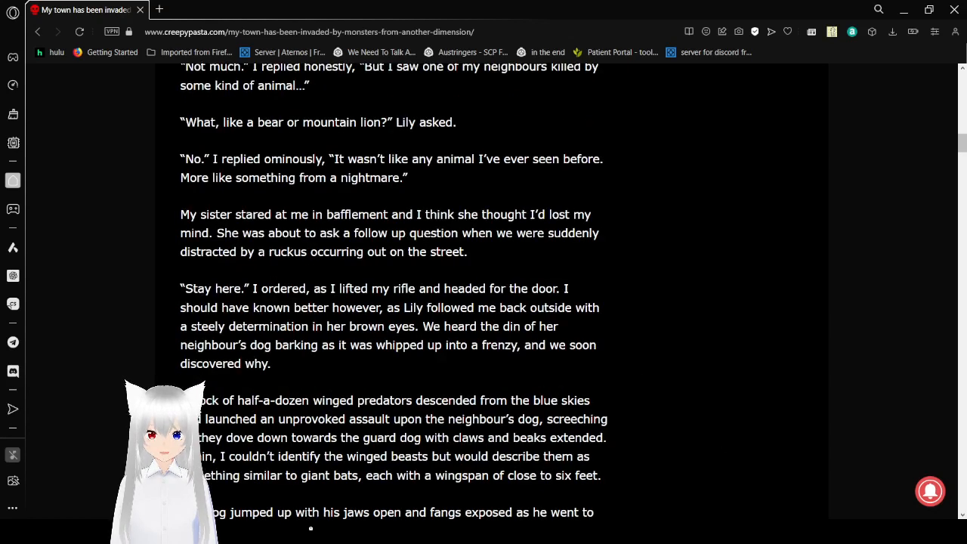
pyautogui.moveTo(529, 471)
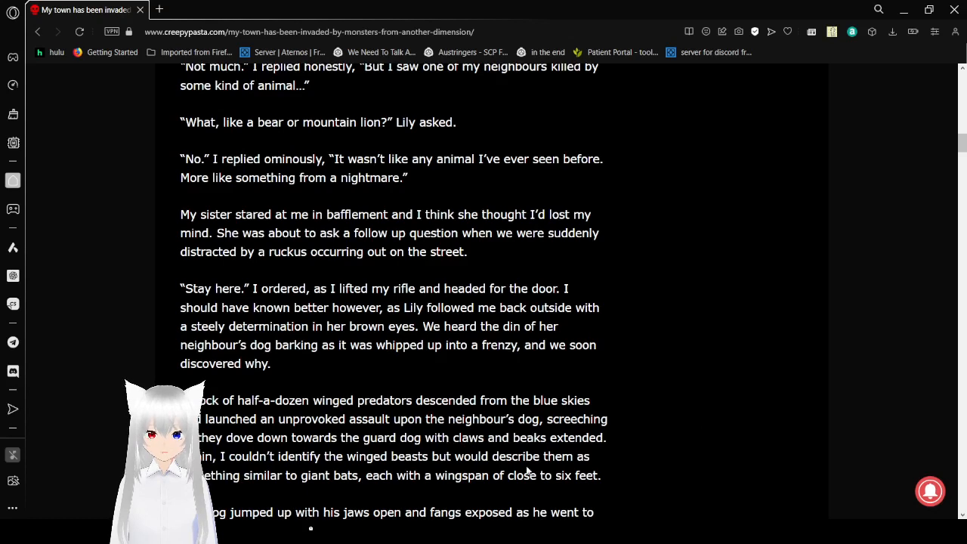
pyautogui.scroll(-3)
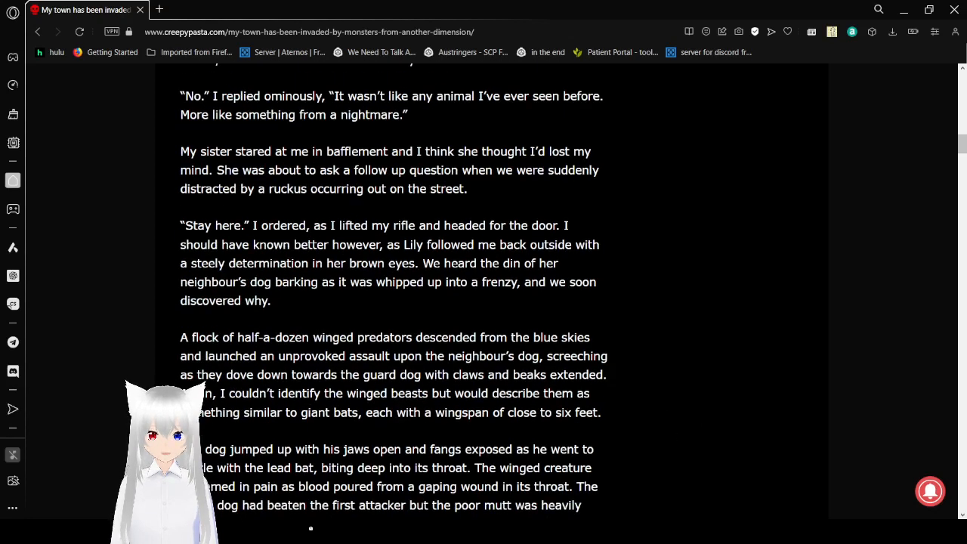
pyautogui.moveTo(705, 494)
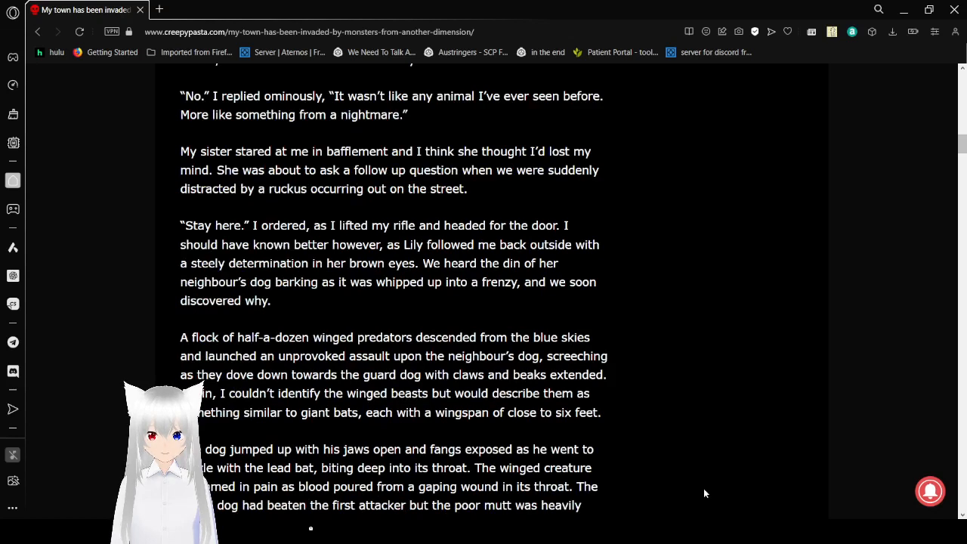
pyautogui.moveTo(610, 412)
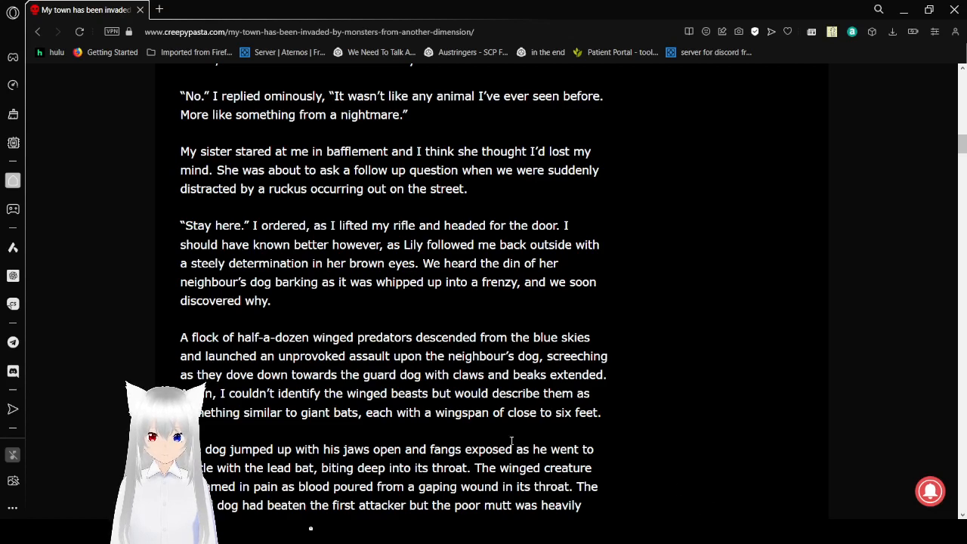
pyautogui.scroll(-3)
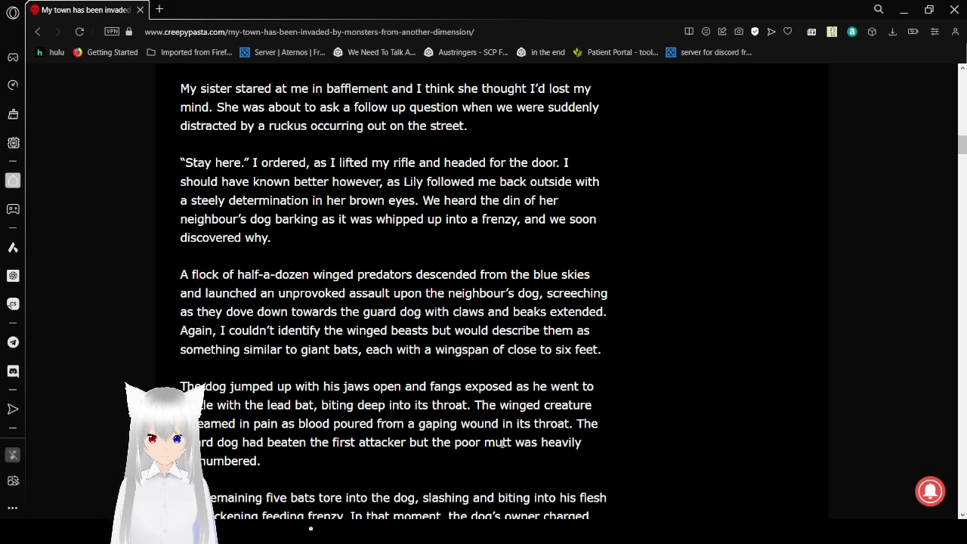
pyautogui.scroll(-3)
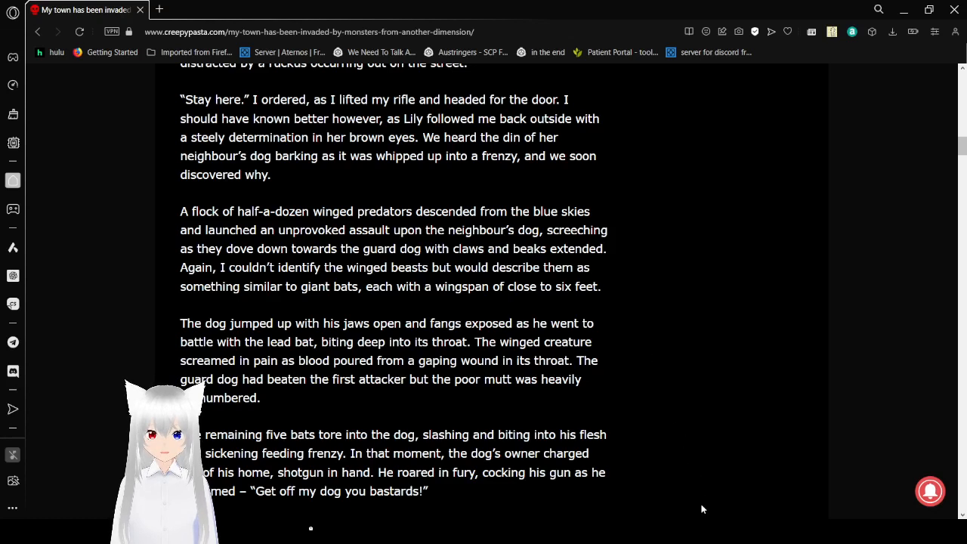
pyautogui.moveTo(709, 478)
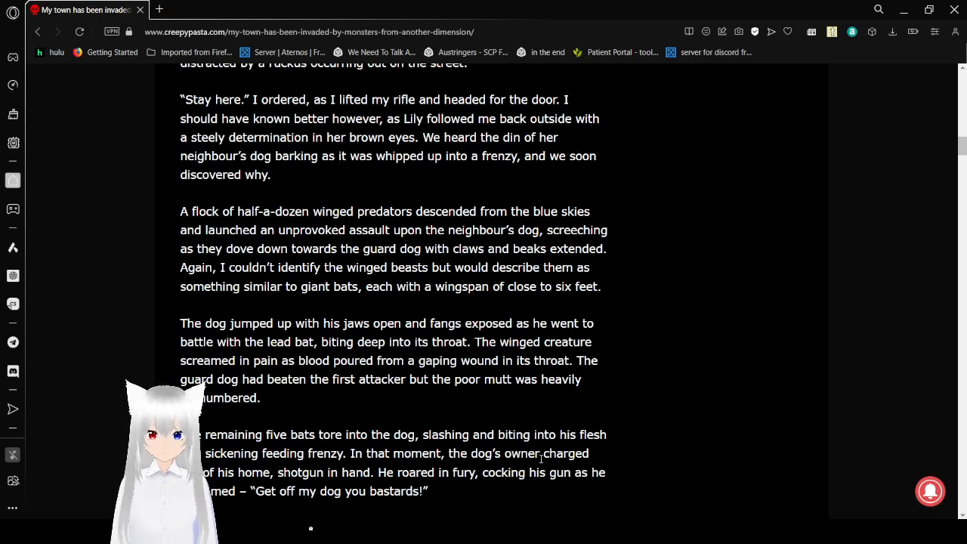
pyautogui.moveTo(646, 380)
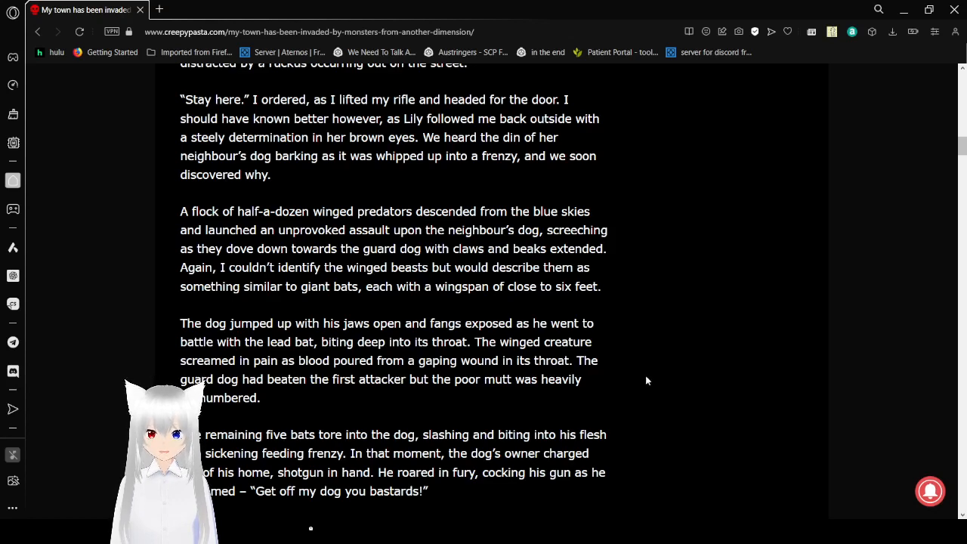
pyautogui.scroll(-3)
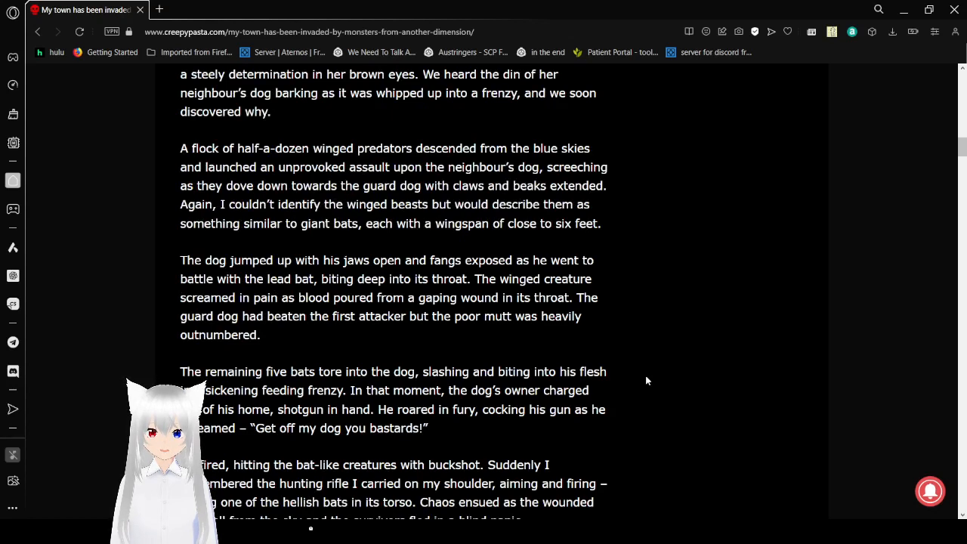
pyautogui.scroll(-3)
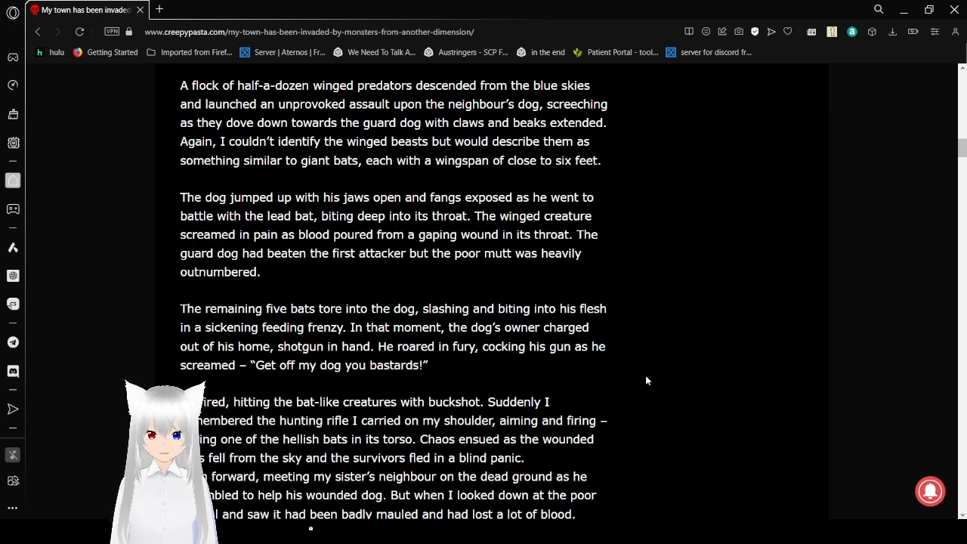
pyautogui.moveTo(664, 461)
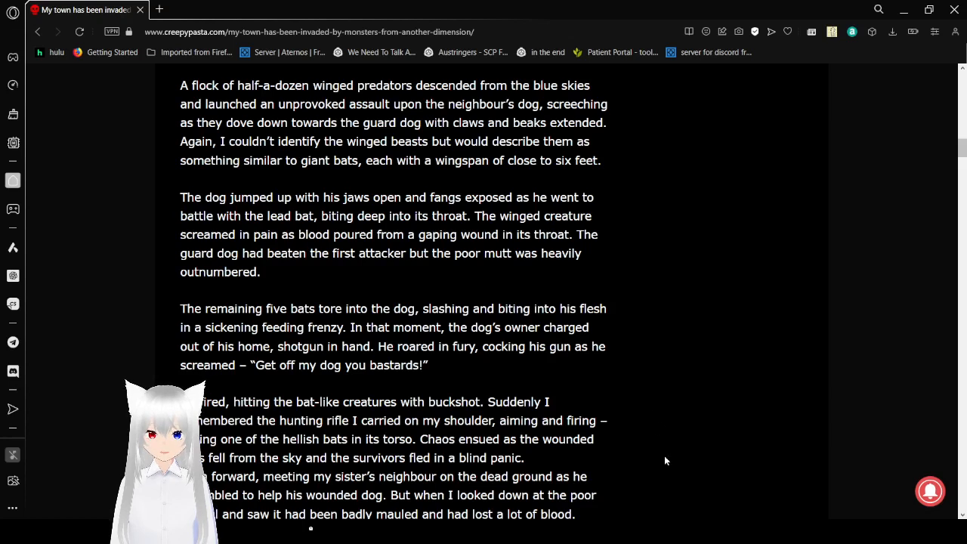
pyautogui.moveTo(701, 503)
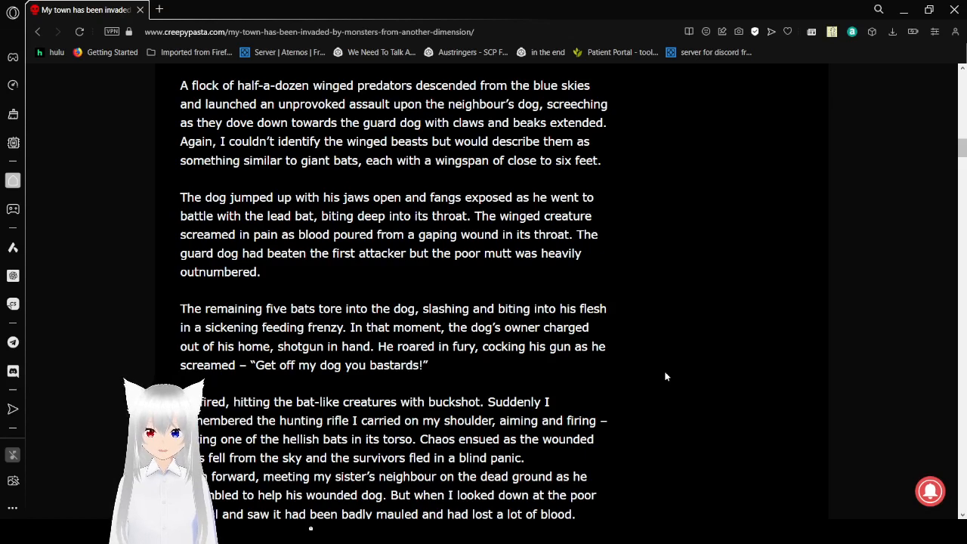
pyautogui.scroll(-3)
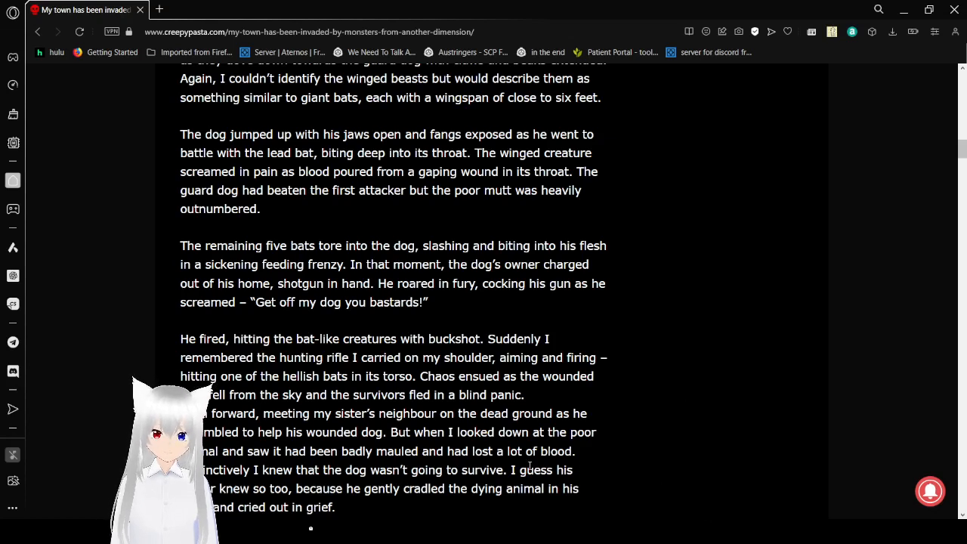
pyautogui.moveTo(610, 324)
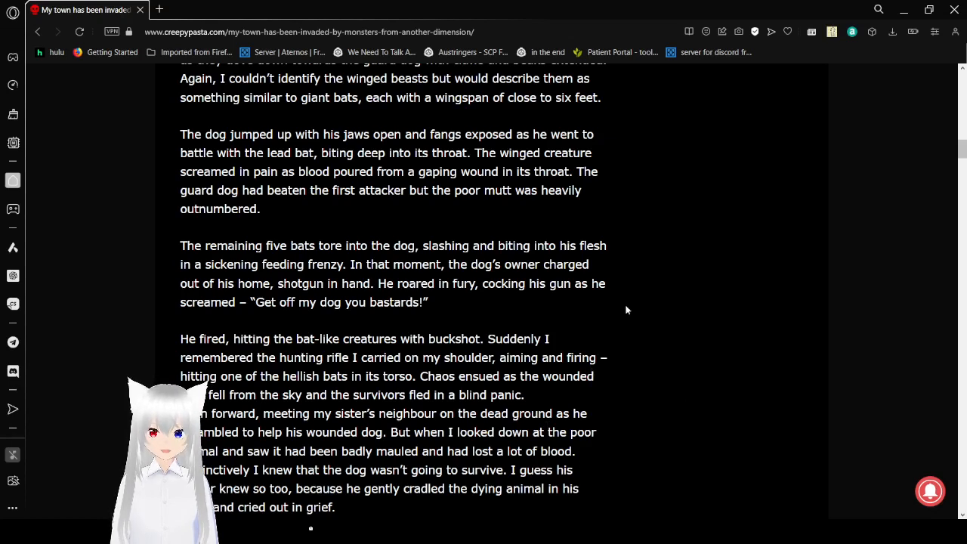
pyautogui.moveTo(639, 310)
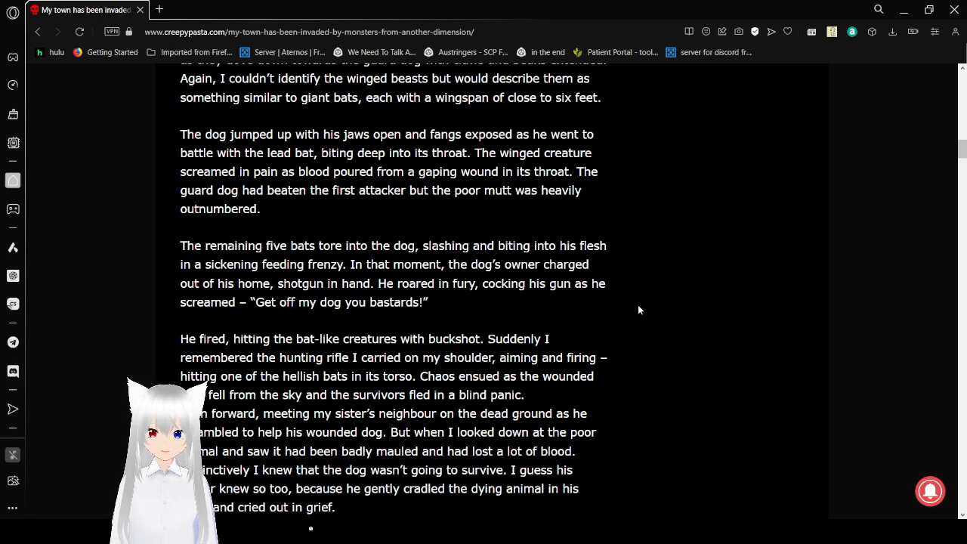
pyautogui.scroll(-3)
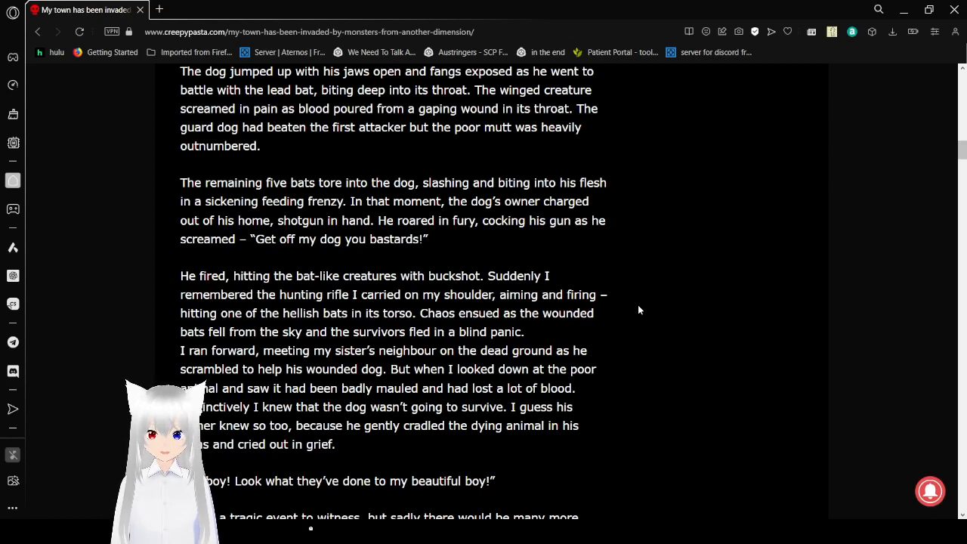
pyautogui.scroll(-3)
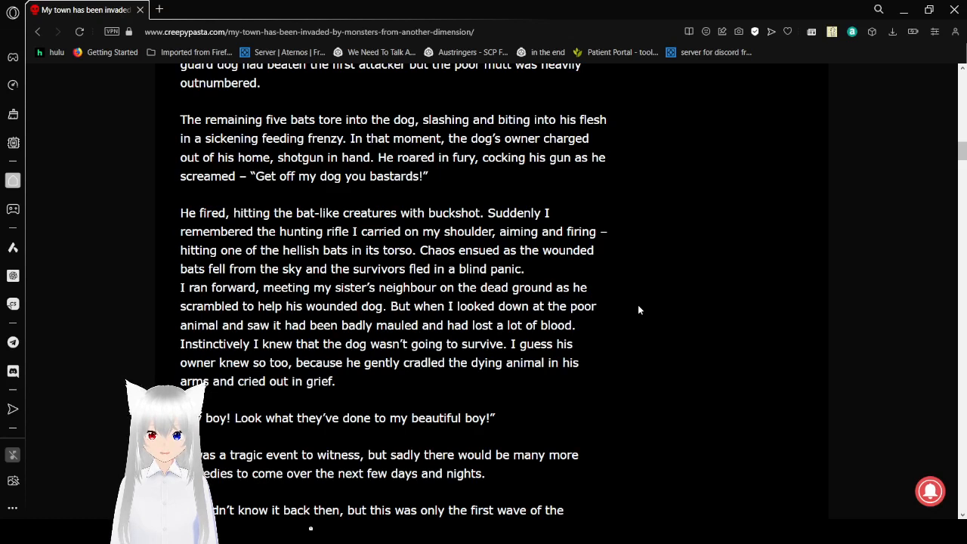
pyautogui.moveTo(680, 420)
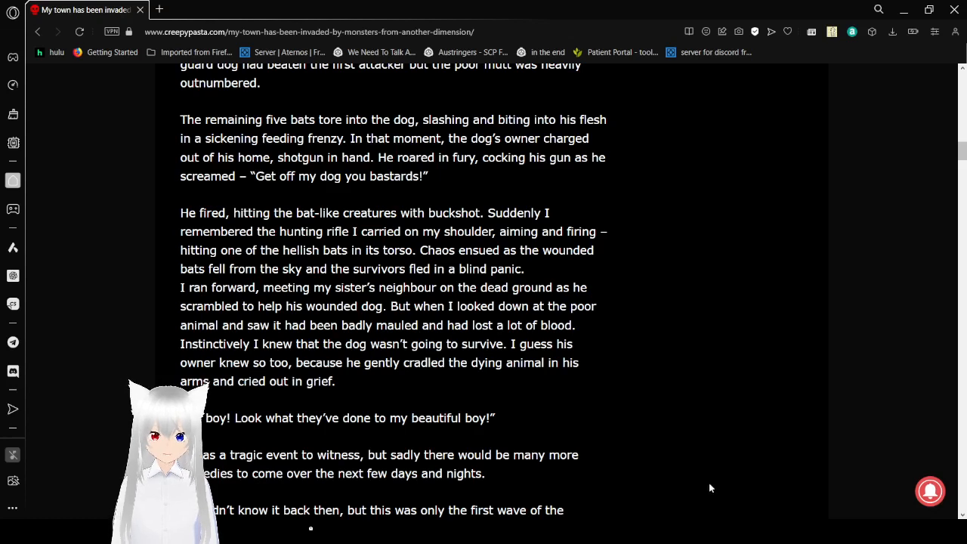
pyautogui.moveTo(514, 447)
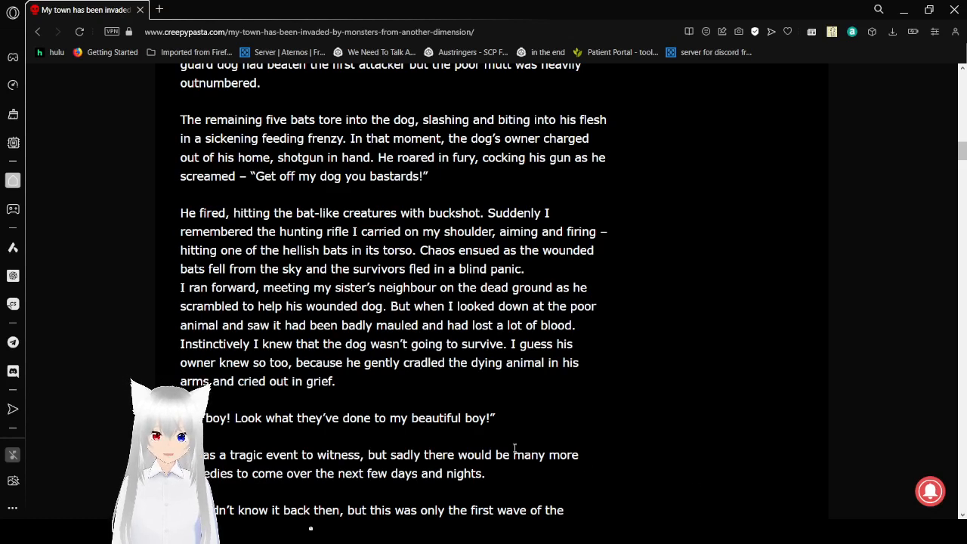
pyautogui.scroll(-3)
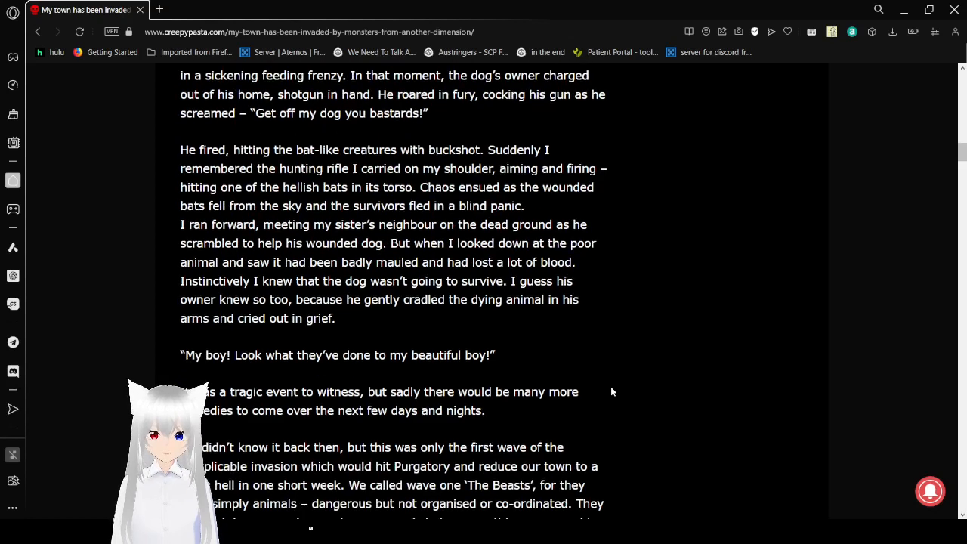
pyautogui.scroll(-3)
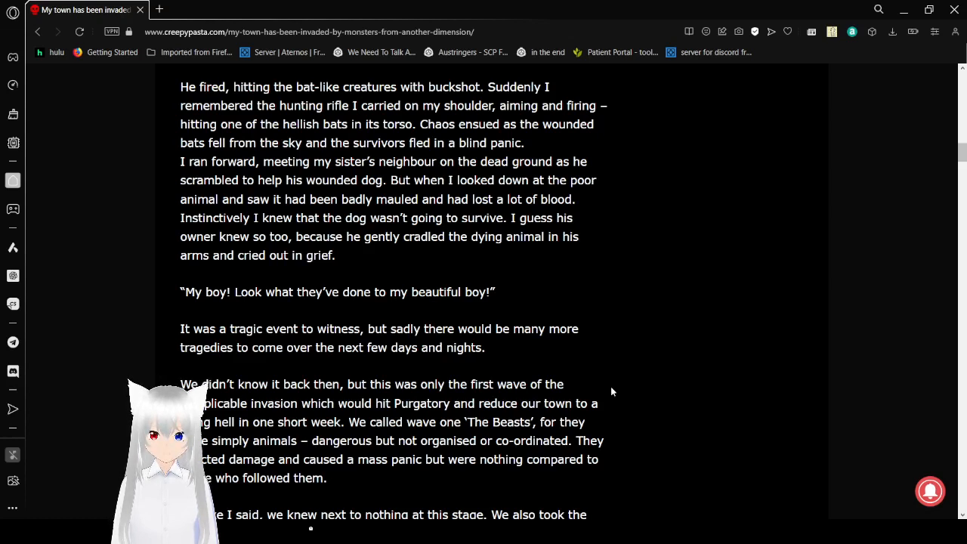
pyautogui.scroll(-3)
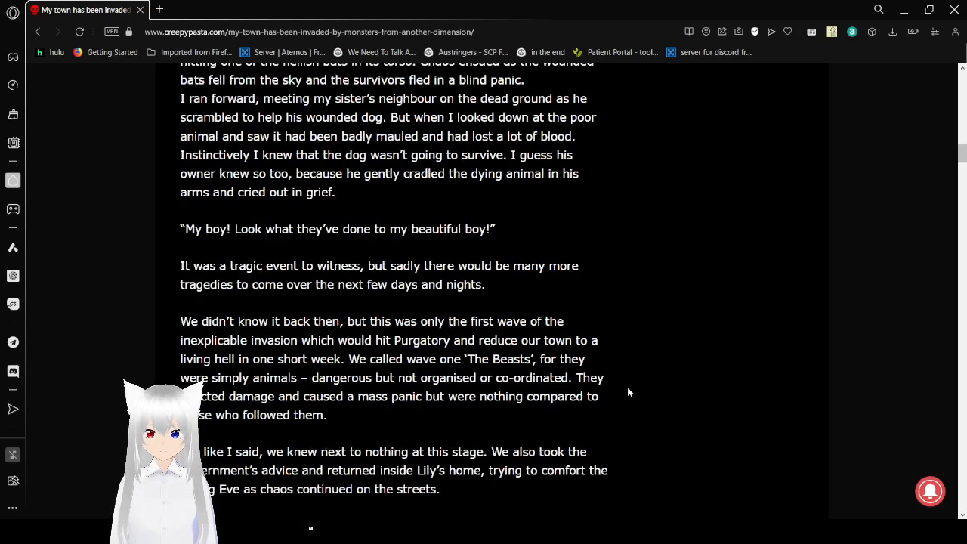
pyautogui.moveTo(695, 424)
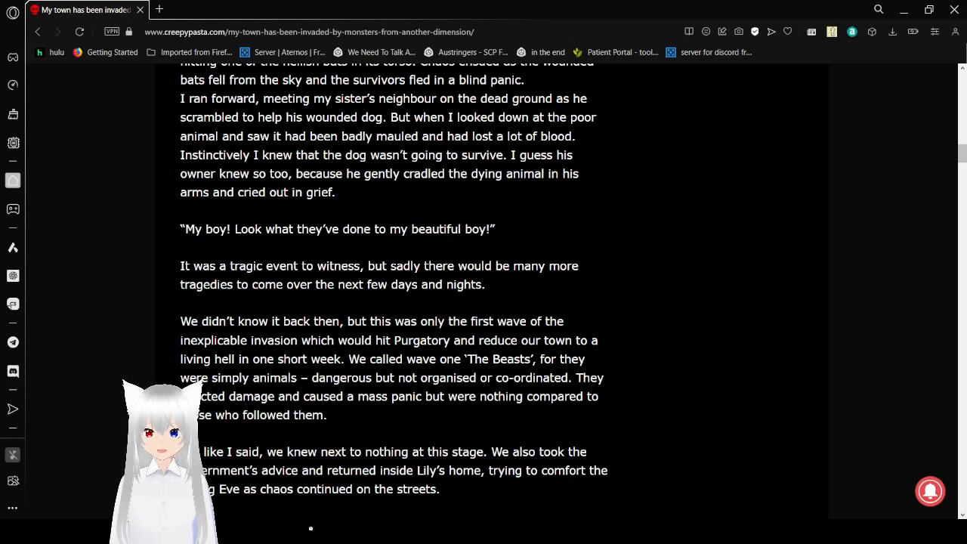
pyautogui.moveTo(671, 486)
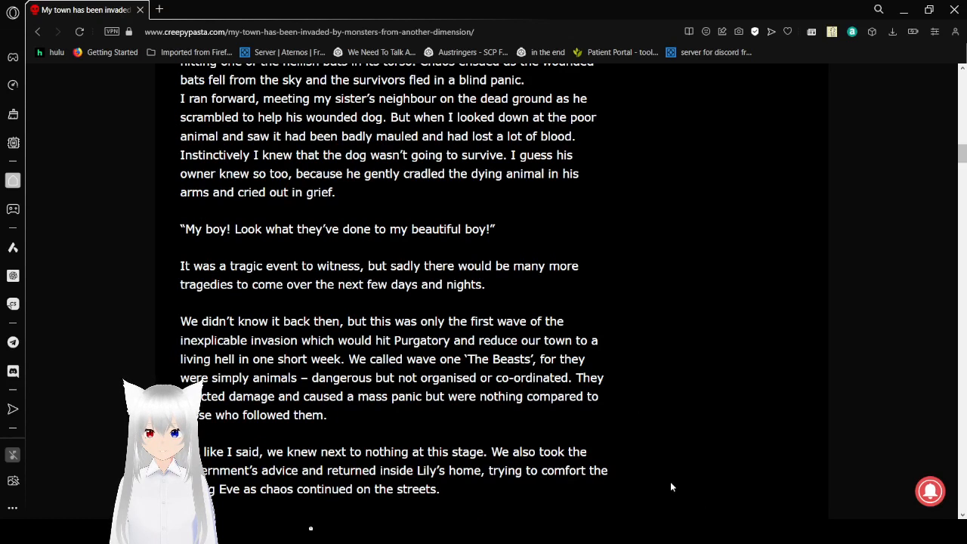
pyautogui.moveTo(661, 434)
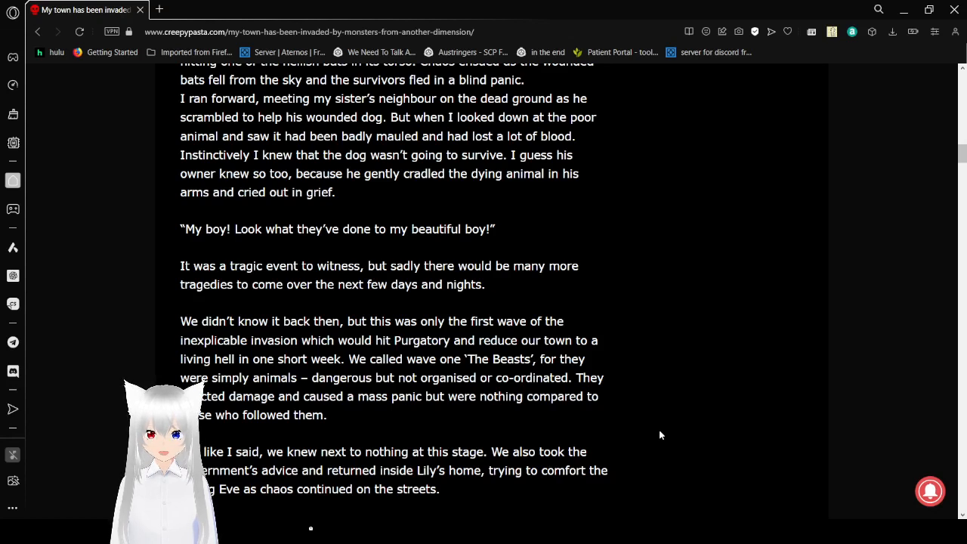
pyautogui.moveTo(650, 418)
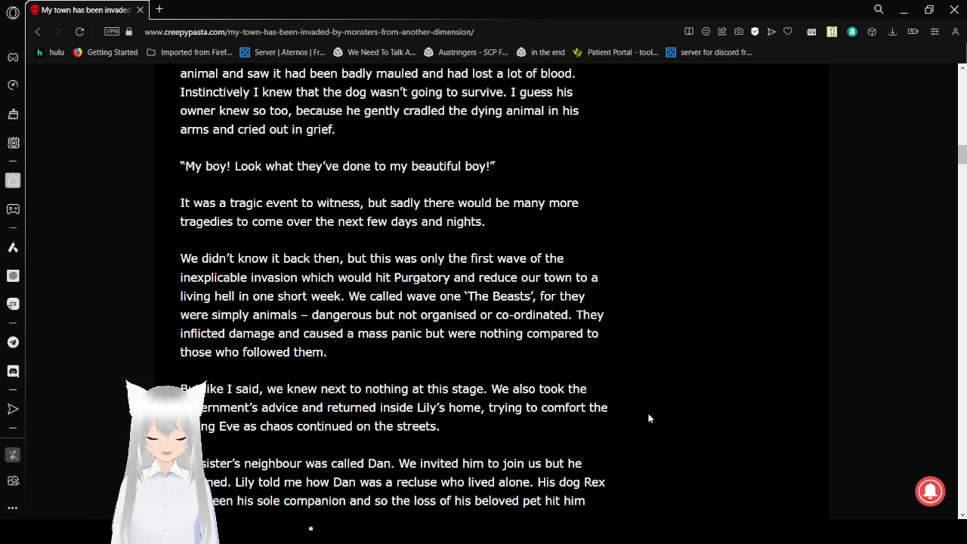
pyautogui.scroll(-3)
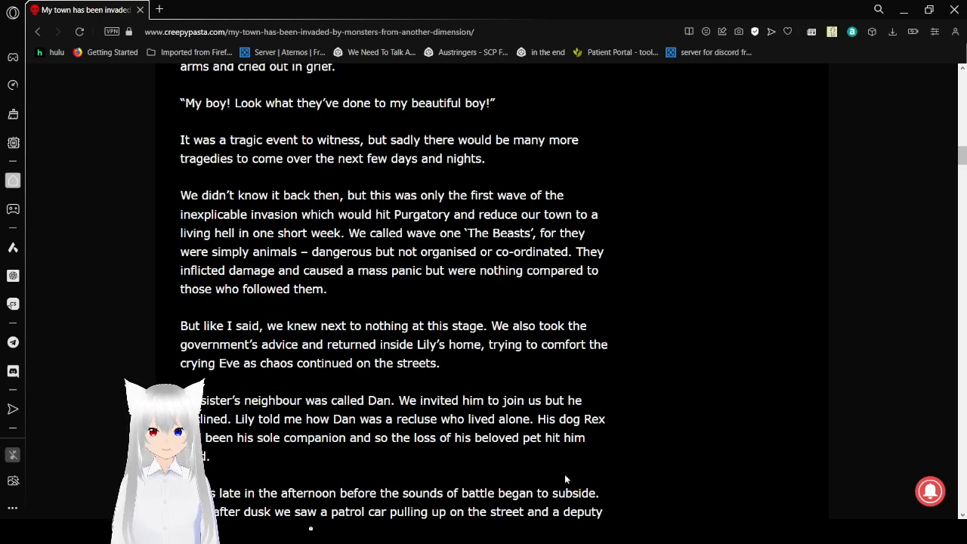
pyautogui.moveTo(625, 442)
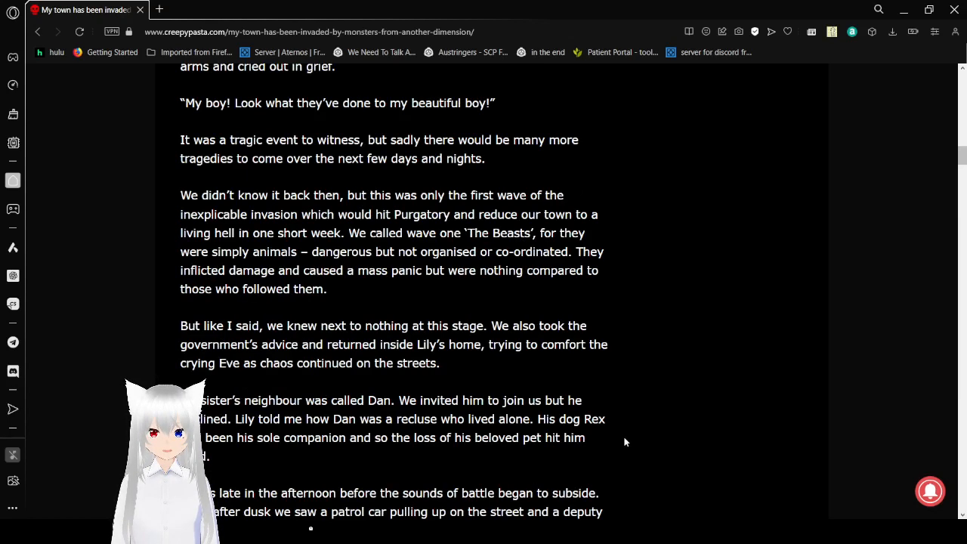
pyautogui.scroll(-3)
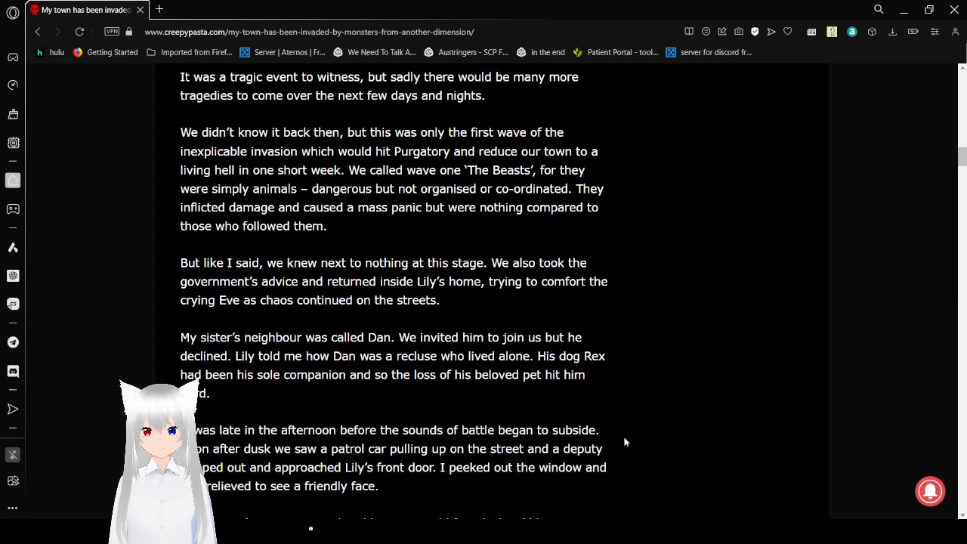
pyautogui.scroll(-3)
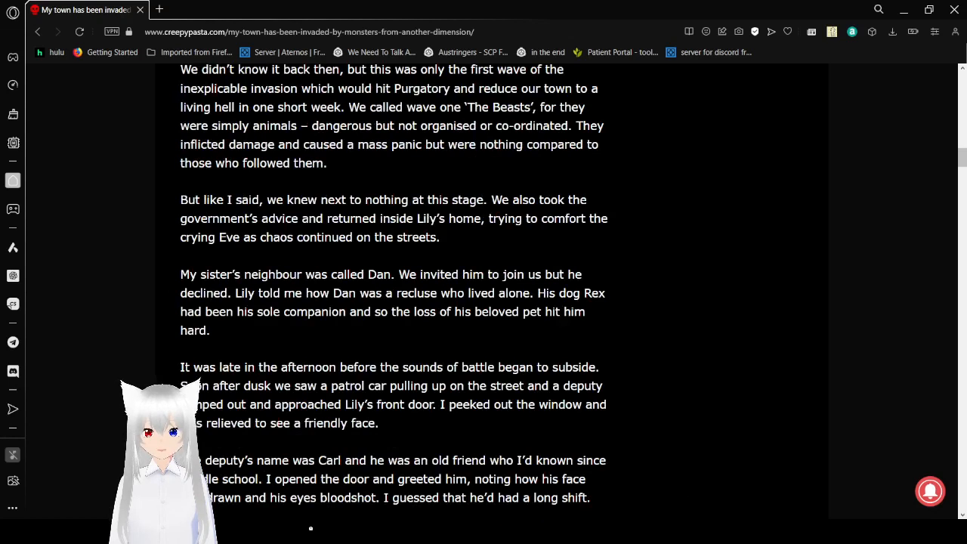
pyautogui.moveTo(701, 484)
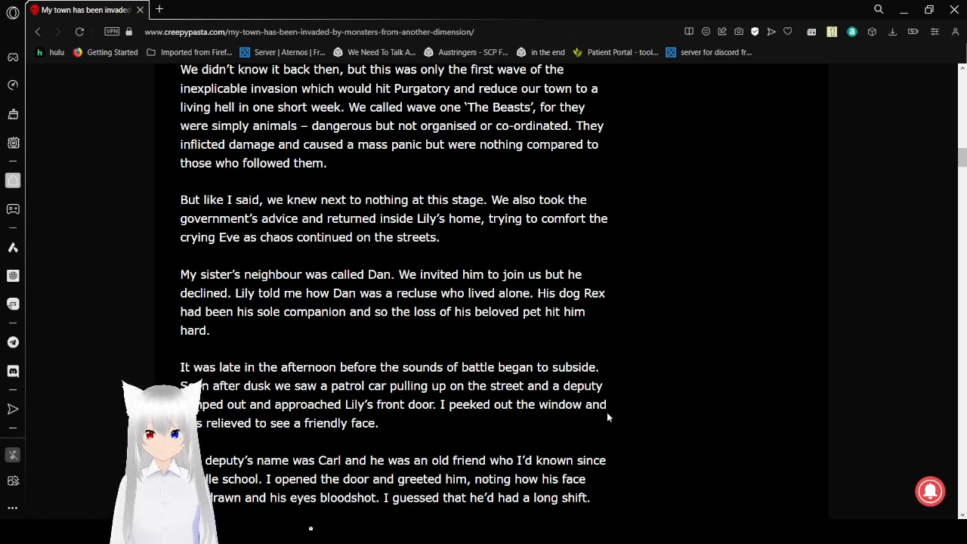
pyautogui.scroll(-3)
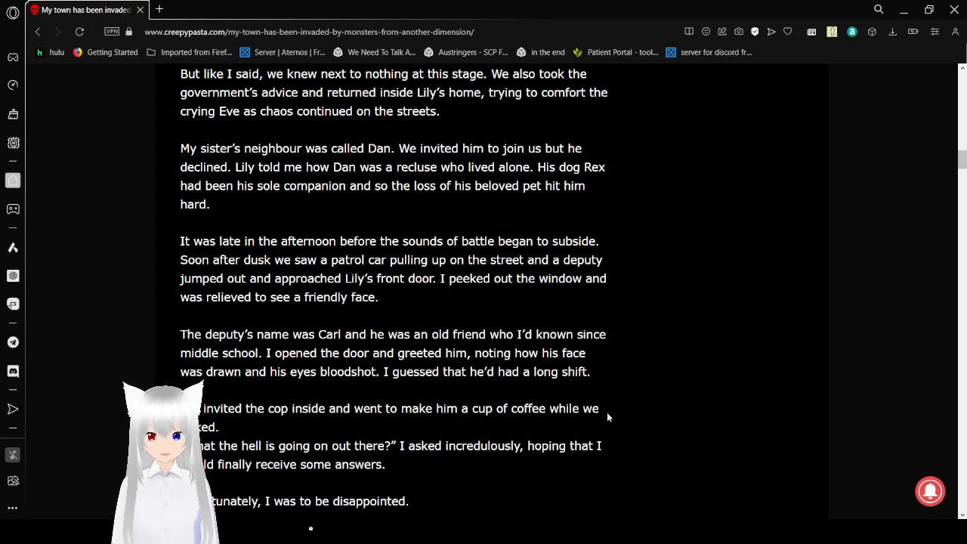
pyautogui.scroll(-3)
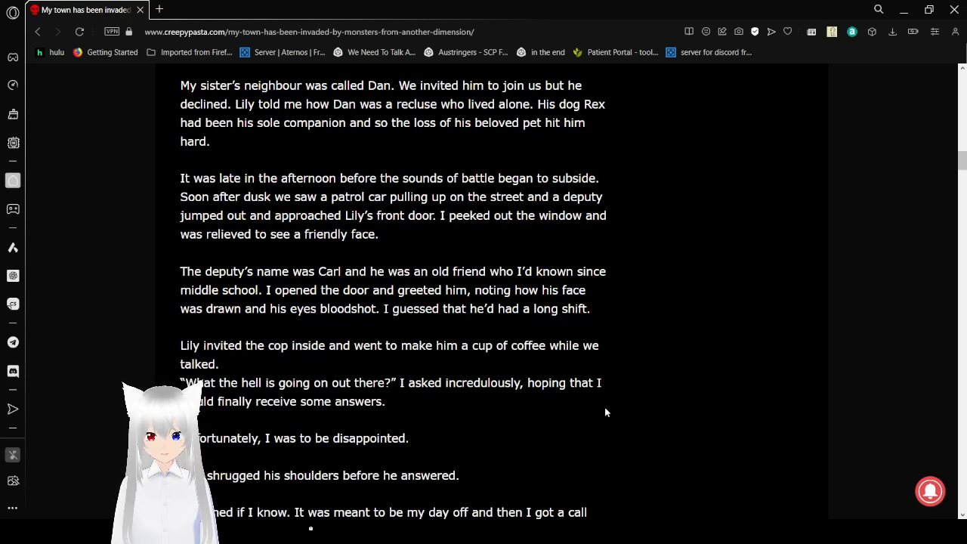
pyautogui.scroll(-3)
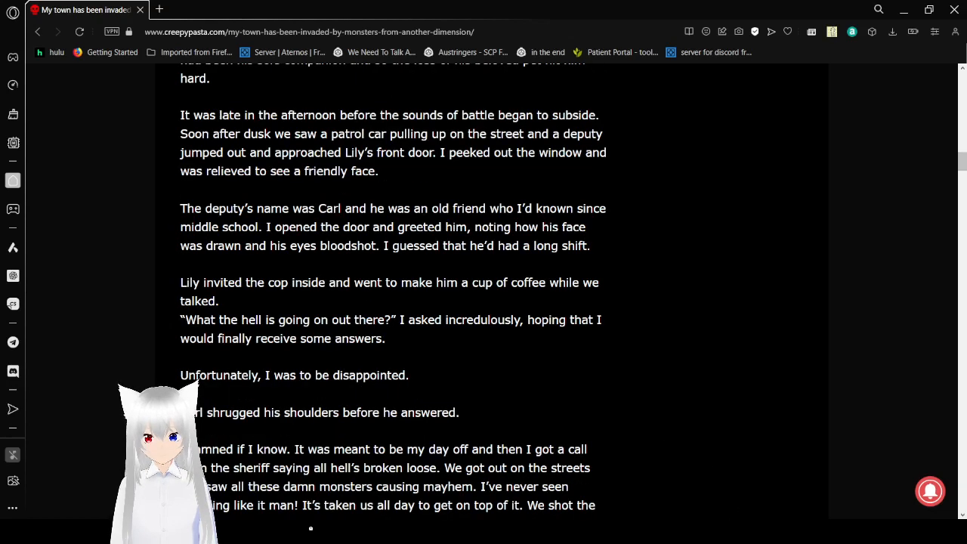
pyautogui.moveTo(705, 499)
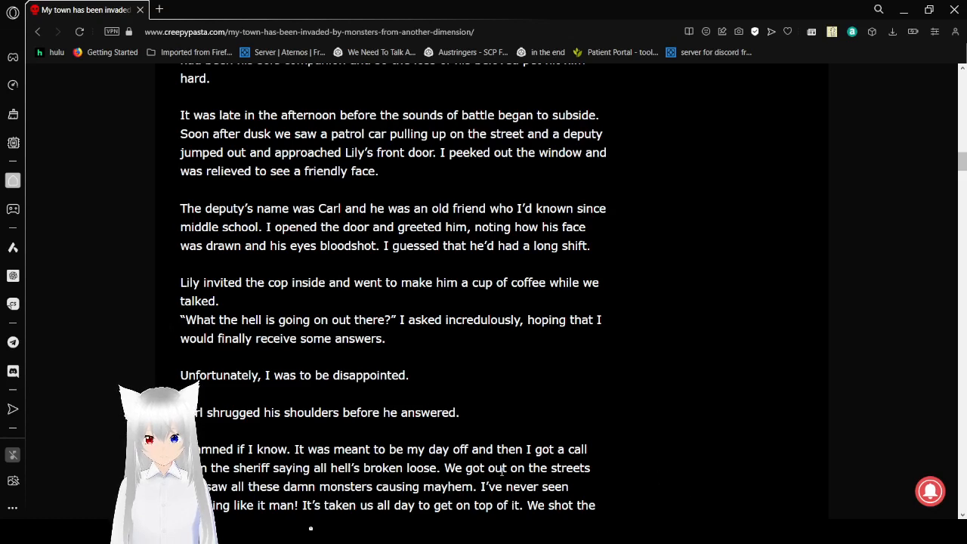
pyautogui.moveTo(624, 416)
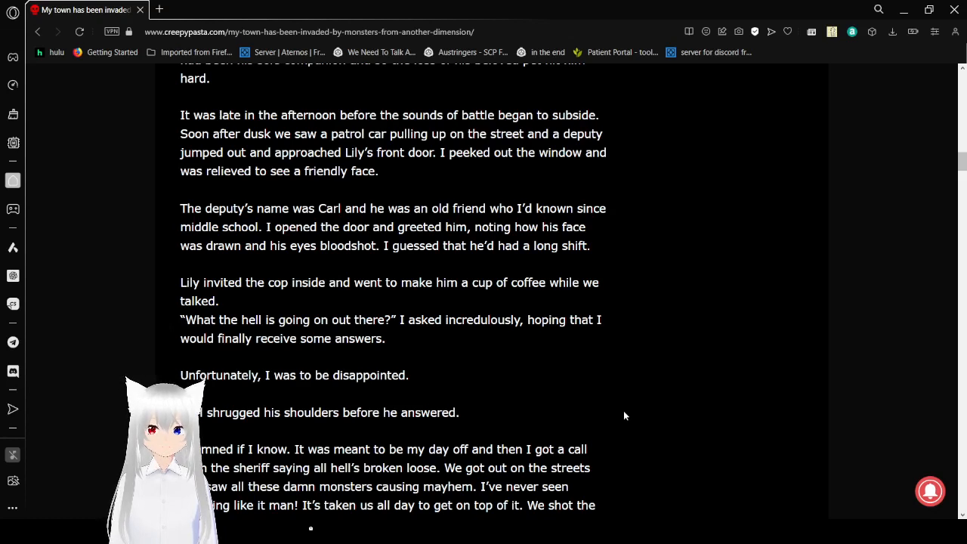
pyautogui.scroll(-3)
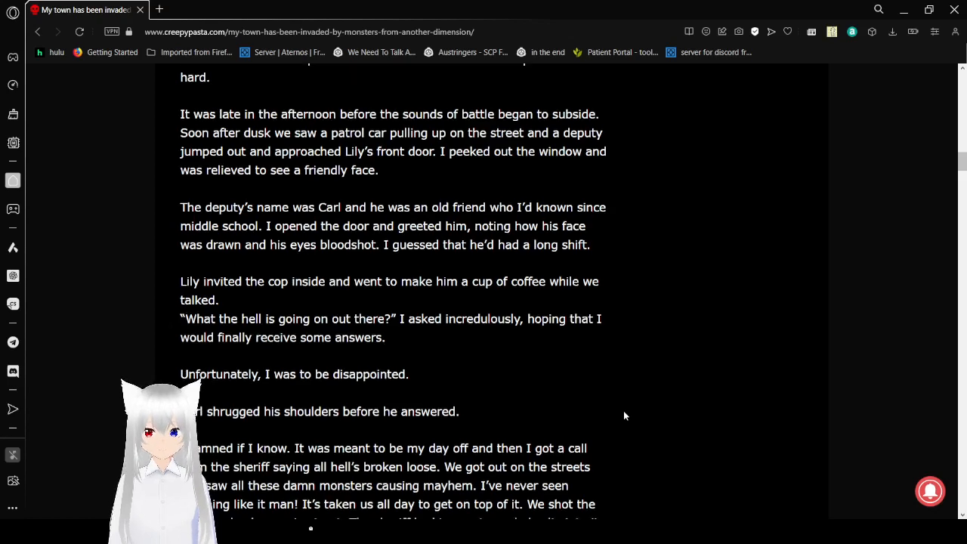
pyautogui.scroll(-3)
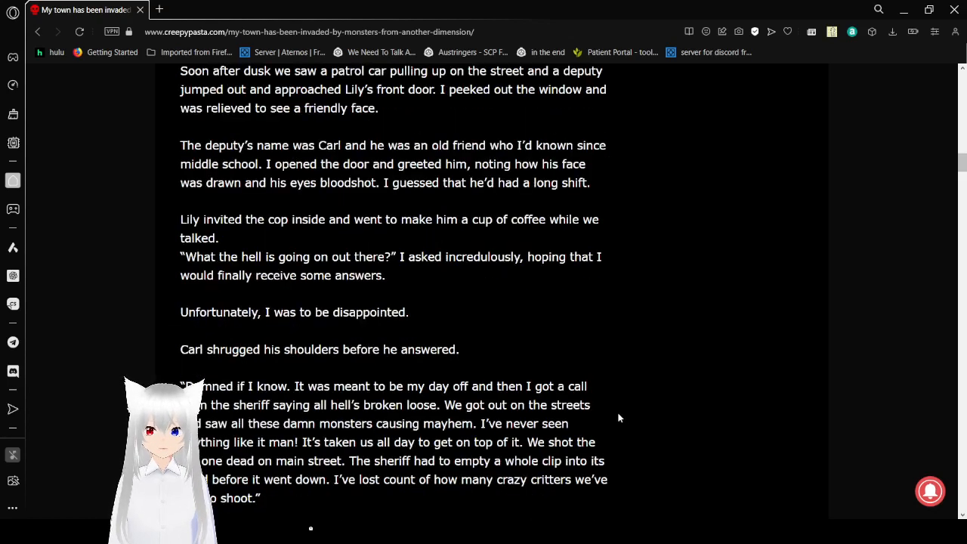
pyautogui.moveTo(616, 417)
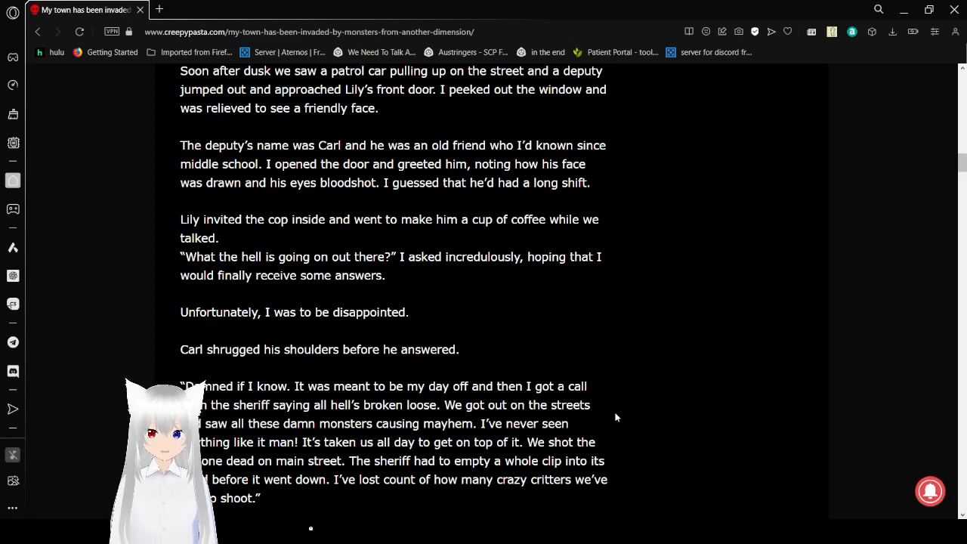
pyautogui.scroll(-3)
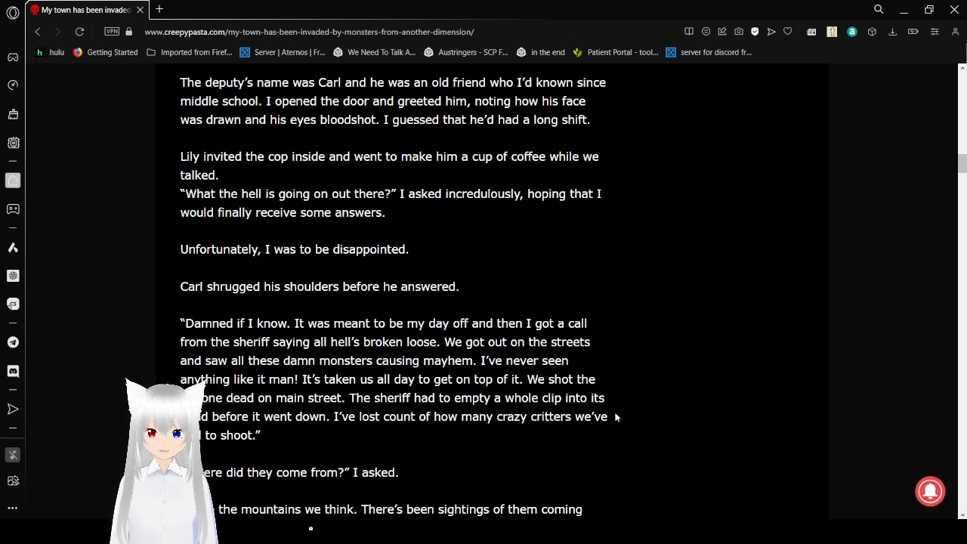
pyautogui.scroll(-3)
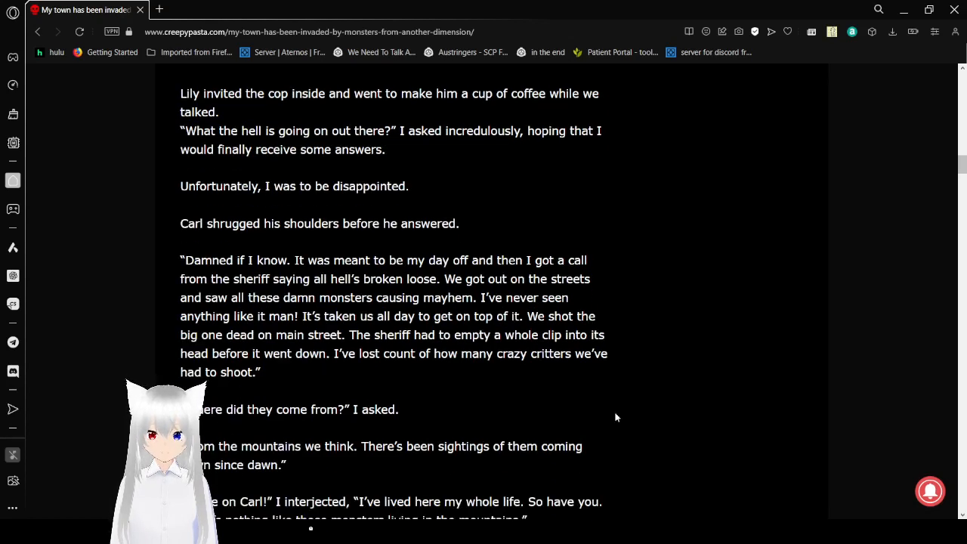
pyautogui.moveTo(695, 496)
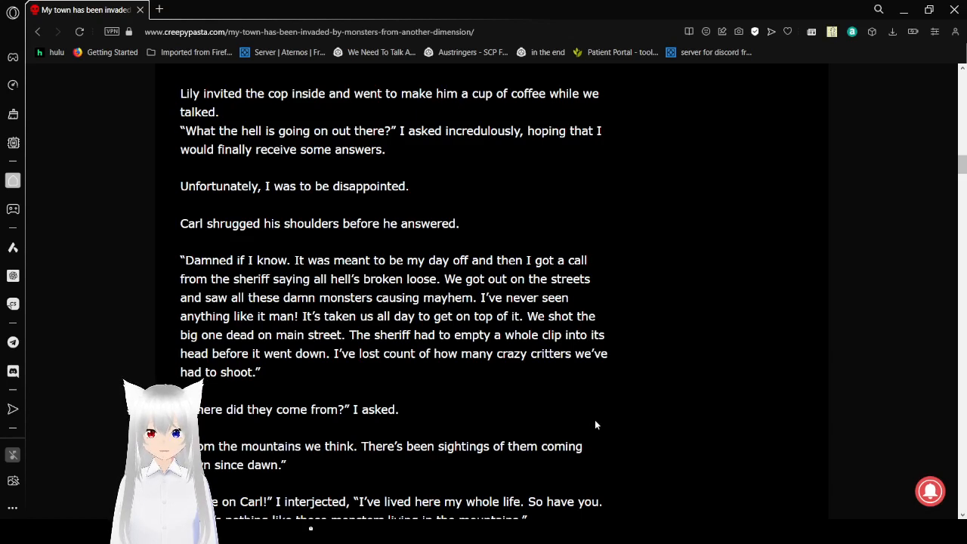
pyautogui.scroll(-3)
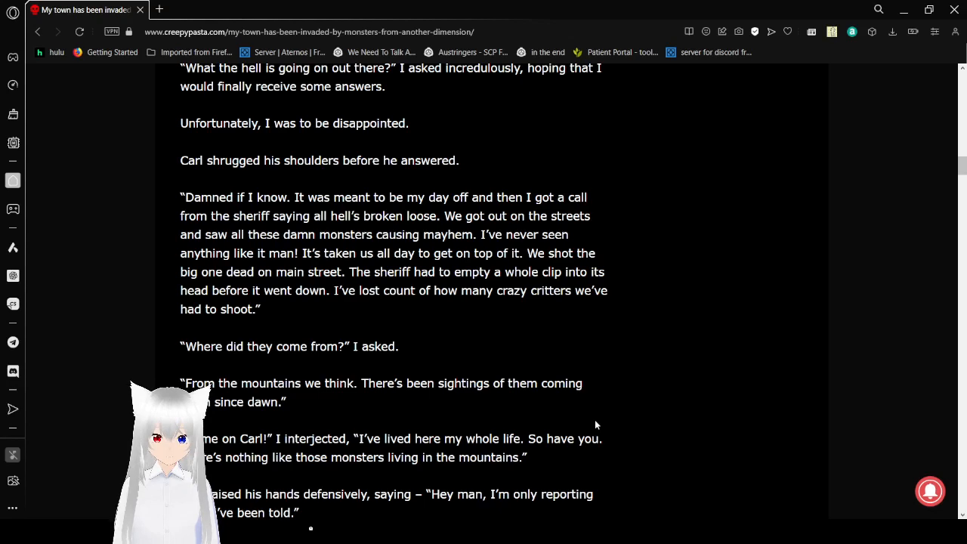
pyautogui.scroll(-3)
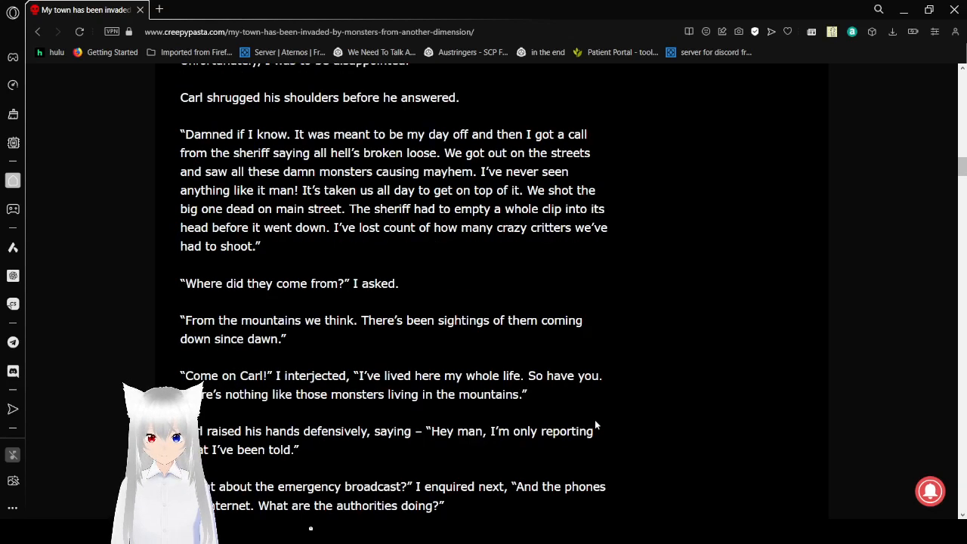
pyautogui.scroll(-3)
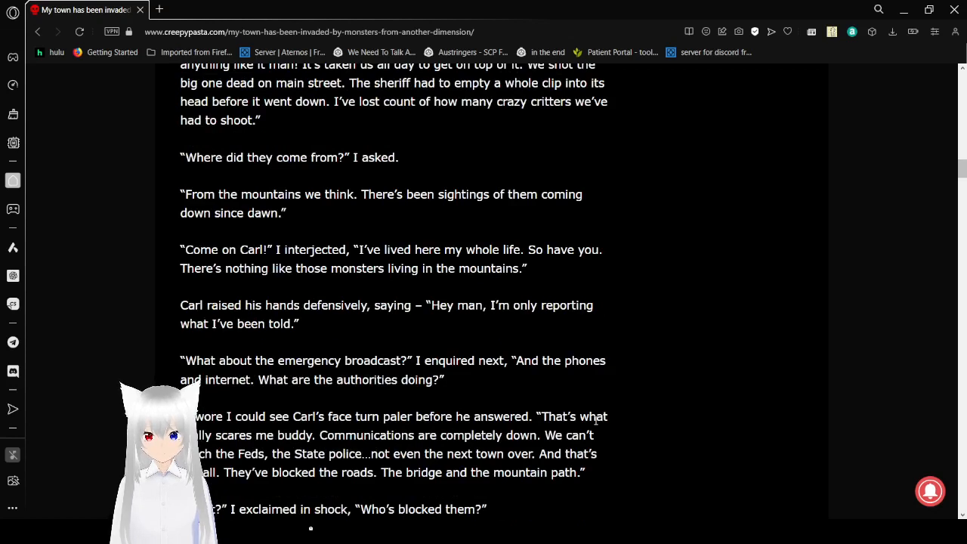
pyautogui.moveTo(703, 488)
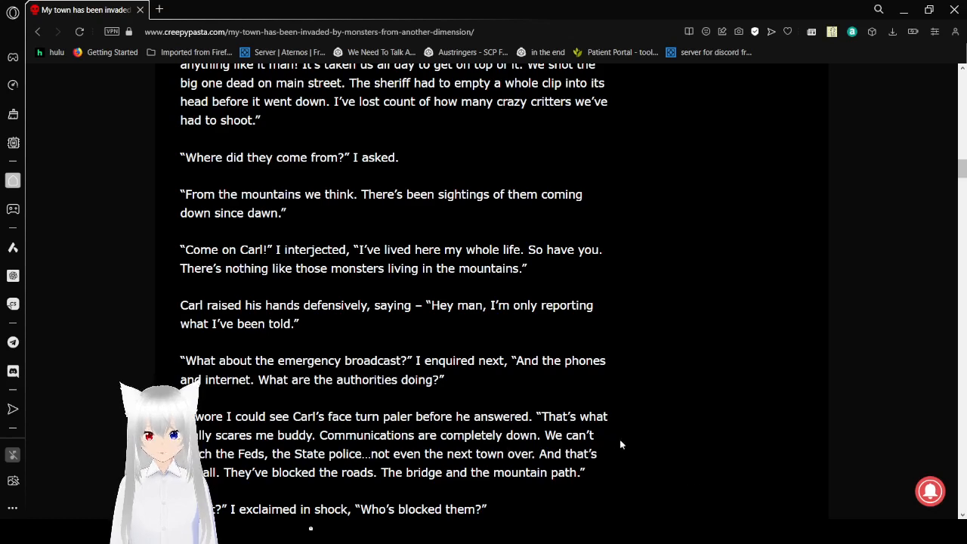
pyautogui.scroll(-3)
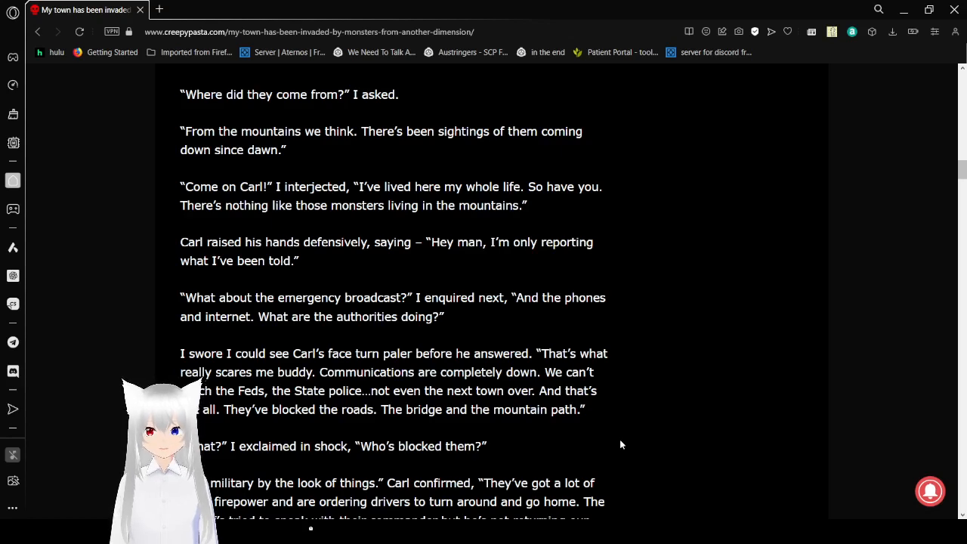
pyautogui.scroll(-3)
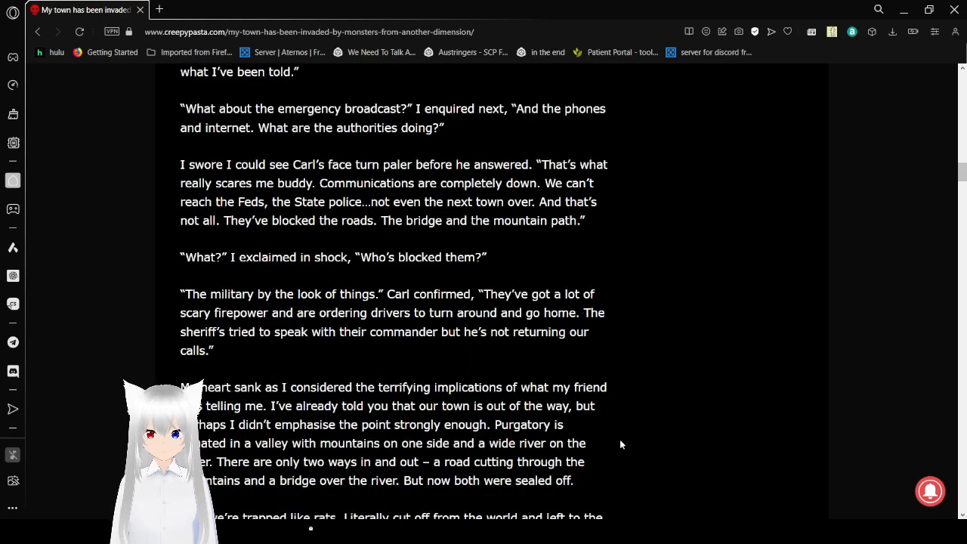
pyautogui.moveTo(661, 421)
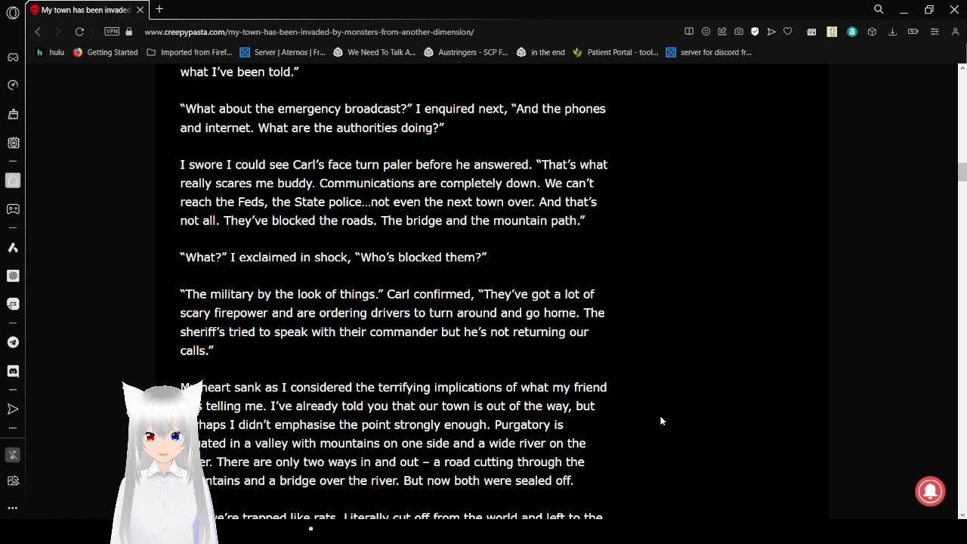
pyautogui.scroll(-3)
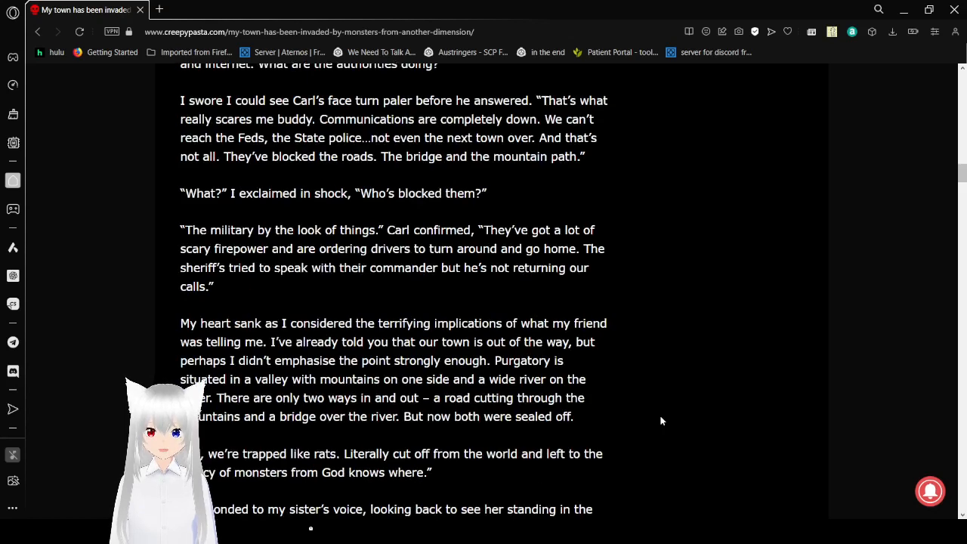
pyautogui.scroll(-3)
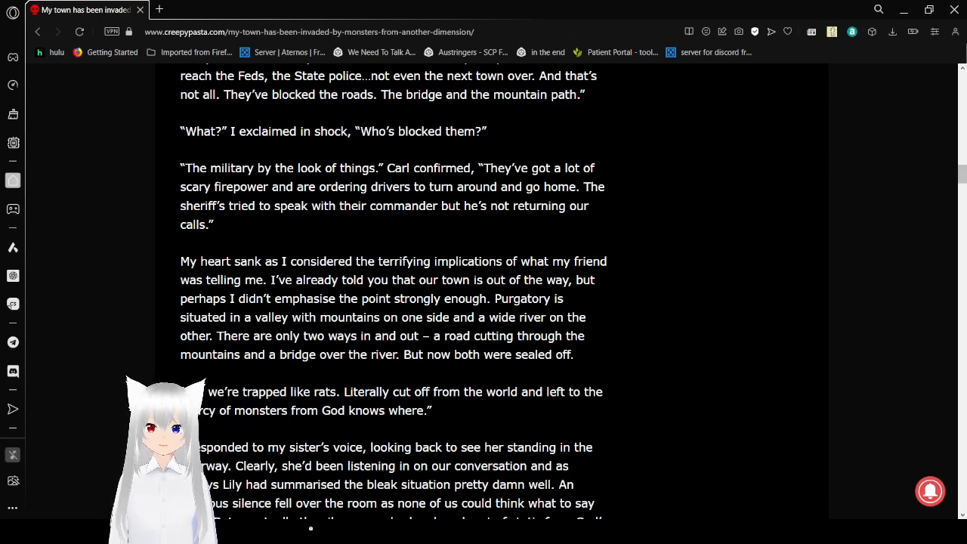
pyautogui.moveTo(701, 502)
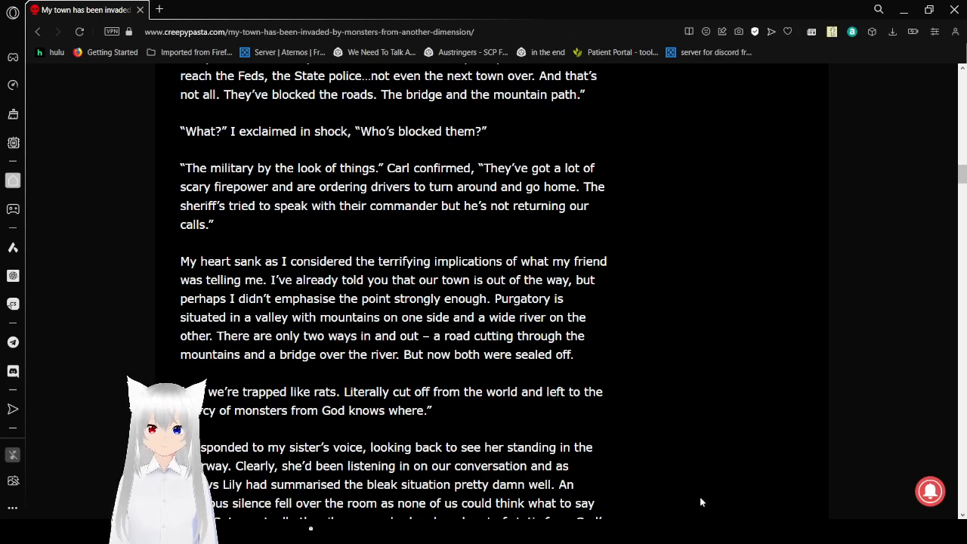
pyautogui.moveTo(559, 412)
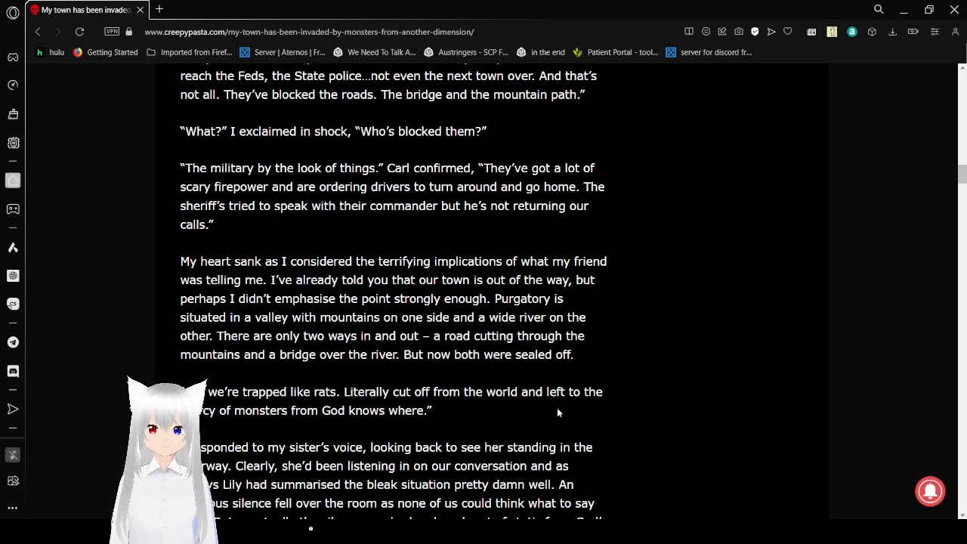
pyautogui.scroll(-3)
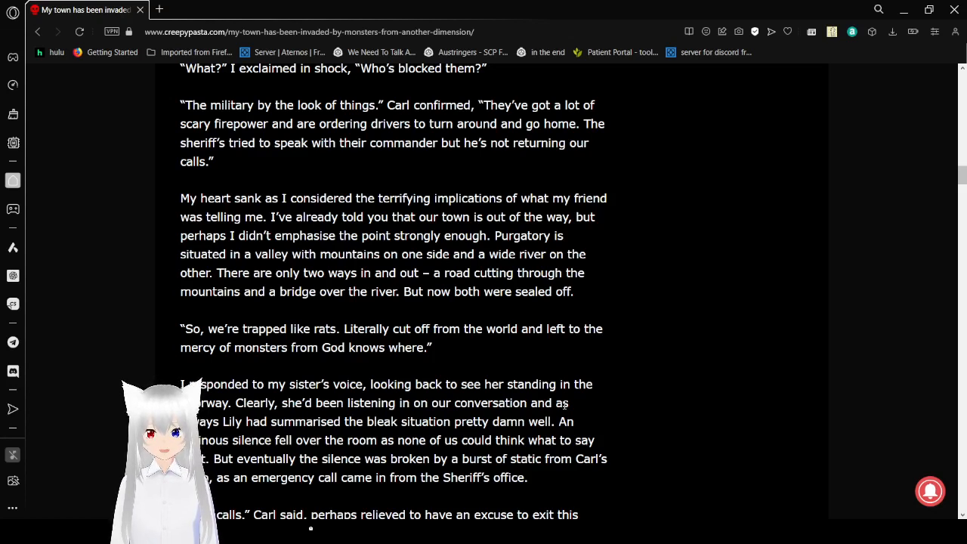
pyautogui.scroll(-3)
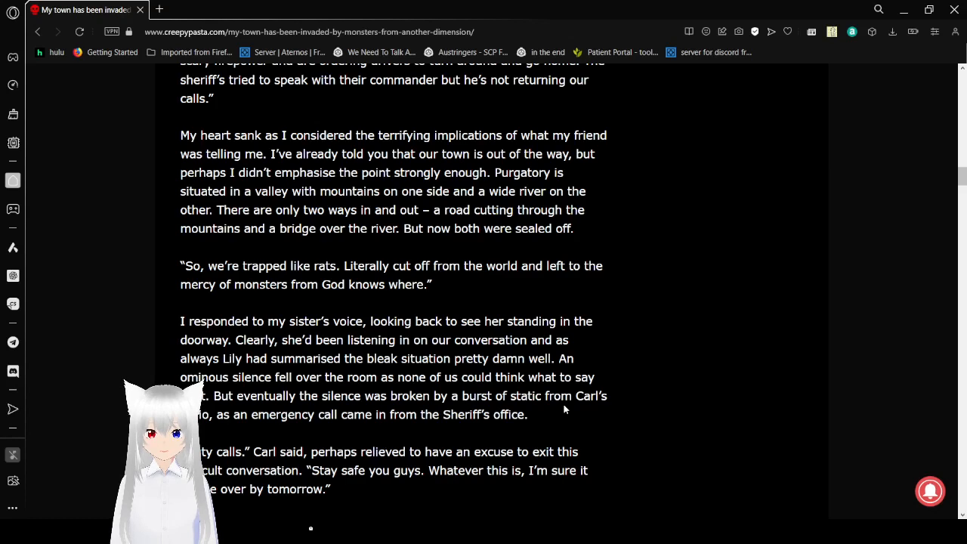
pyautogui.scroll(-3)
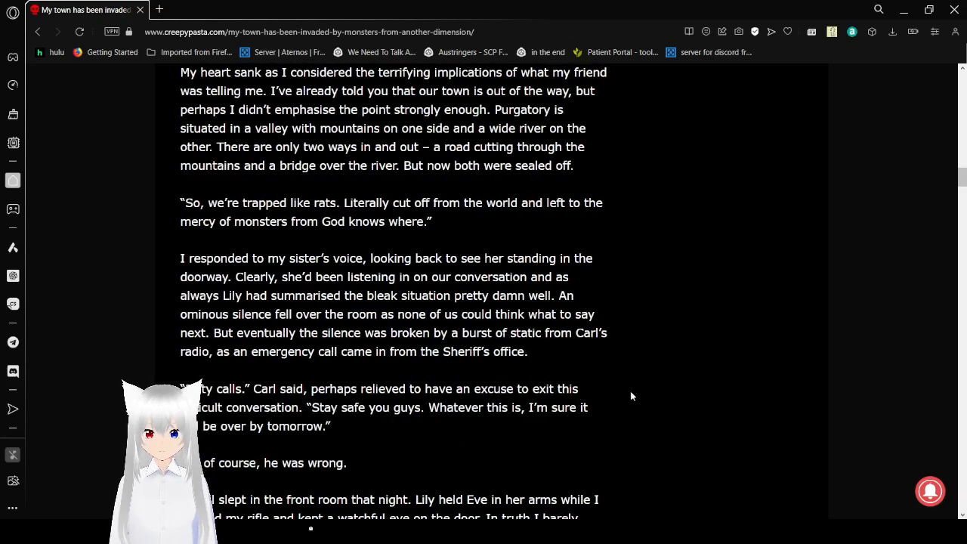
pyautogui.scroll(-3)
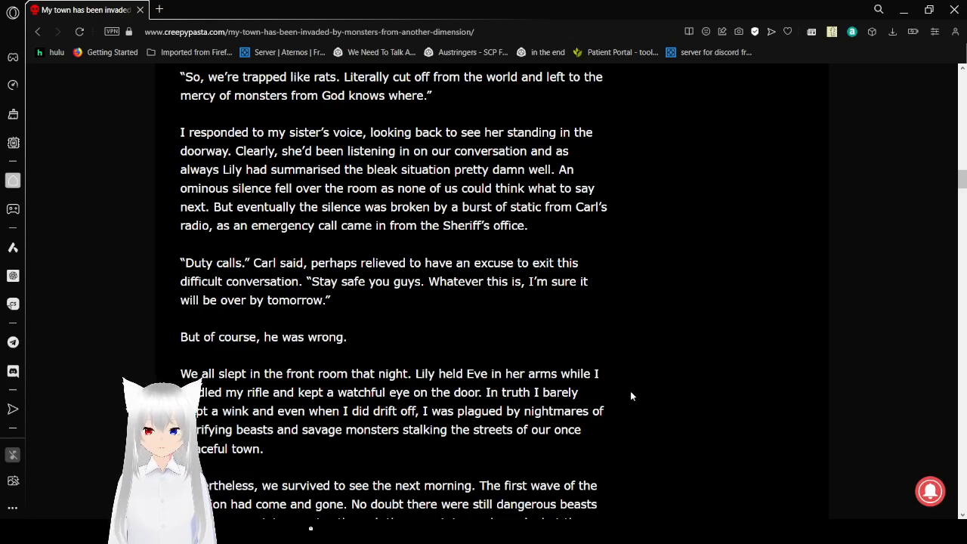
pyautogui.scroll(-3)
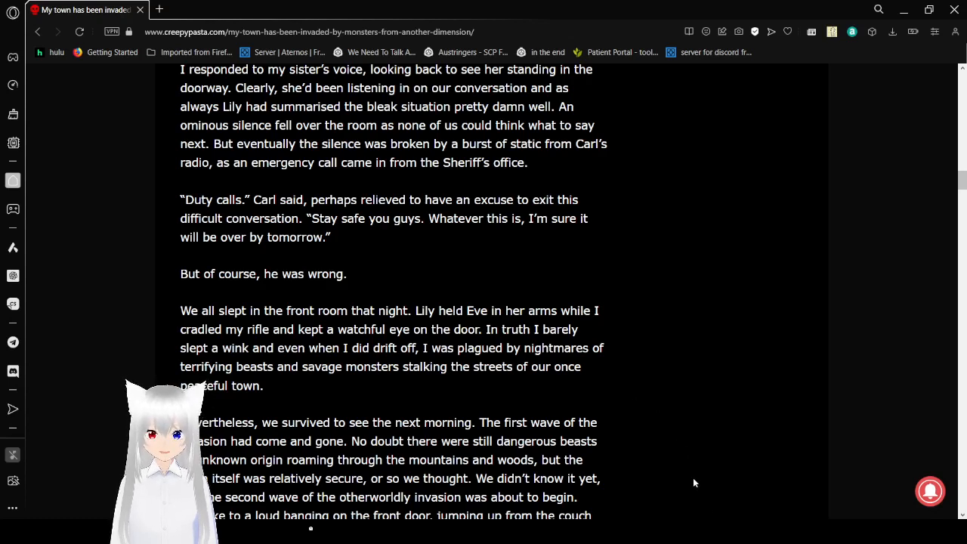
pyautogui.moveTo(659, 420)
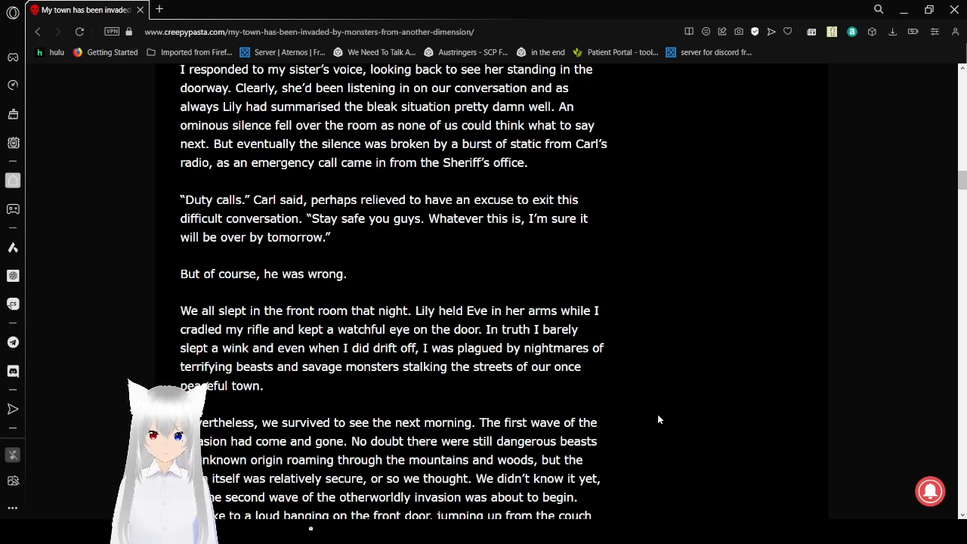
pyautogui.moveTo(648, 417)
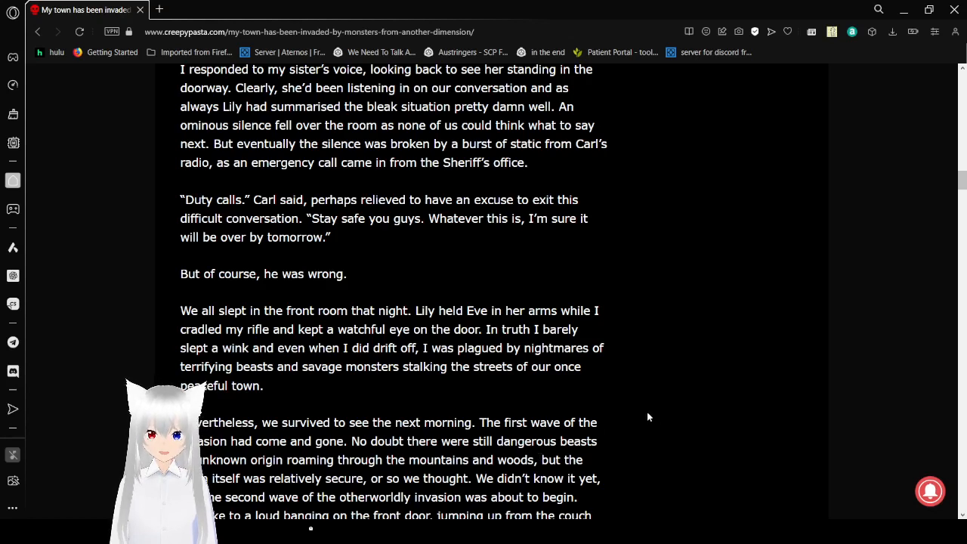
pyautogui.scroll(-3)
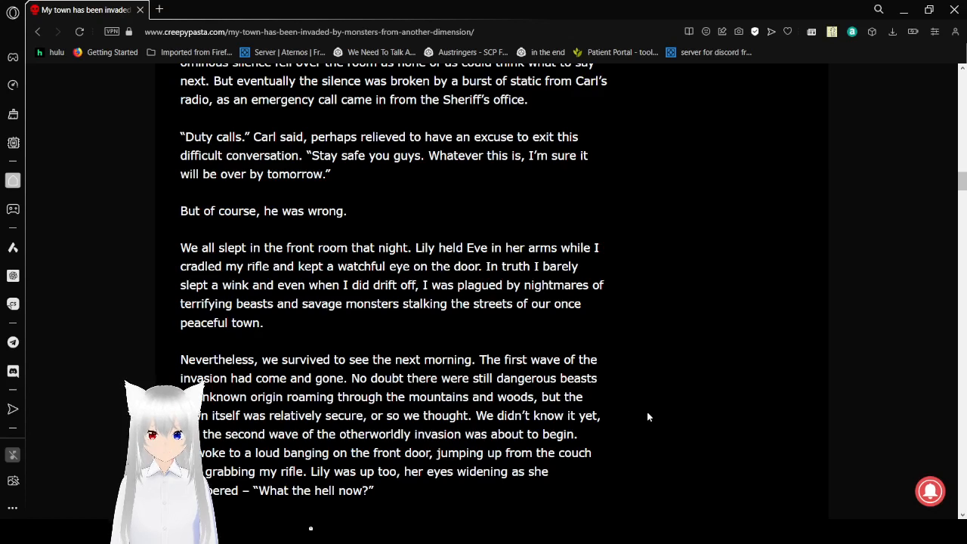
pyautogui.scroll(-3)
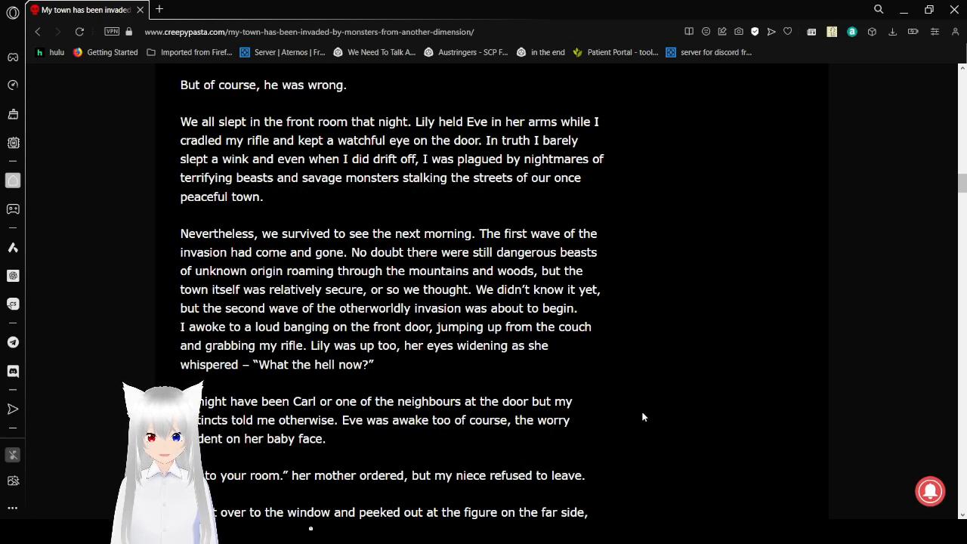
pyautogui.moveTo(619, 380)
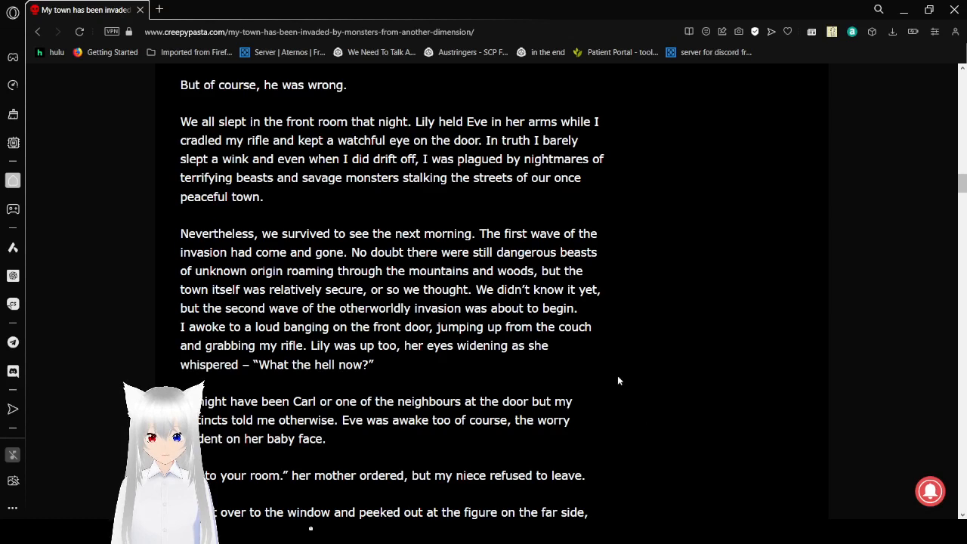
pyautogui.moveTo(585, 368)
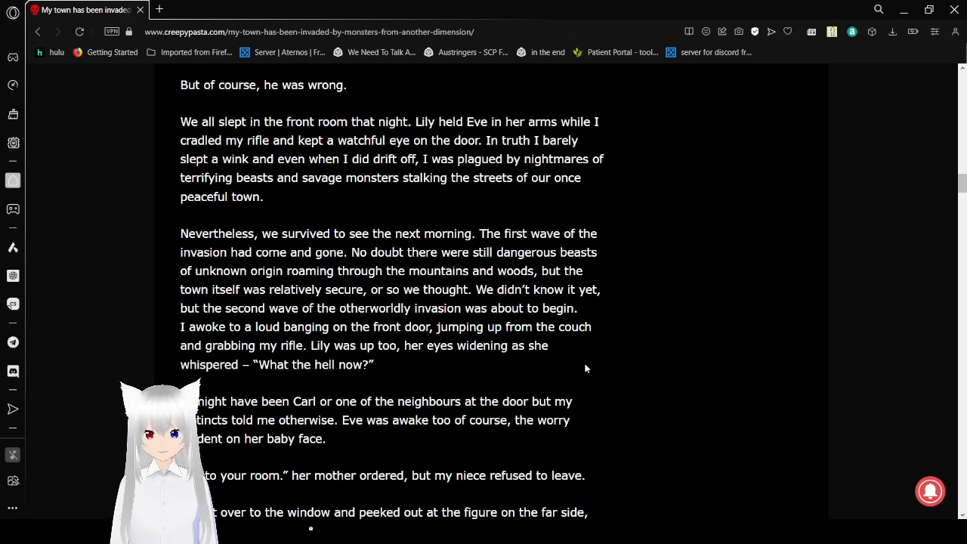
pyautogui.scroll(-3)
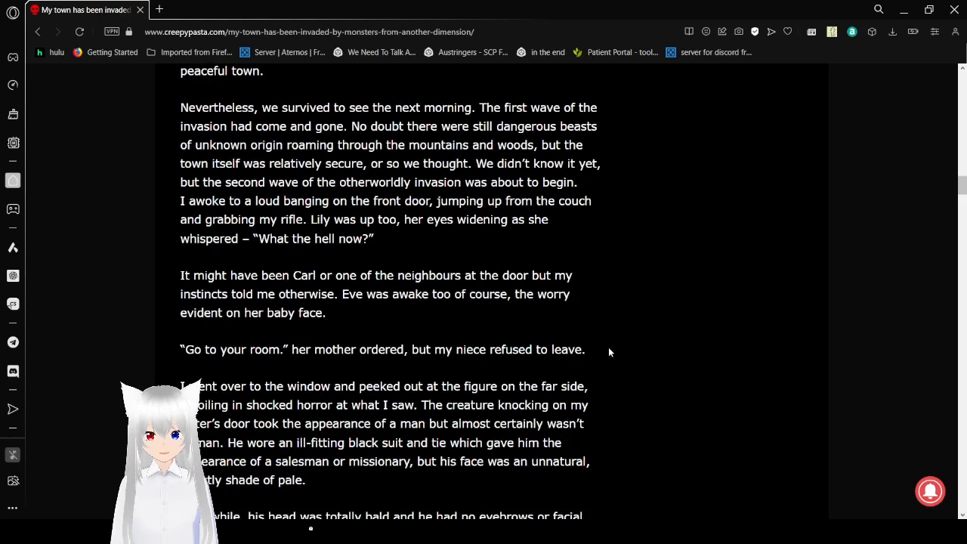
pyautogui.scroll(-3)
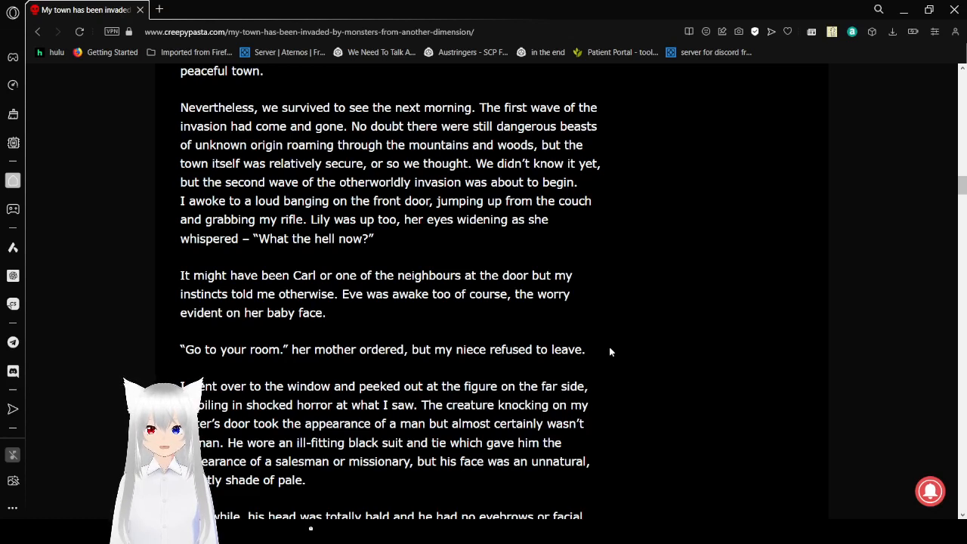
pyautogui.moveTo(711, 476)
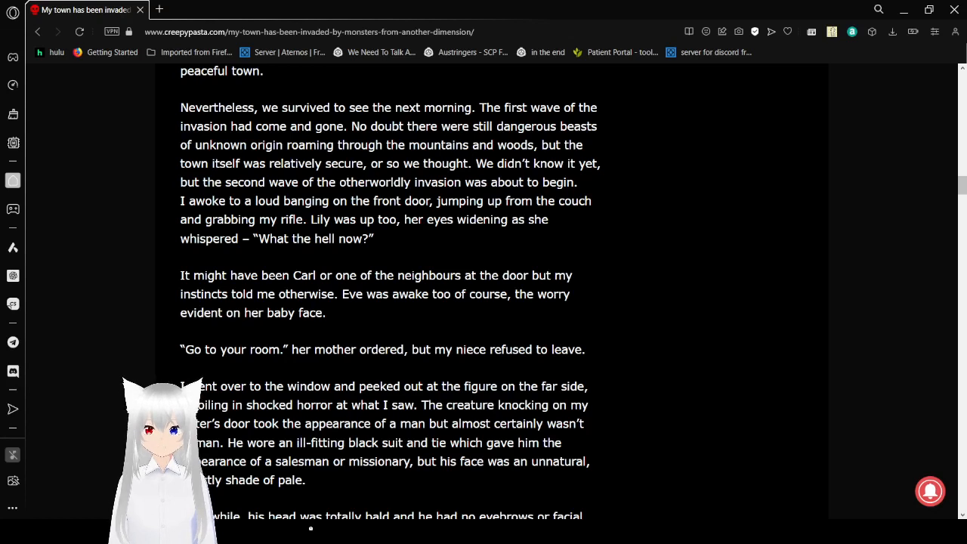
pyautogui.moveTo(695, 486)
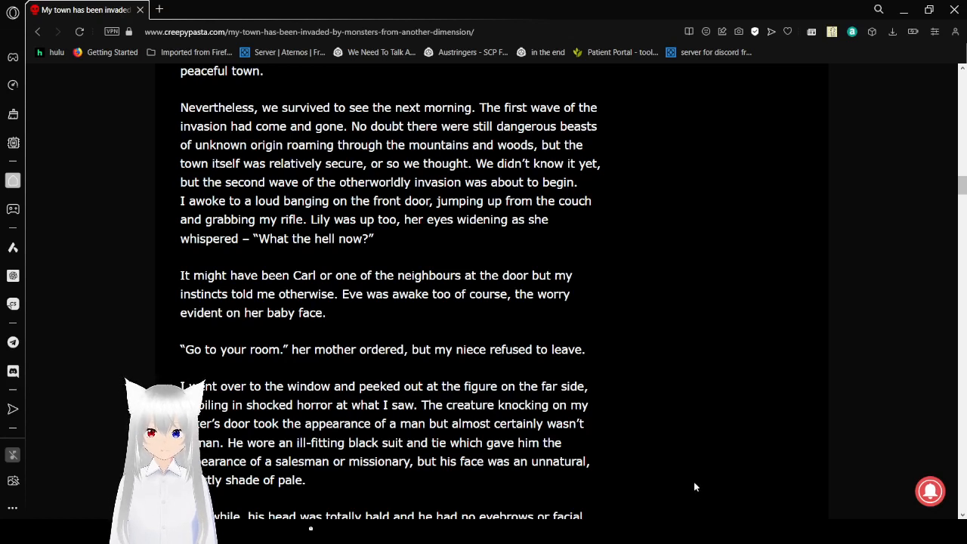
pyautogui.moveTo(642, 336)
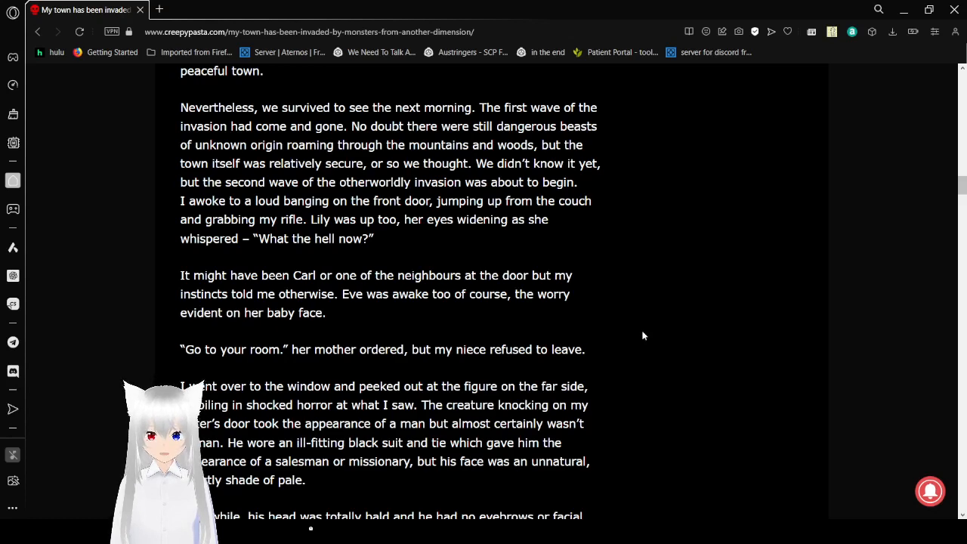
pyautogui.scroll(-3)
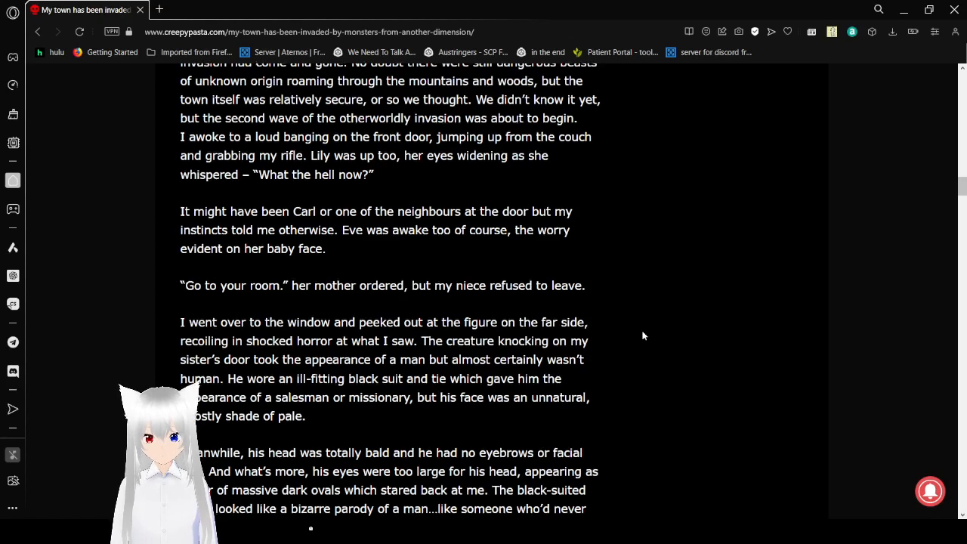
pyautogui.scroll(-3)
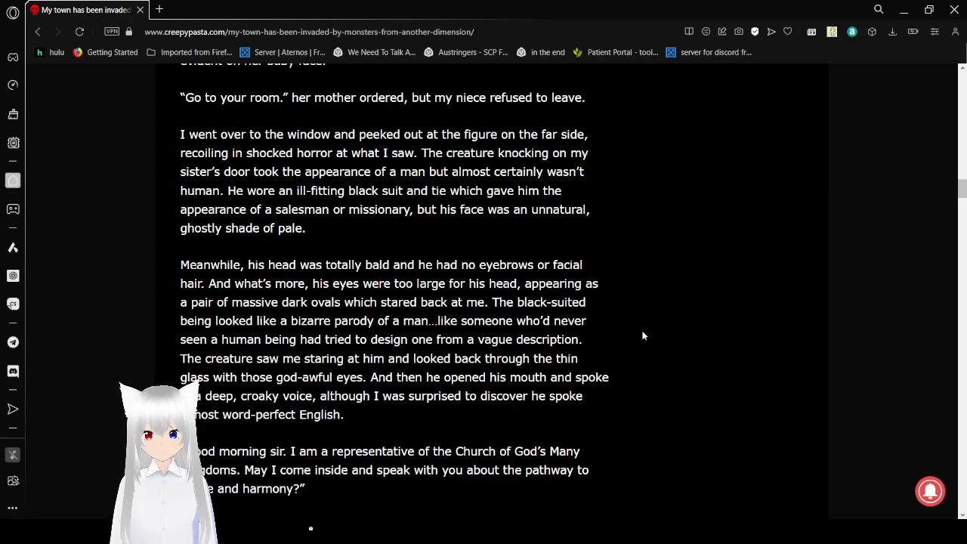
pyautogui.scroll(-3)
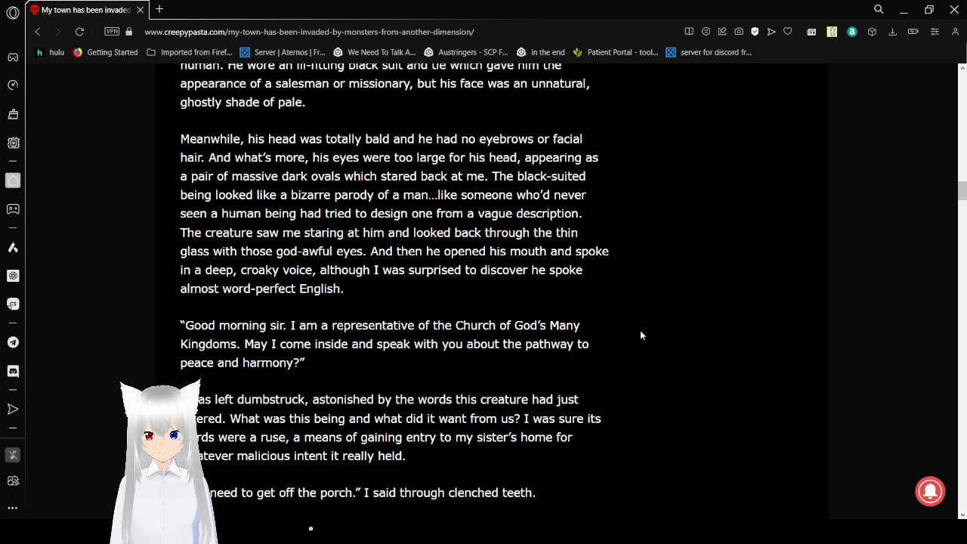
pyautogui.scroll(-3)
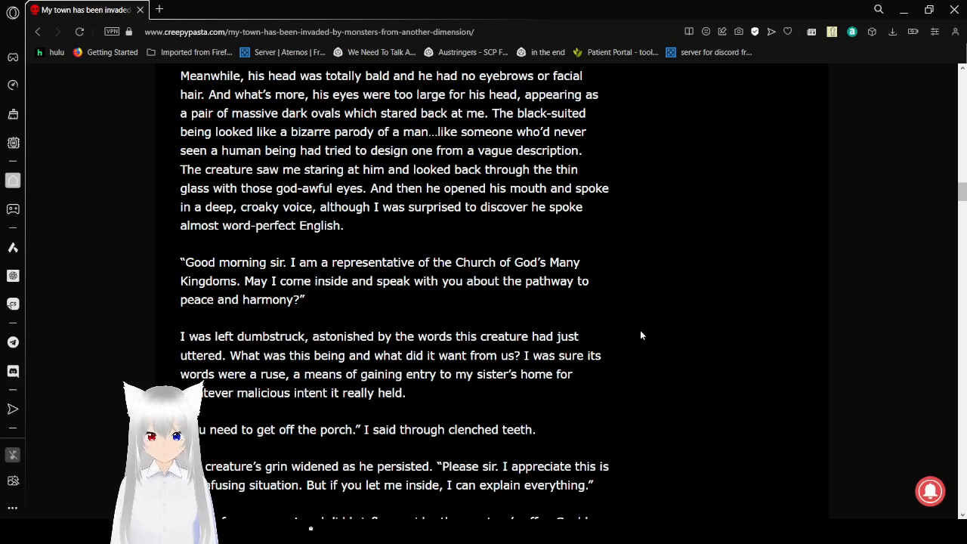
pyautogui.scroll(-3)
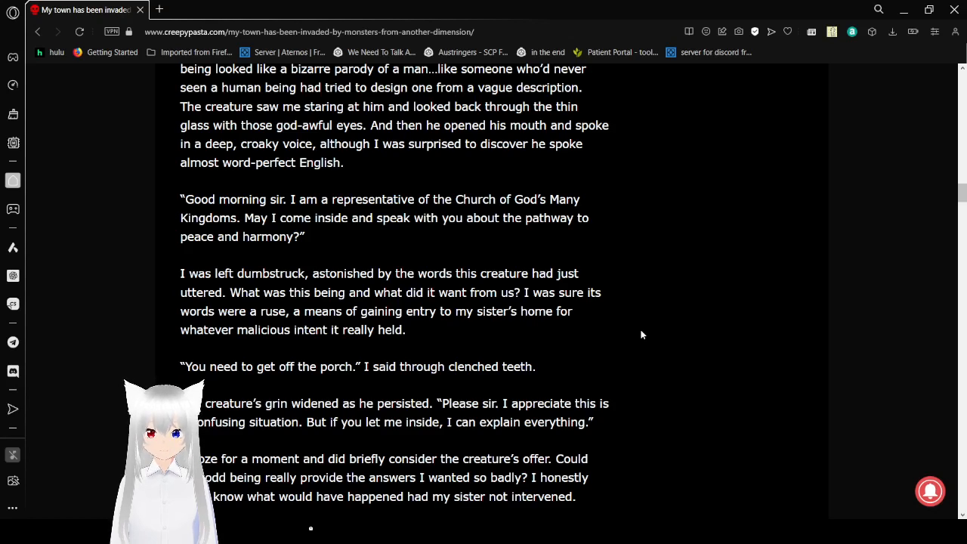
pyautogui.scroll(-3)
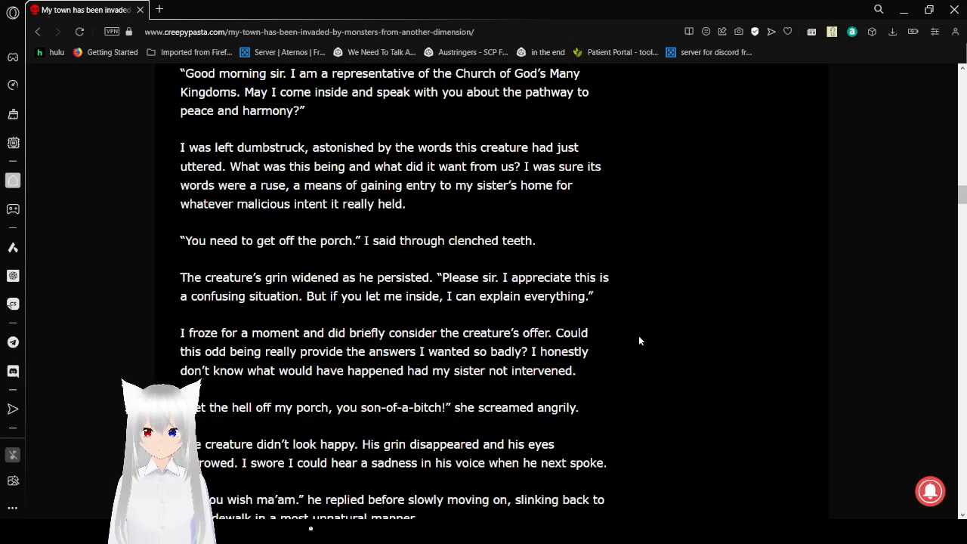
pyautogui.scroll(-3)
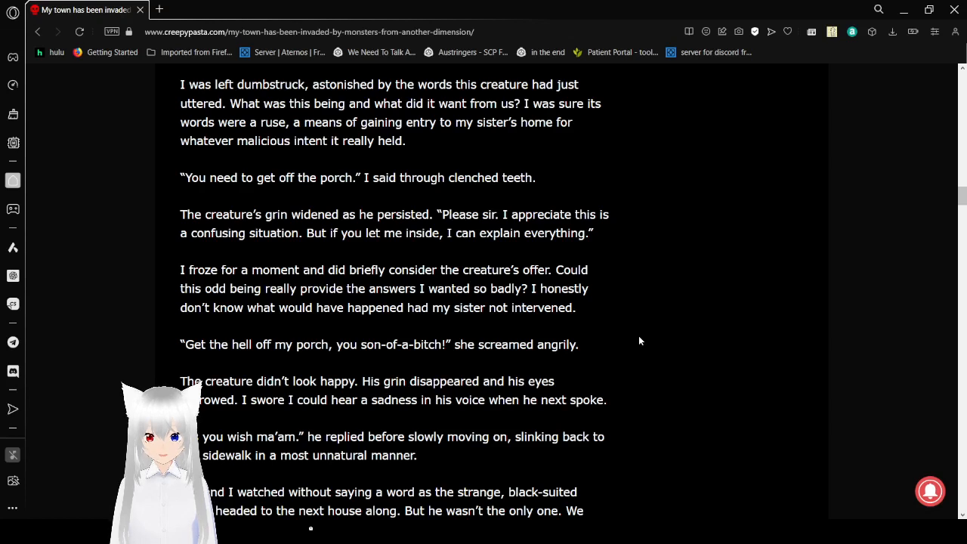
pyautogui.moveTo(702, 505)
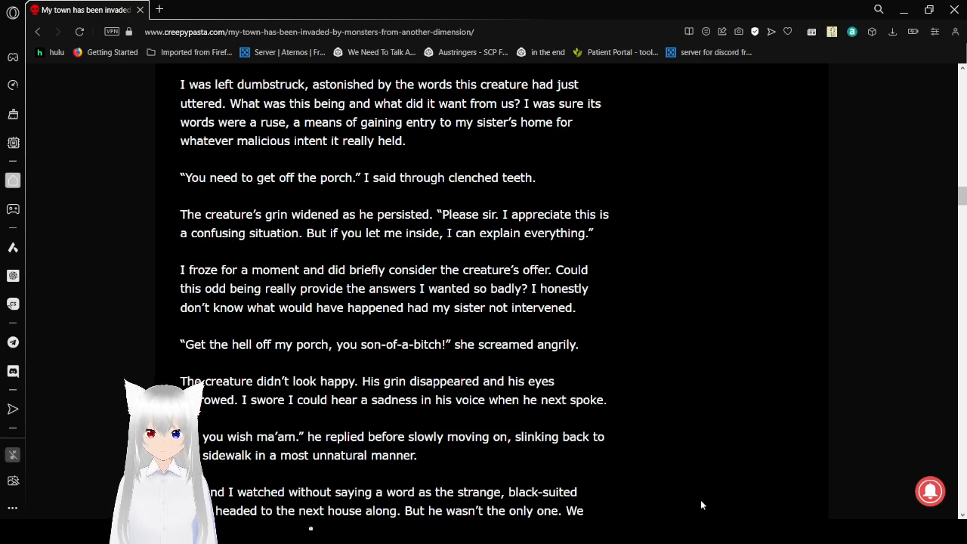
pyautogui.moveTo(482, 476)
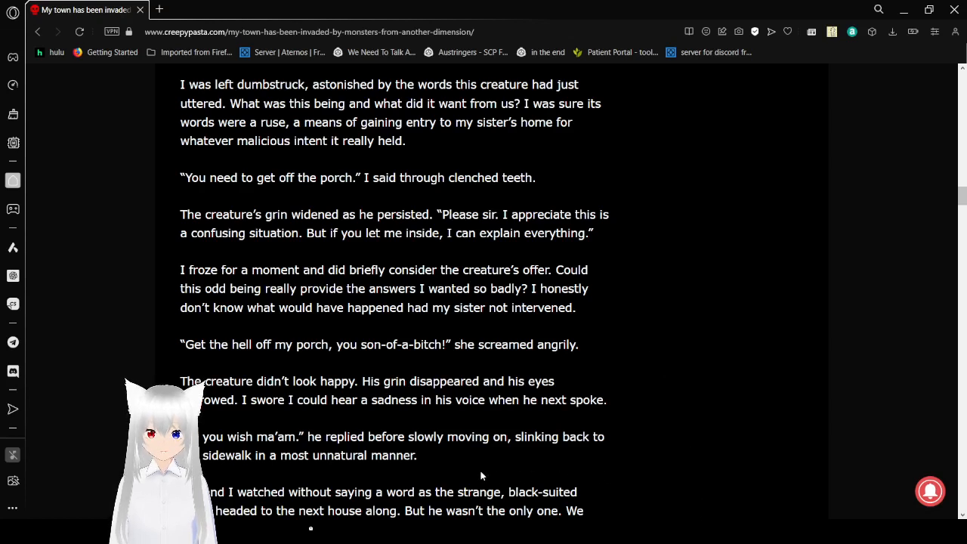
pyautogui.moveTo(635, 365)
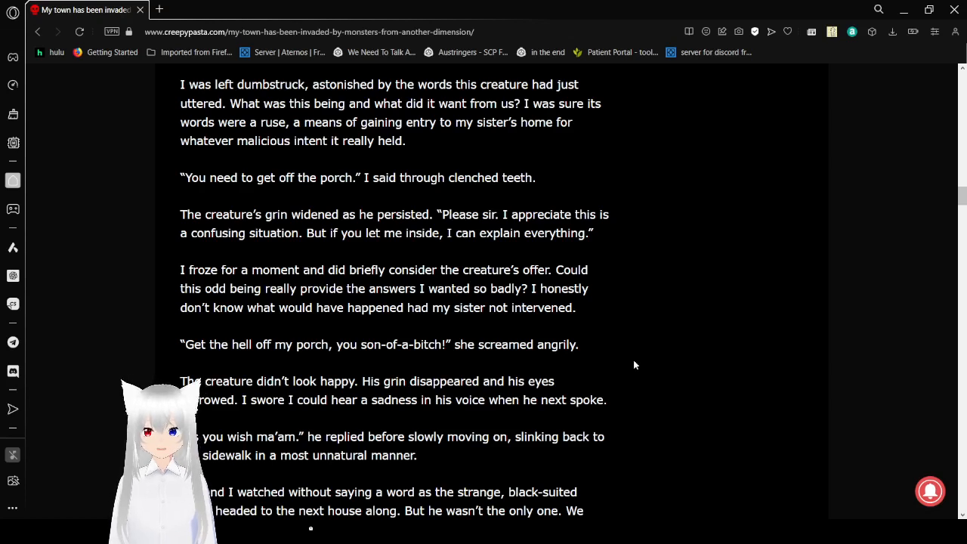
pyautogui.scroll(-3)
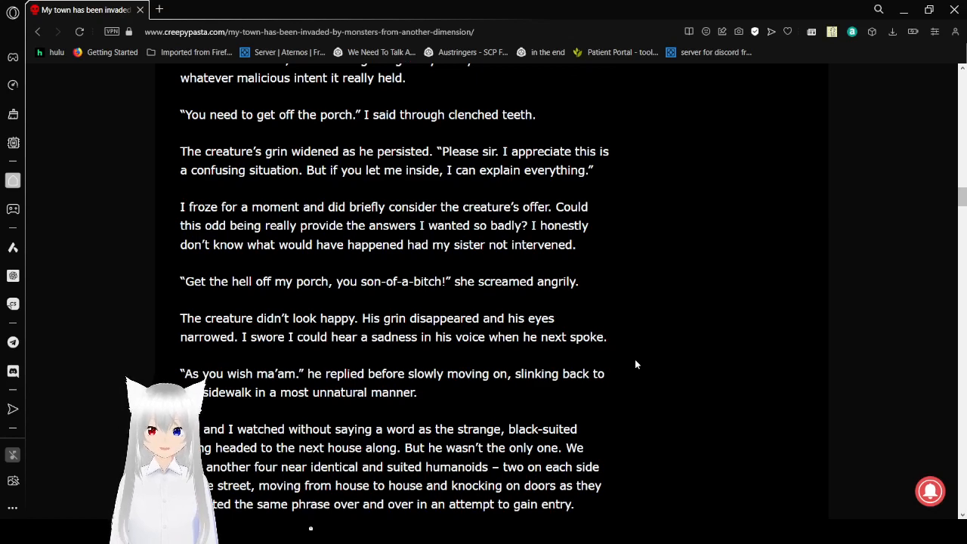
pyautogui.scroll(-3)
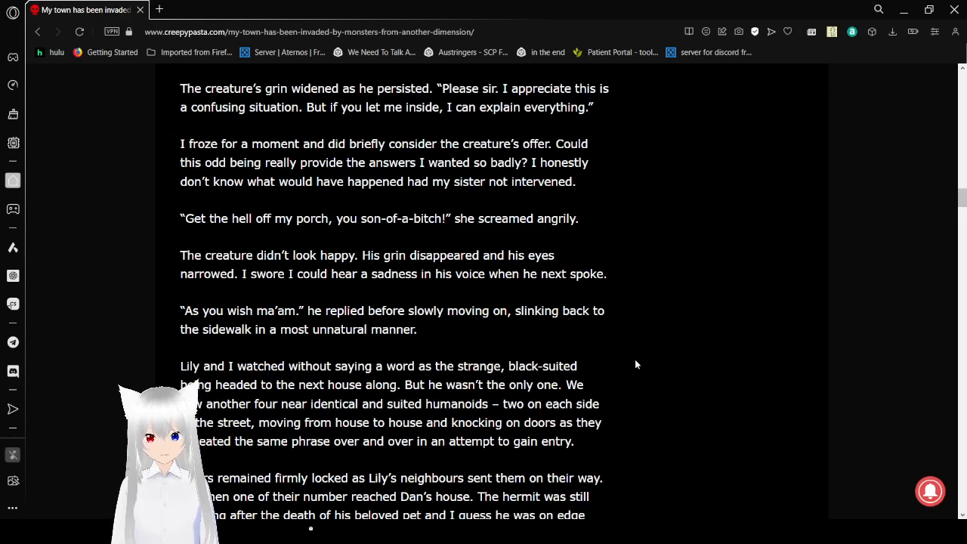
pyautogui.scroll(-3)
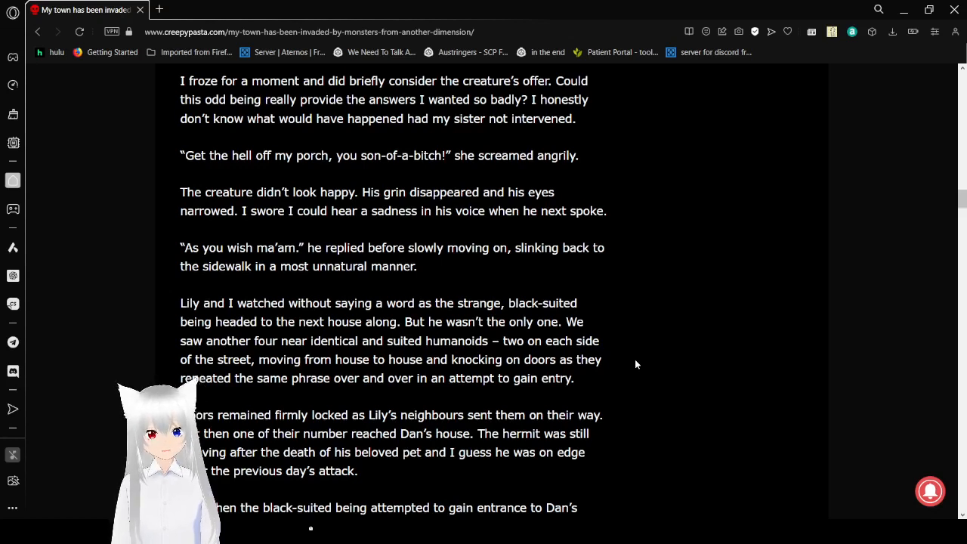
pyautogui.scroll(-3)
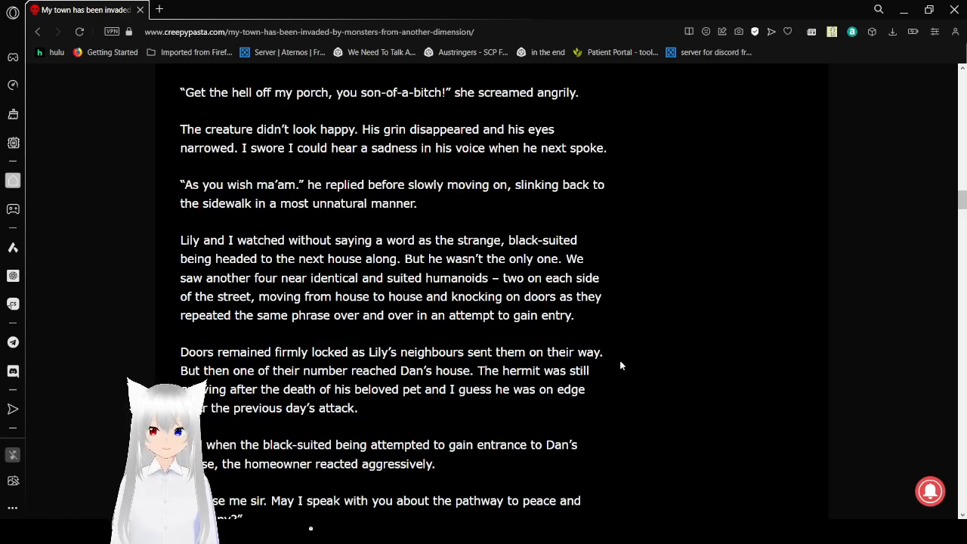
pyautogui.scroll(-3)
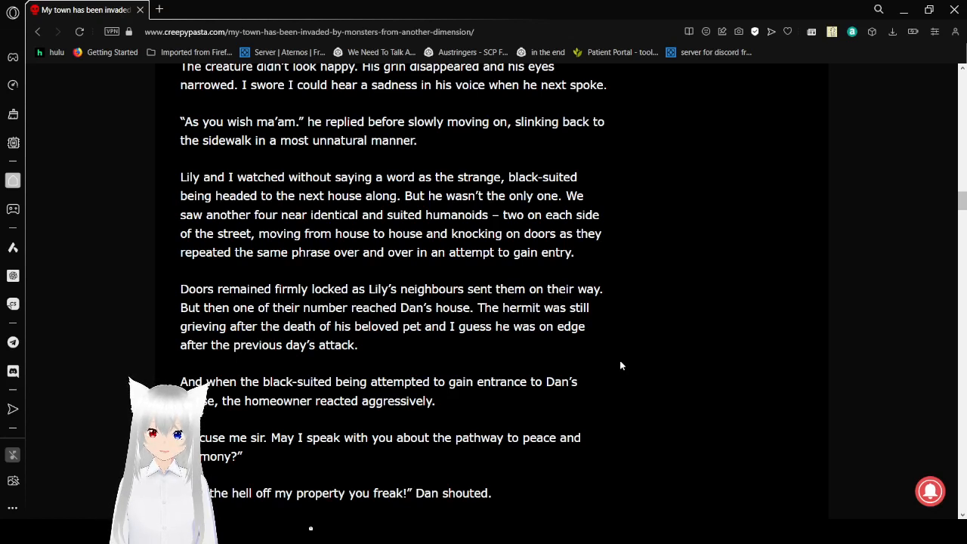
pyautogui.moveTo(661, 404)
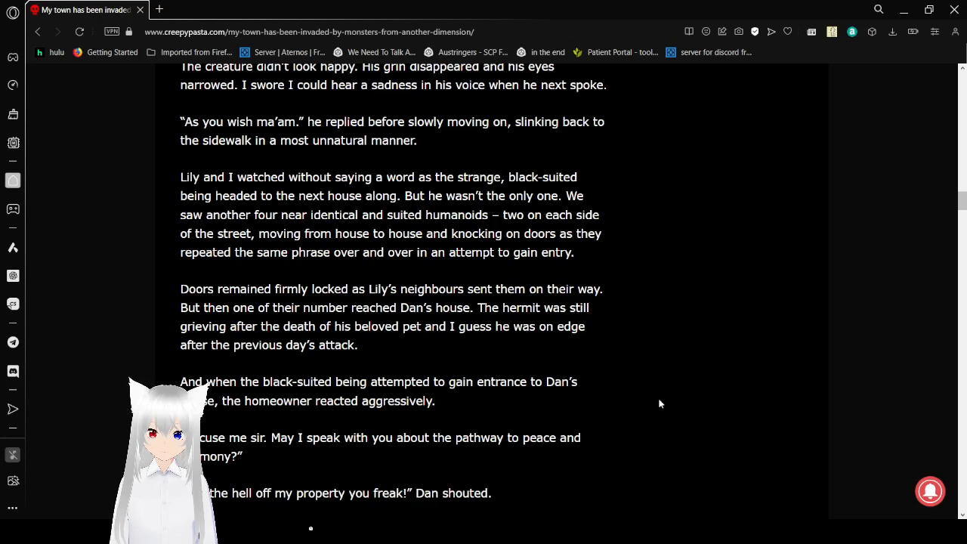
pyautogui.moveTo(700, 495)
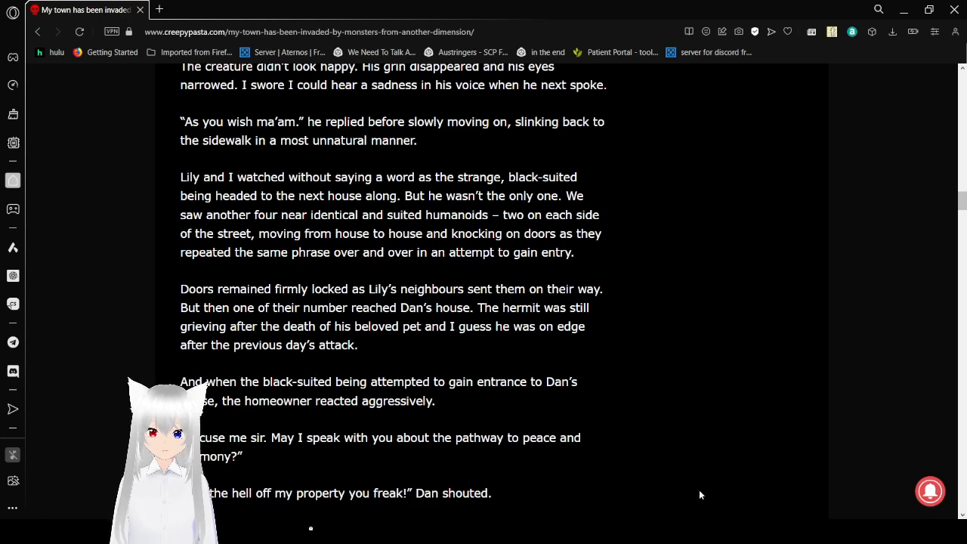
pyautogui.moveTo(562, 454)
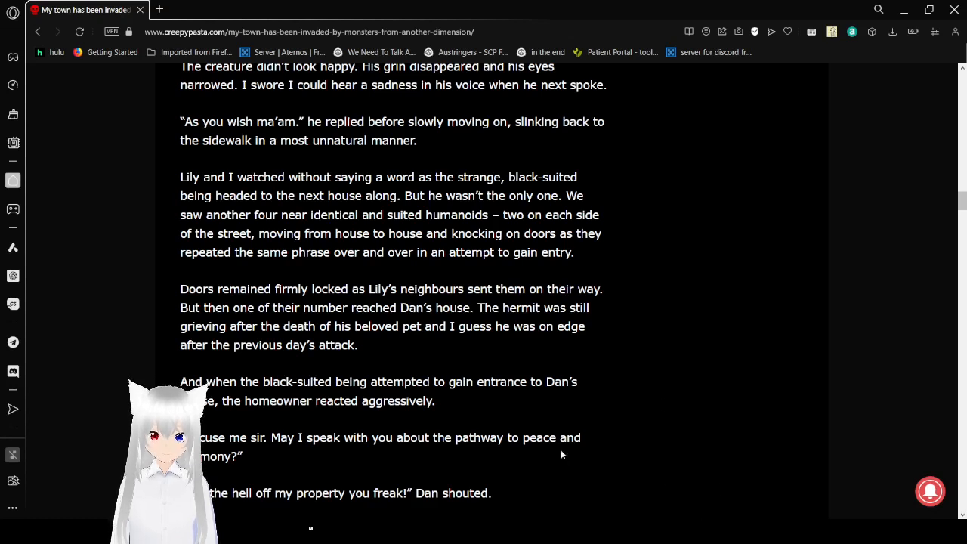
pyautogui.scroll(-3)
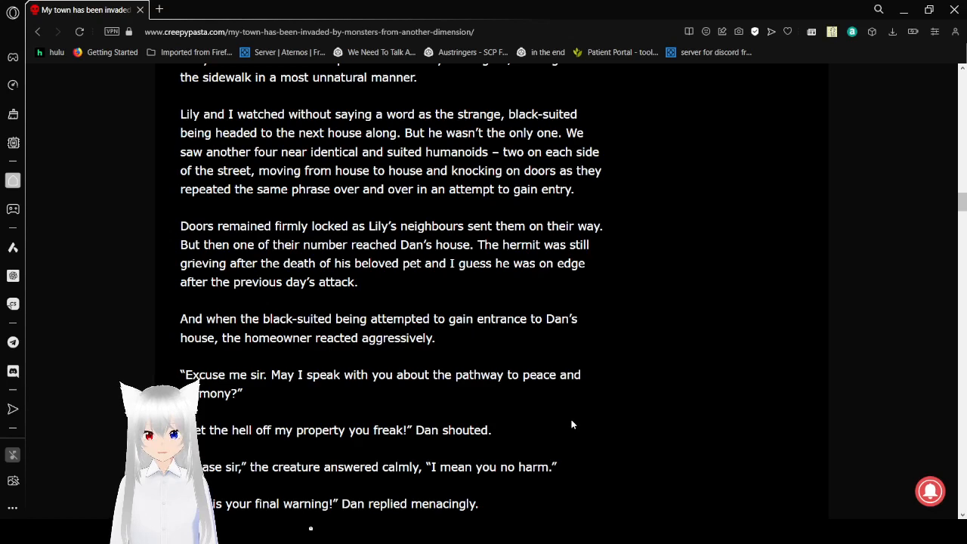
pyautogui.scroll(-3)
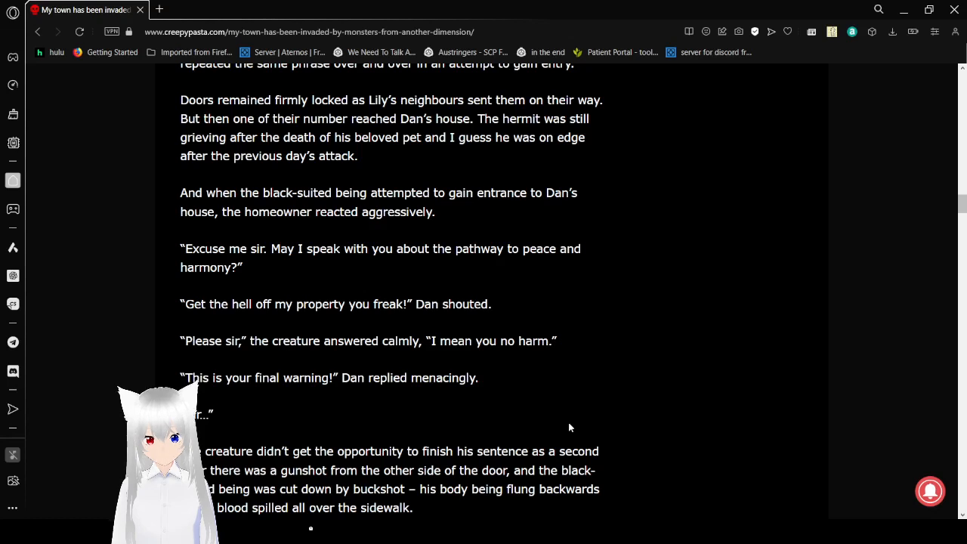
pyautogui.moveTo(583, 399)
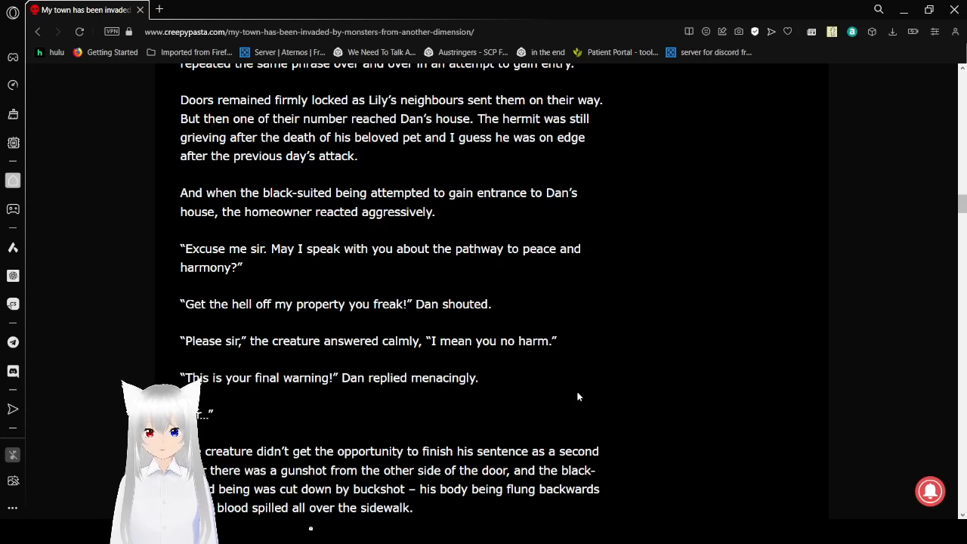
pyautogui.scroll(-3)
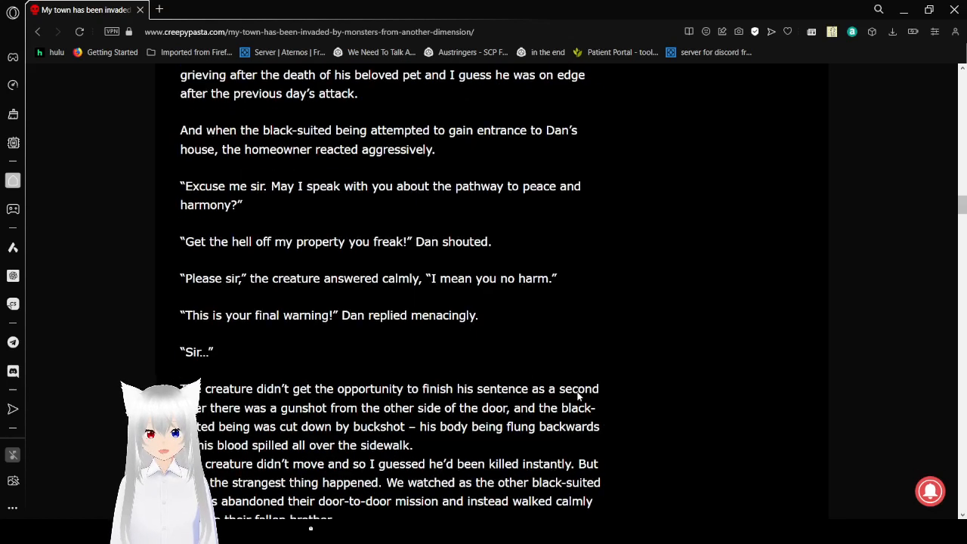
pyautogui.scroll(-3)
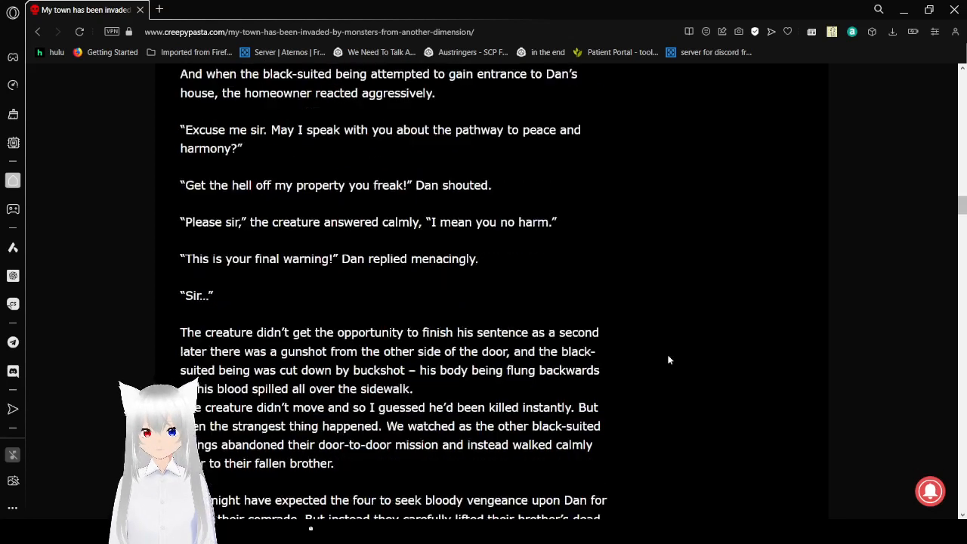
pyautogui.scroll(-3)
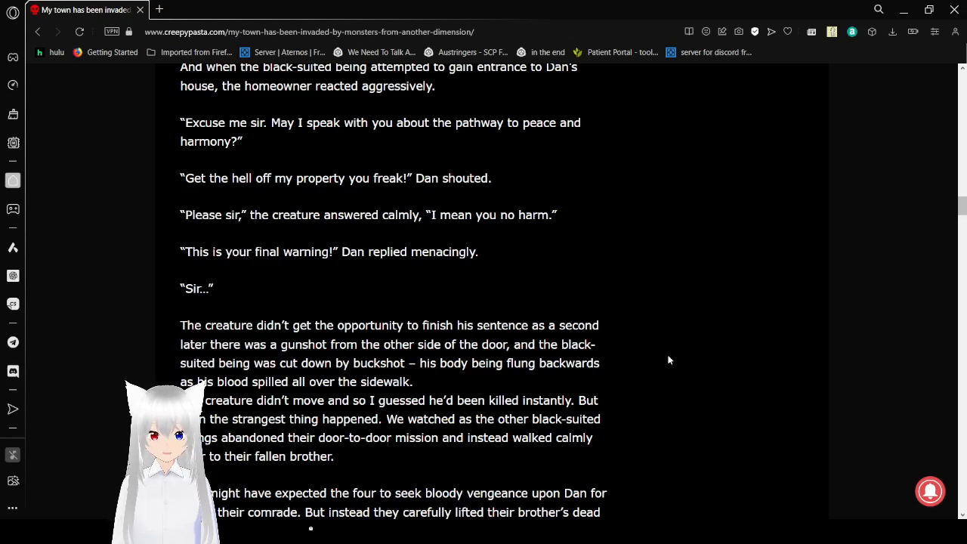
pyautogui.scroll(-3)
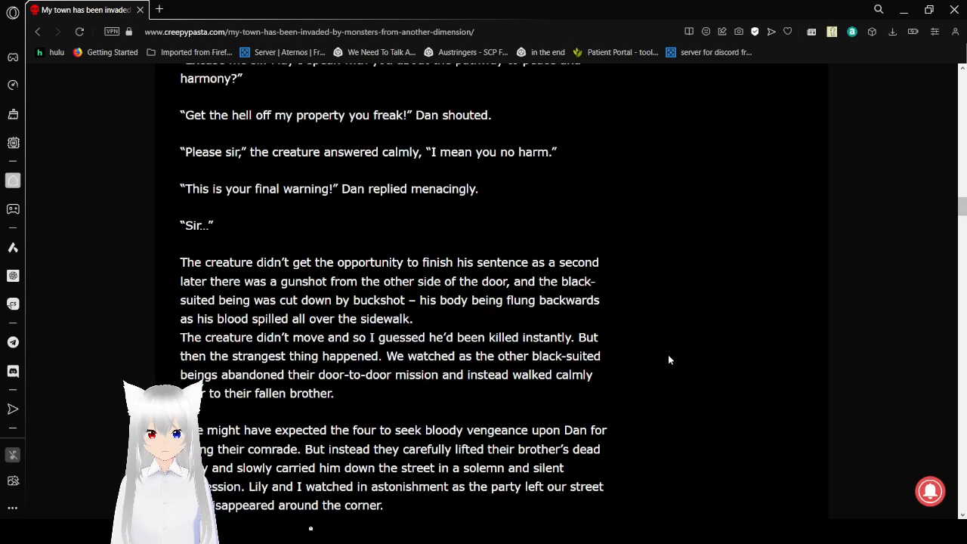
pyautogui.scroll(-3)
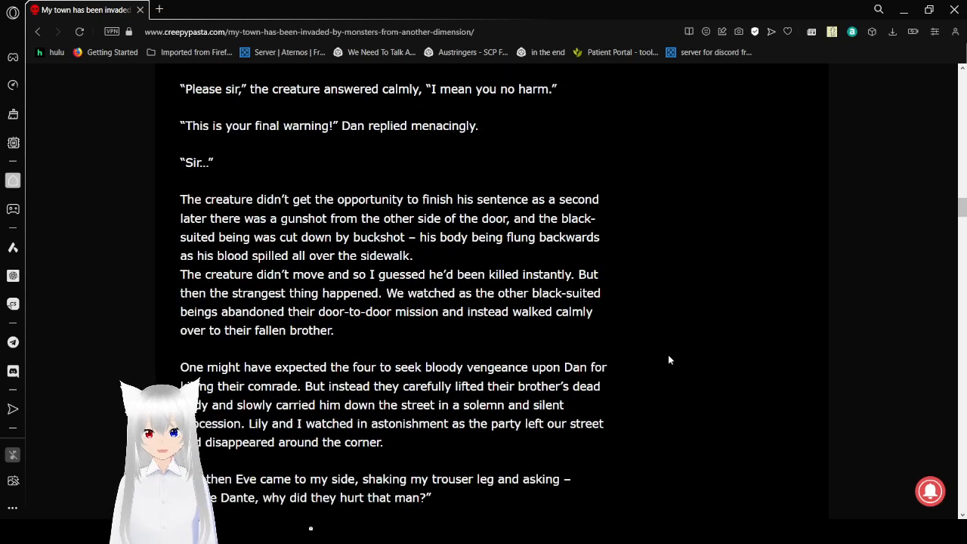
pyautogui.scroll(-3)
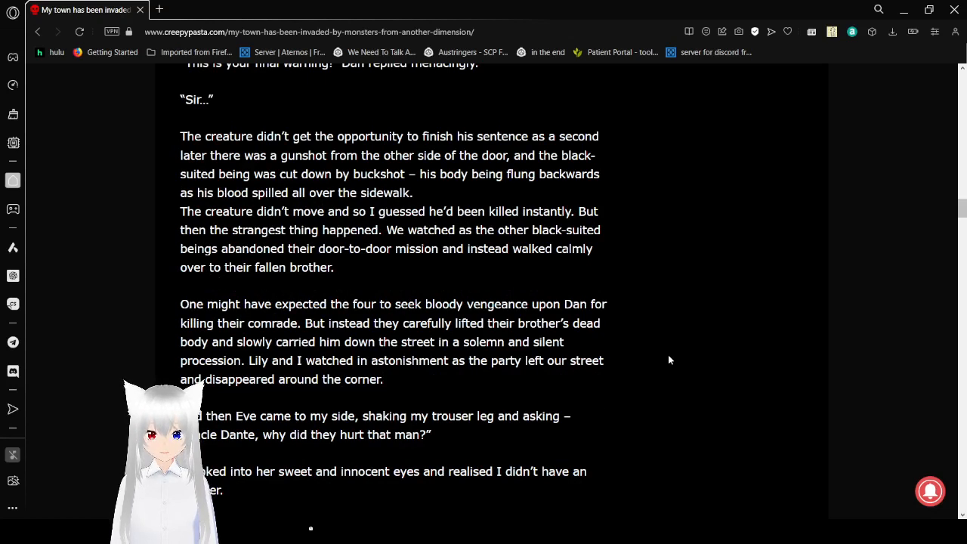
pyautogui.scroll(-3)
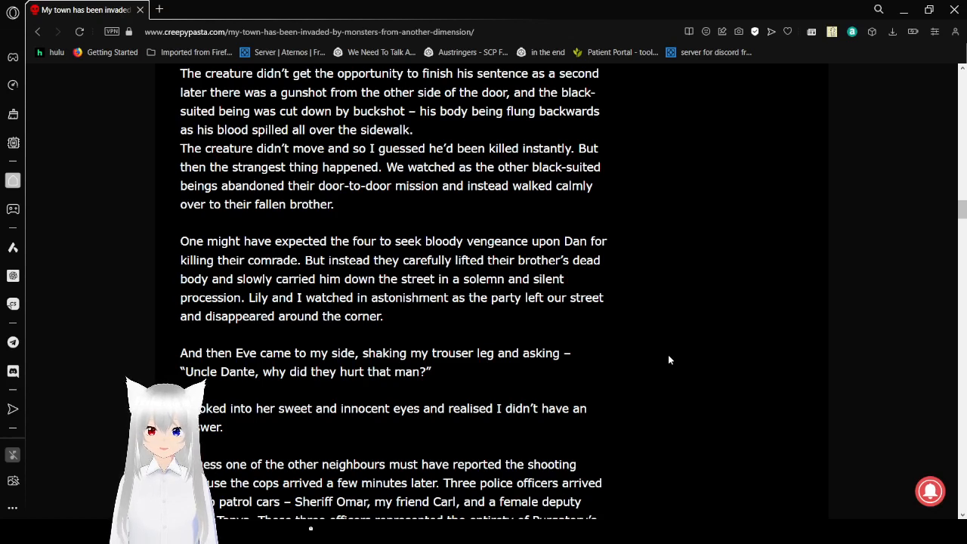
pyautogui.moveTo(719, 429)
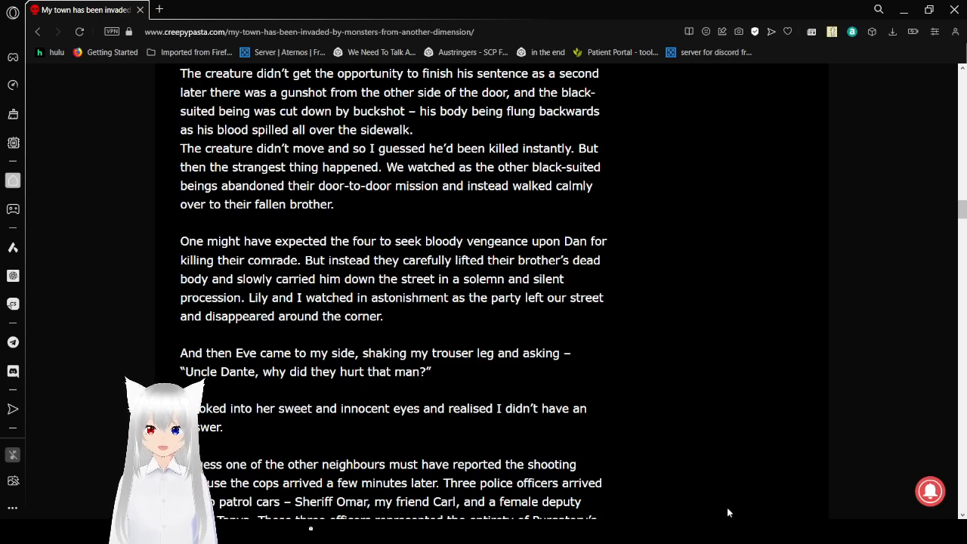
pyautogui.moveTo(687, 480)
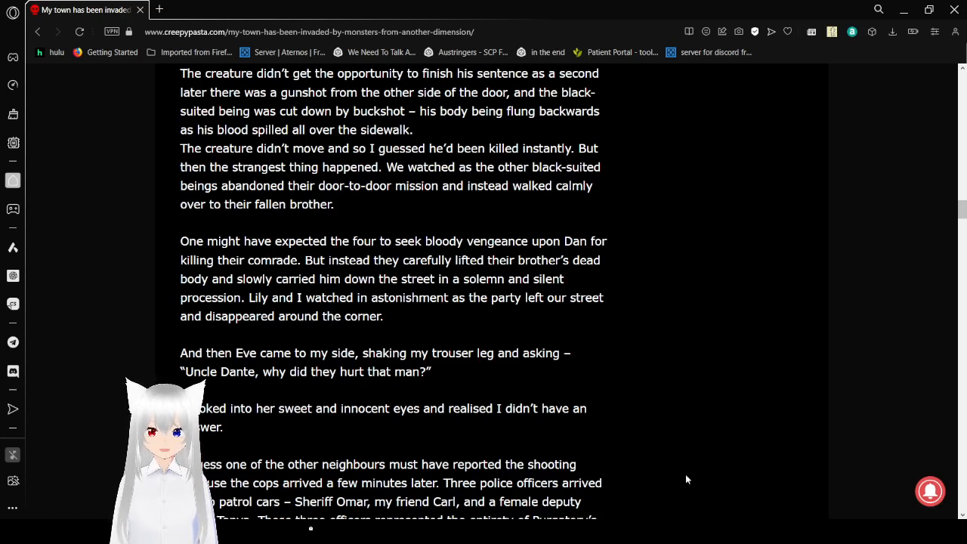
pyautogui.moveTo(673, 397)
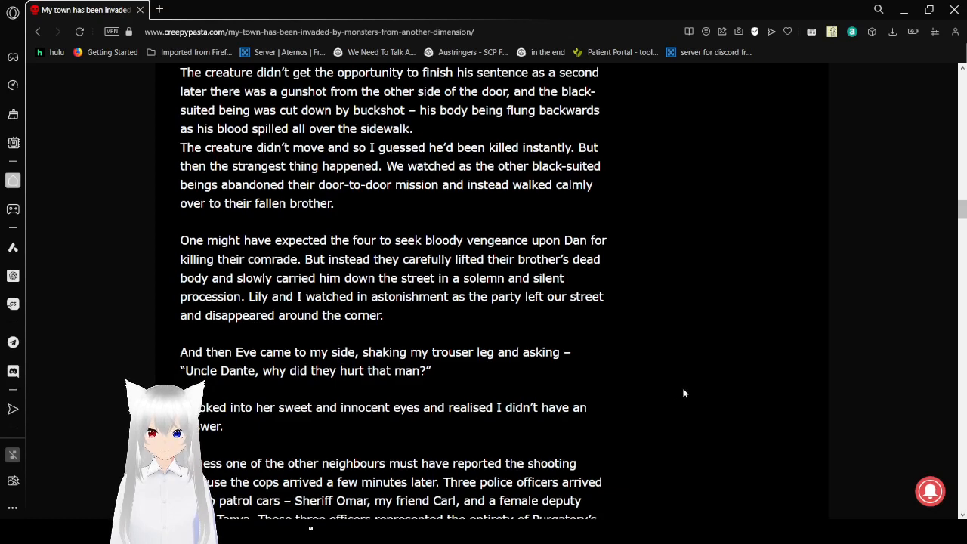
pyautogui.scroll(-3)
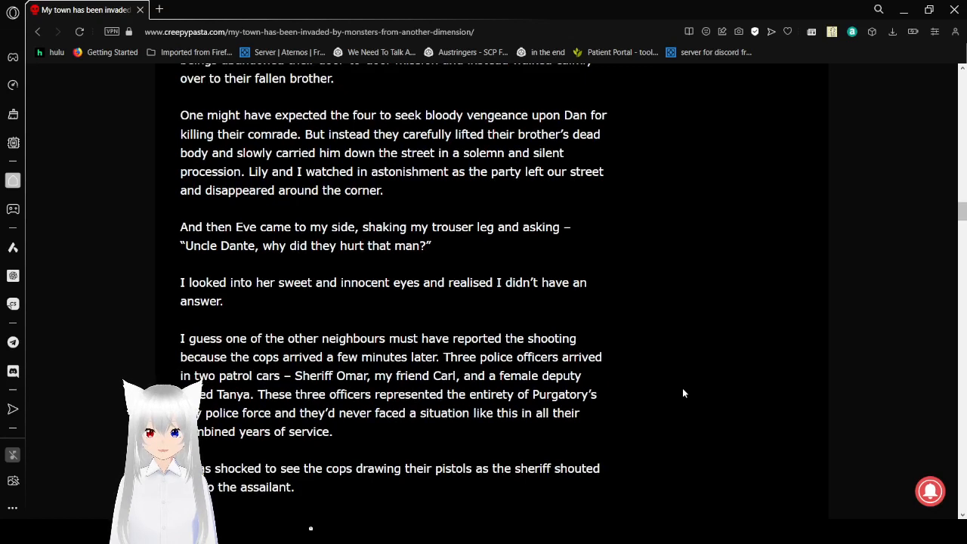
pyautogui.moveTo(623, 327)
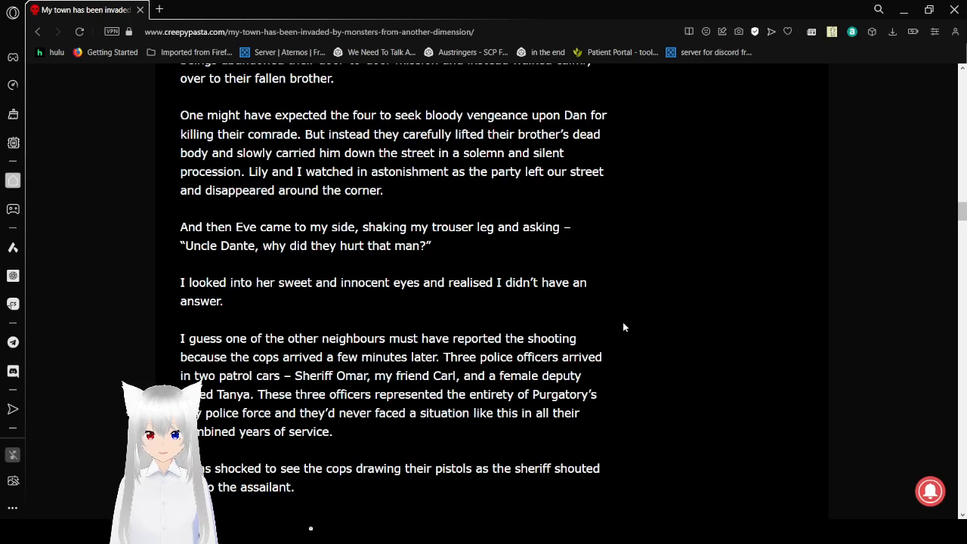
pyautogui.scroll(-3)
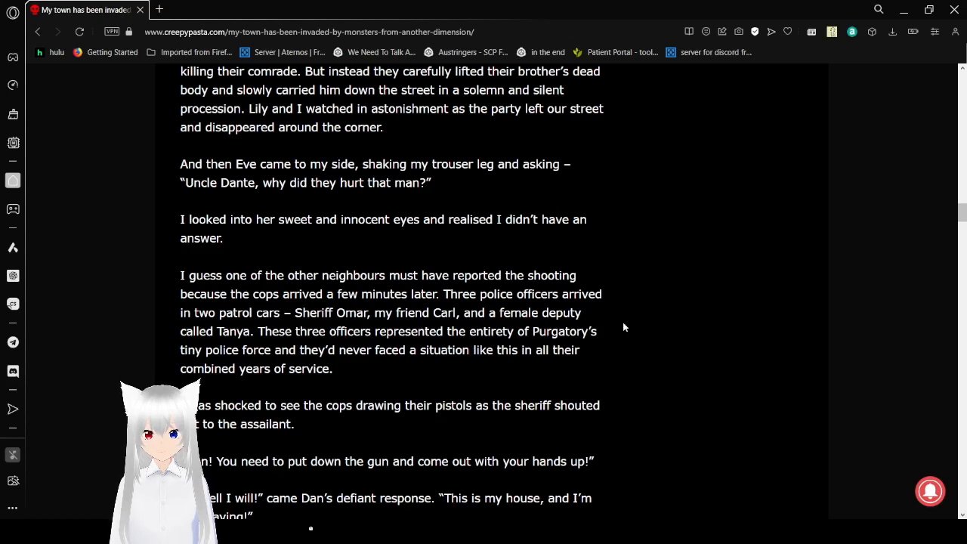
pyautogui.scroll(-3)
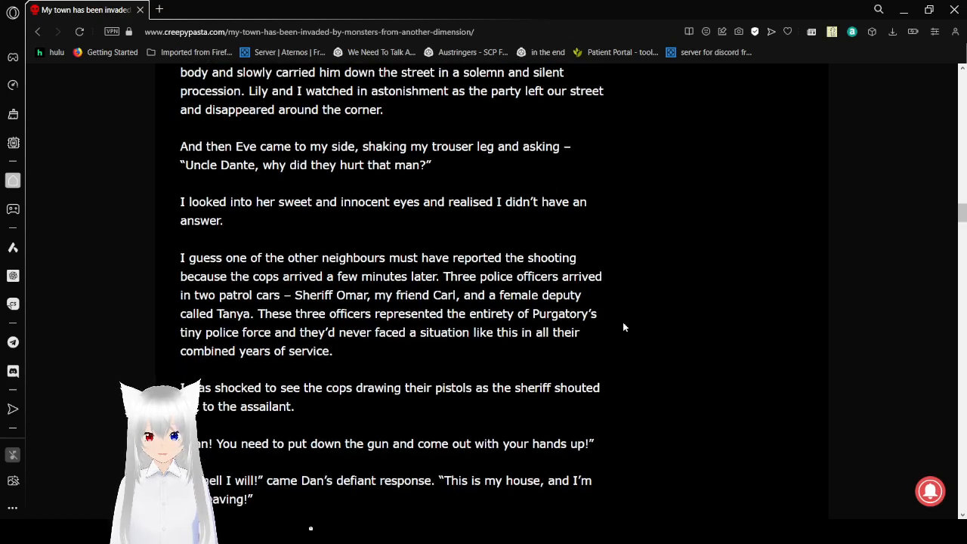
pyautogui.scroll(-3)
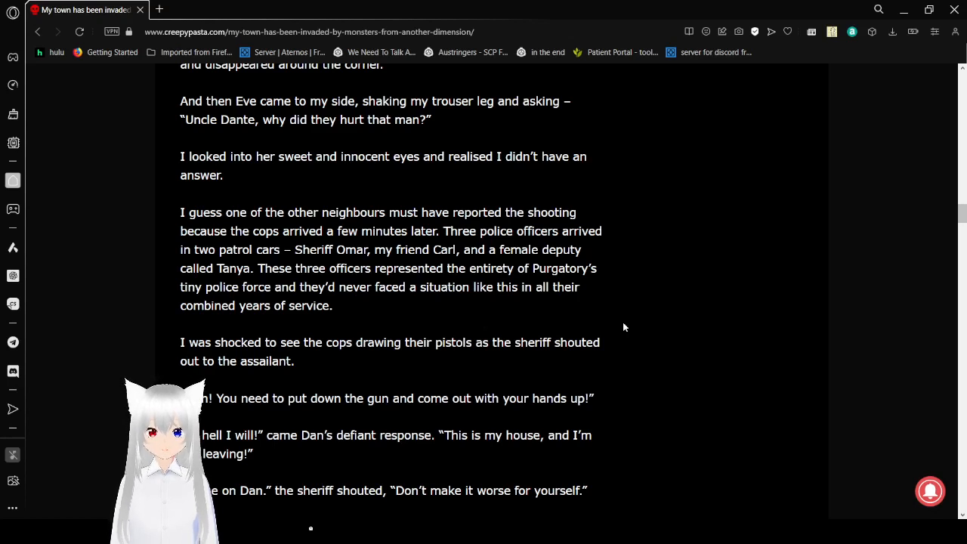
pyautogui.scroll(-3)
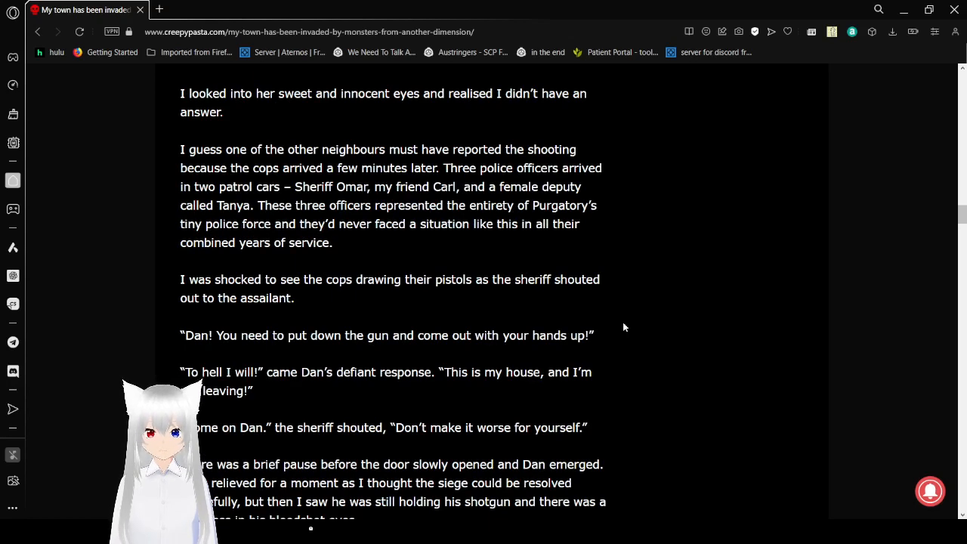
pyautogui.scroll(-3)
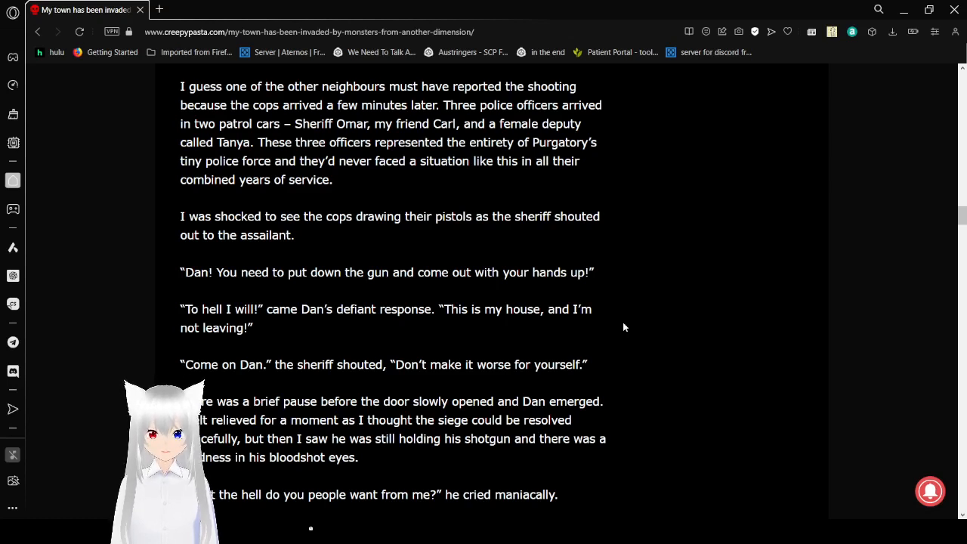
pyautogui.scroll(-3)
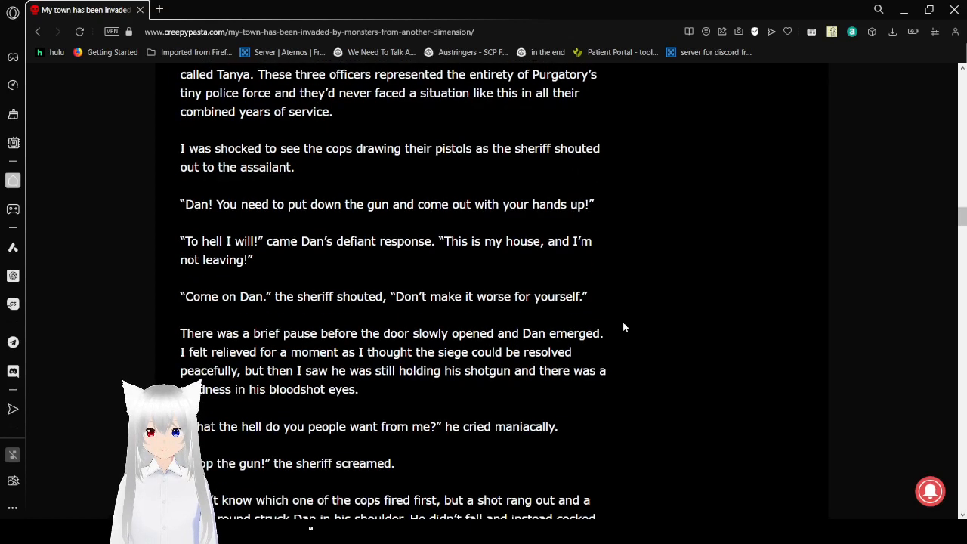
pyautogui.scroll(-3)
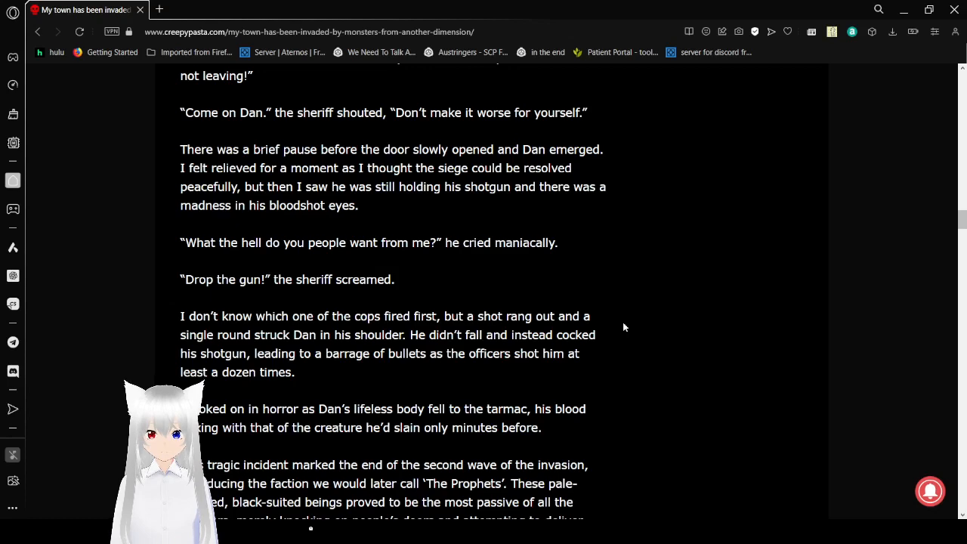
pyautogui.scroll(-3)
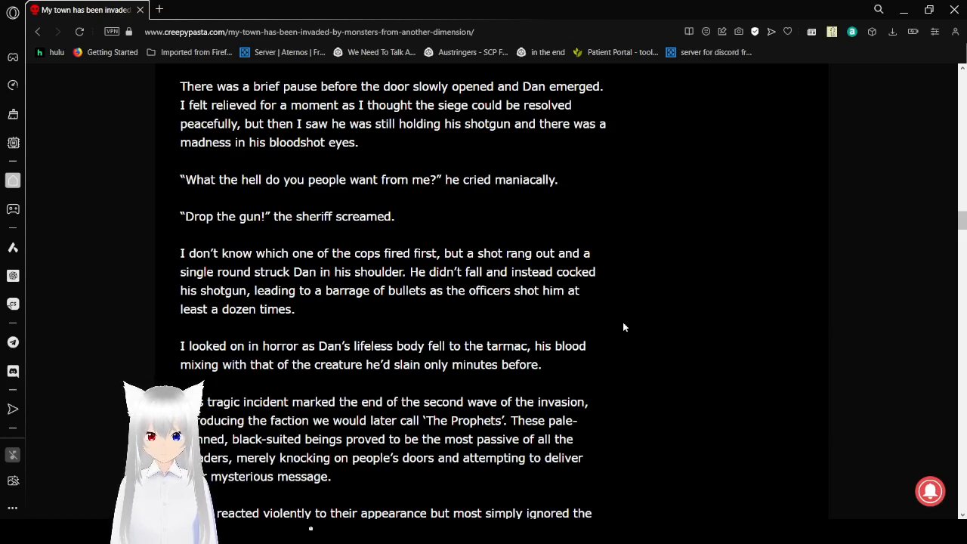
pyautogui.scroll(-3)
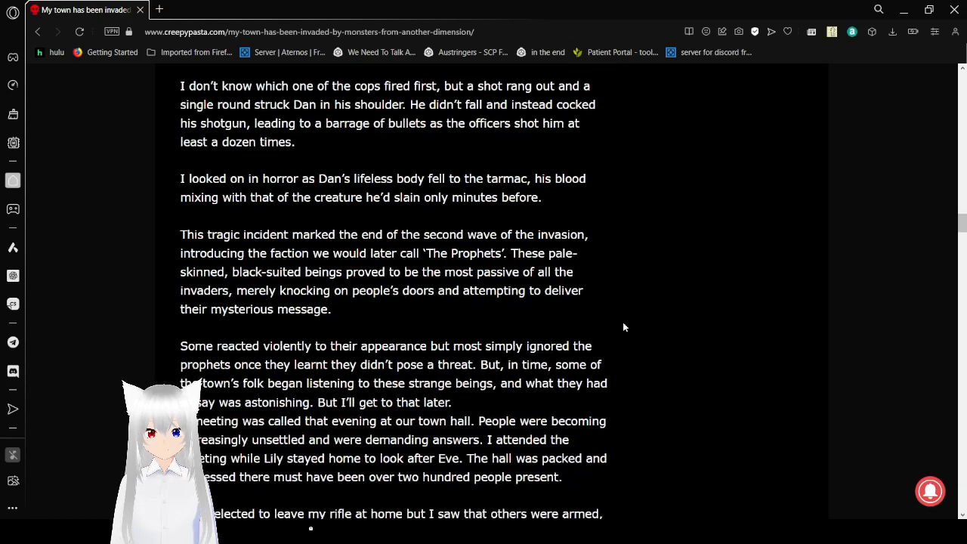
pyautogui.scroll(-3)
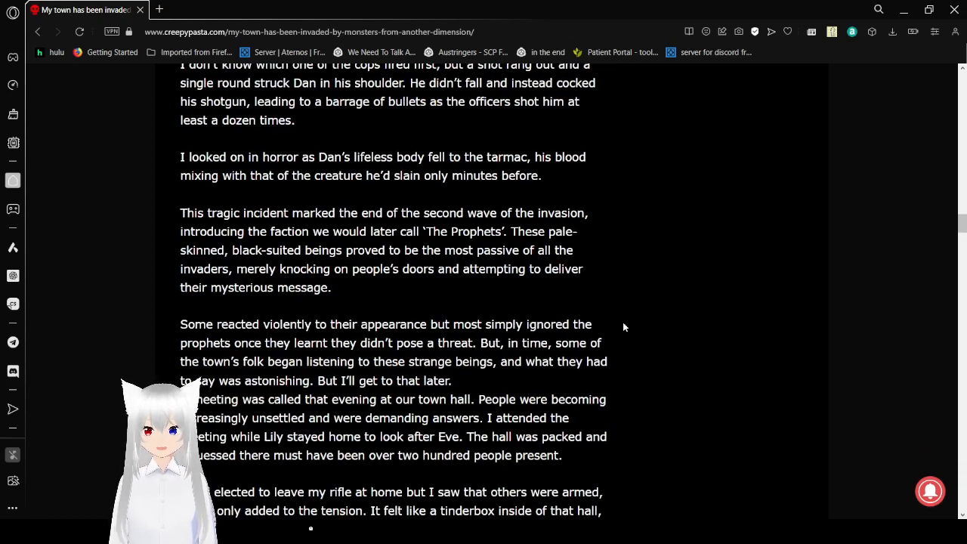
pyautogui.scroll(-3)
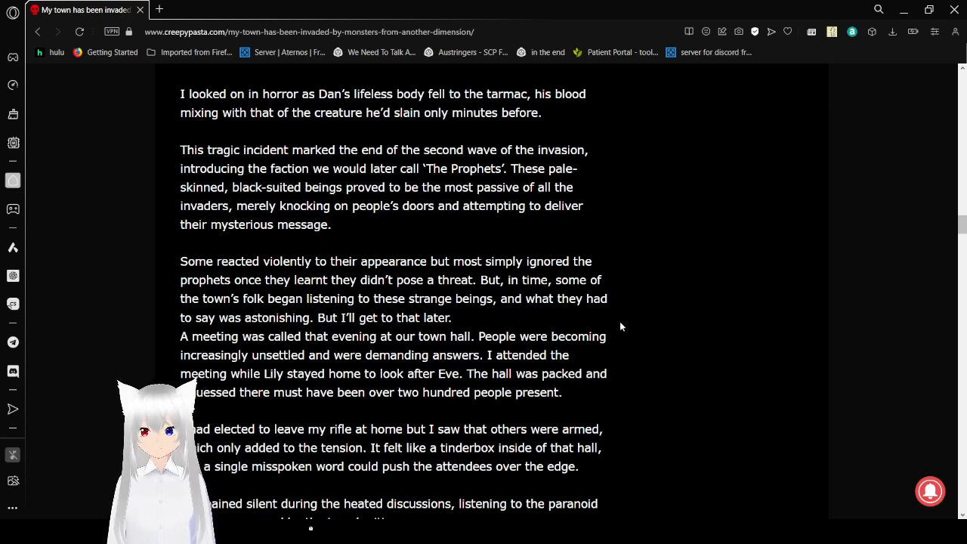
pyautogui.moveTo(640, 322)
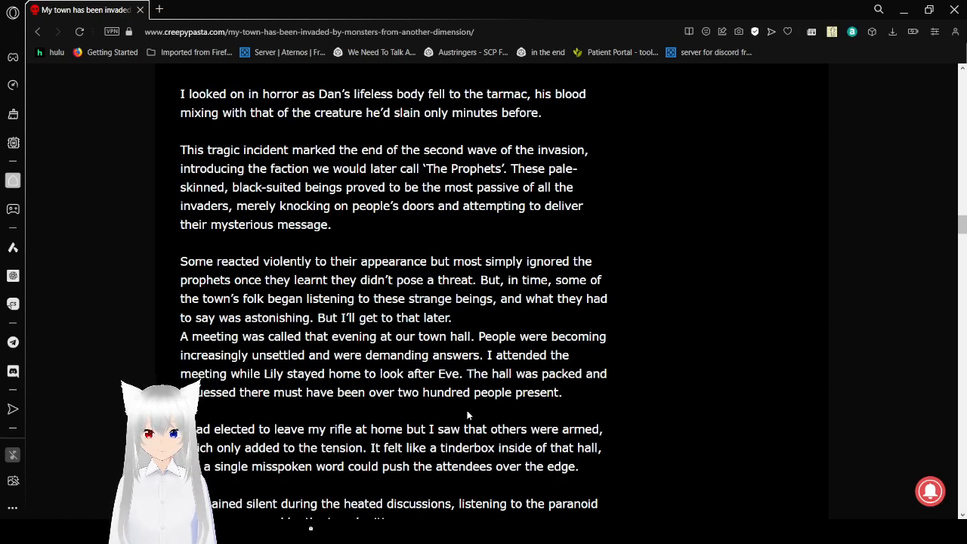
pyautogui.moveTo(665, 371)
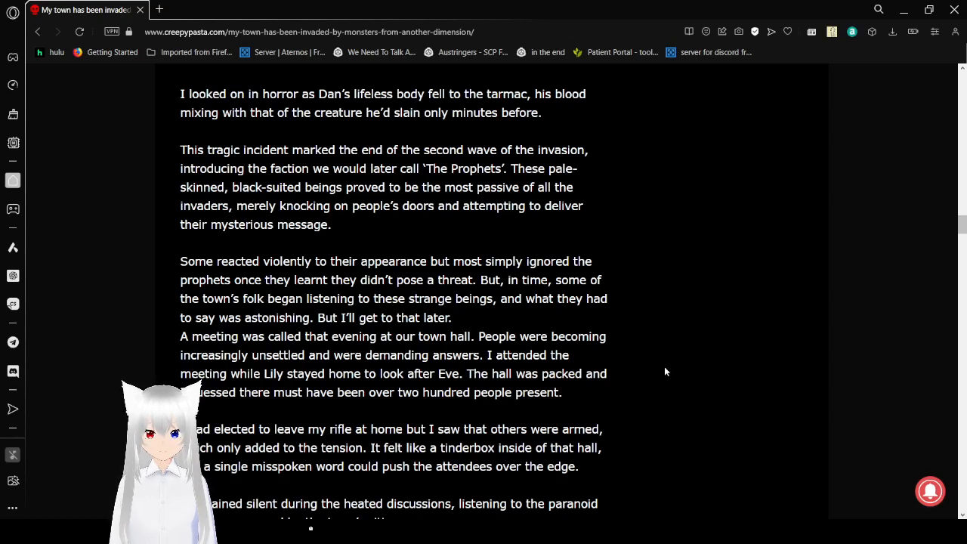
pyautogui.scroll(-3)
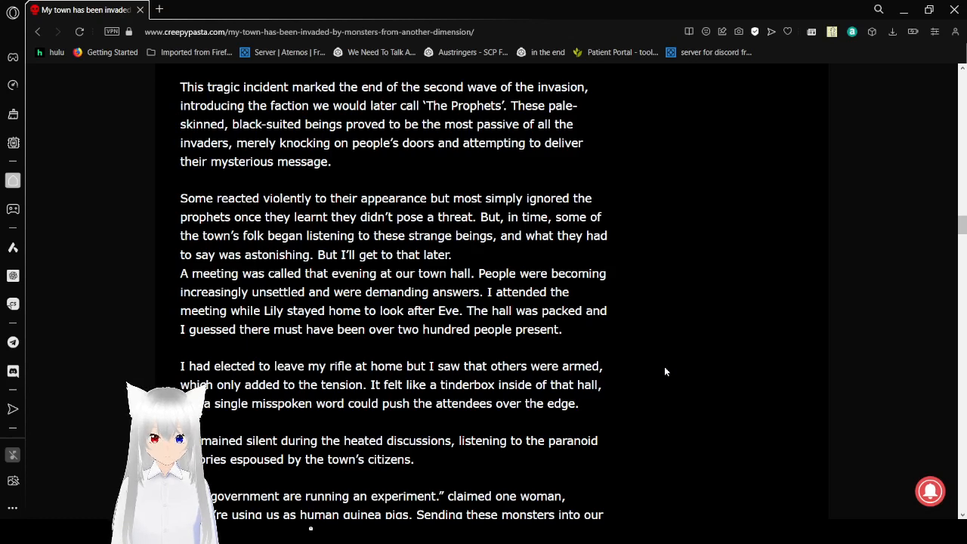
pyautogui.scroll(-3)
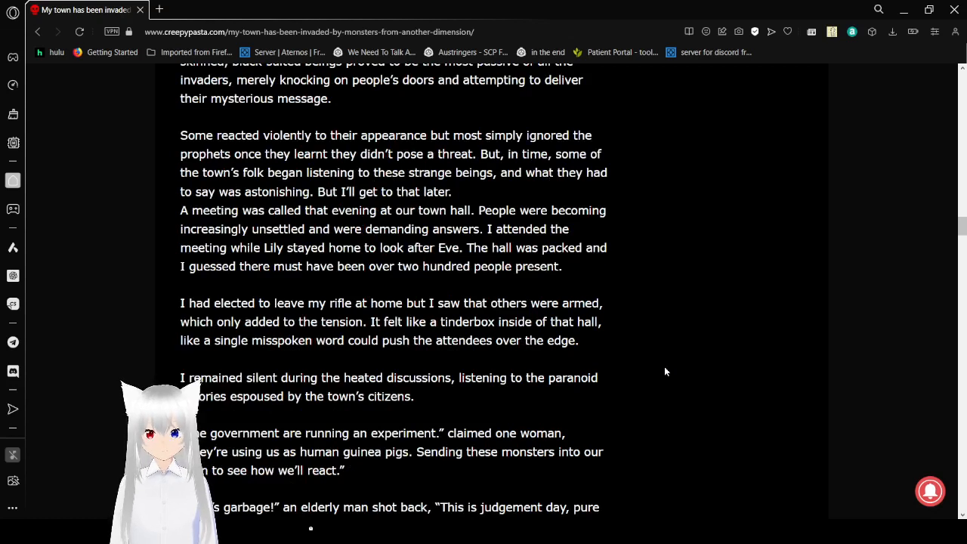
pyautogui.moveTo(659, 346)
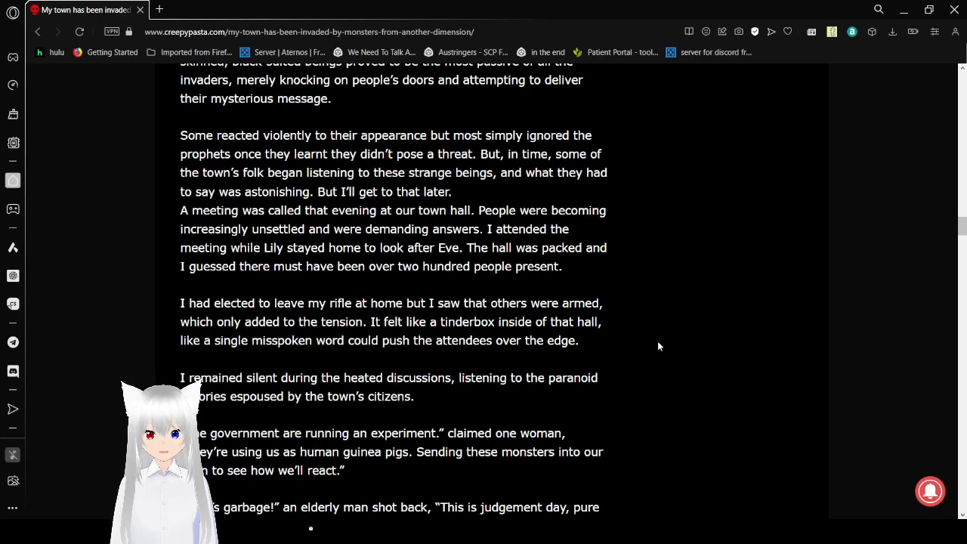
pyautogui.scroll(-3)
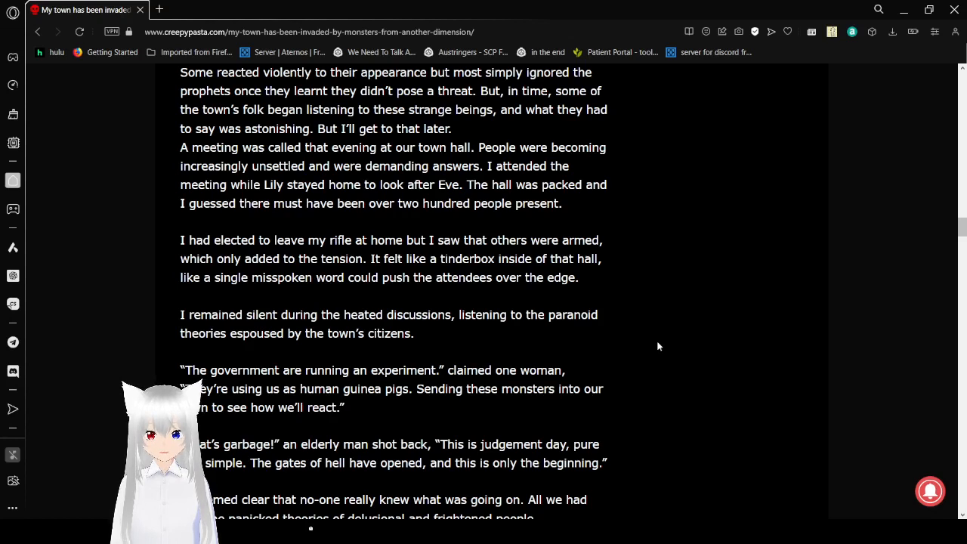
pyautogui.moveTo(648, 346)
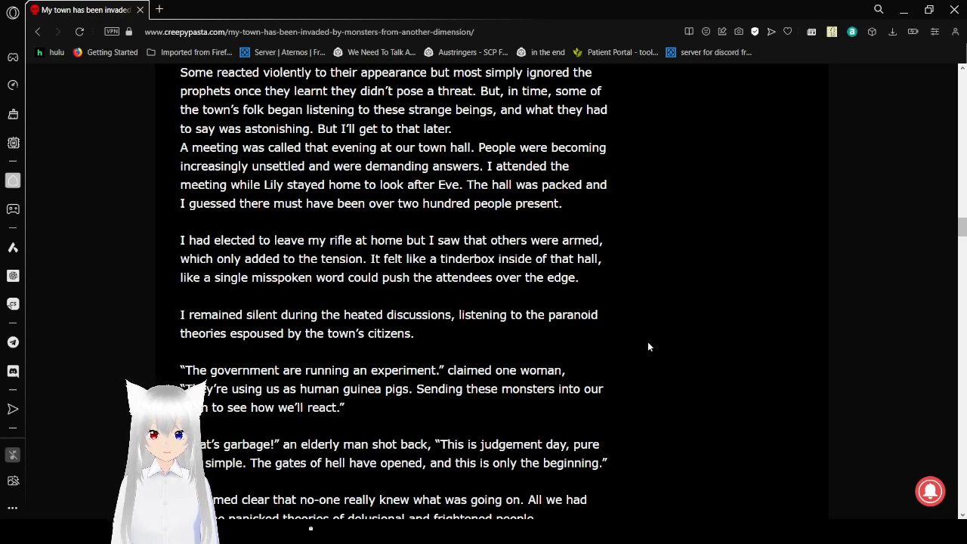
pyautogui.scroll(-3)
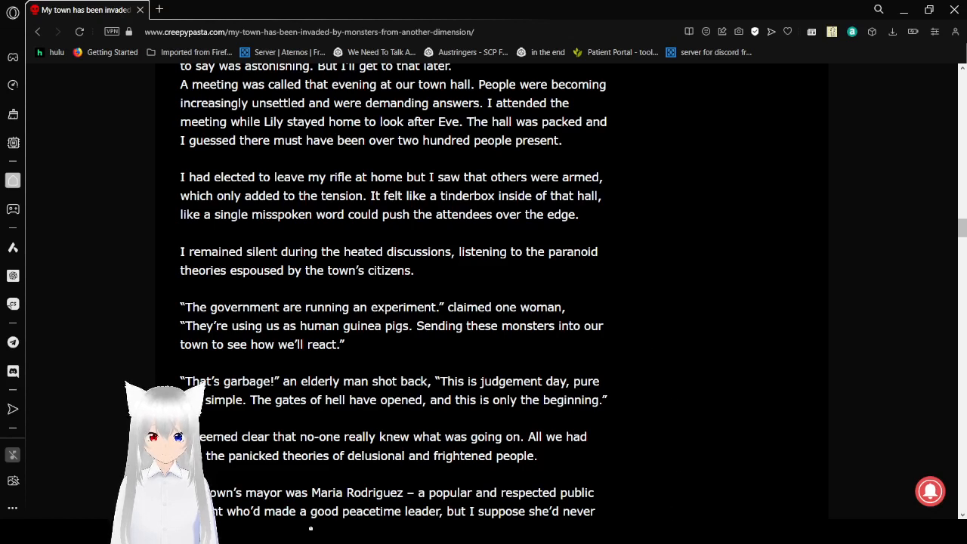
pyautogui.moveTo(709, 486)
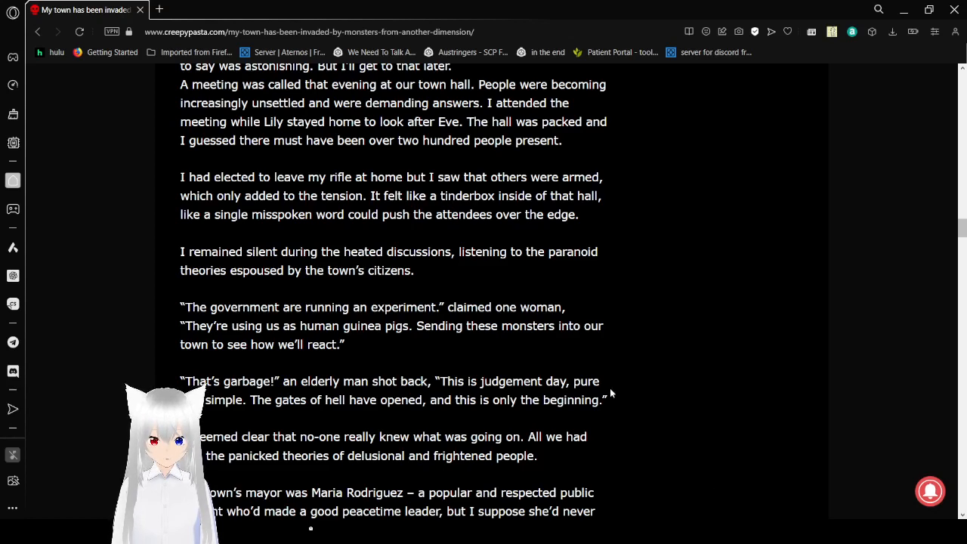
pyautogui.scroll(-3)
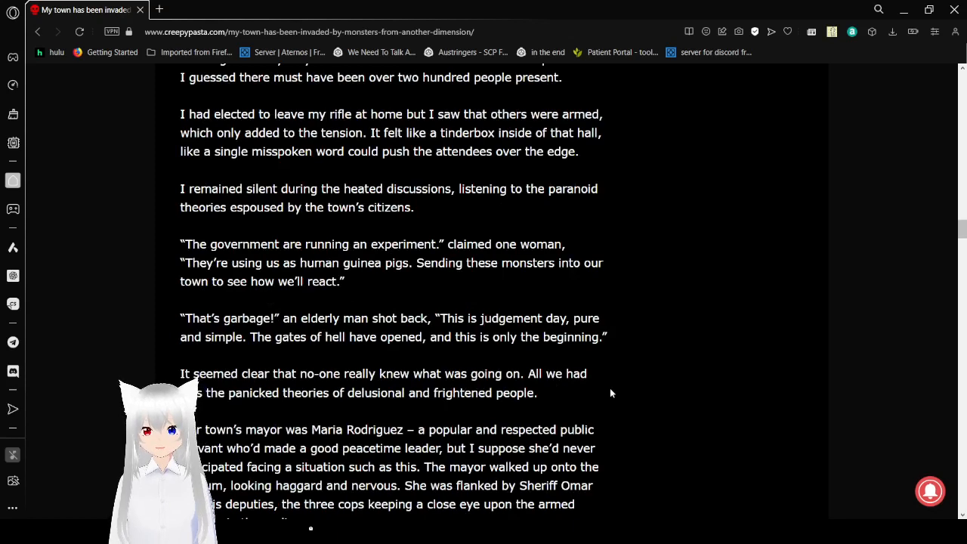
pyautogui.scroll(-3)
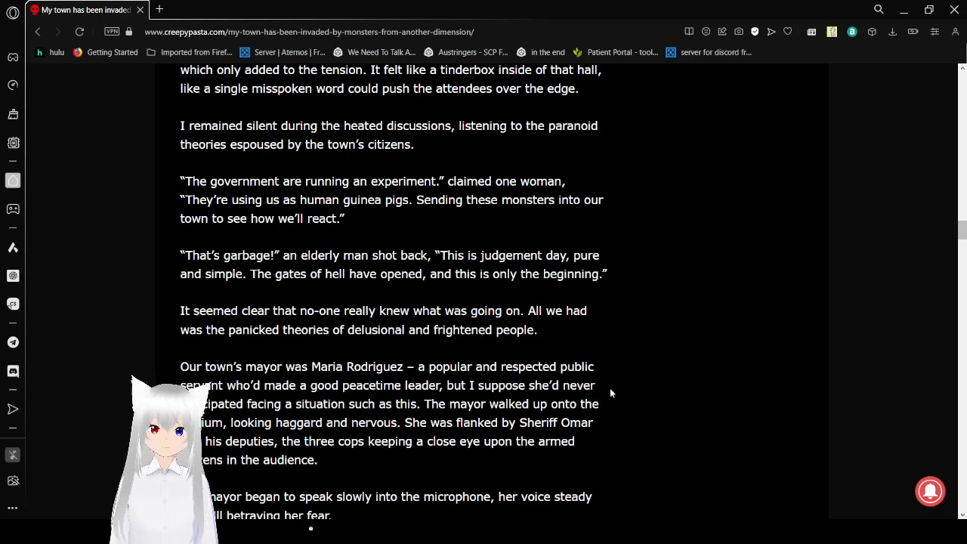
pyautogui.scroll(-3)
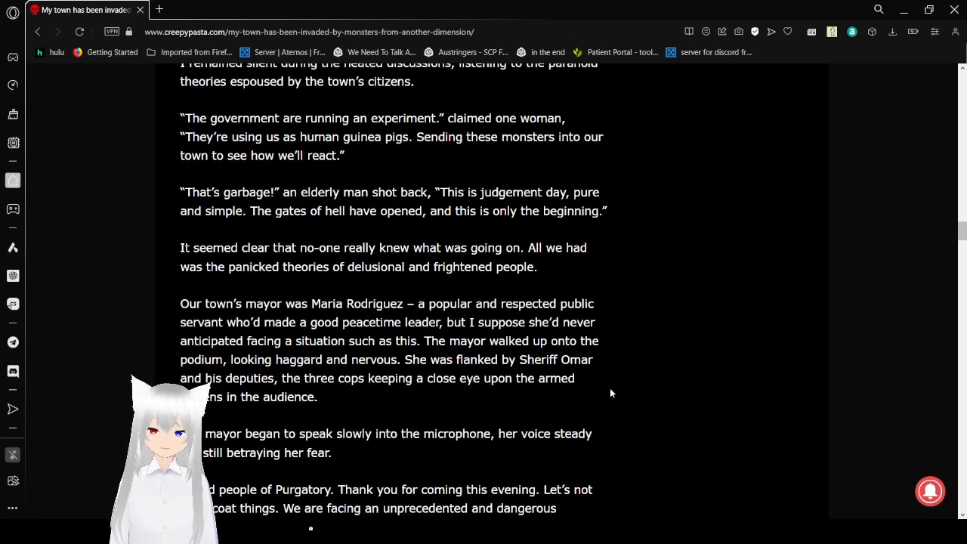
pyautogui.scroll(-3)
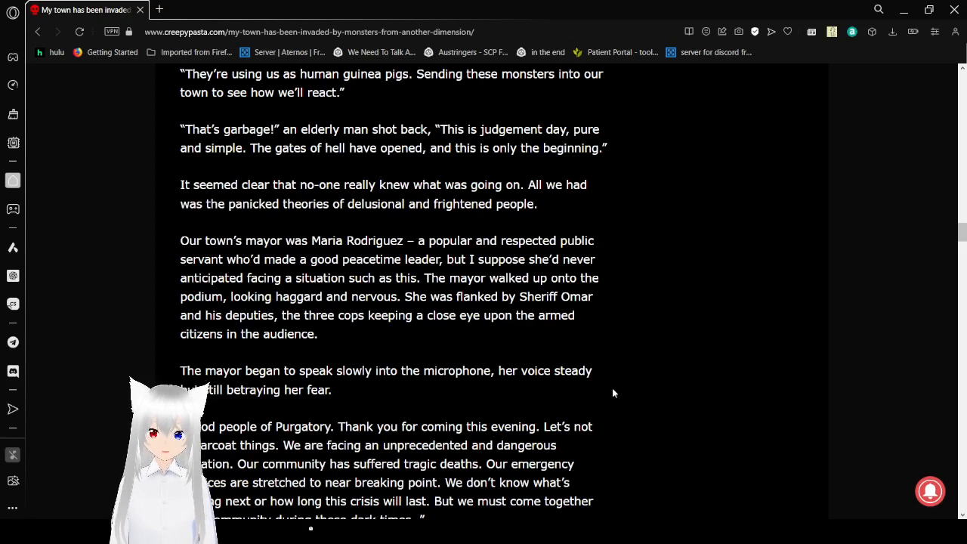
pyautogui.scroll(-3)
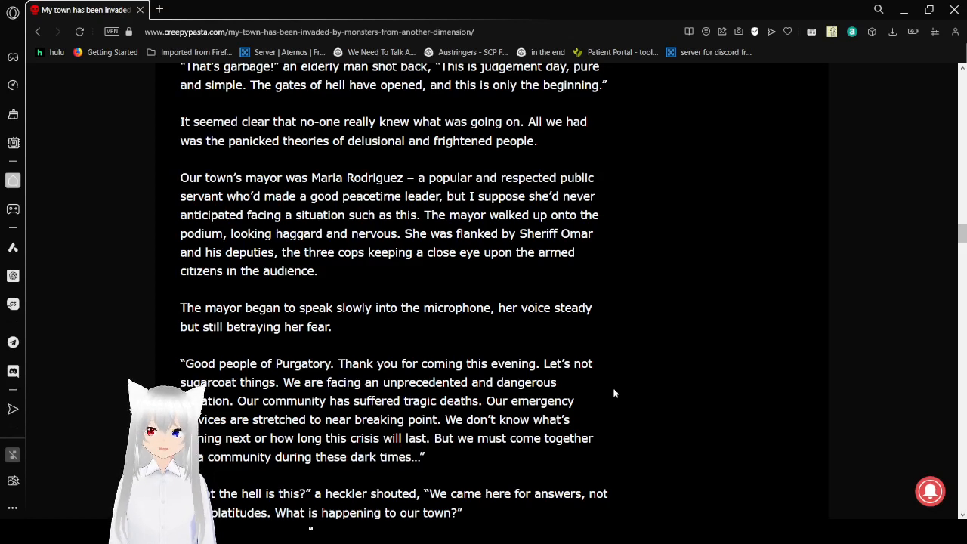
pyautogui.scroll(-3)
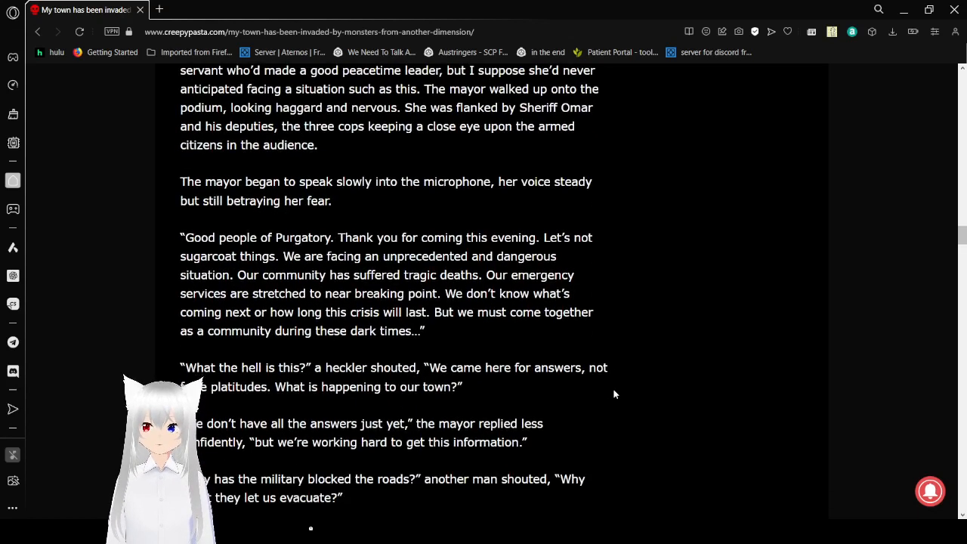
pyautogui.scroll(3)
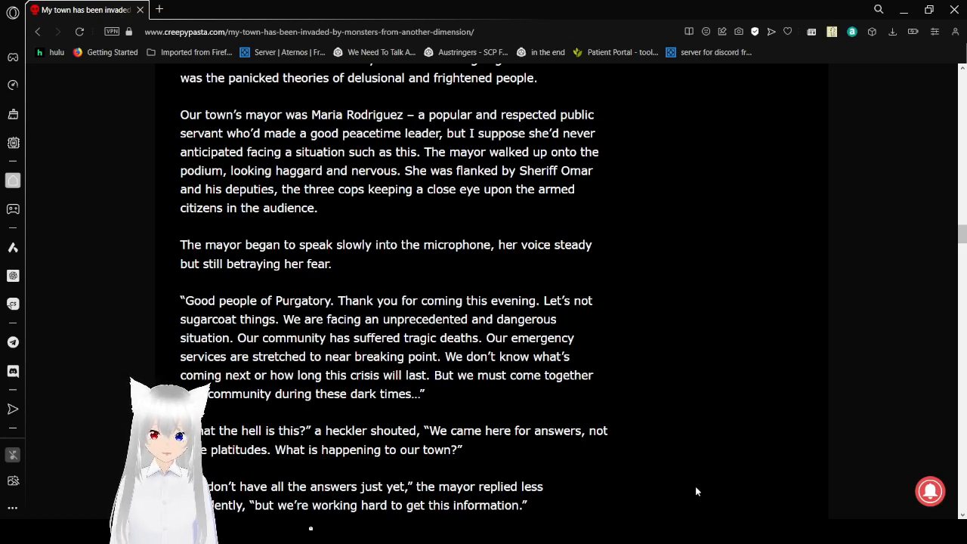
pyautogui.moveTo(612, 375)
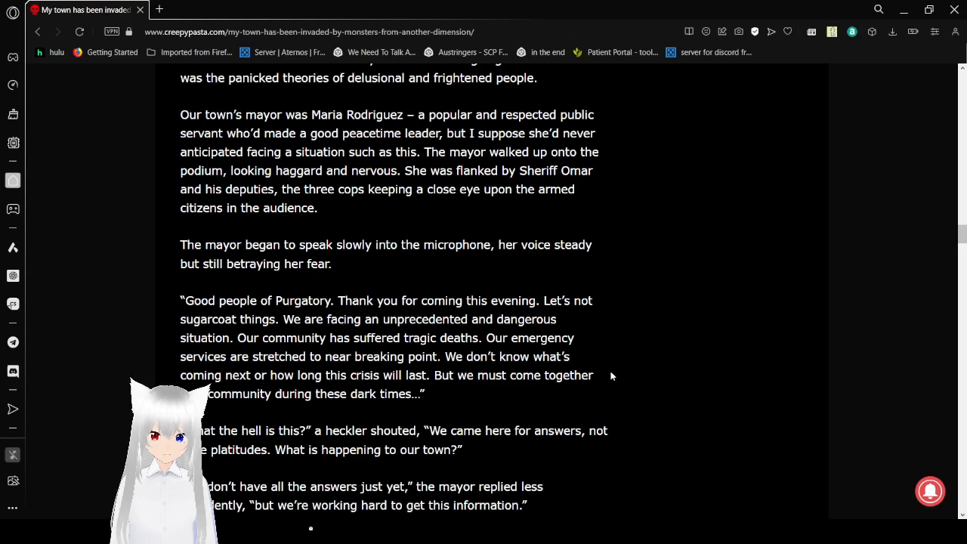
pyautogui.moveTo(616, 376)
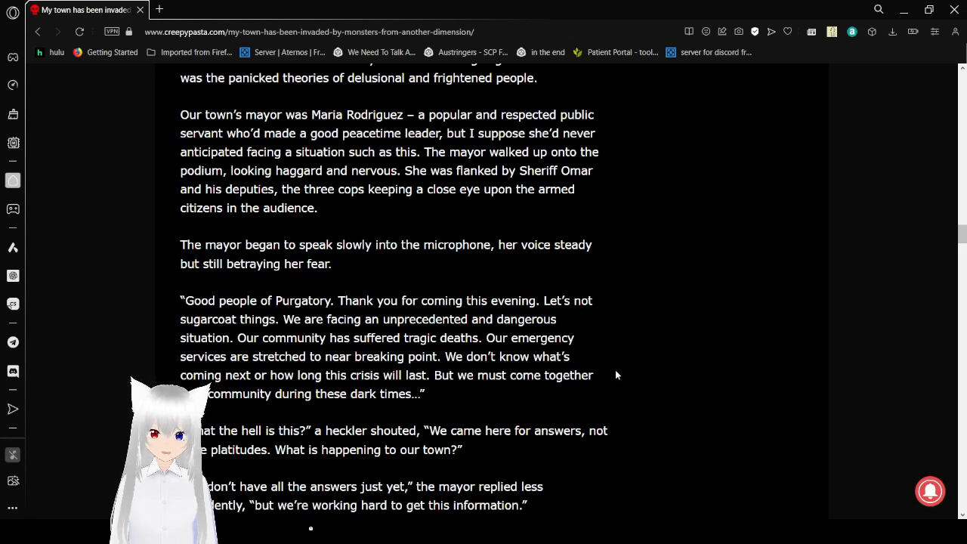
pyautogui.scroll(-3)
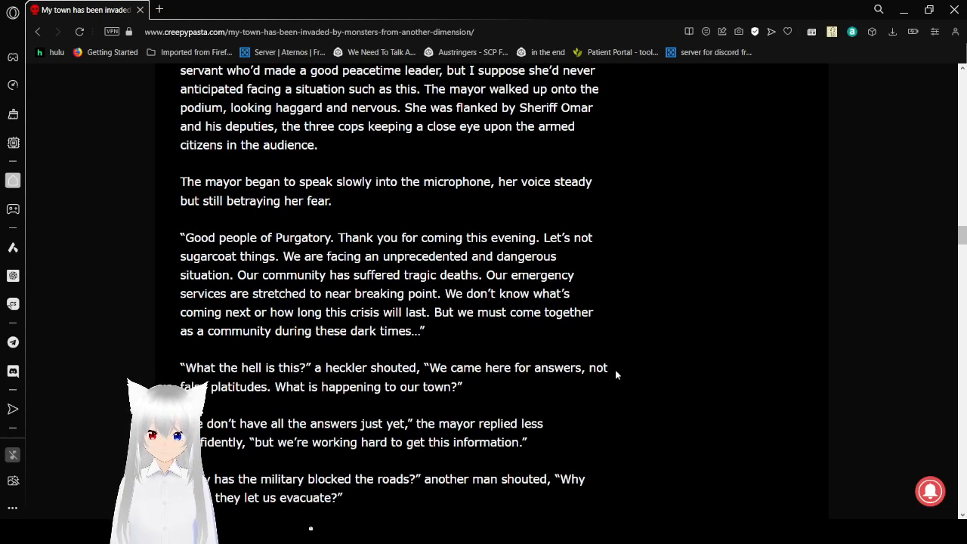
pyautogui.scroll(-3)
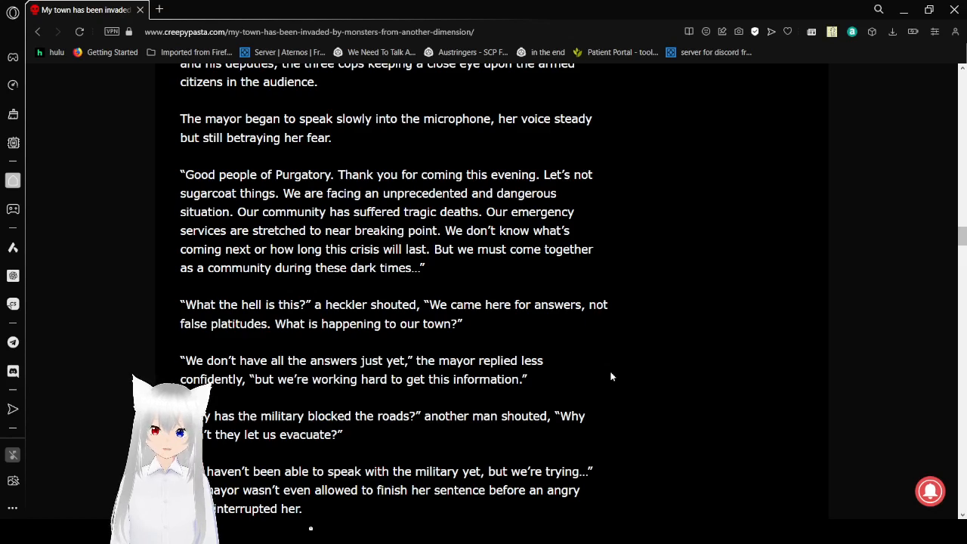
pyautogui.scroll(-3)
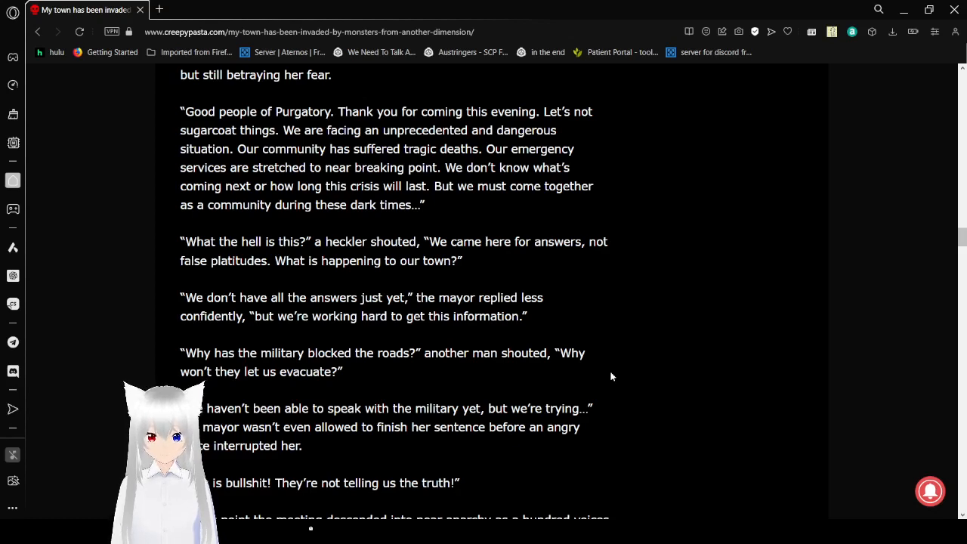
pyautogui.scroll(-3)
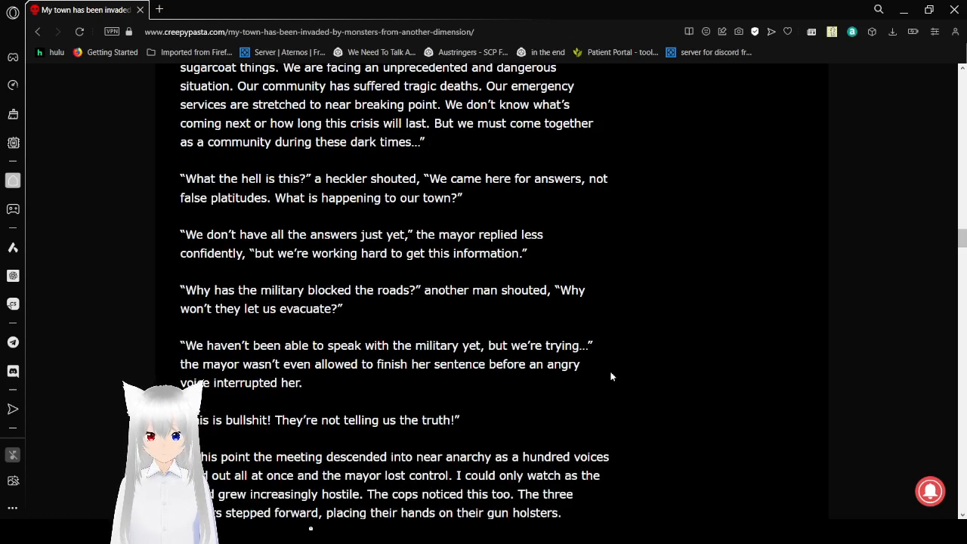
pyautogui.scroll(-3)
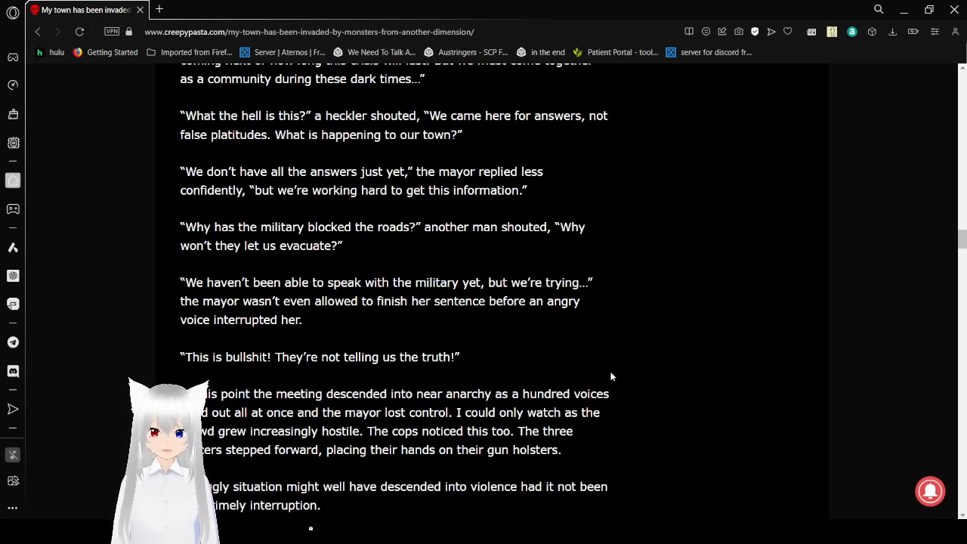
pyautogui.scroll(-3)
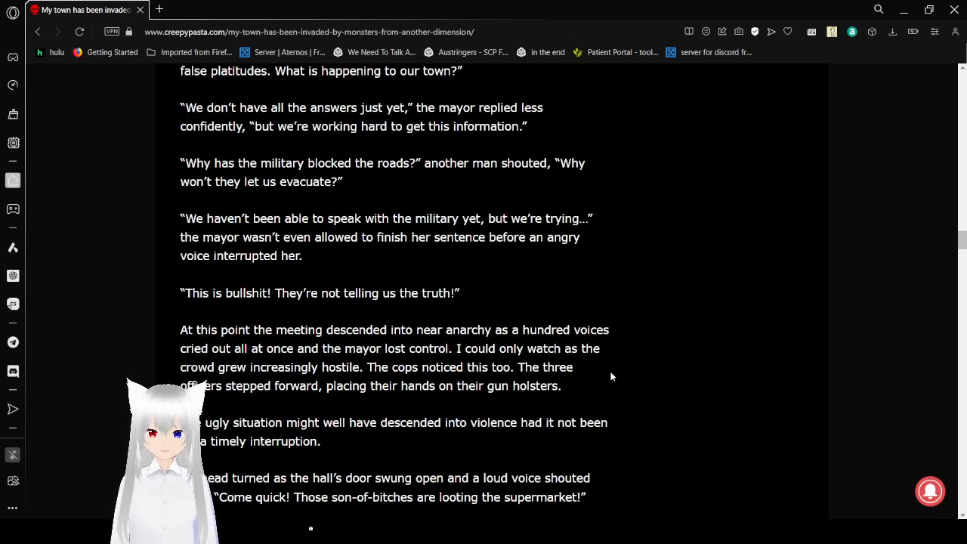
pyautogui.scroll(-3)
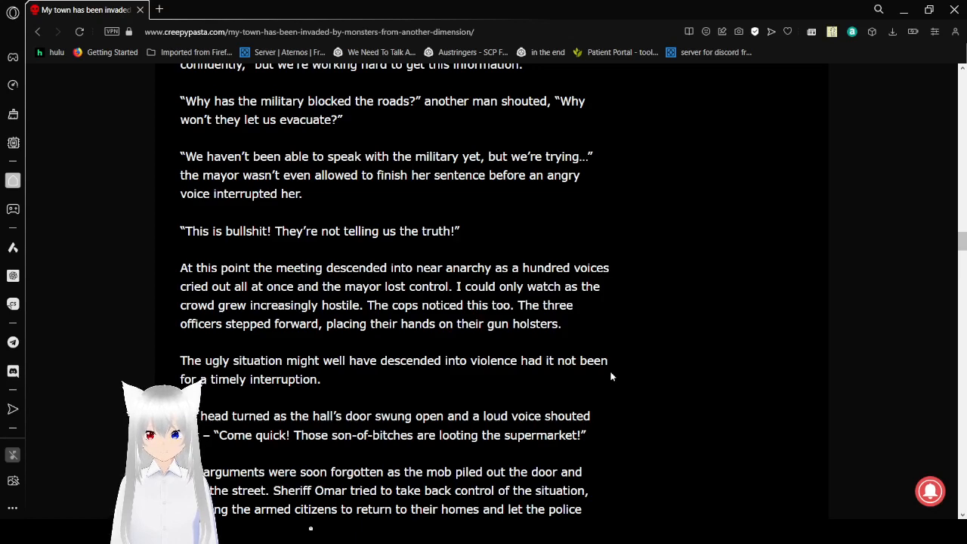
pyautogui.scroll(-3)
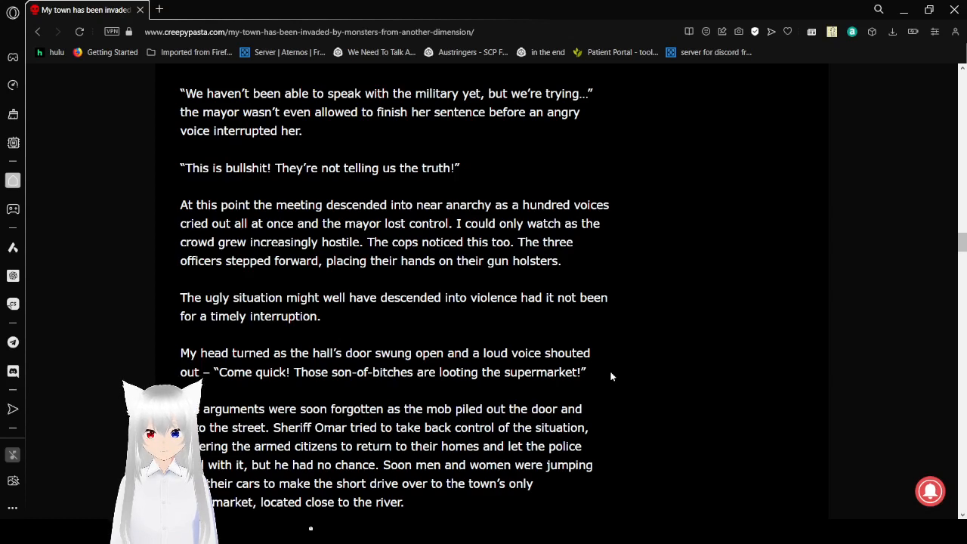
pyautogui.scroll(-3)
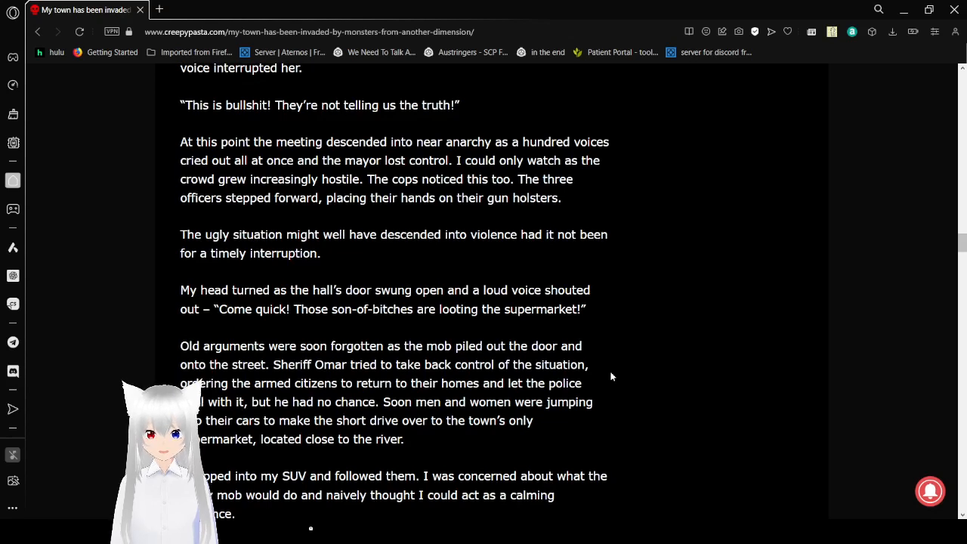
pyautogui.scroll(-3)
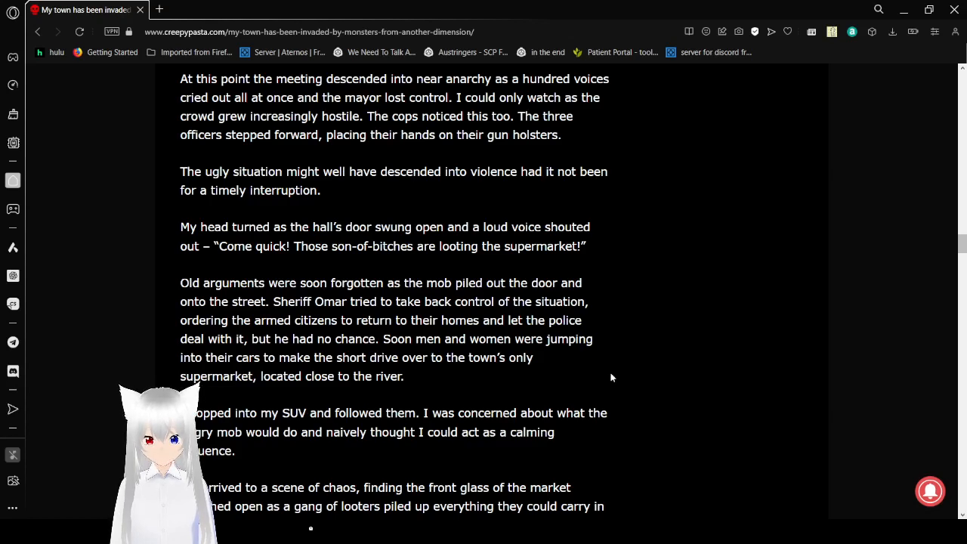
pyautogui.scroll(-3)
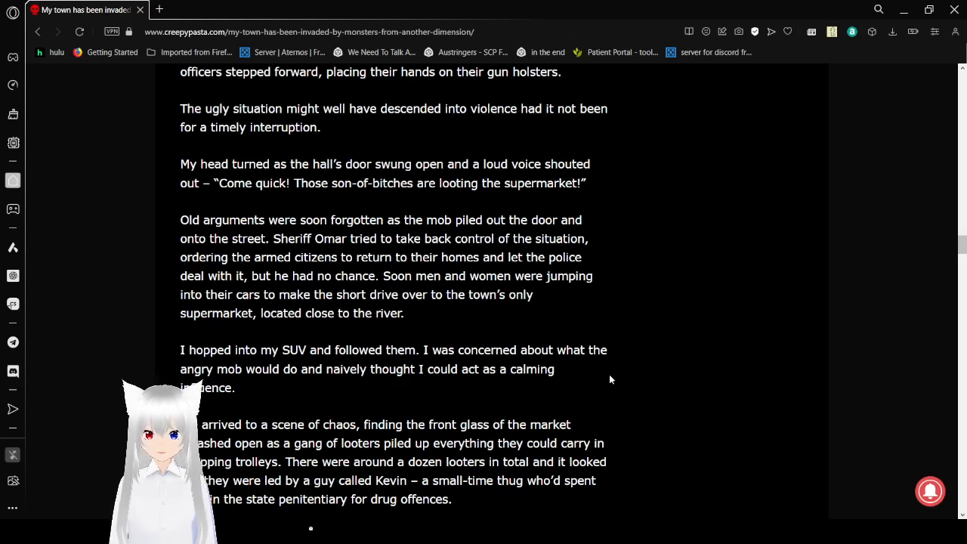
pyautogui.scroll(-3)
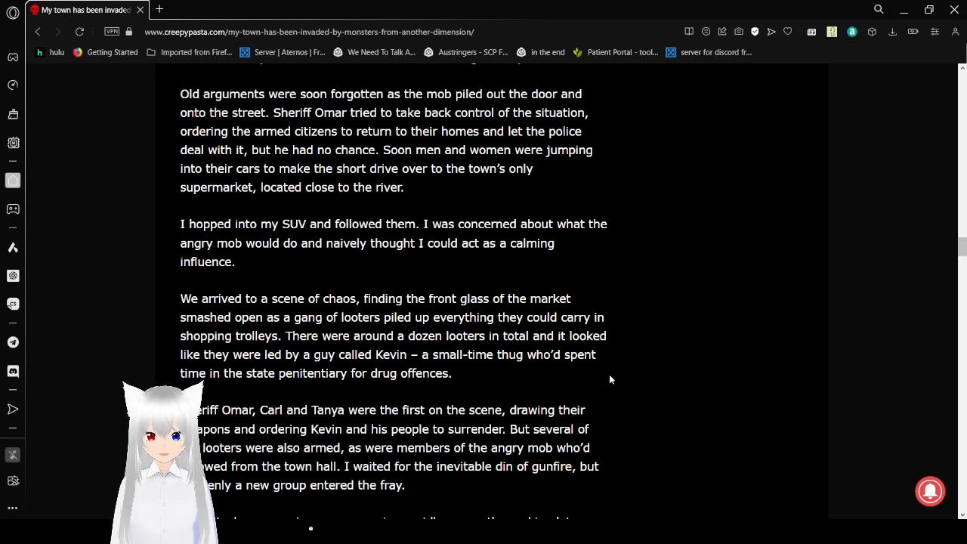
pyautogui.scroll(-3)
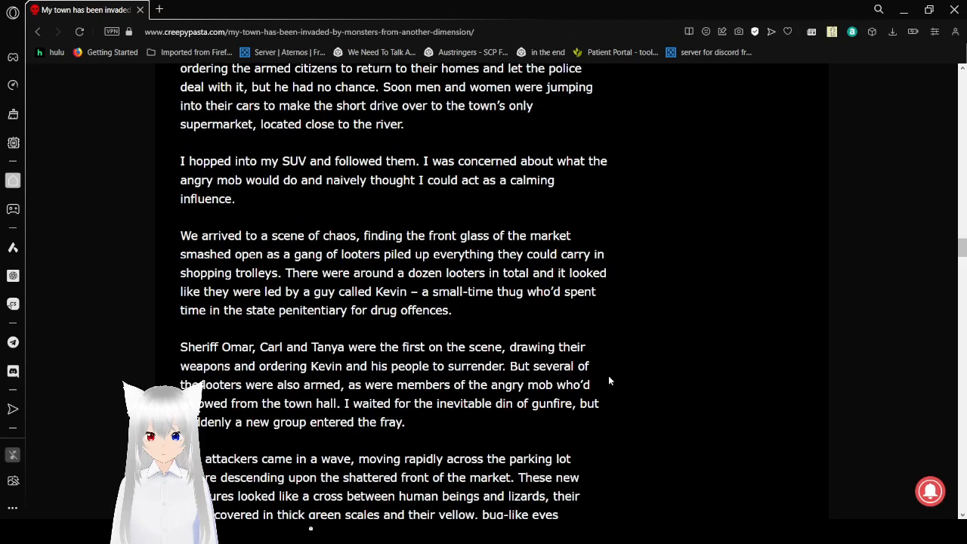
pyautogui.scroll(-3)
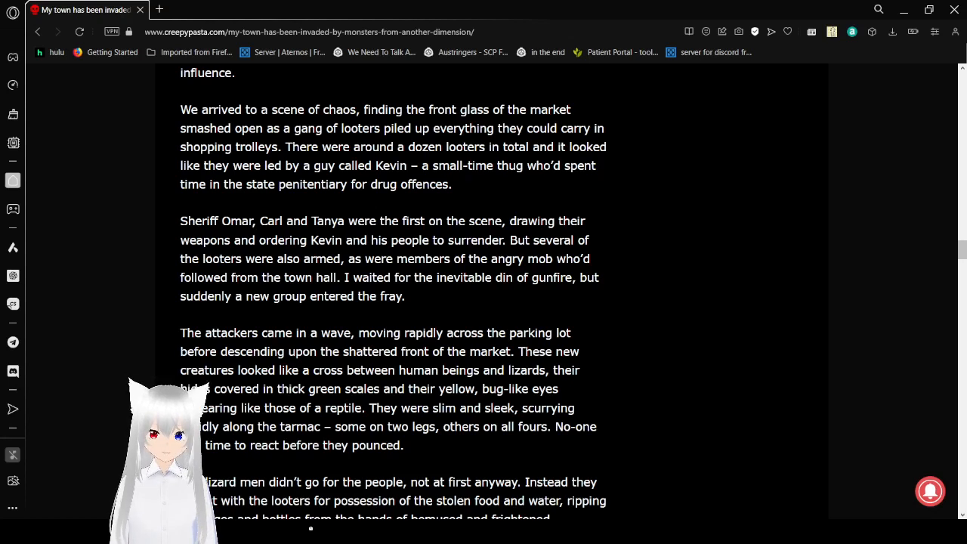
pyautogui.moveTo(707, 483)
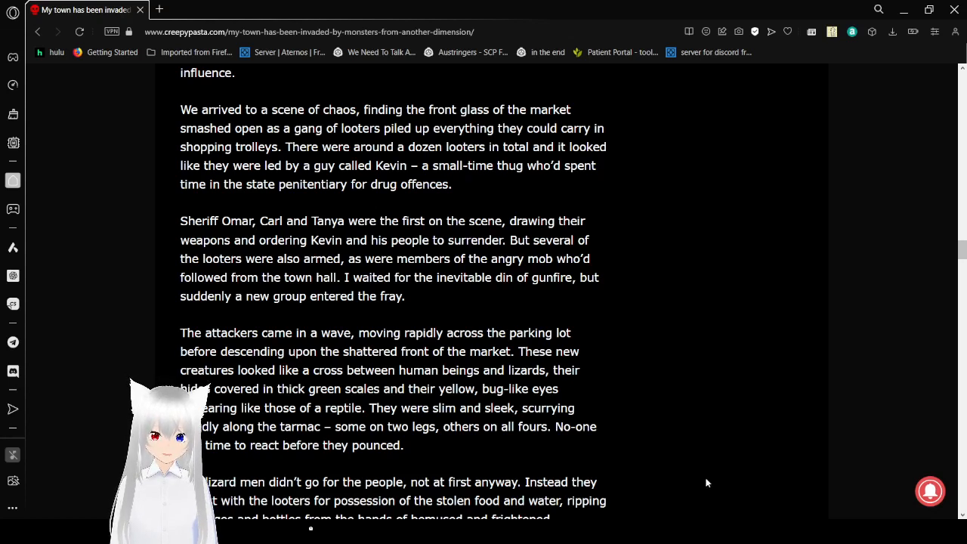
pyautogui.moveTo(508, 455)
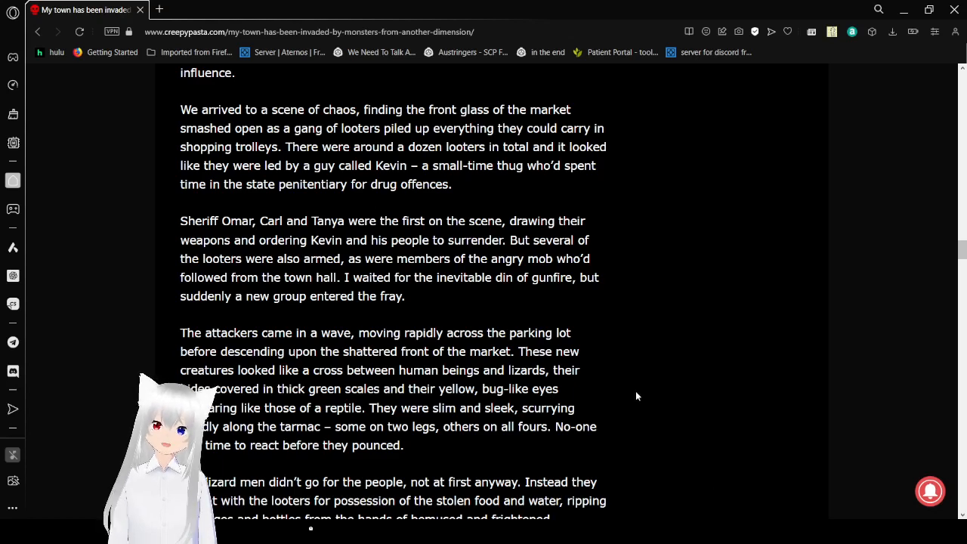
pyautogui.scroll(-3)
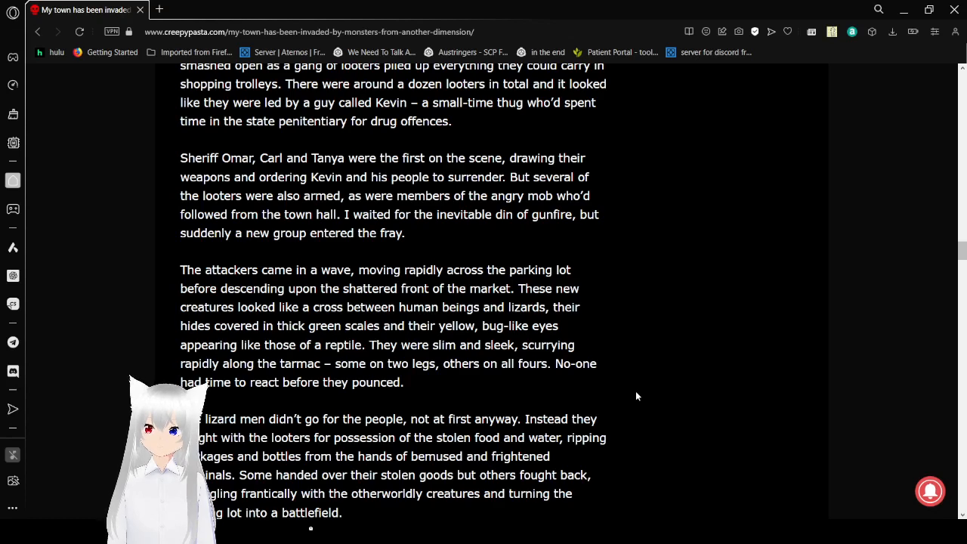
pyautogui.scroll(-3)
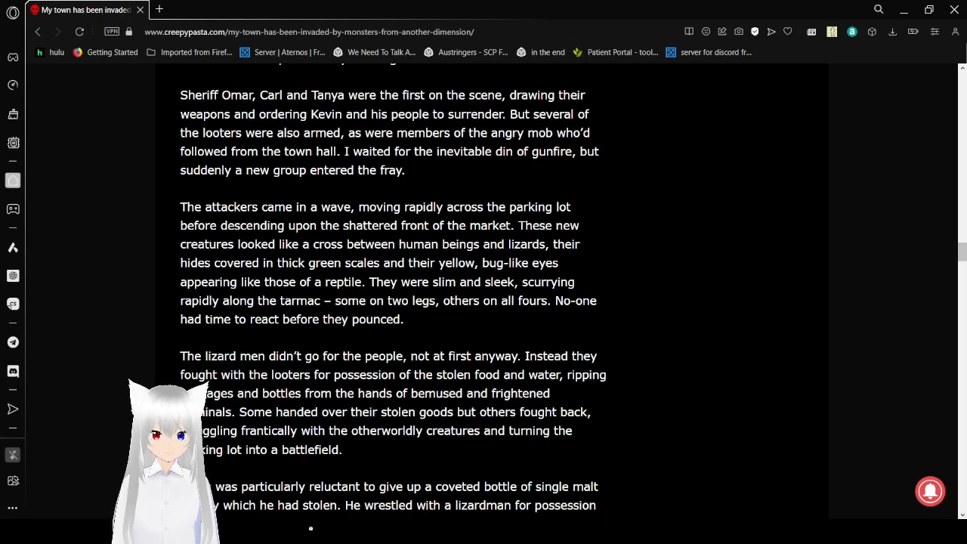
pyautogui.moveTo(652, 359)
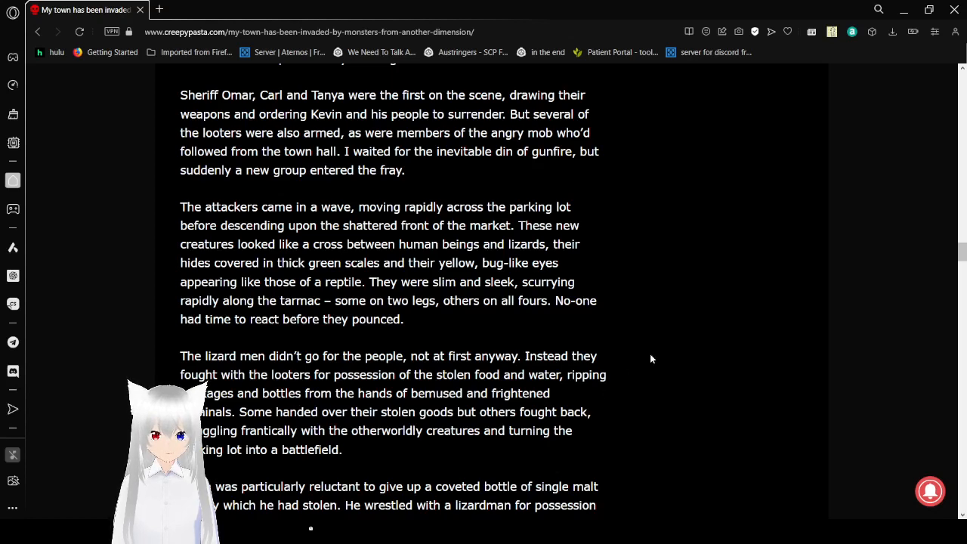
pyautogui.scroll(-3)
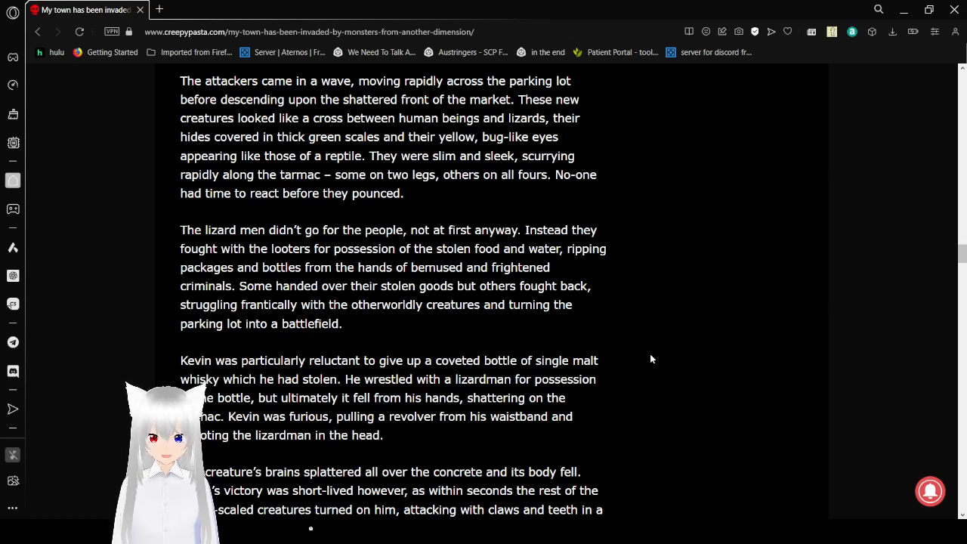
pyautogui.scroll(-3)
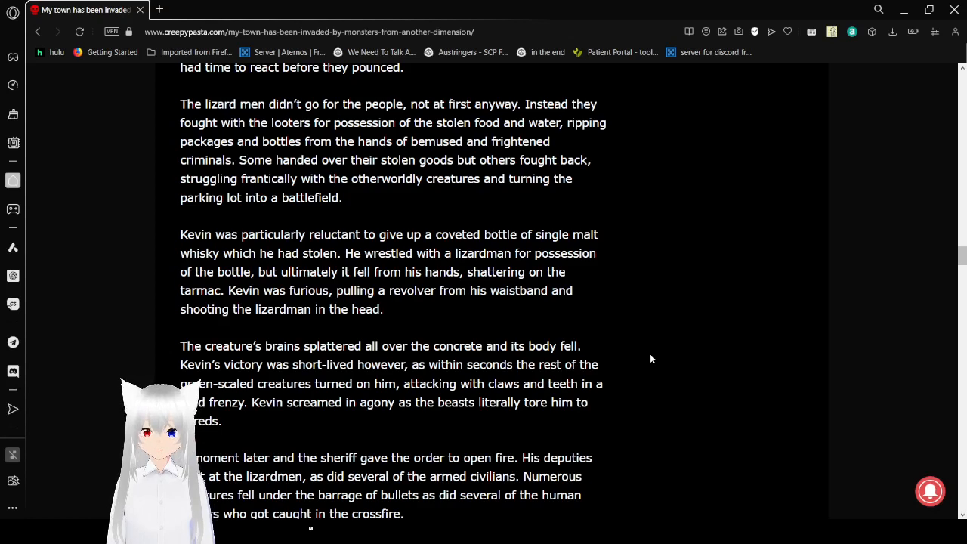
pyautogui.scroll(-3)
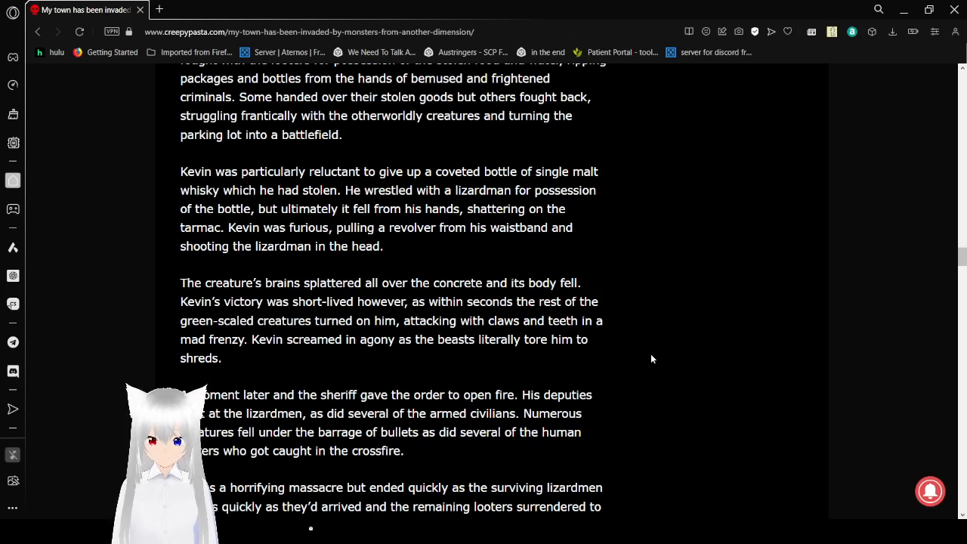
pyautogui.scroll(-3)
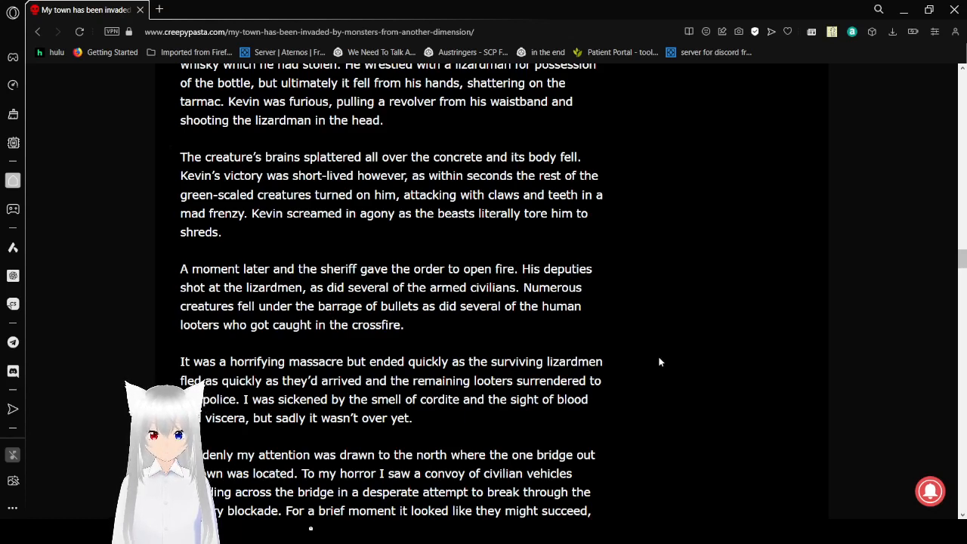
pyautogui.scroll(-3)
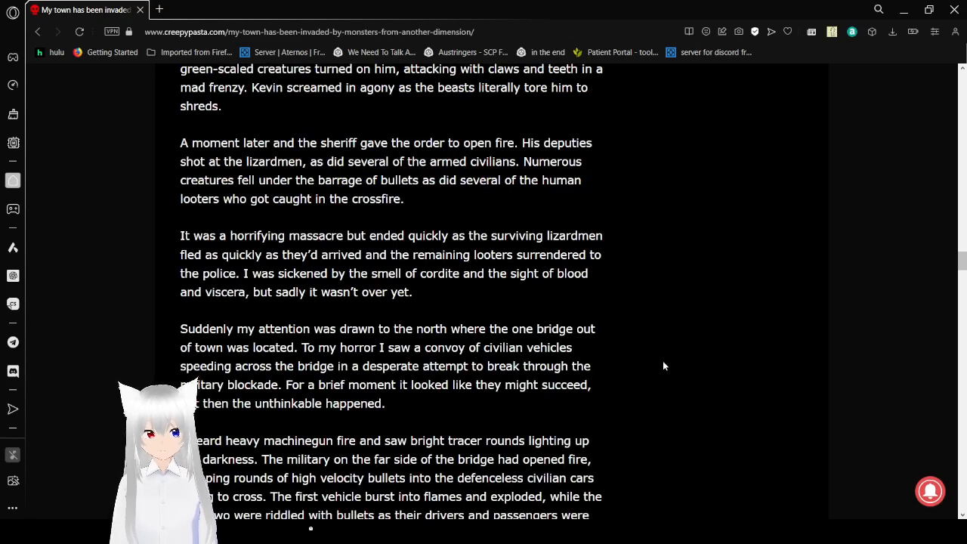
pyautogui.scroll(-3)
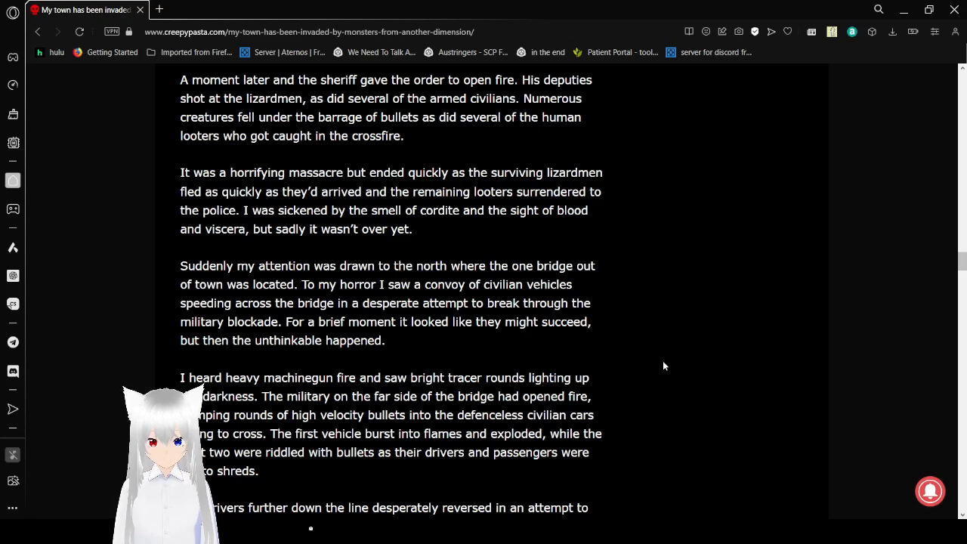
pyautogui.scroll(-3)
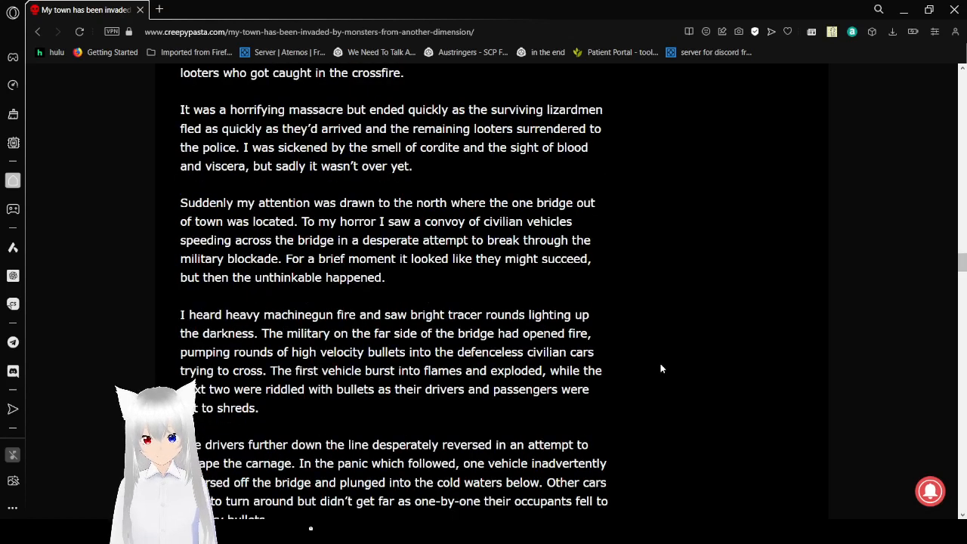
pyautogui.scroll(-3)
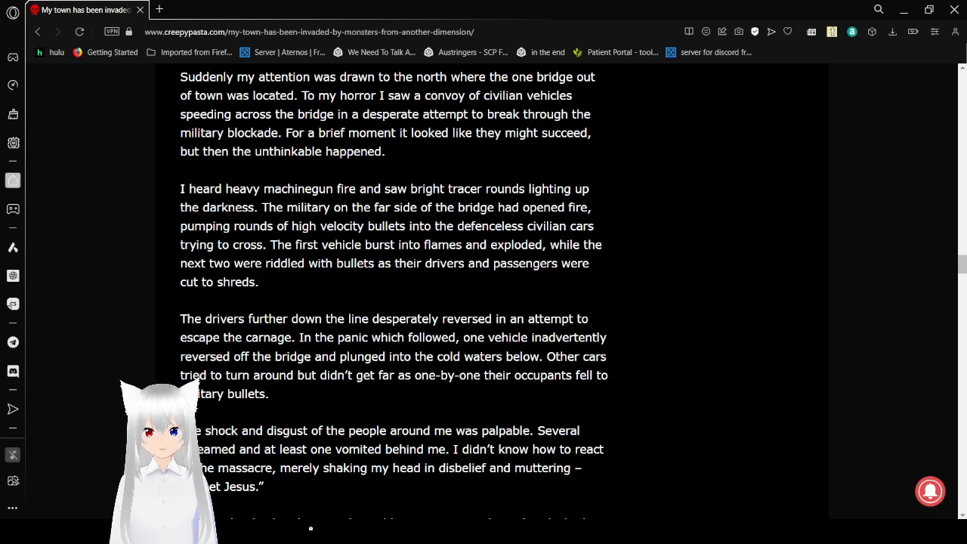
pyautogui.moveTo(703, 499)
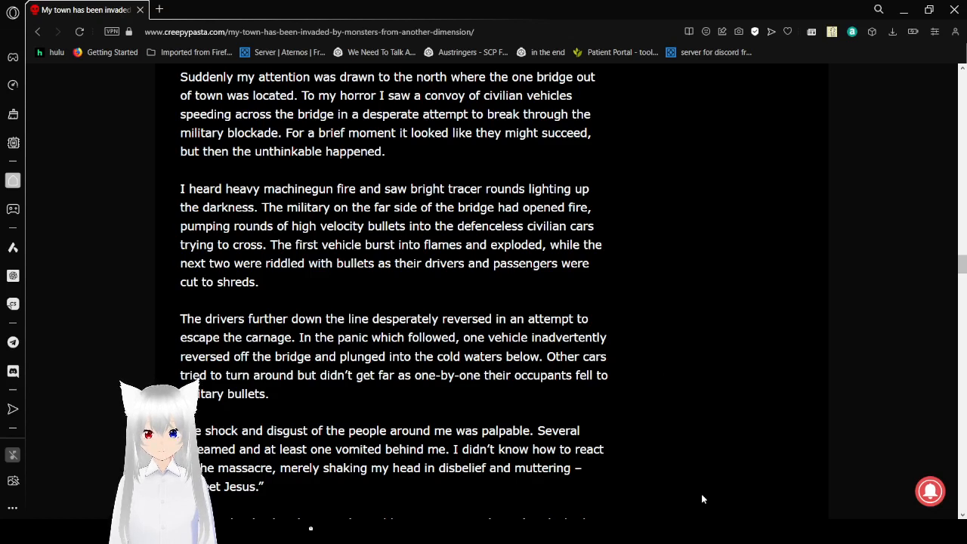
pyautogui.moveTo(662, 326)
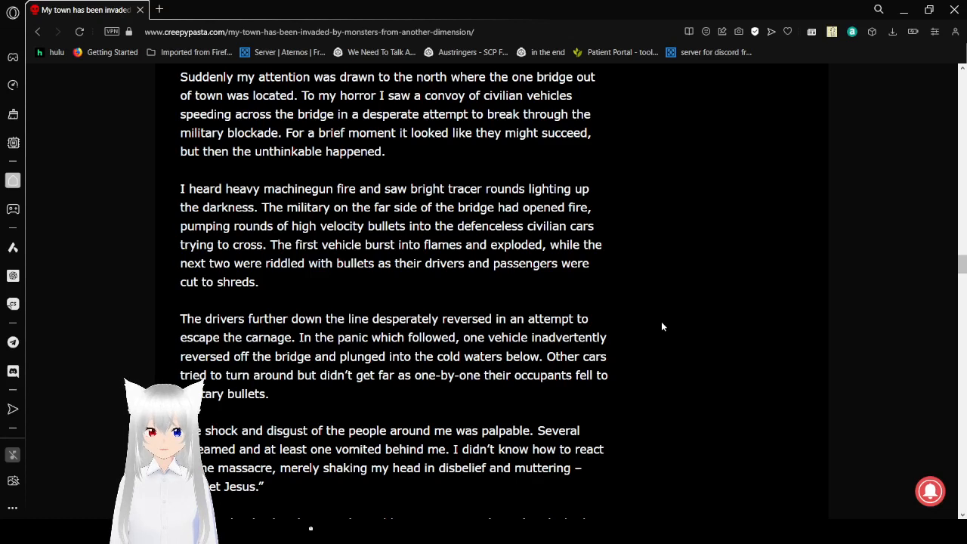
pyautogui.moveTo(668, 346)
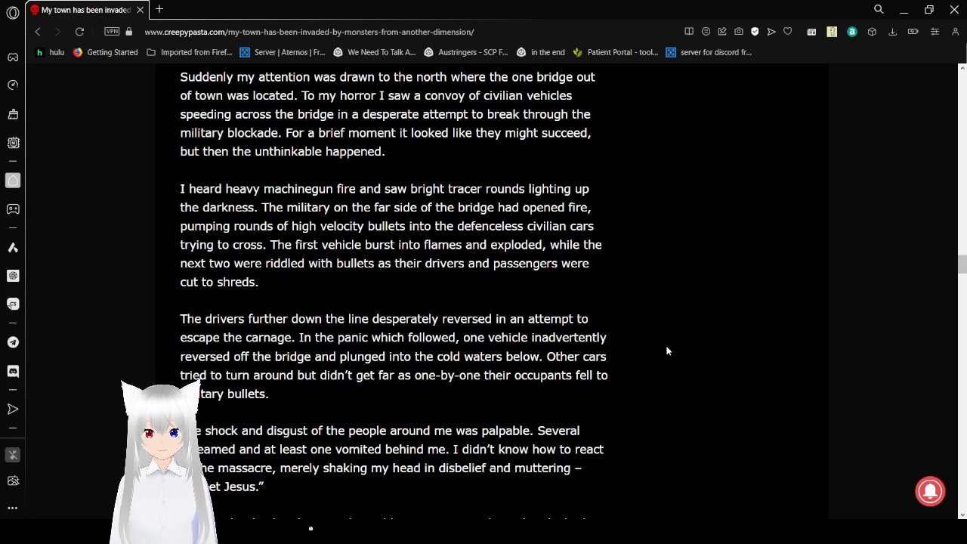
pyautogui.scroll(-3)
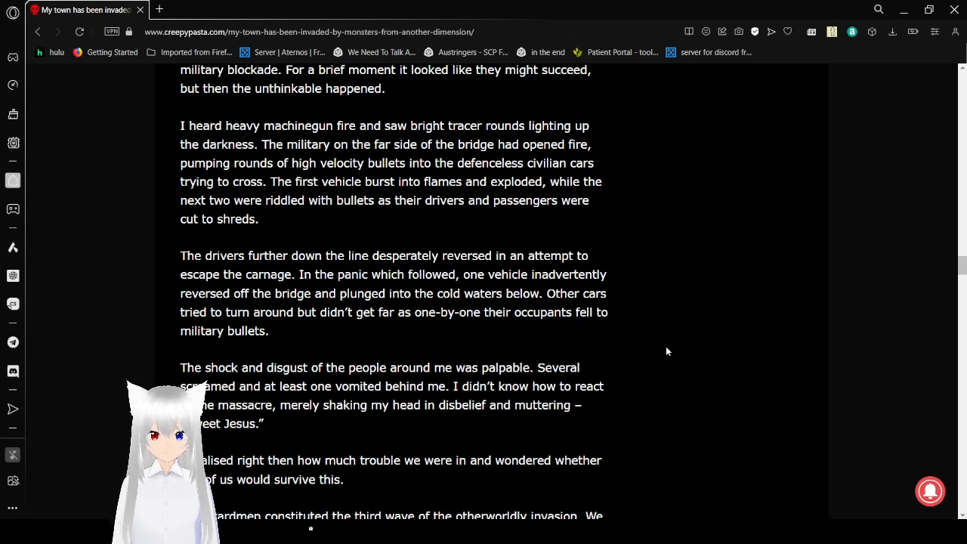
pyautogui.scroll(-3)
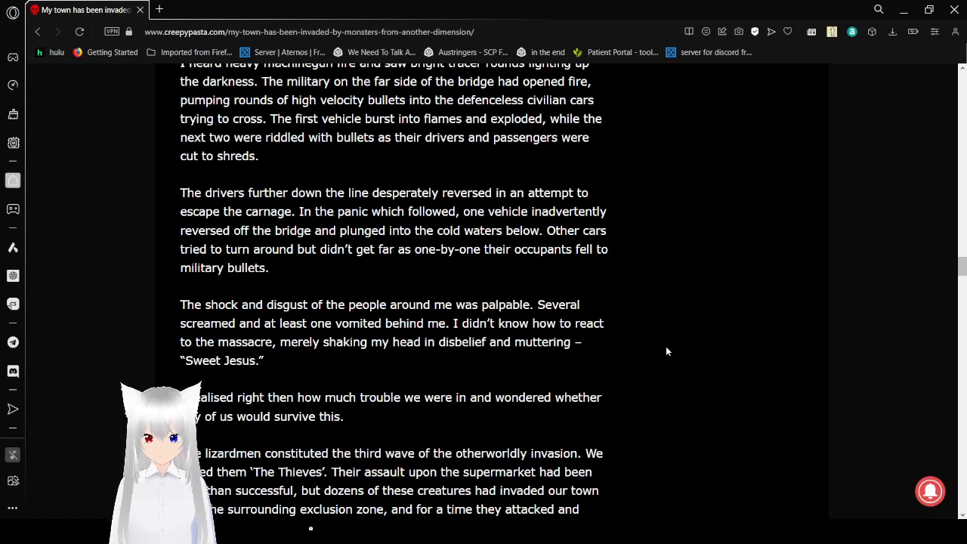
pyautogui.scroll(-3)
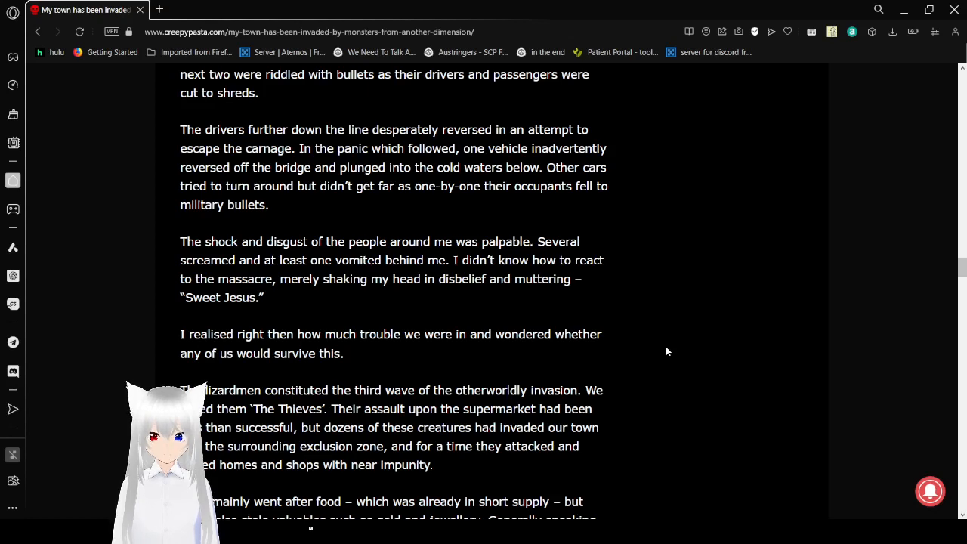
pyautogui.scroll(-3)
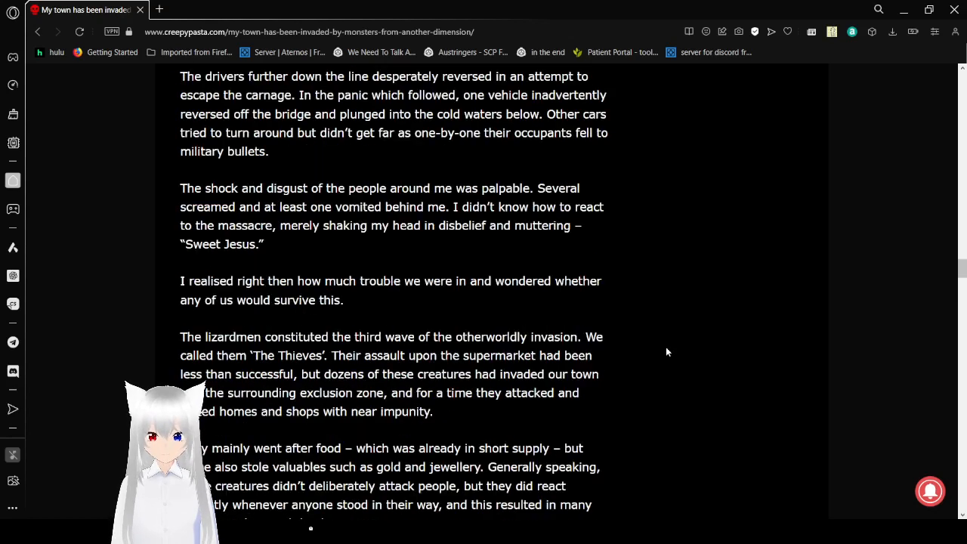
pyautogui.scroll(-3)
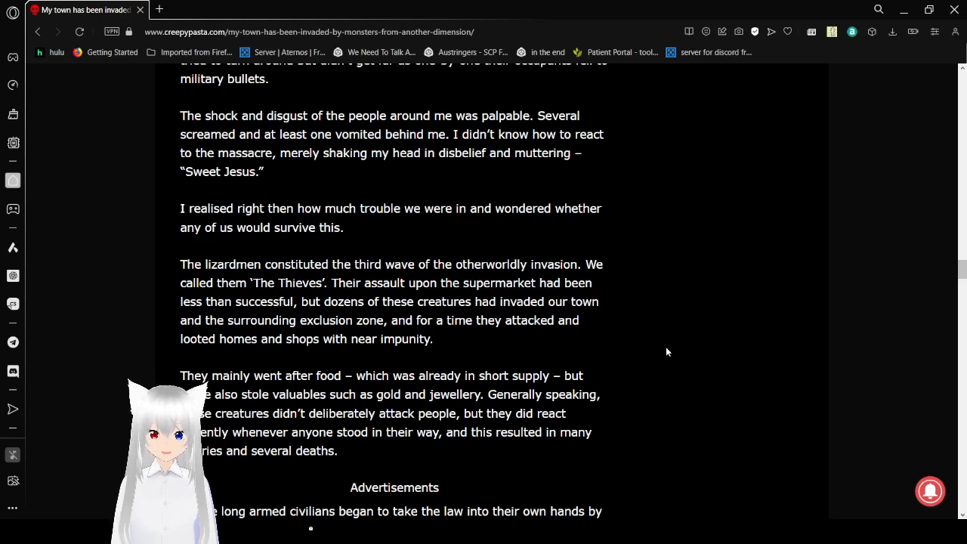
pyautogui.scroll(-3)
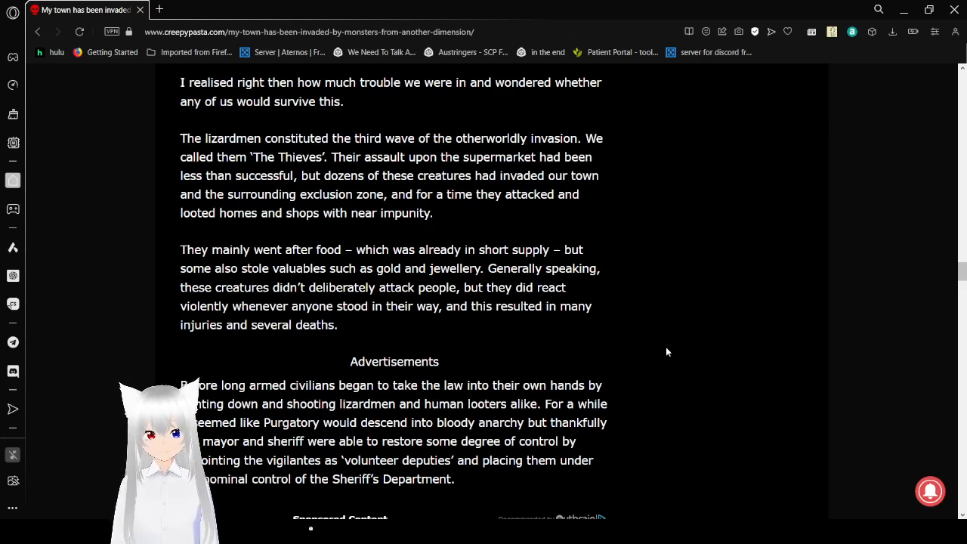
pyautogui.scroll(-3)
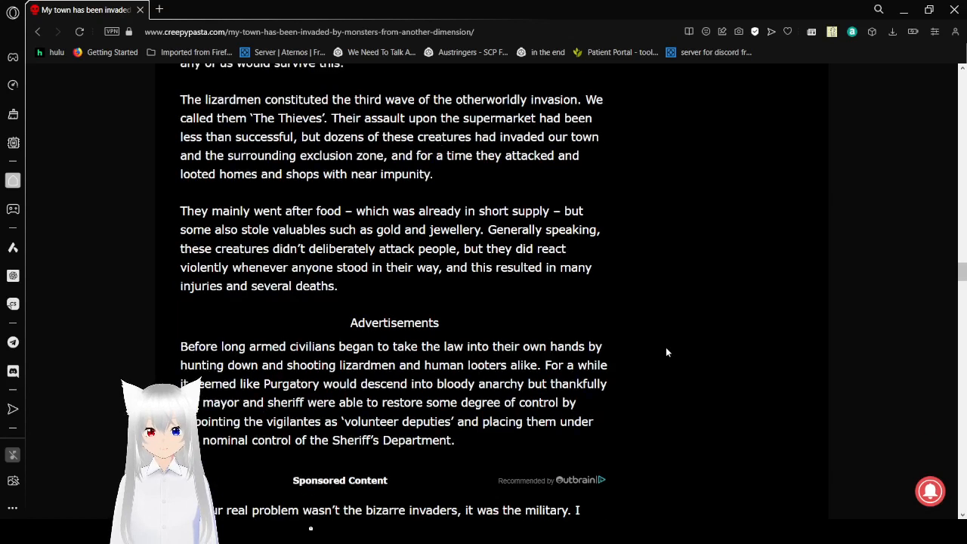
pyautogui.scroll(-3)
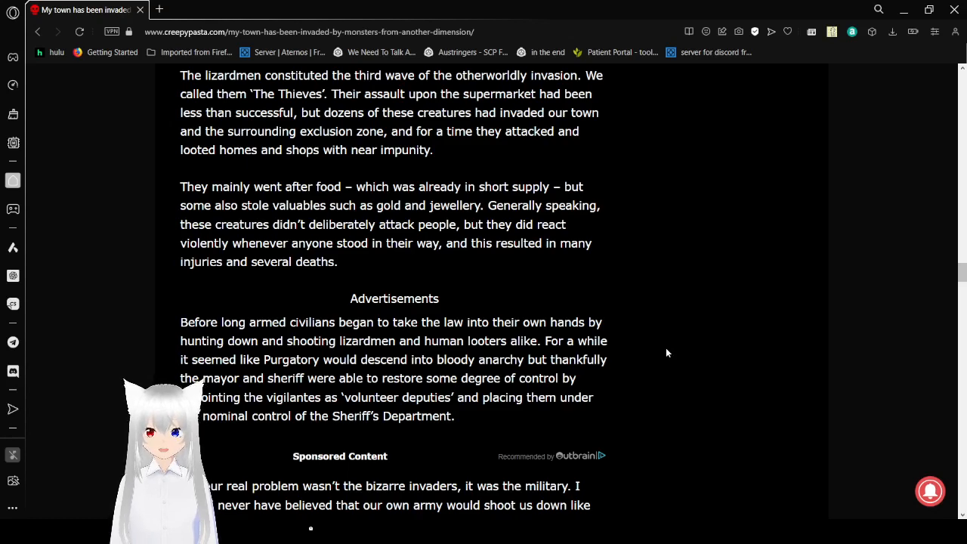
pyautogui.scroll(-3)
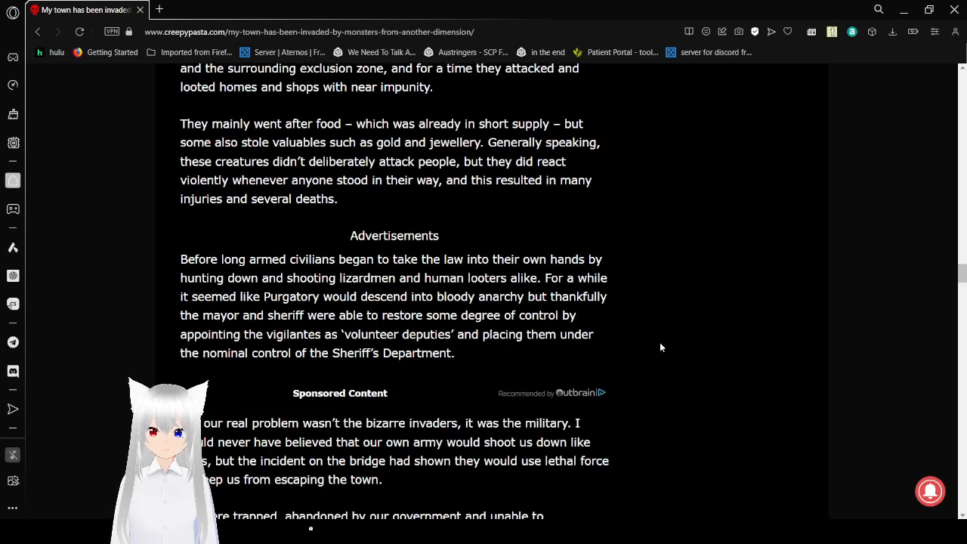
pyautogui.scroll(-3)
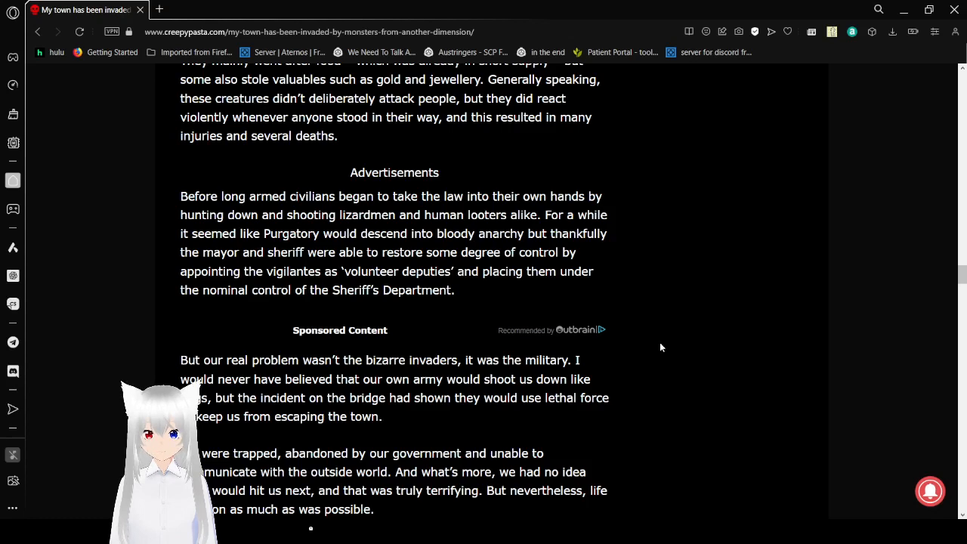
pyautogui.scroll(-3)
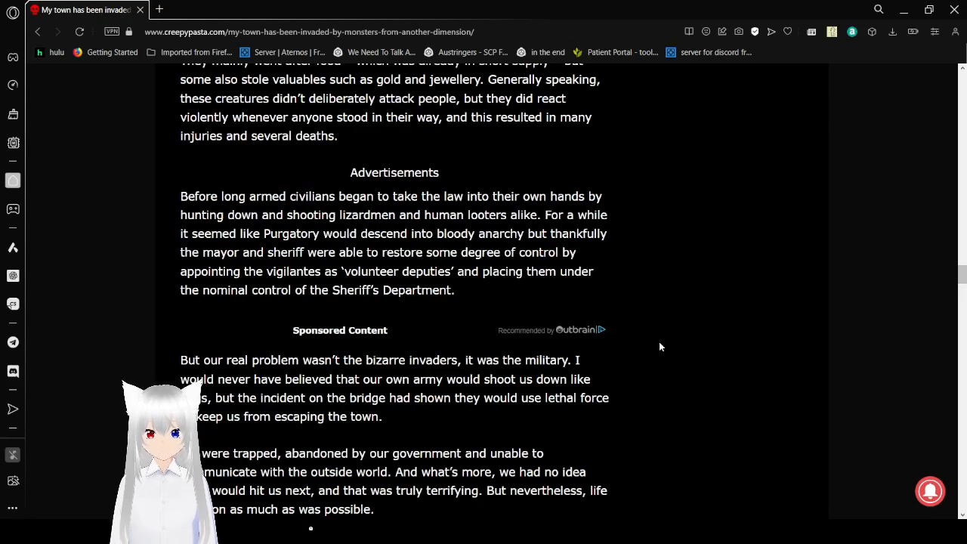
pyautogui.scroll(-3)
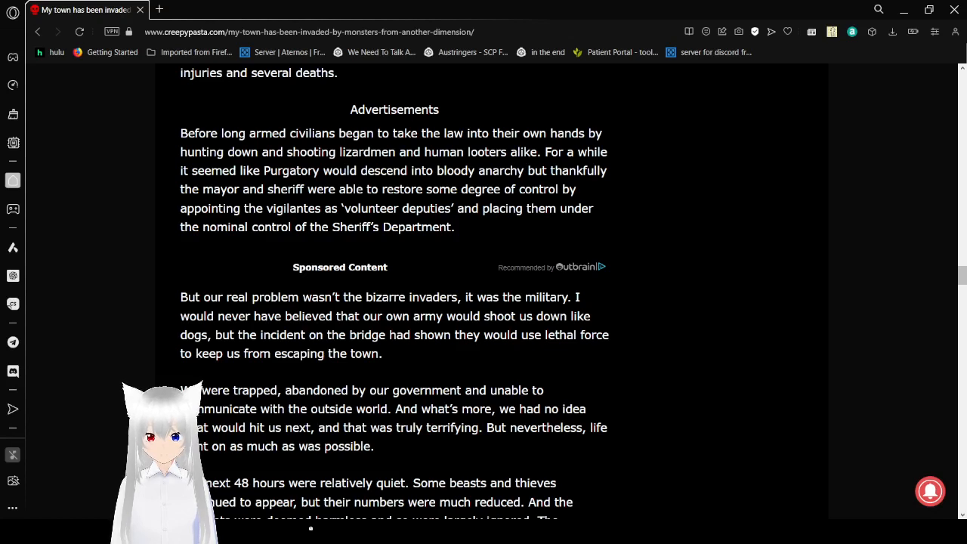
pyautogui.moveTo(705, 504)
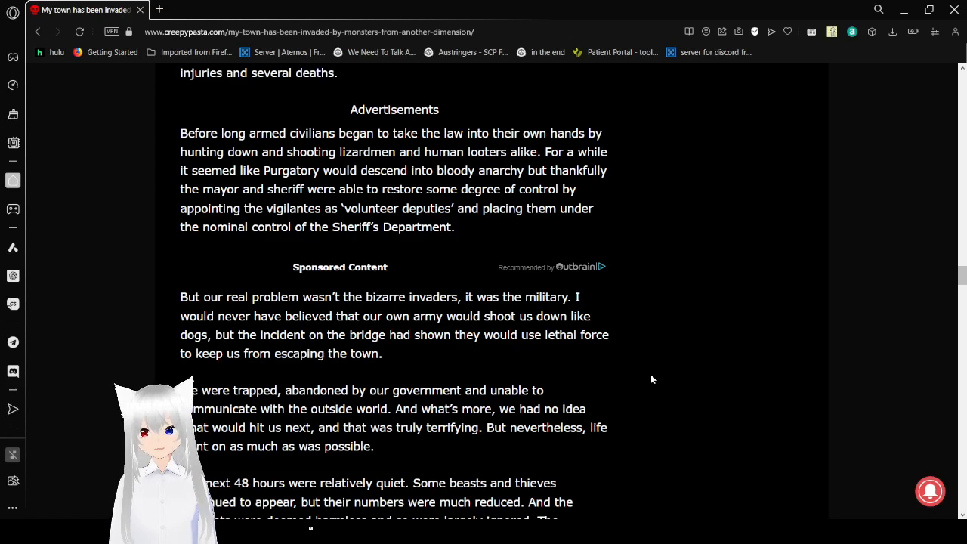
pyautogui.scroll(-3)
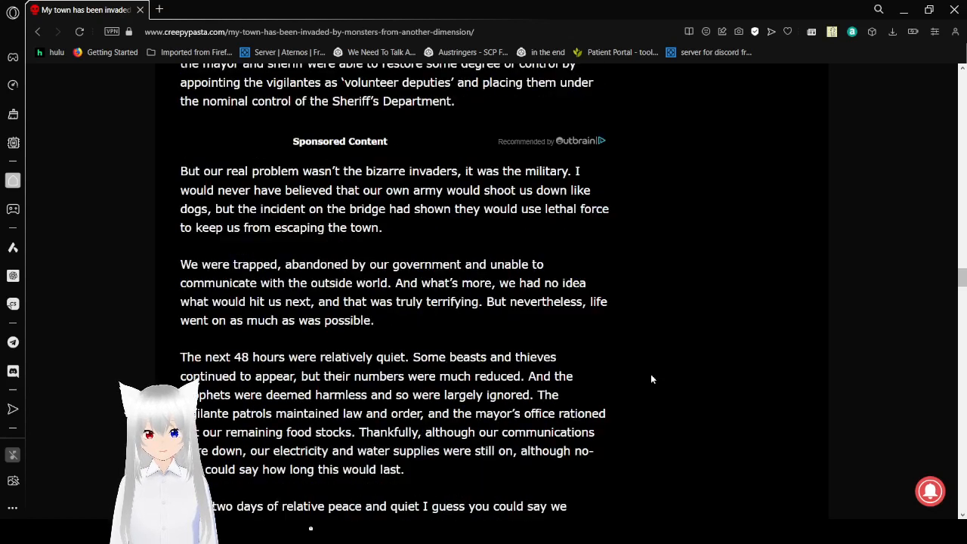
pyautogui.scroll(-3)
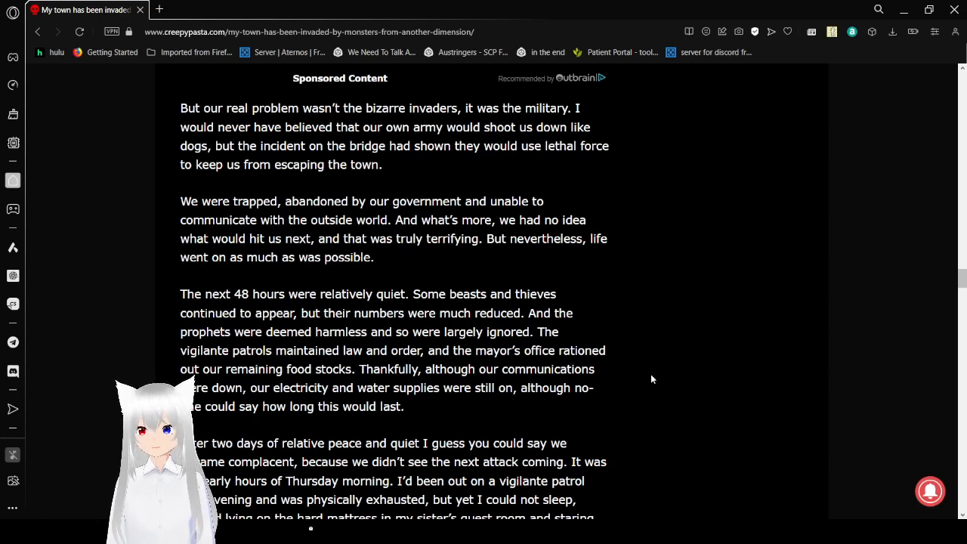
pyautogui.scroll(-3)
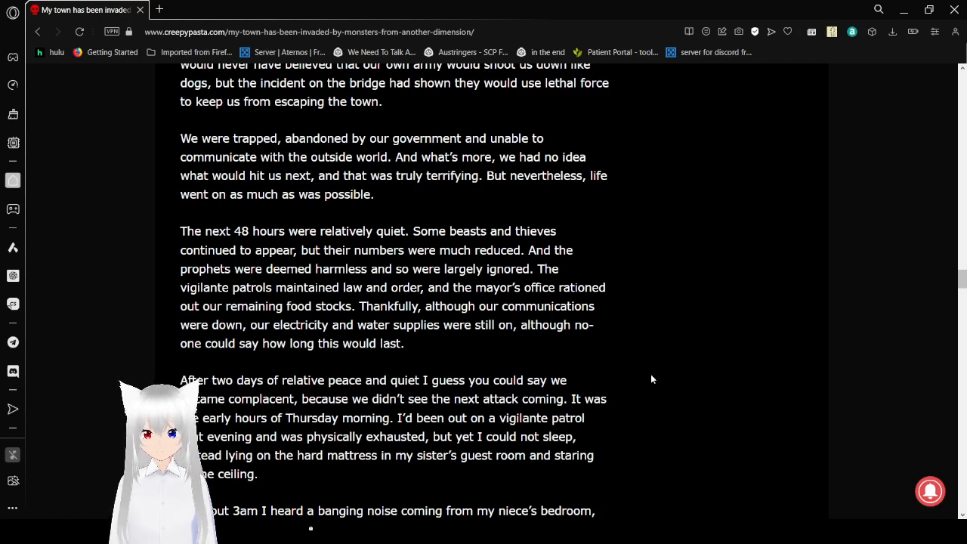
pyautogui.scroll(-3)
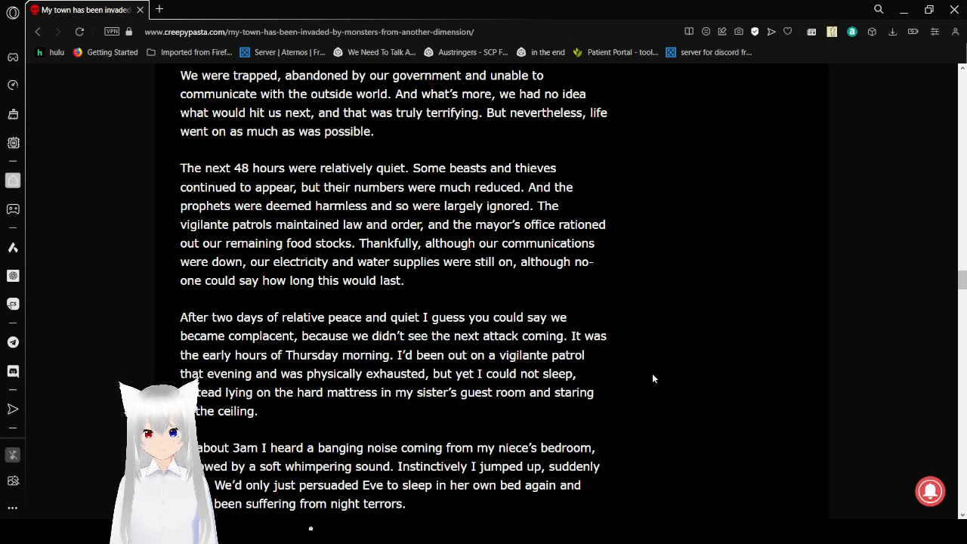
pyautogui.scroll(-3)
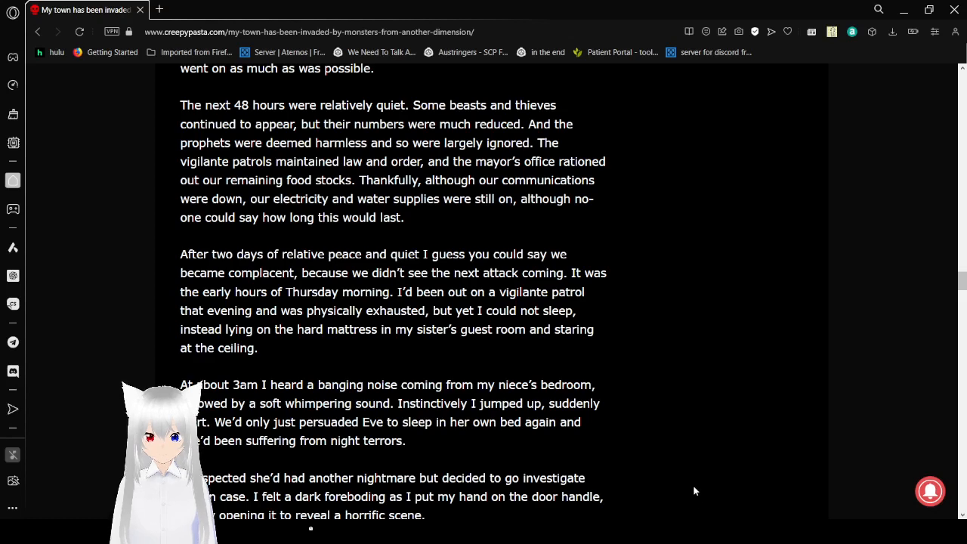
pyautogui.moveTo(686, 349)
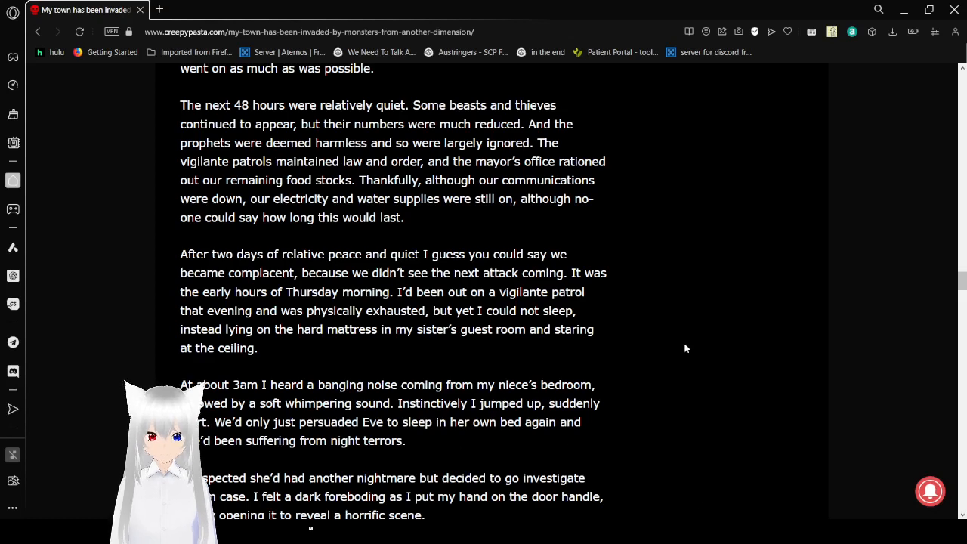
pyautogui.scroll(-3)
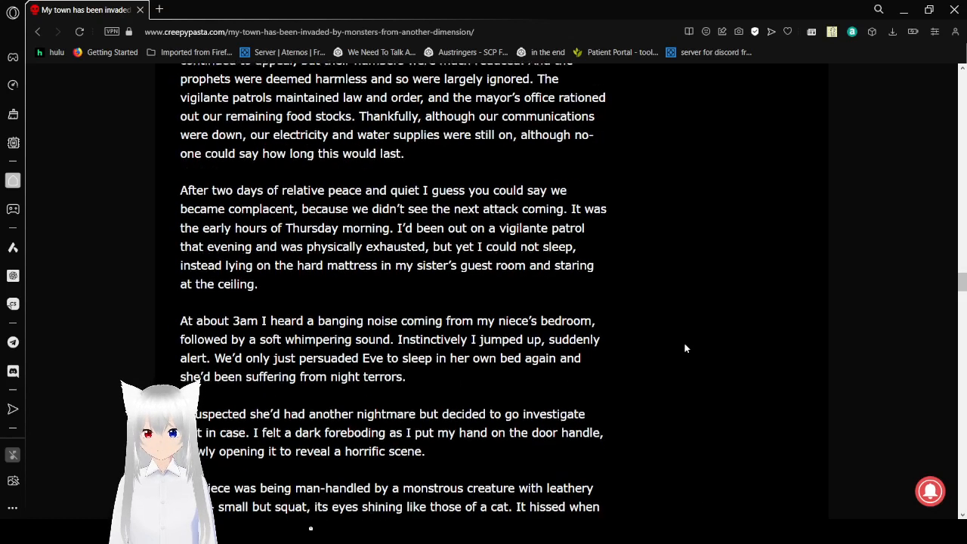
pyautogui.scroll(-3)
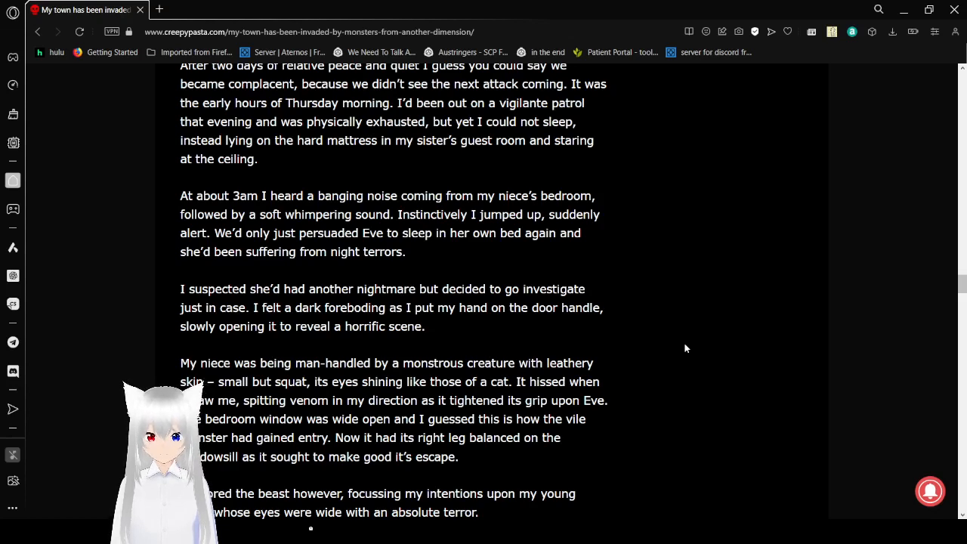
pyautogui.scroll(-3)
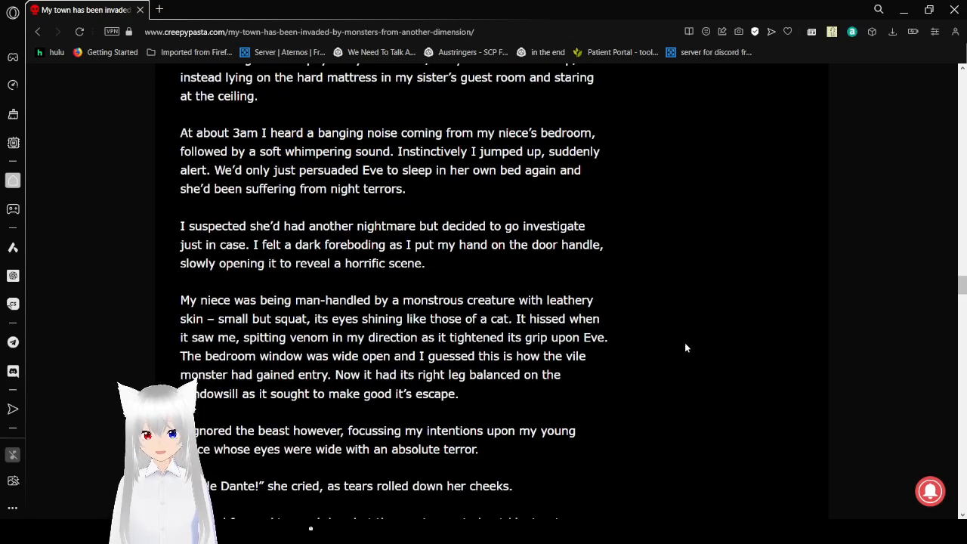
pyautogui.scroll(-3)
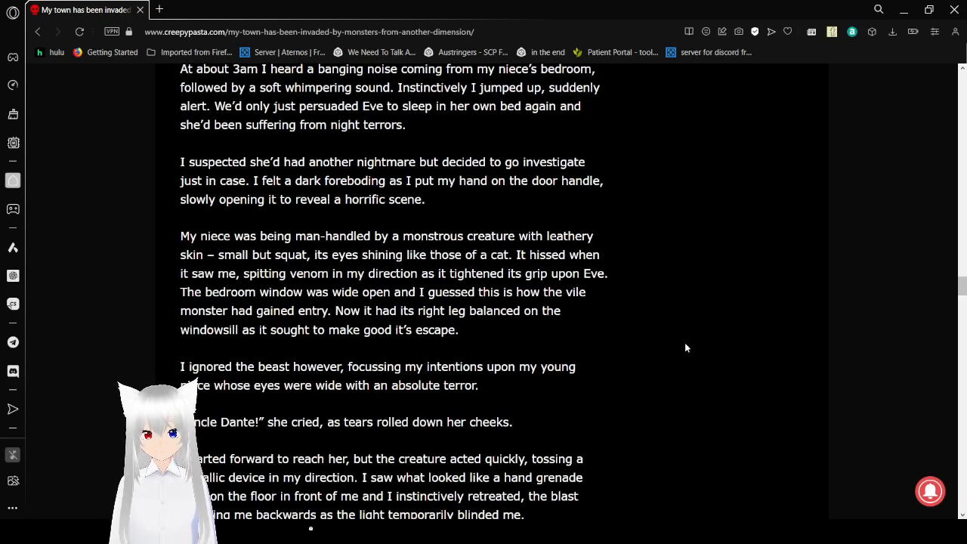
pyautogui.scroll(-3)
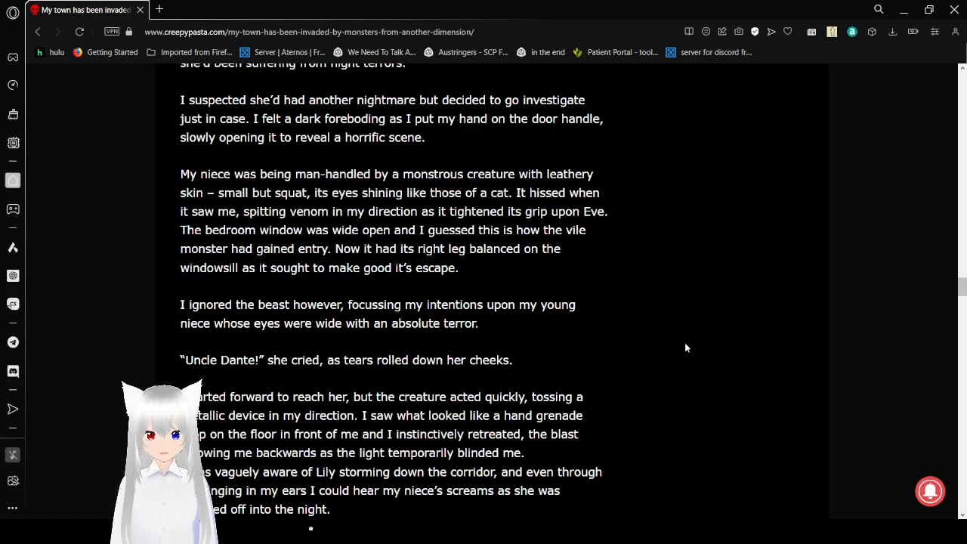
pyautogui.scroll(-3)
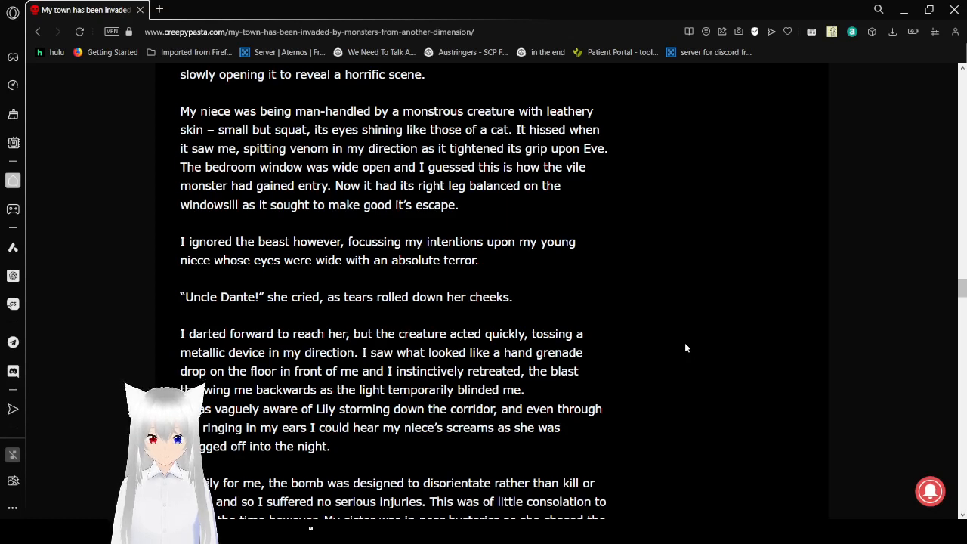
pyautogui.scroll(-3)
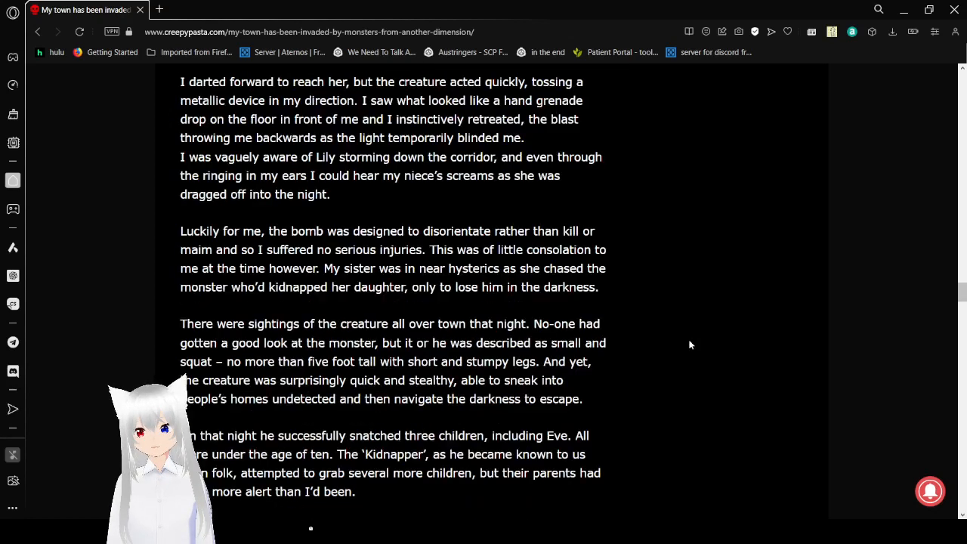
pyautogui.scroll(-3)
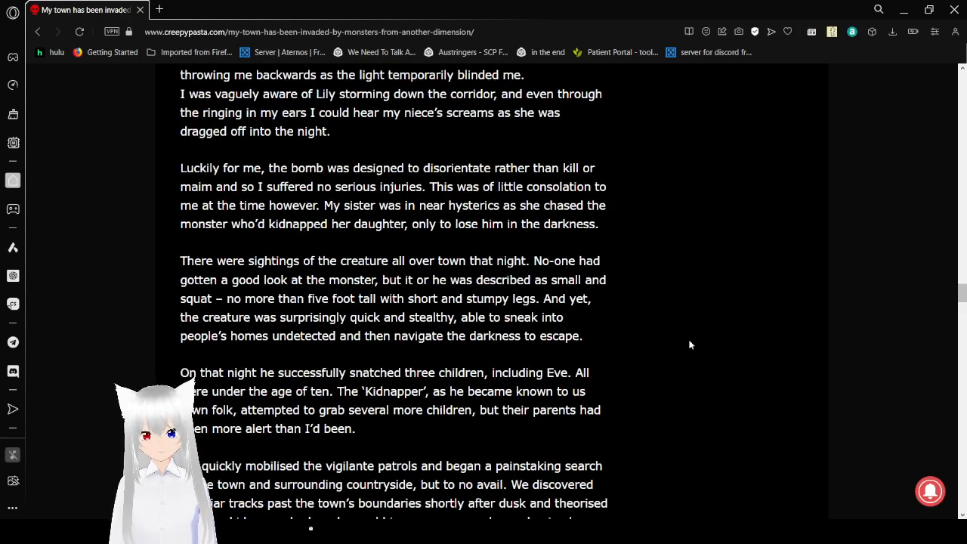
pyautogui.moveTo(686, 347)
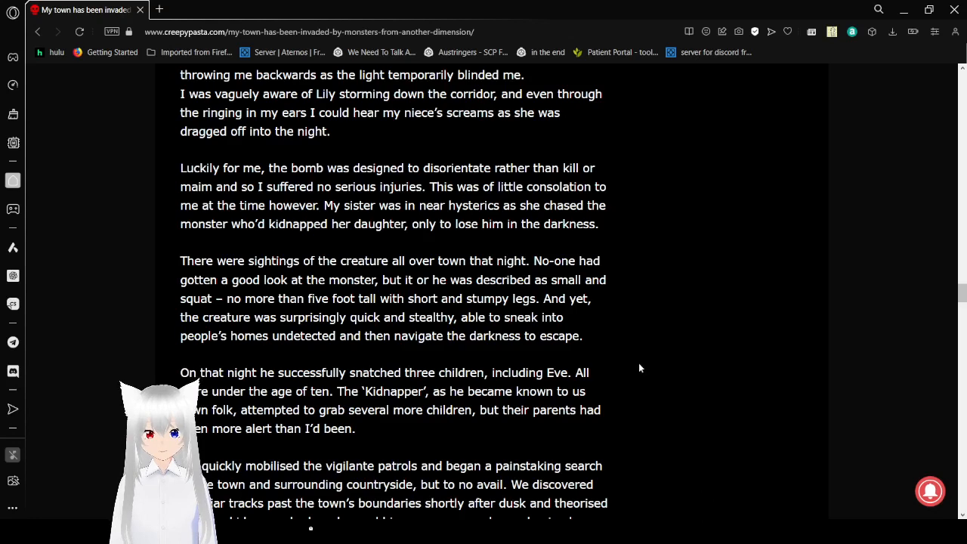
pyautogui.scroll(-3)
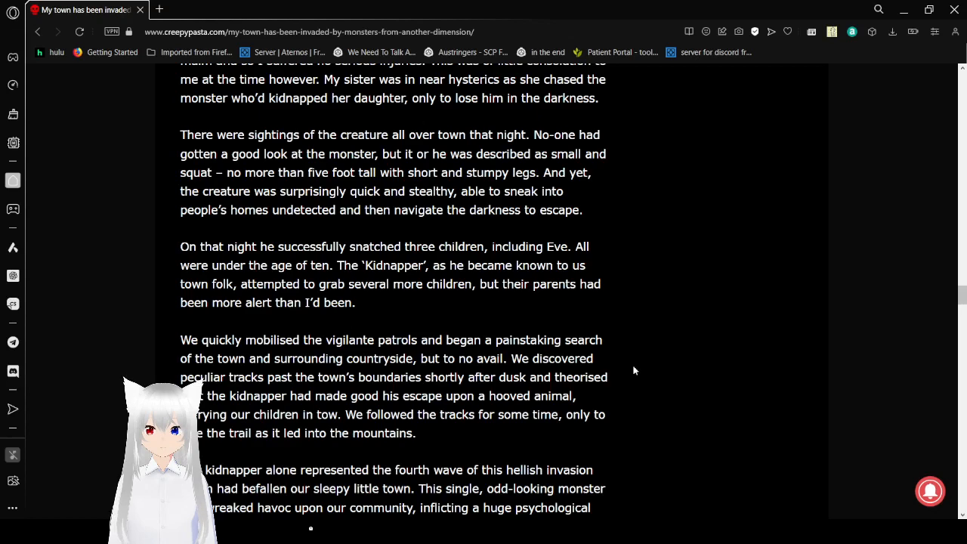
pyautogui.scroll(-3)
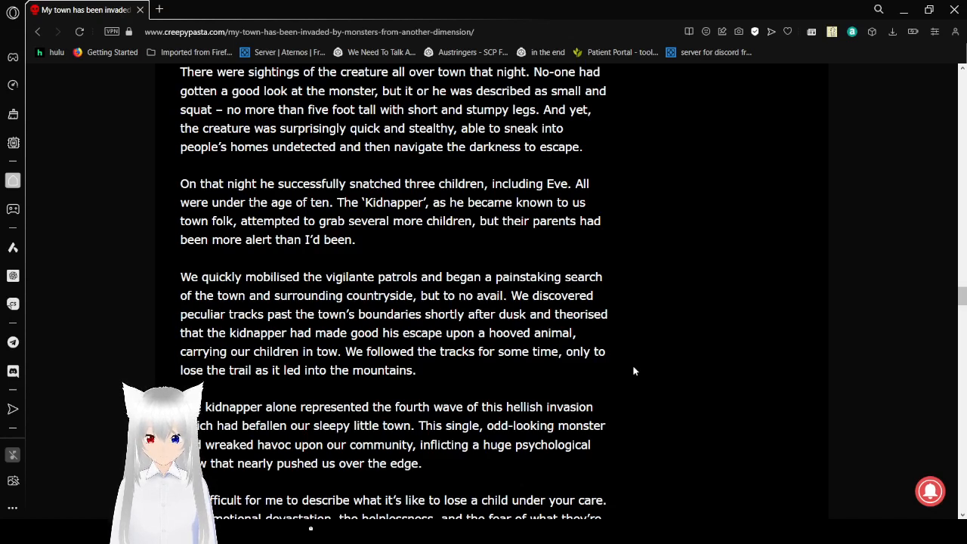
pyautogui.scroll(-3)
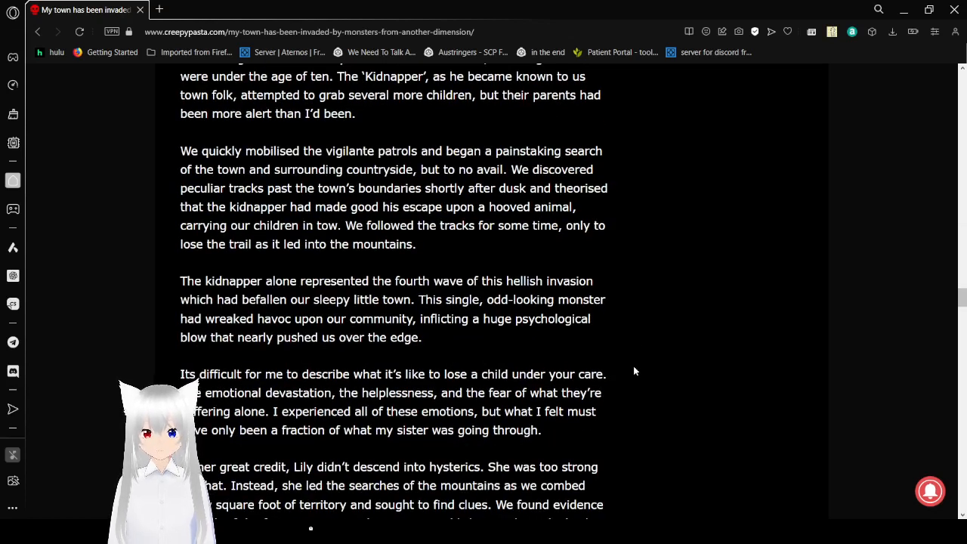
pyautogui.scroll(-3)
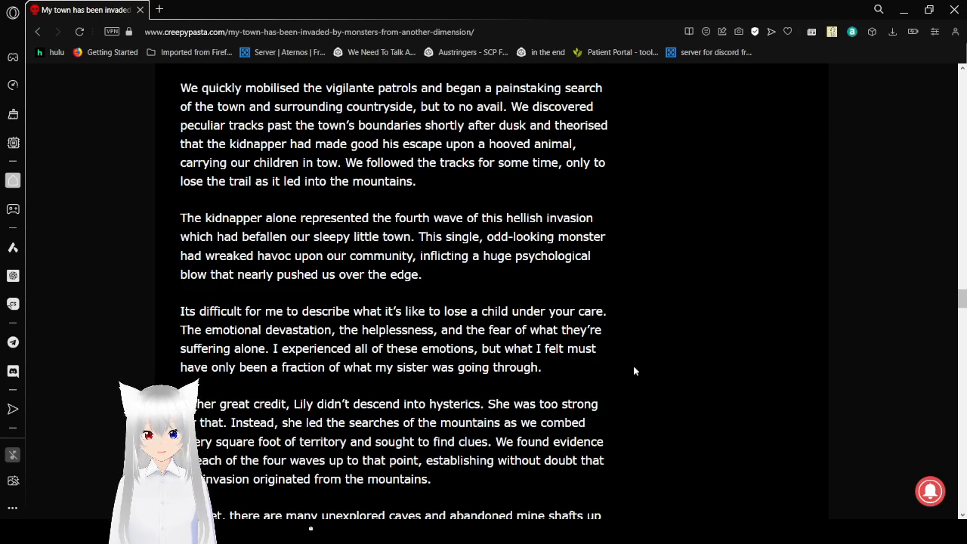
pyautogui.scroll(-3)
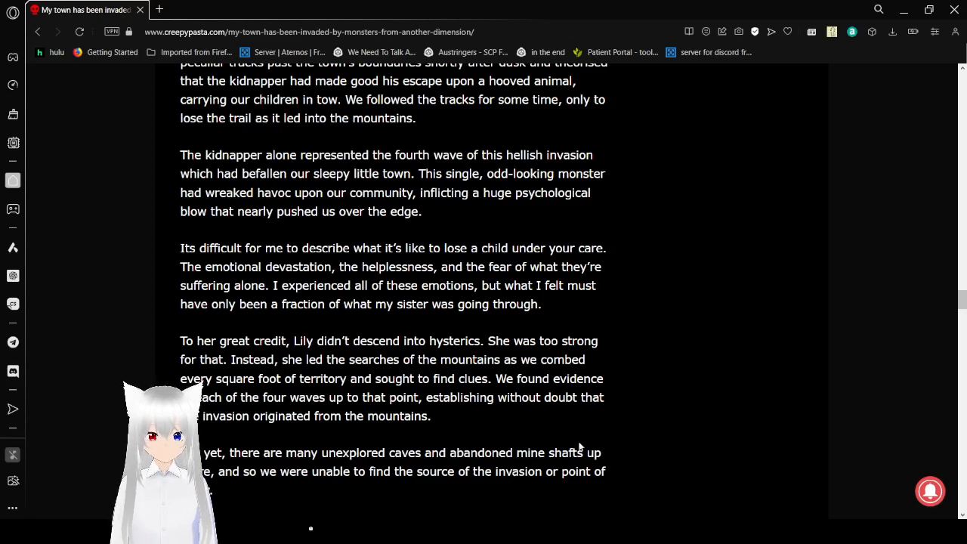
pyautogui.scroll(-3)
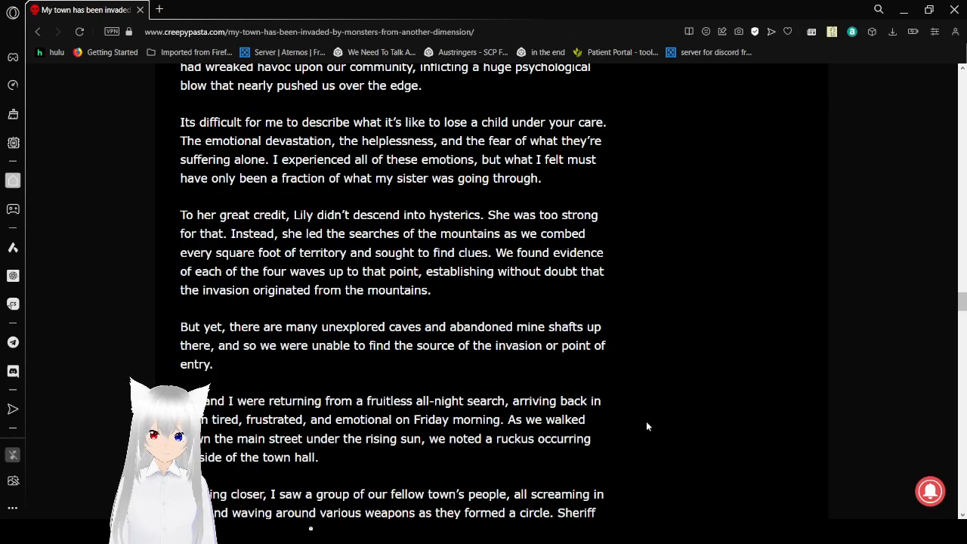
pyautogui.scroll(-3)
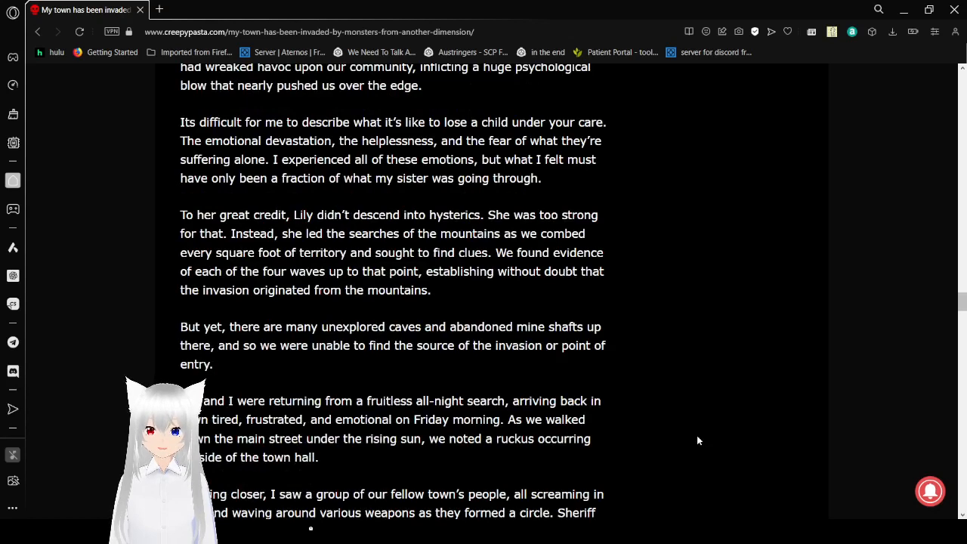
pyautogui.scroll(-3)
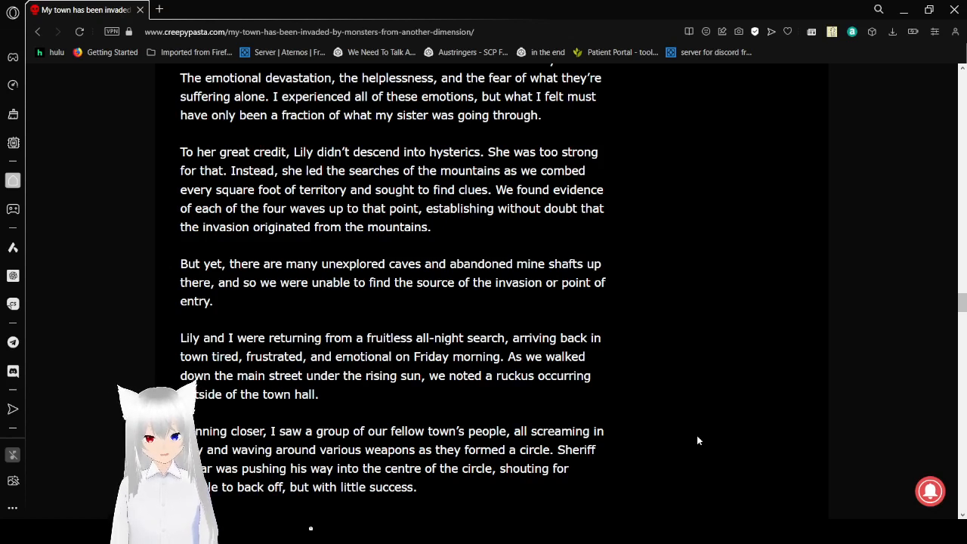
pyautogui.scroll(-3)
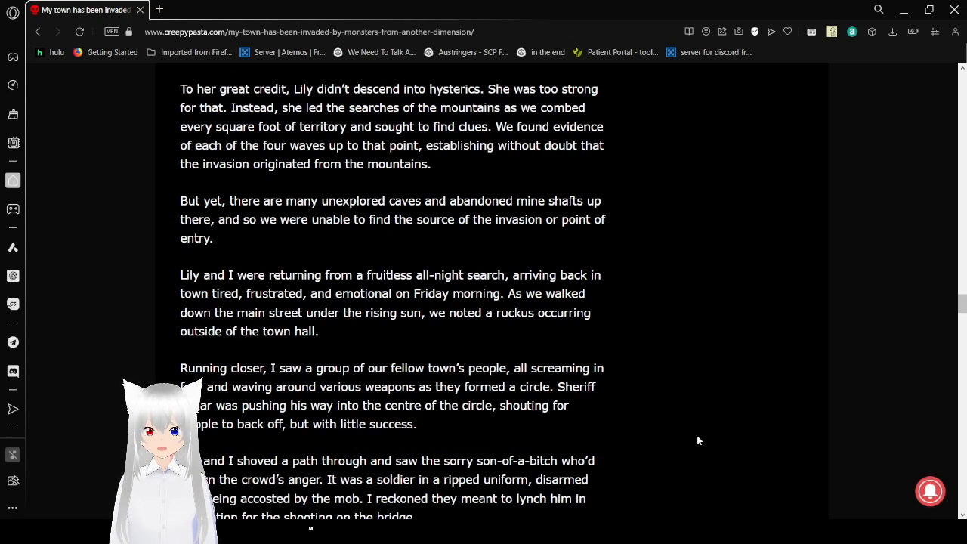
pyautogui.scroll(-3)
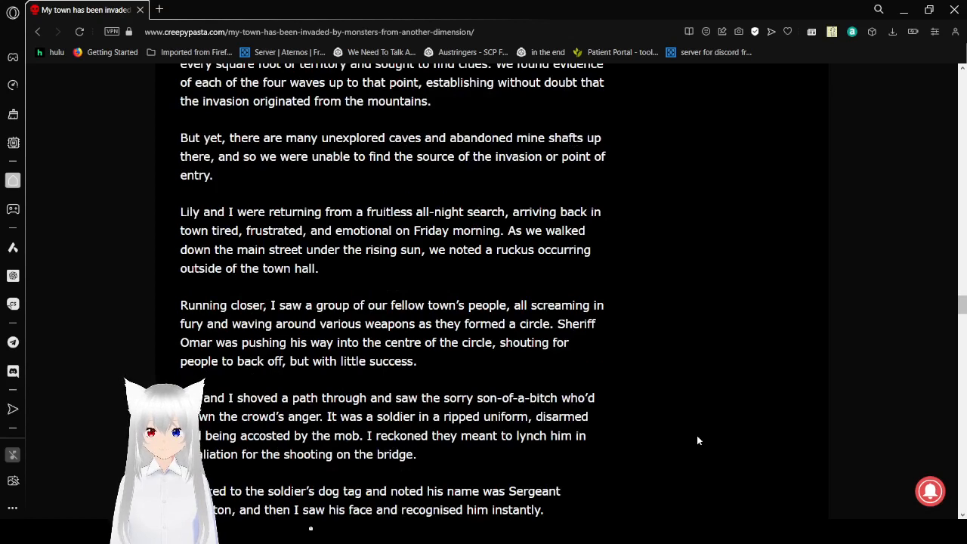
pyautogui.scroll(-3)
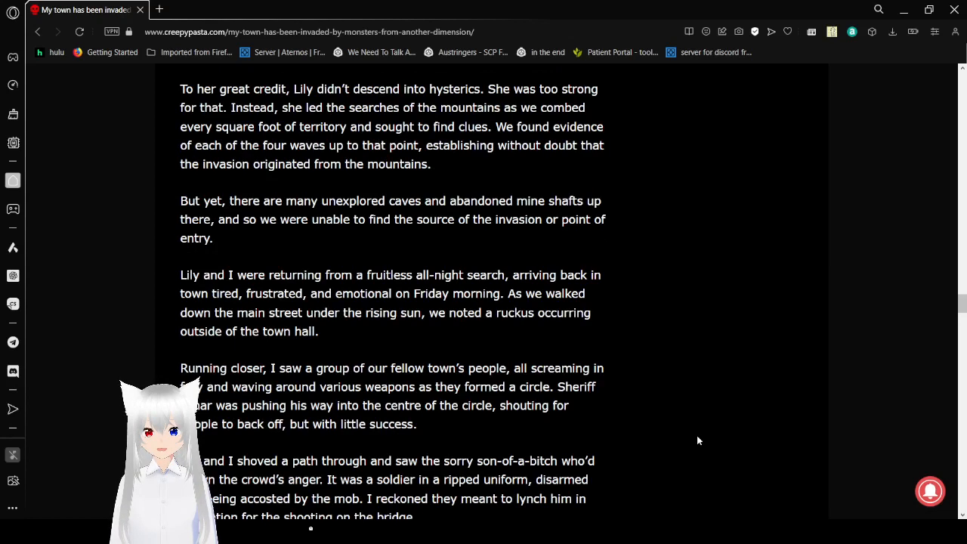
pyautogui.scroll(-3)
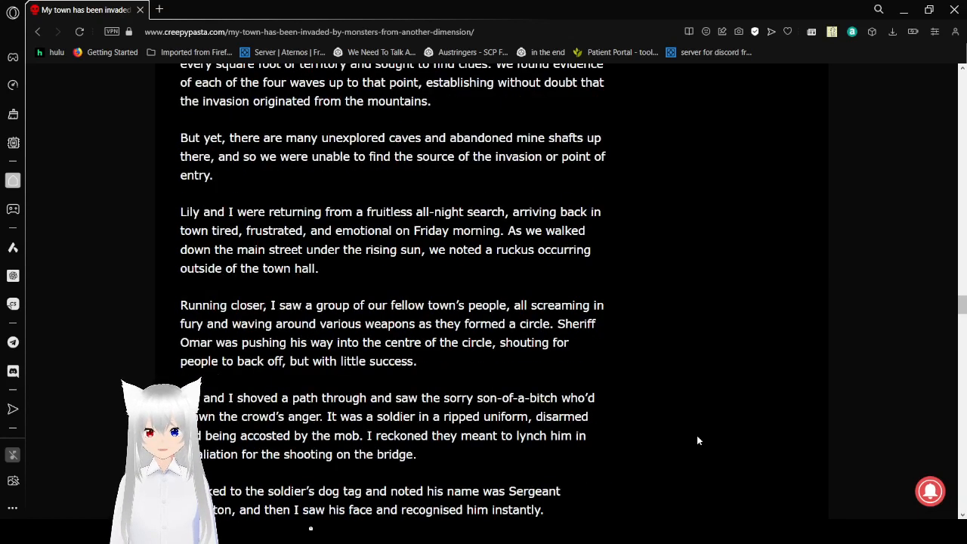
pyautogui.scroll(-3)
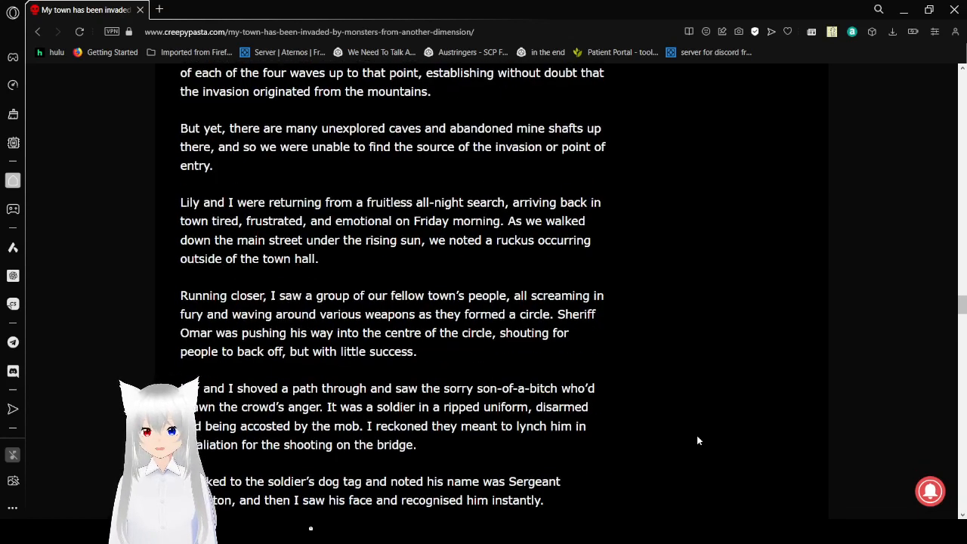
pyautogui.scroll(-3)
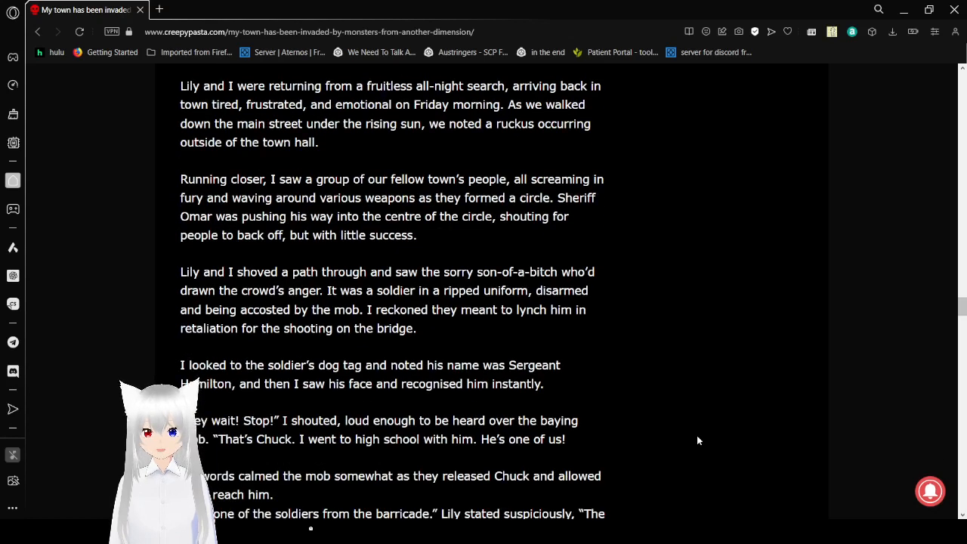
pyautogui.scroll(-3)
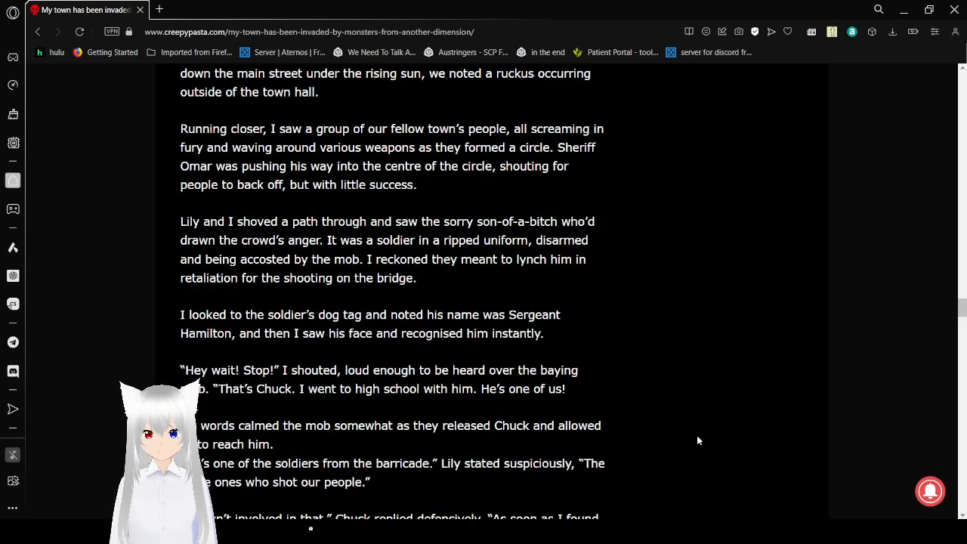
pyautogui.scroll(-3)
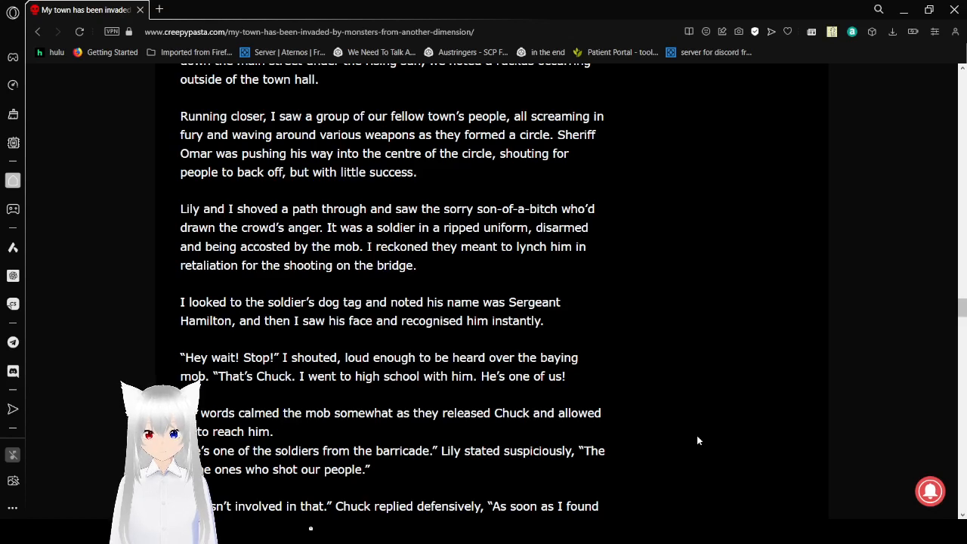
pyautogui.scroll(-3)
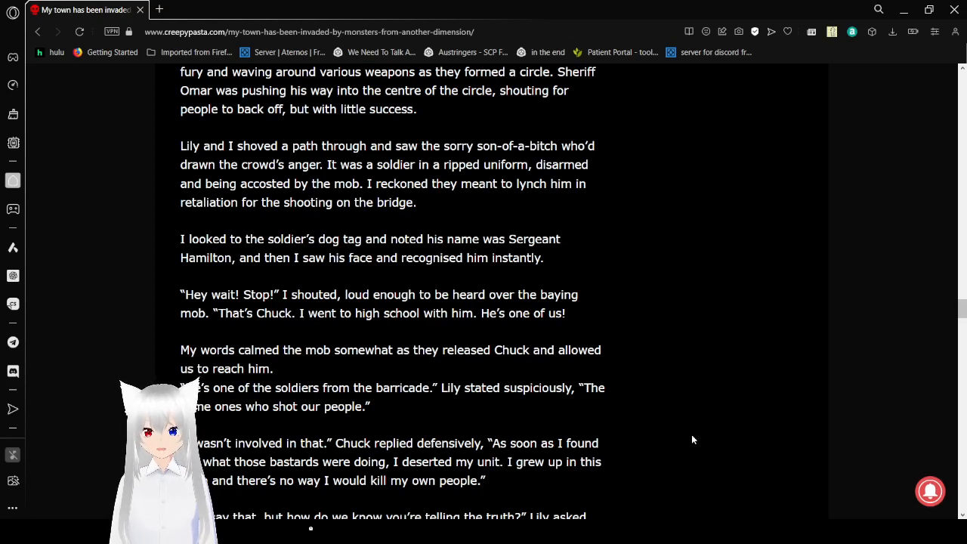
pyautogui.scroll(-3)
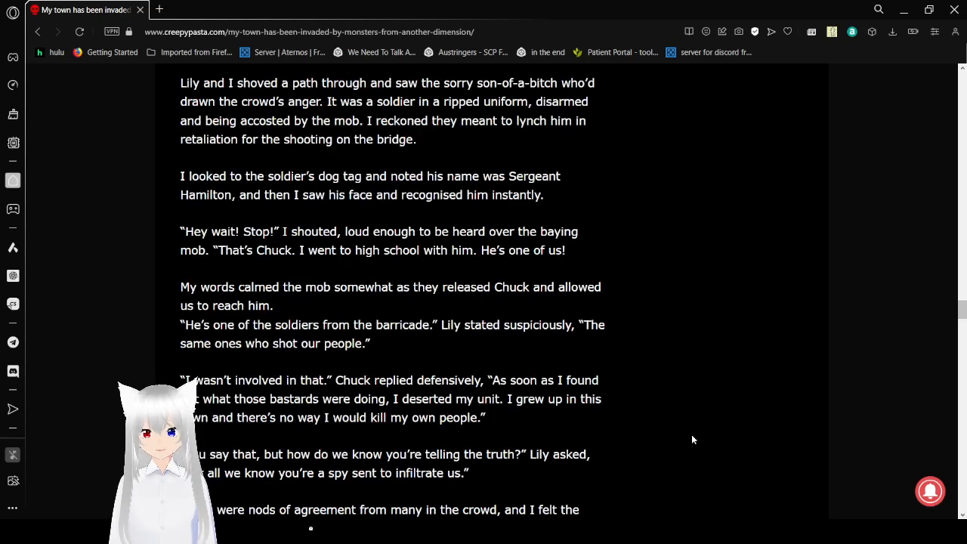
pyautogui.scroll(-3)
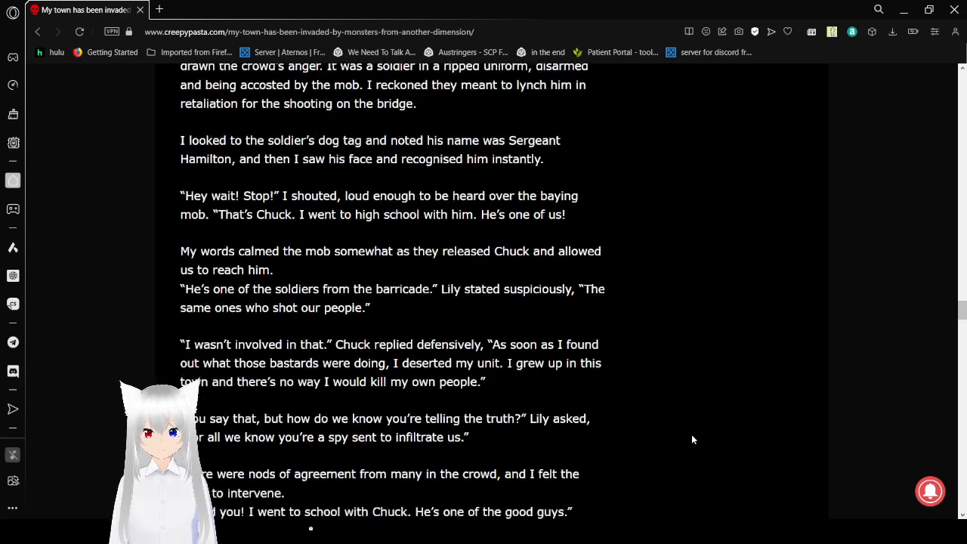
pyautogui.scroll(-3)
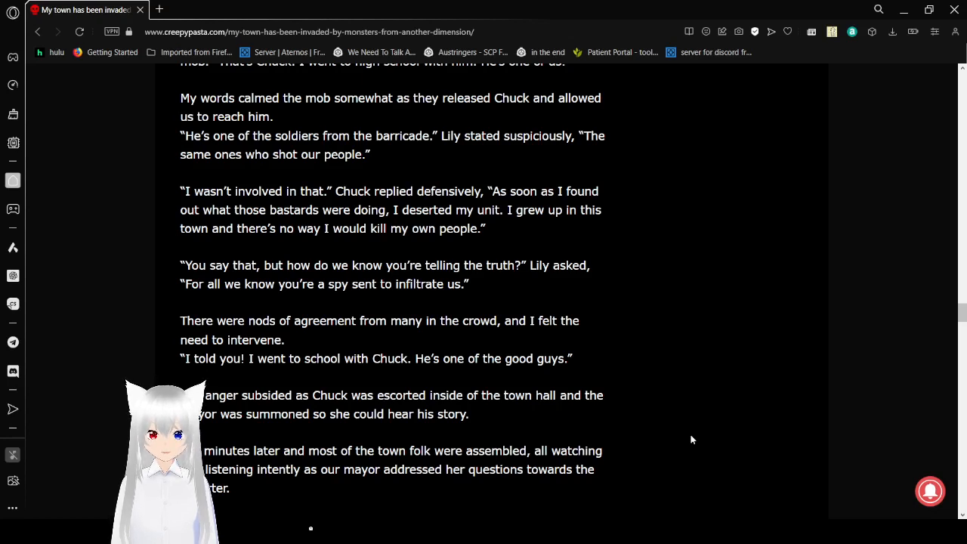
pyautogui.moveTo(627, 407)
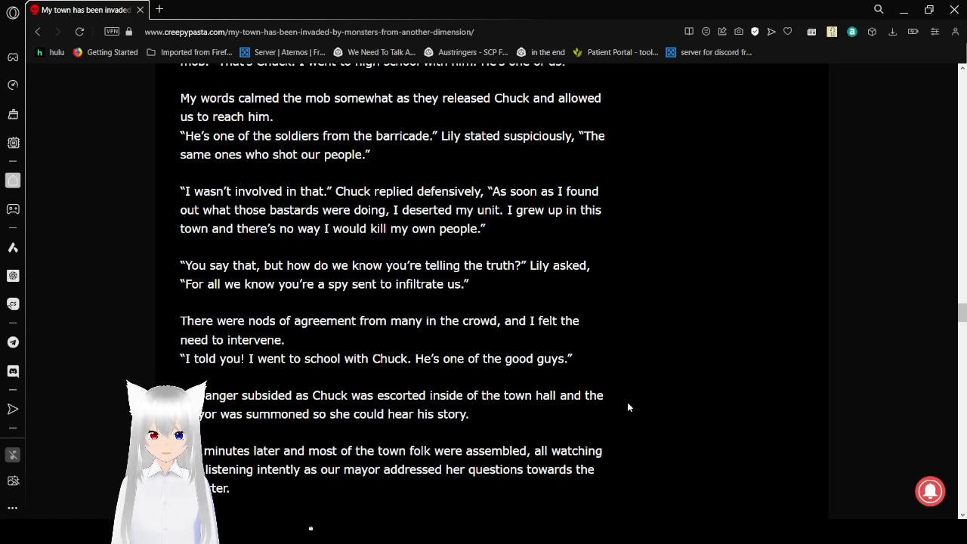
pyautogui.scroll(-3)
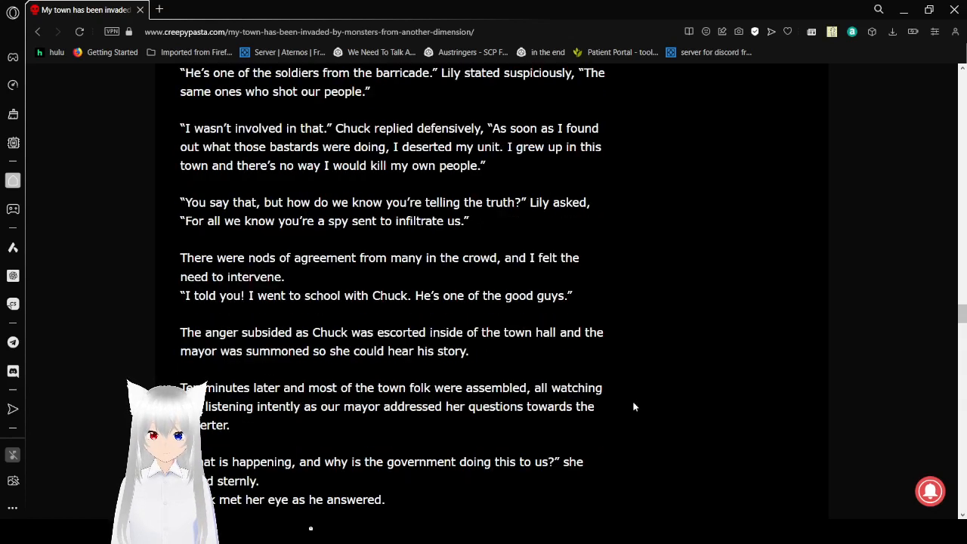
pyautogui.scroll(-3)
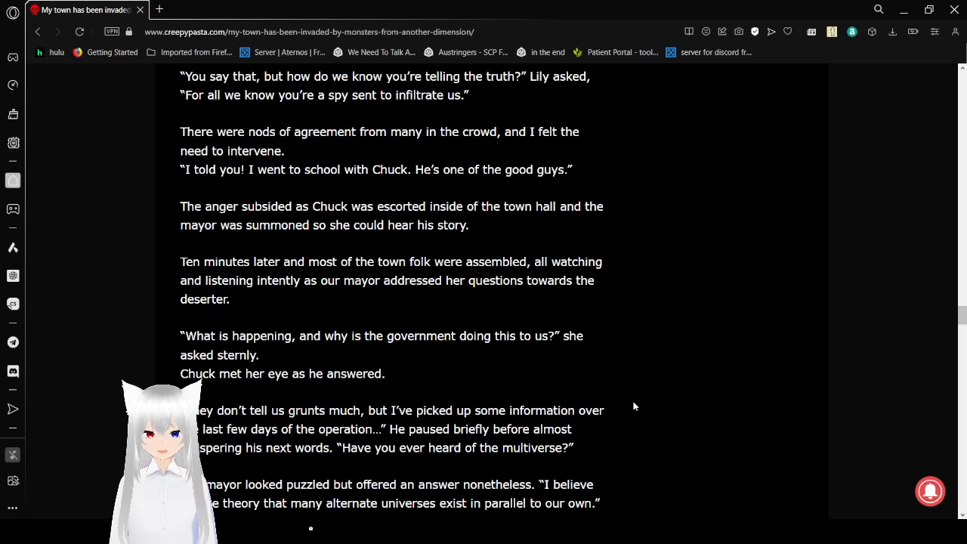
pyautogui.scroll(-3)
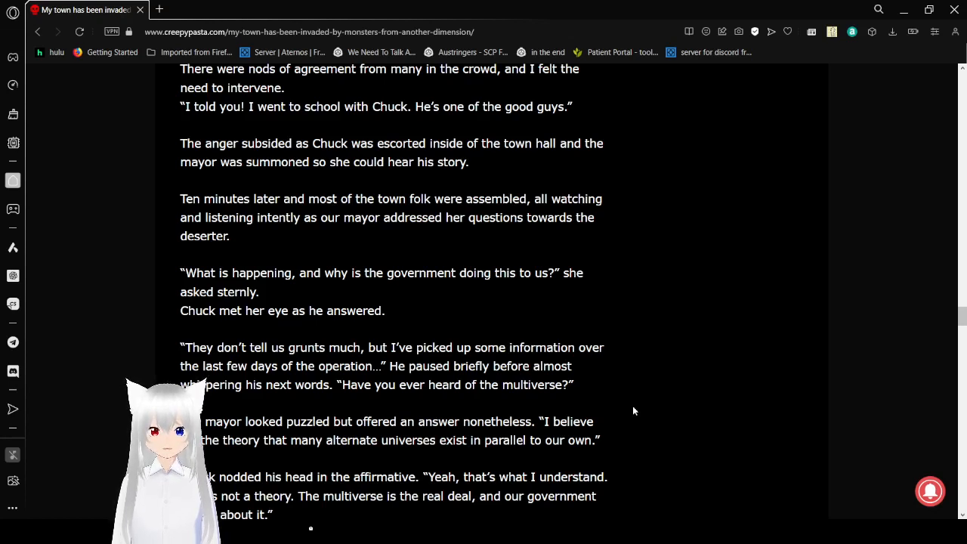
pyautogui.scroll(-3)
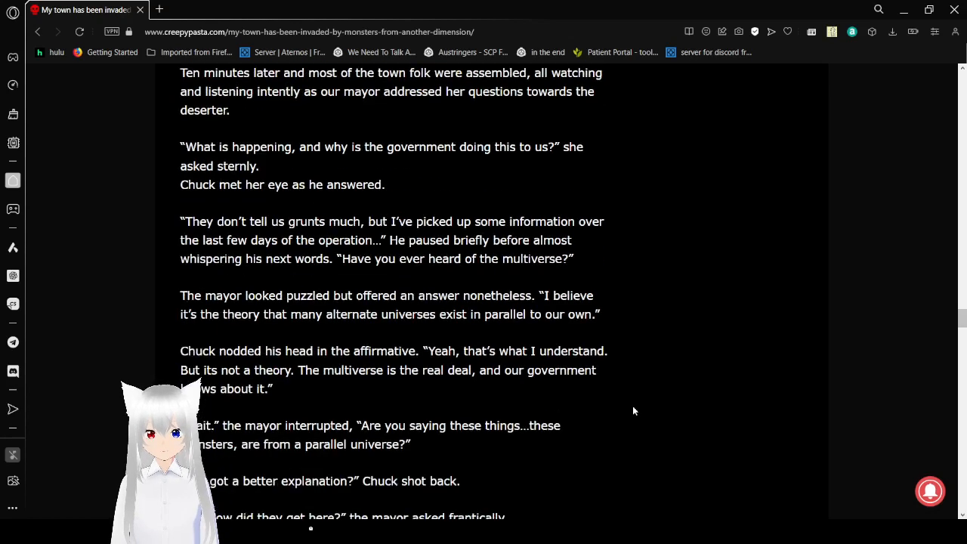
pyautogui.scroll(-3)
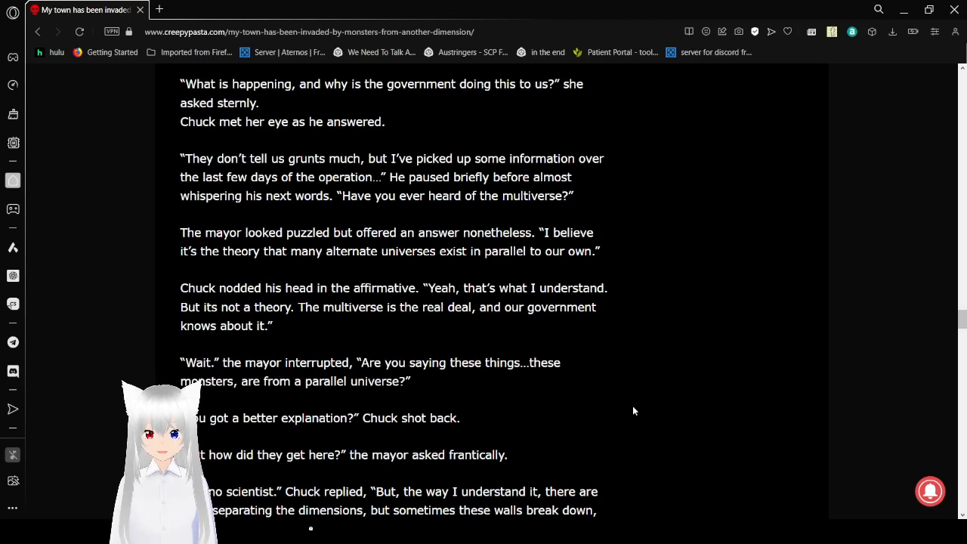
pyautogui.scroll(-3)
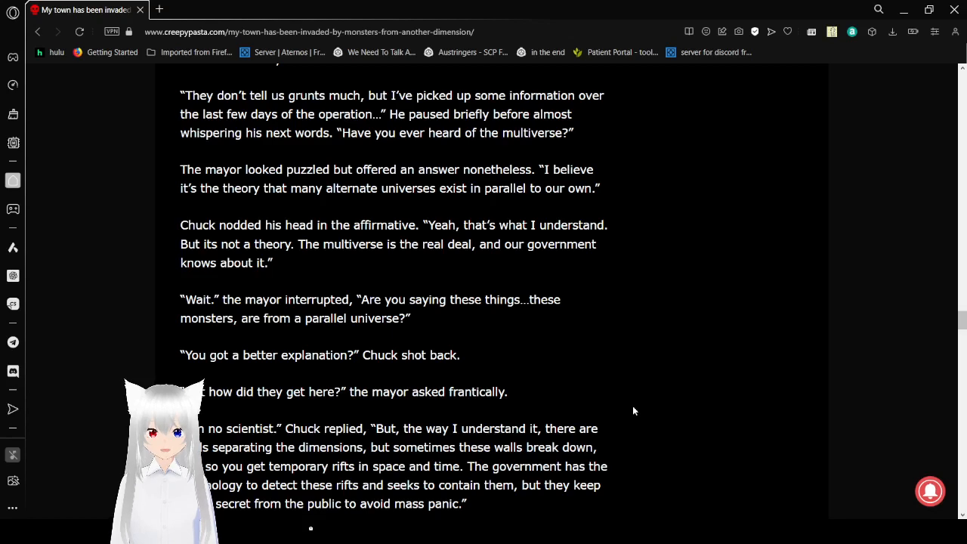
pyautogui.scroll(-3)
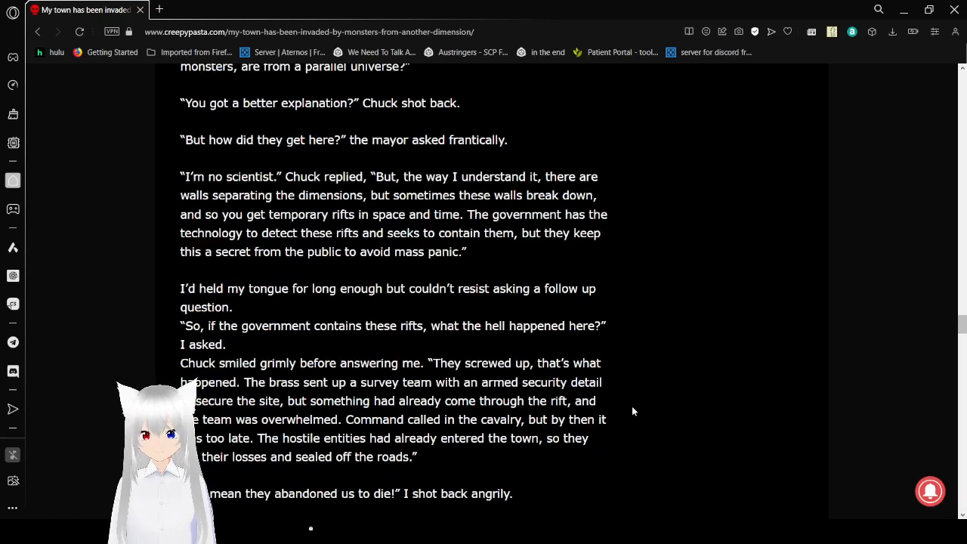
pyautogui.scroll(-3)
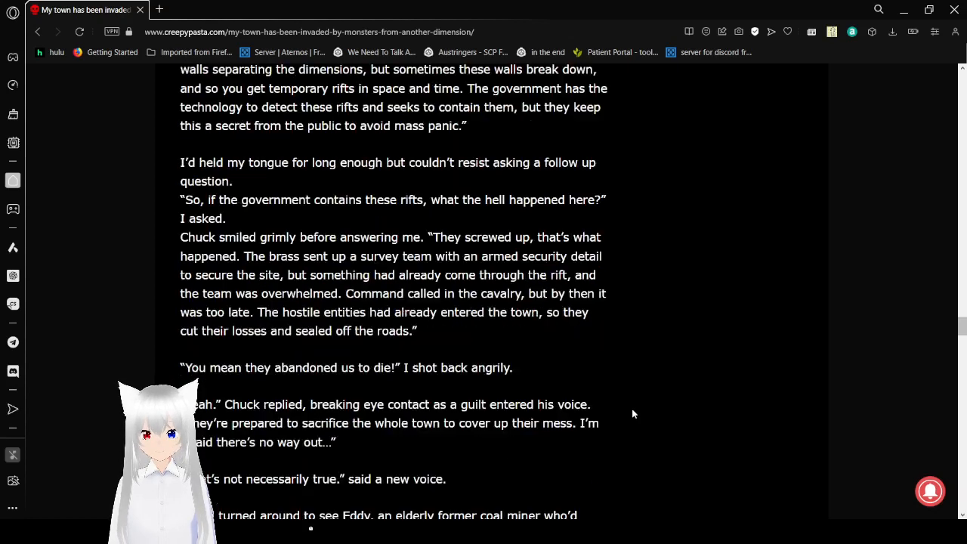
pyautogui.scroll(-3)
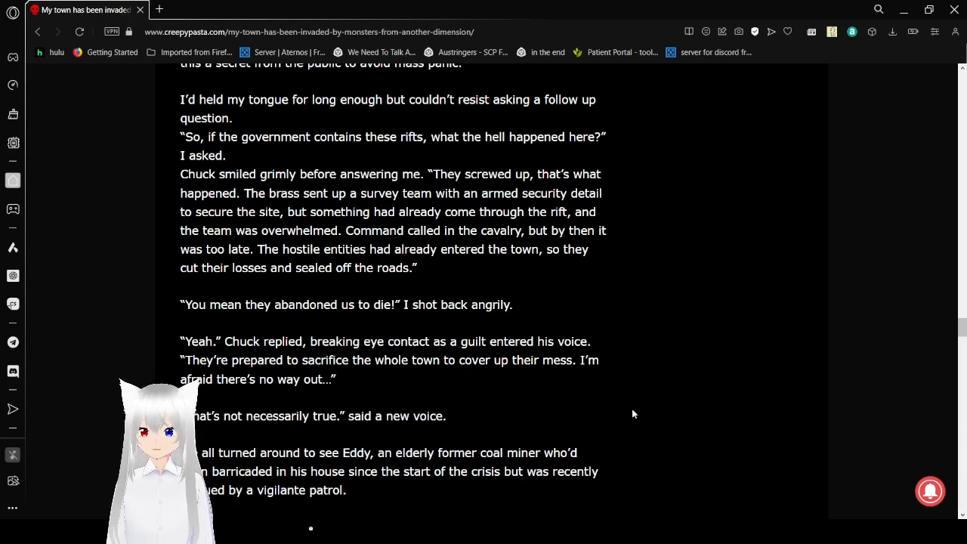
pyautogui.moveTo(679, 459)
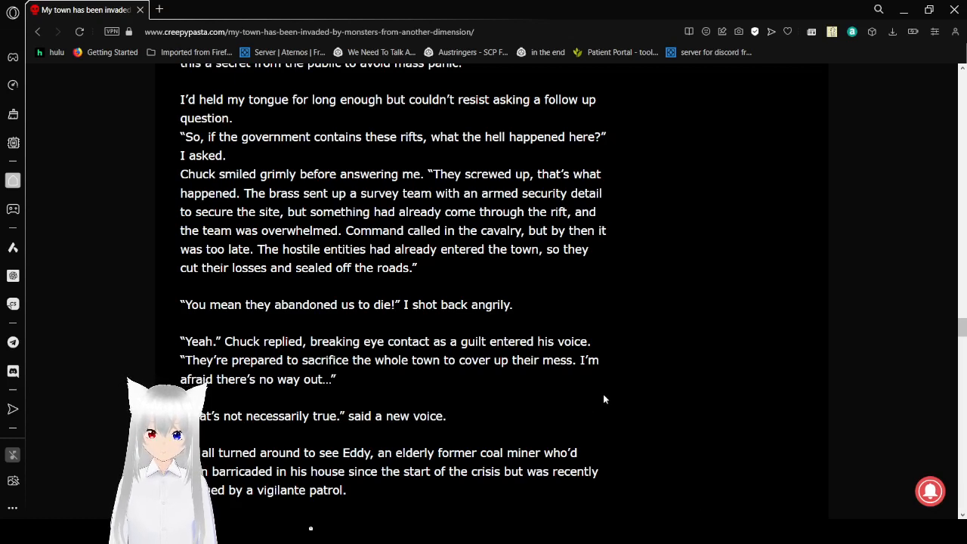
pyautogui.scroll(-3)
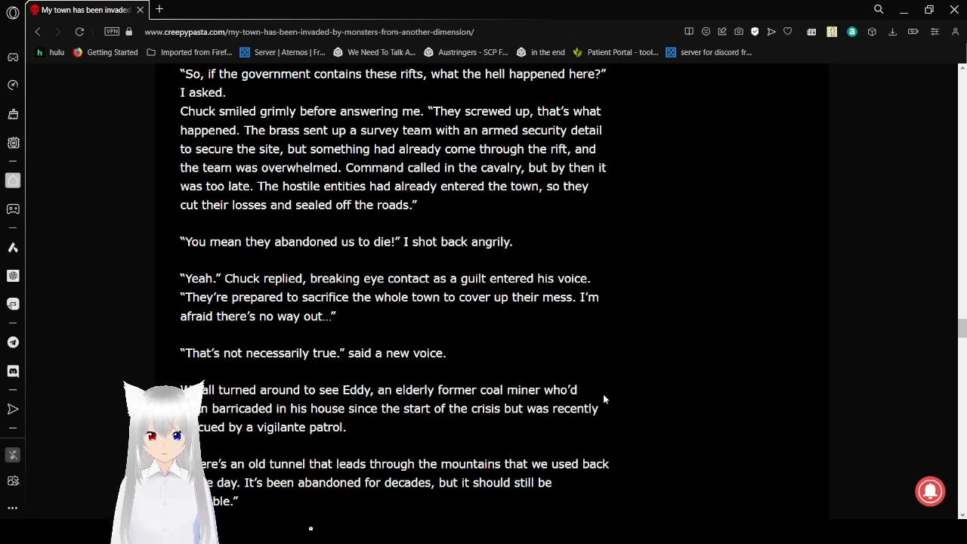
pyautogui.scroll(-3)
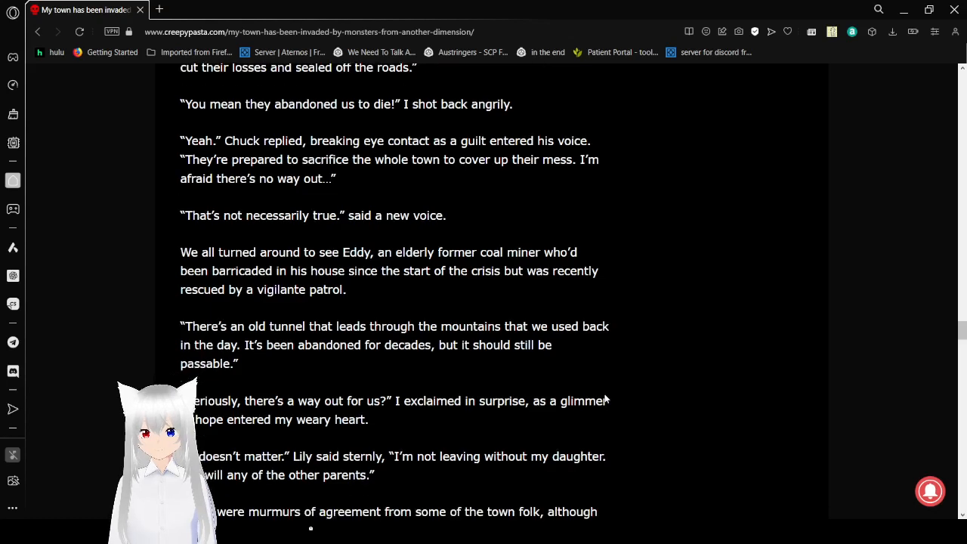
pyautogui.scroll(-3)
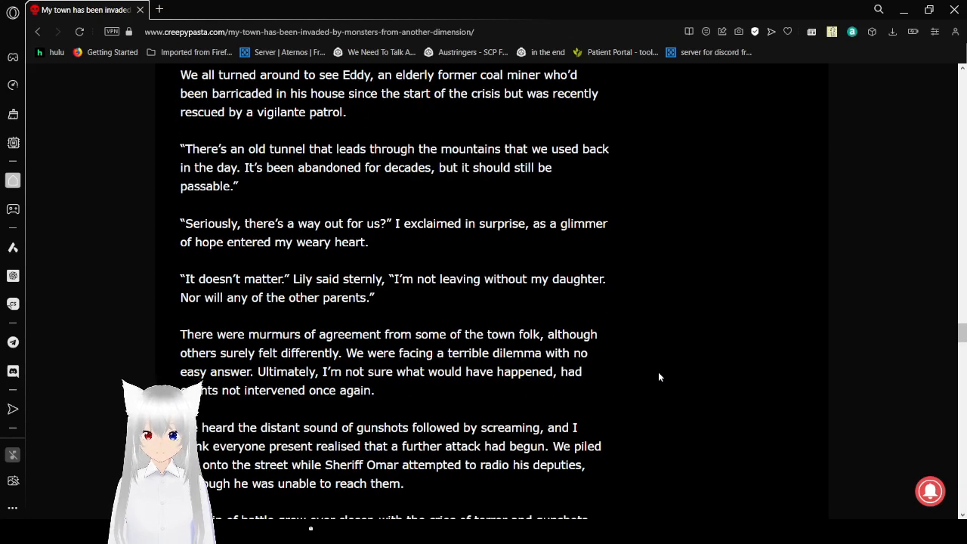
pyautogui.scroll(-3)
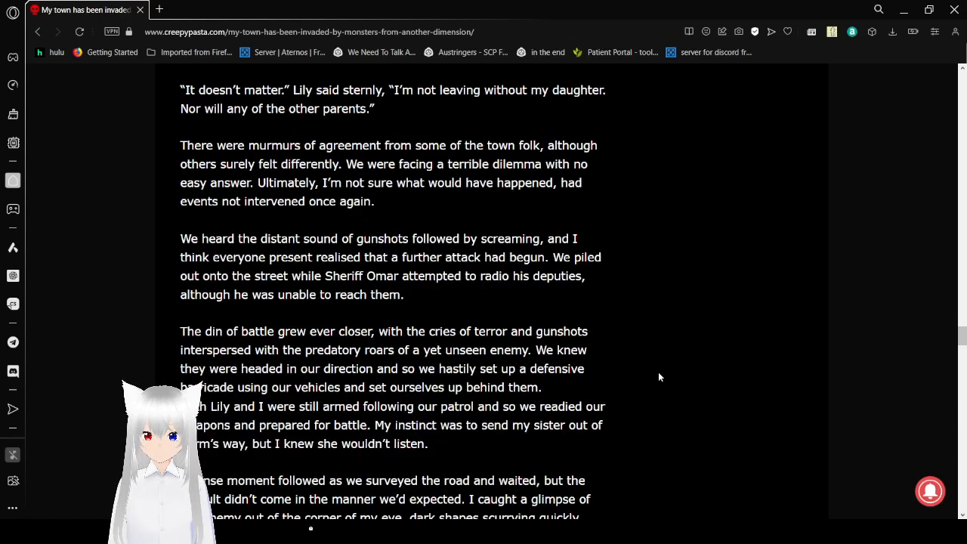
pyautogui.scroll(3)
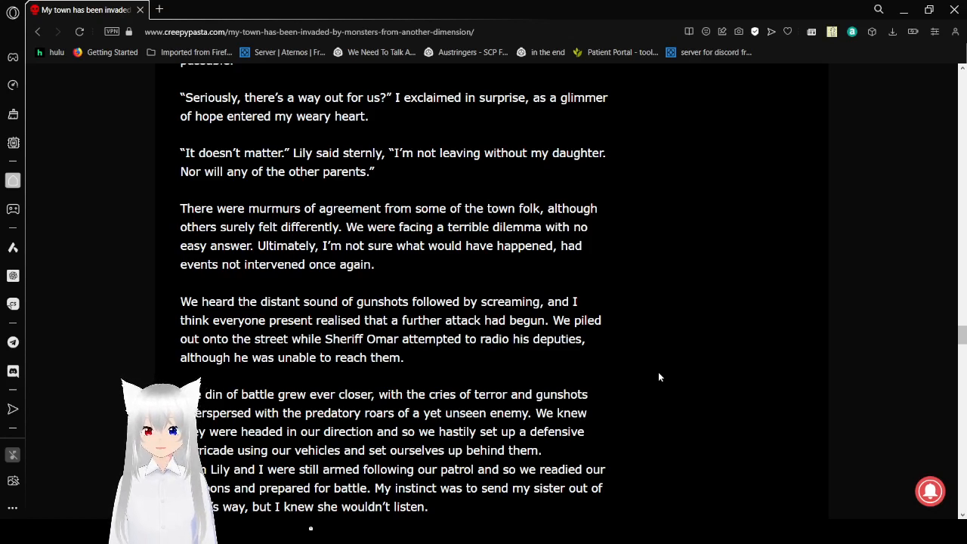
pyautogui.scroll(-3)
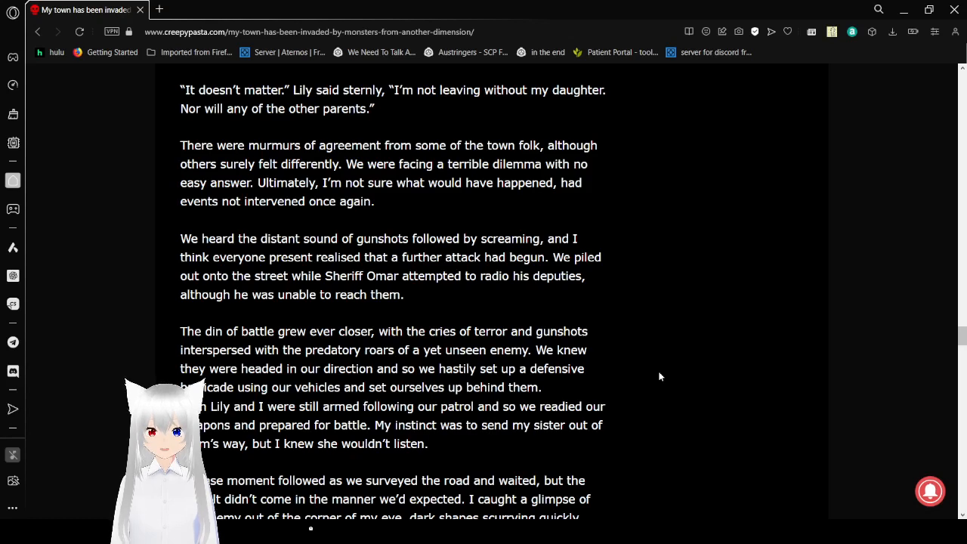
pyautogui.scroll(-3)
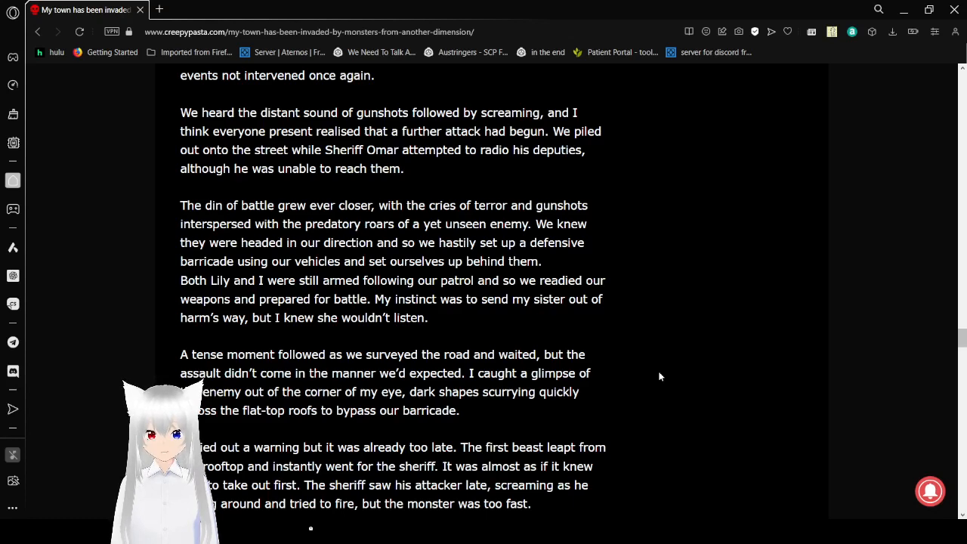
pyautogui.scroll(-3)
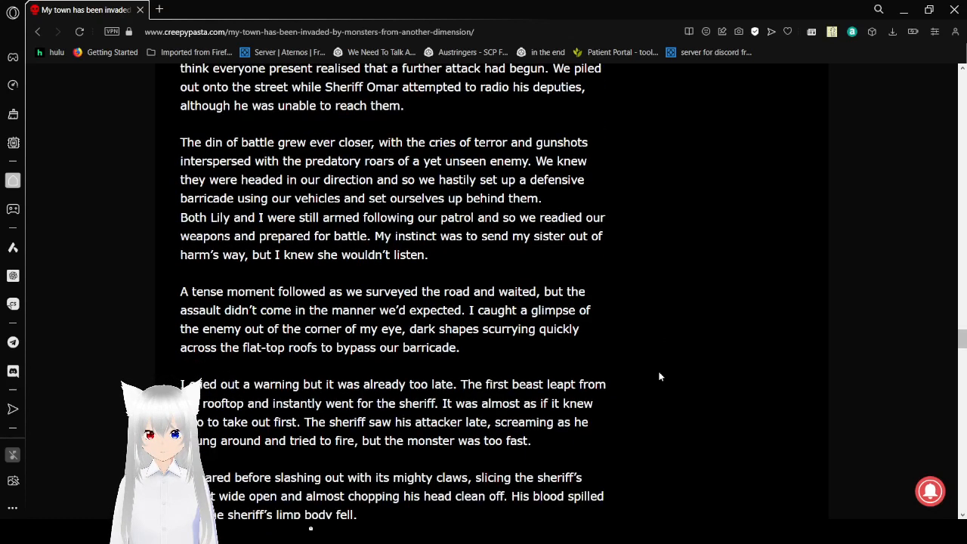
pyautogui.scroll(-3)
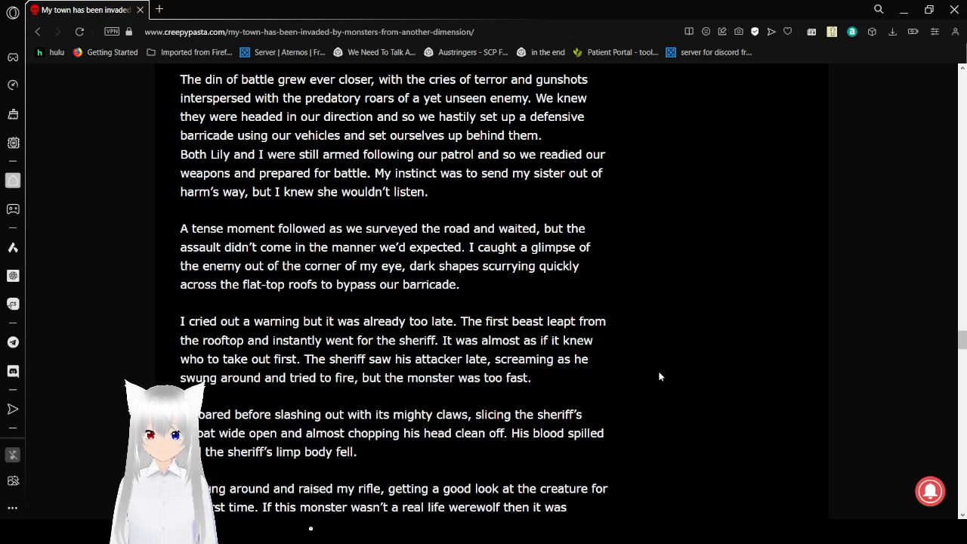
pyautogui.moveTo(641, 337)
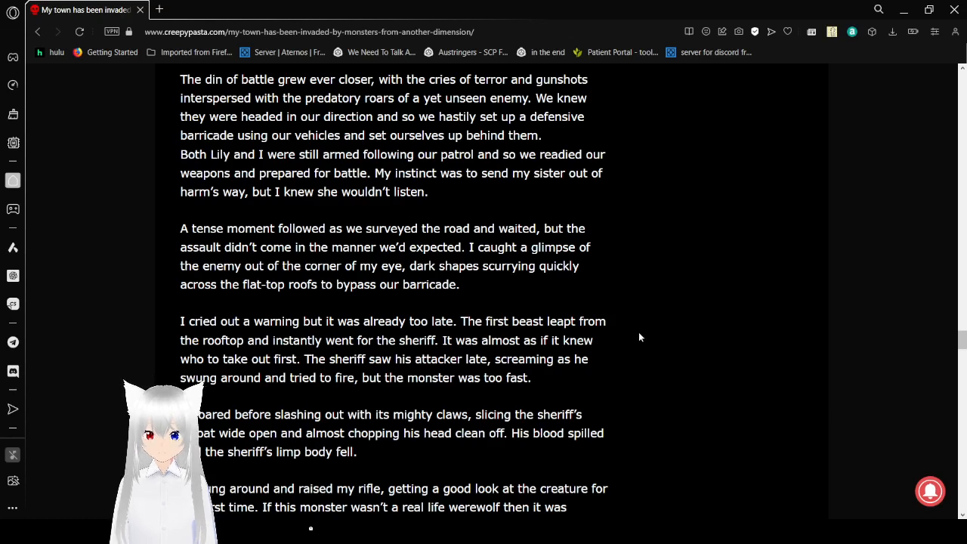
pyautogui.scroll(-3)
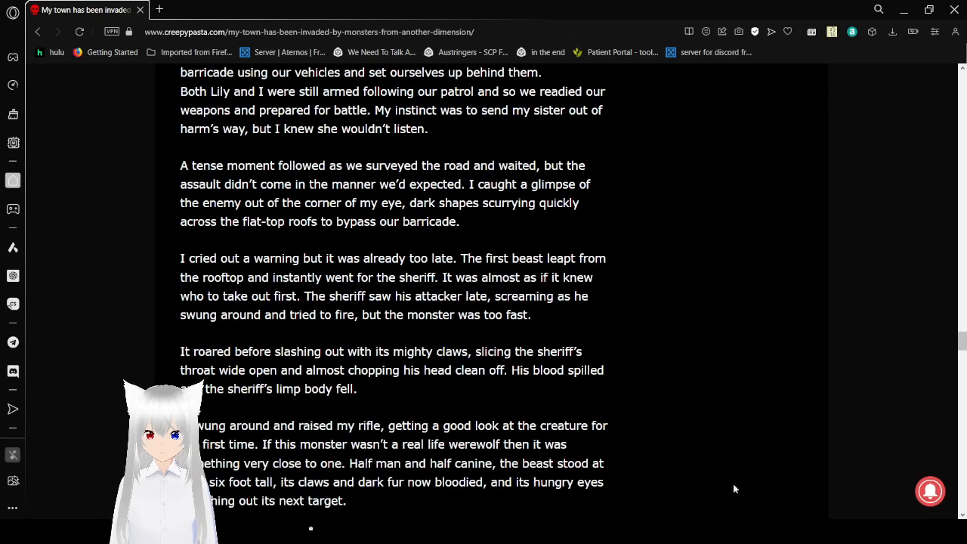
pyautogui.moveTo(707, 499)
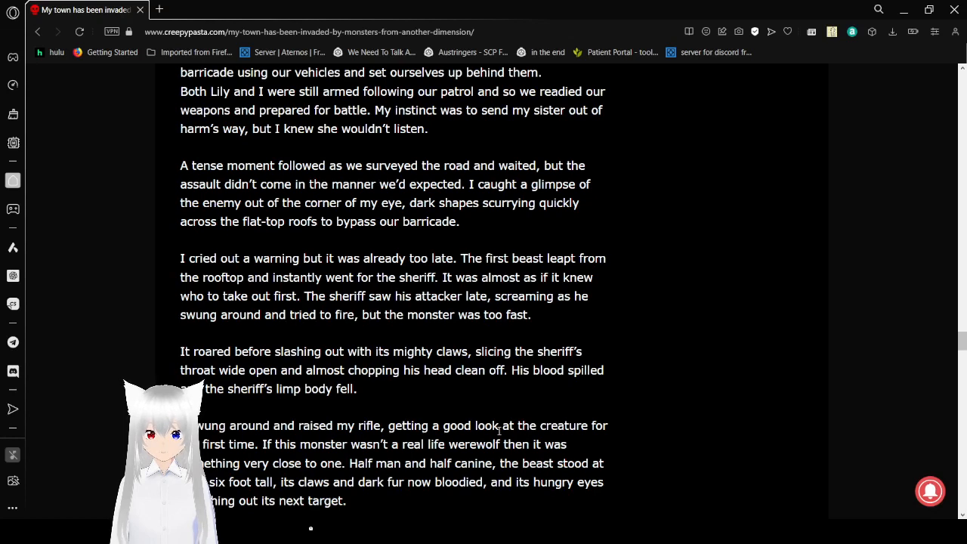
pyautogui.moveTo(669, 339)
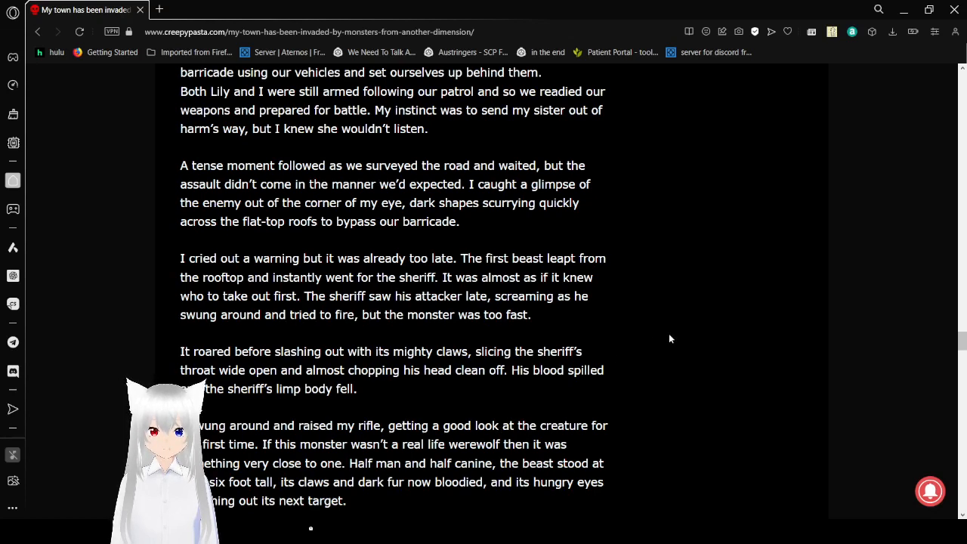
pyautogui.scroll(-3)
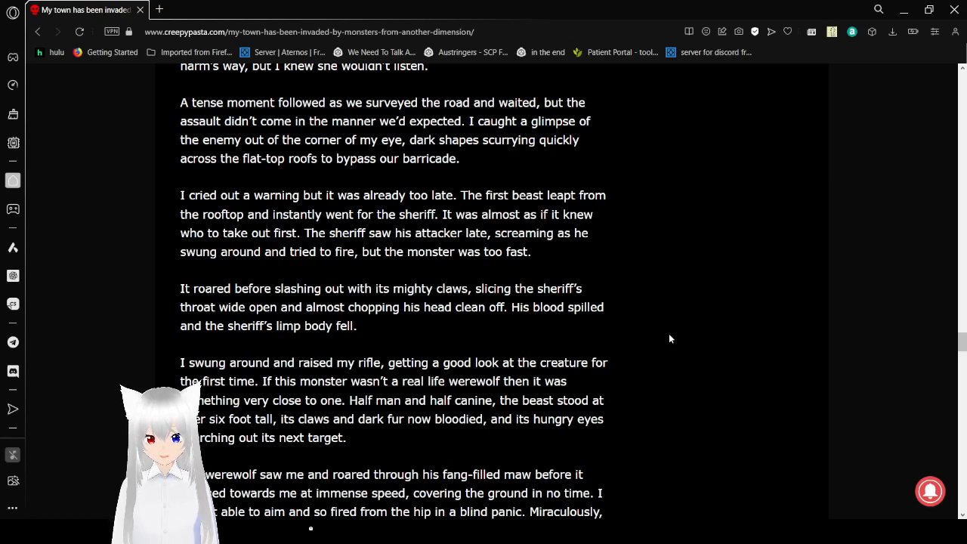
pyautogui.scroll(-3)
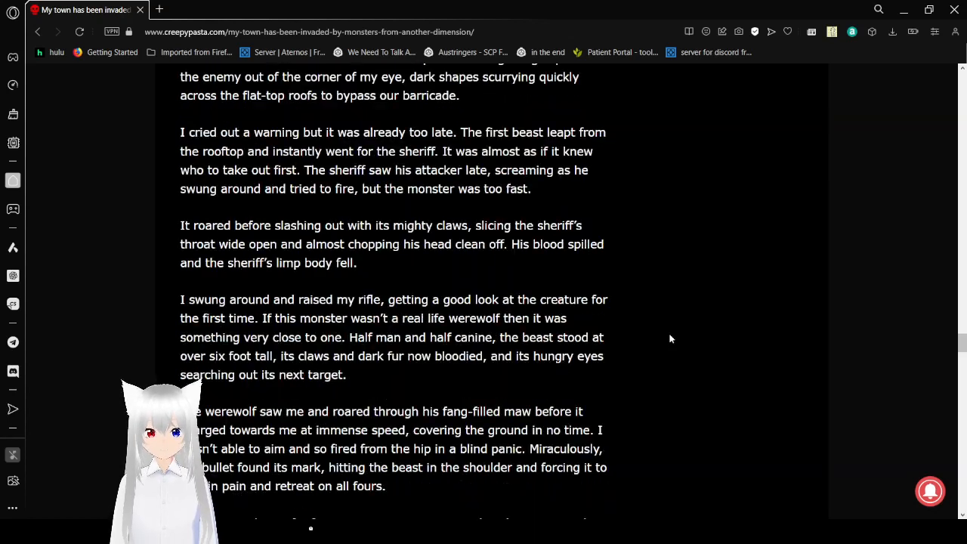
pyautogui.scroll(-3)
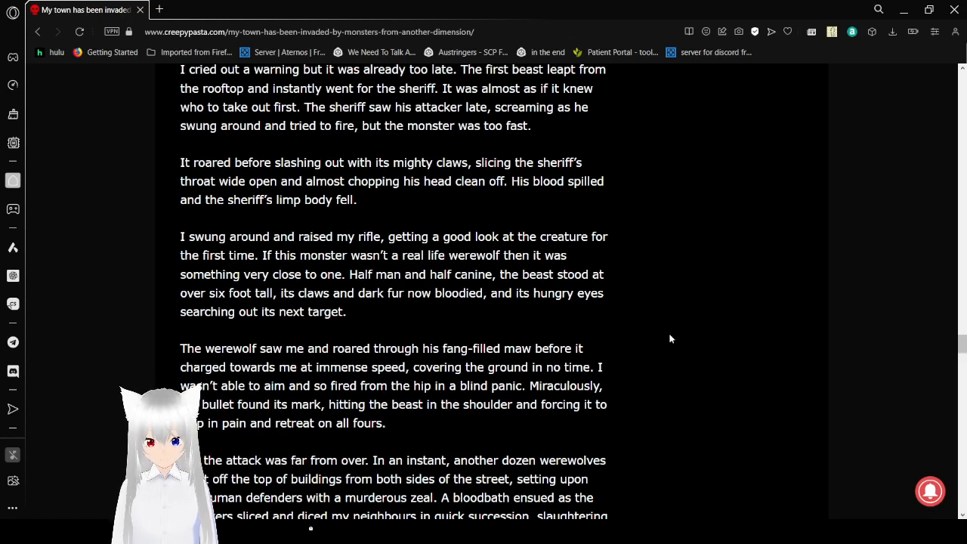
pyautogui.scroll(-3)
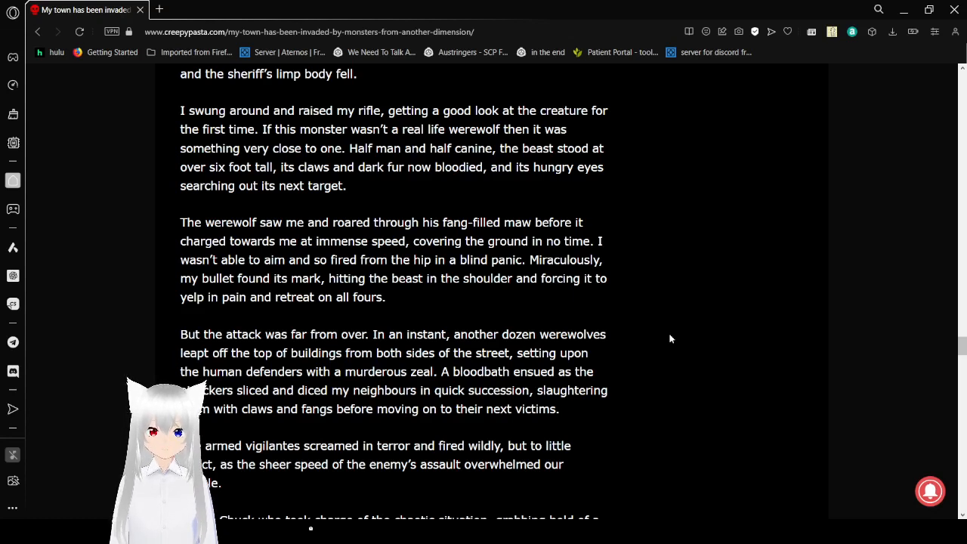
pyautogui.scroll(-3)
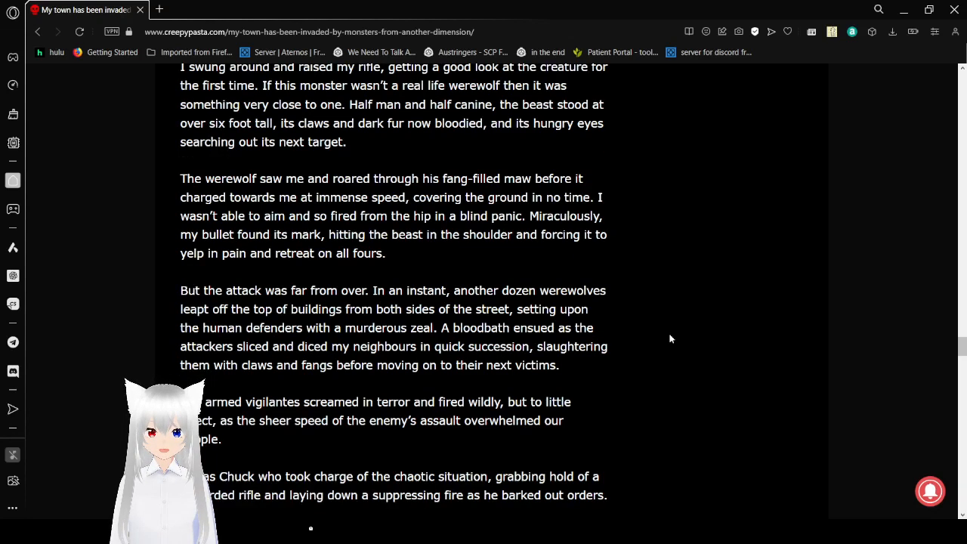
pyautogui.scroll(-3)
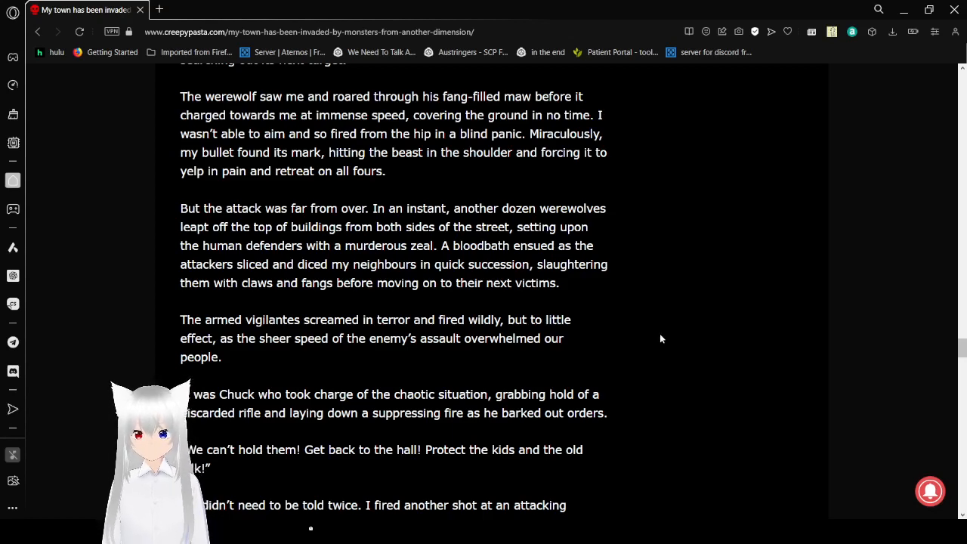
pyautogui.scroll(-3)
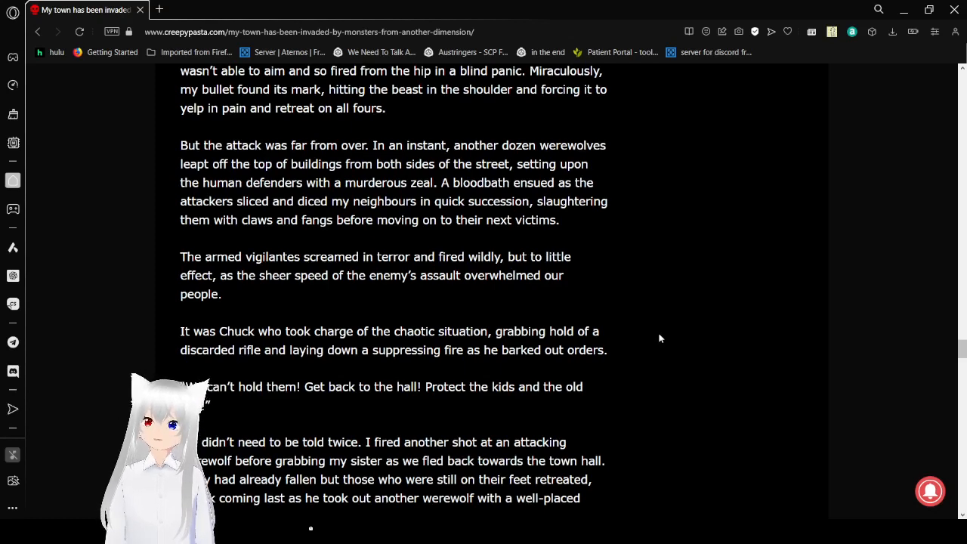
pyautogui.scroll(-3)
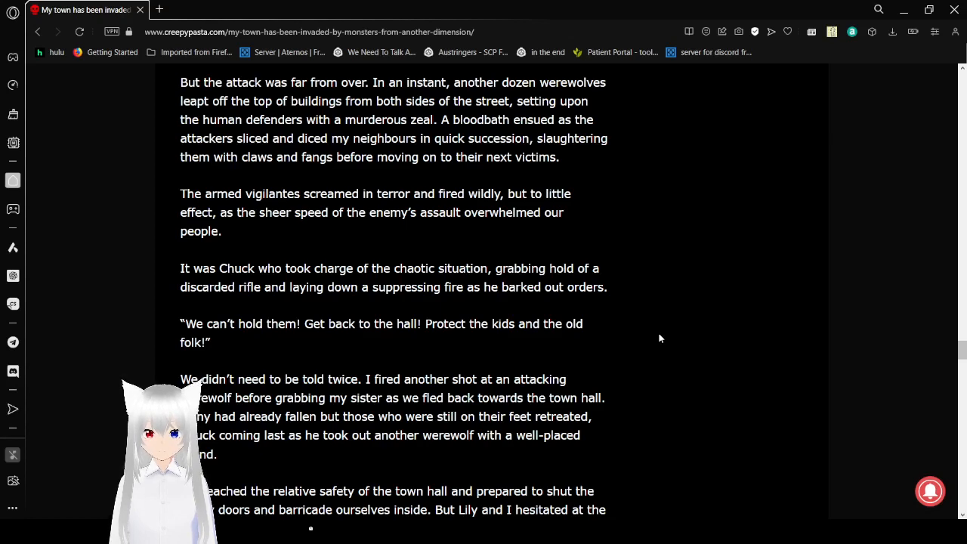
pyautogui.scroll(-3)
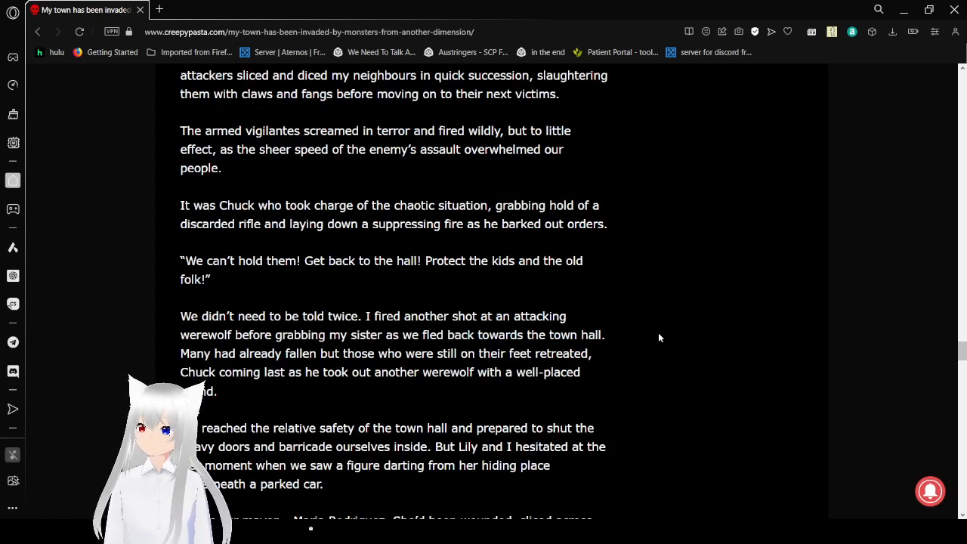
pyautogui.scroll(-3)
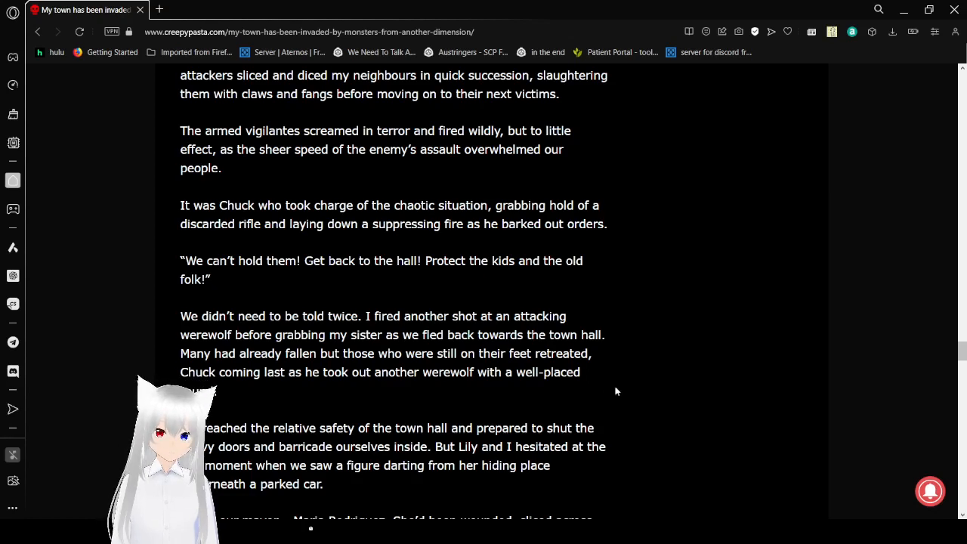
pyautogui.scroll(-3)
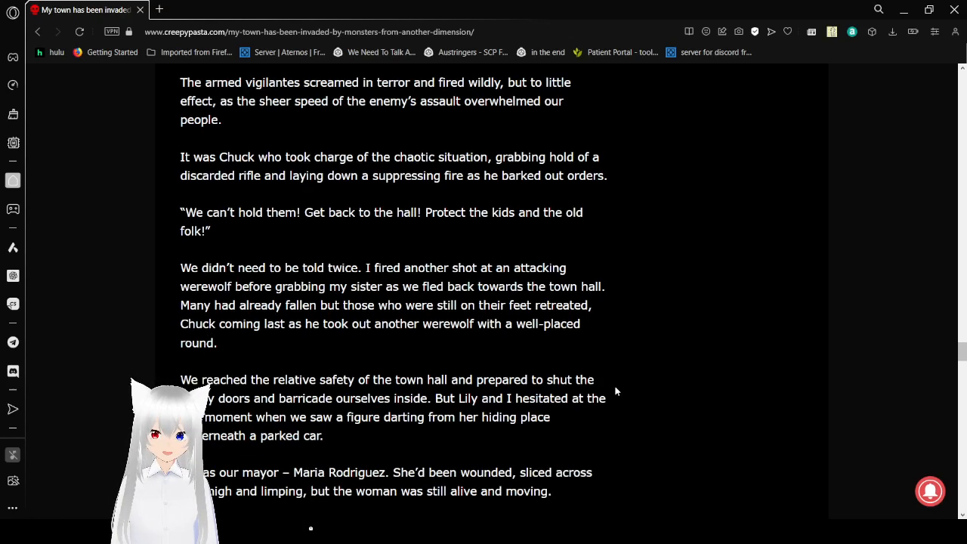
pyautogui.scroll(-3)
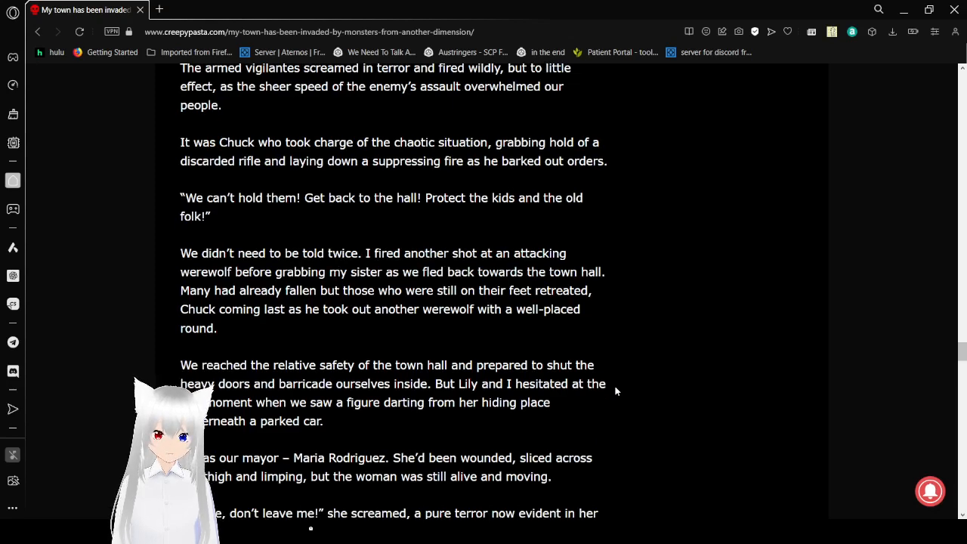
pyautogui.scroll(-3)
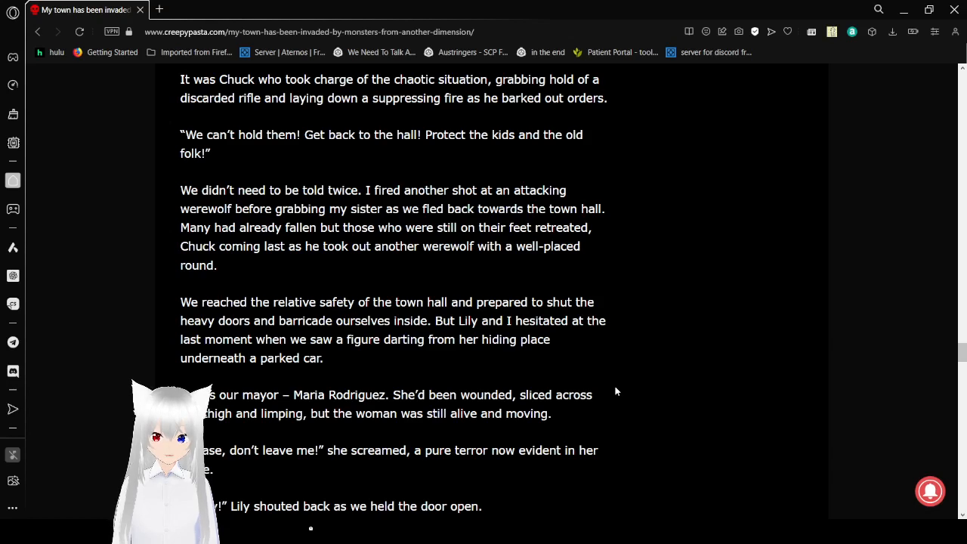
pyautogui.scroll(-3)
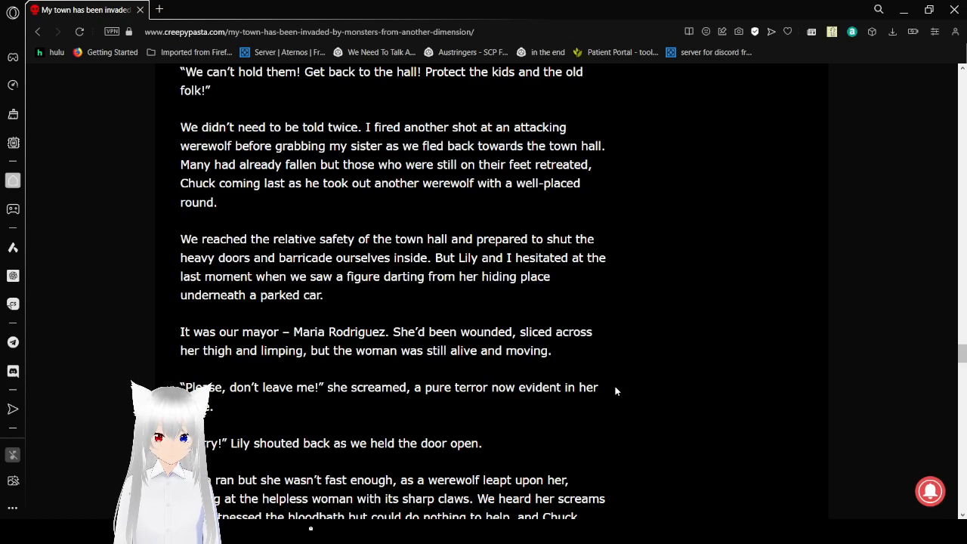
pyautogui.scroll(-3)
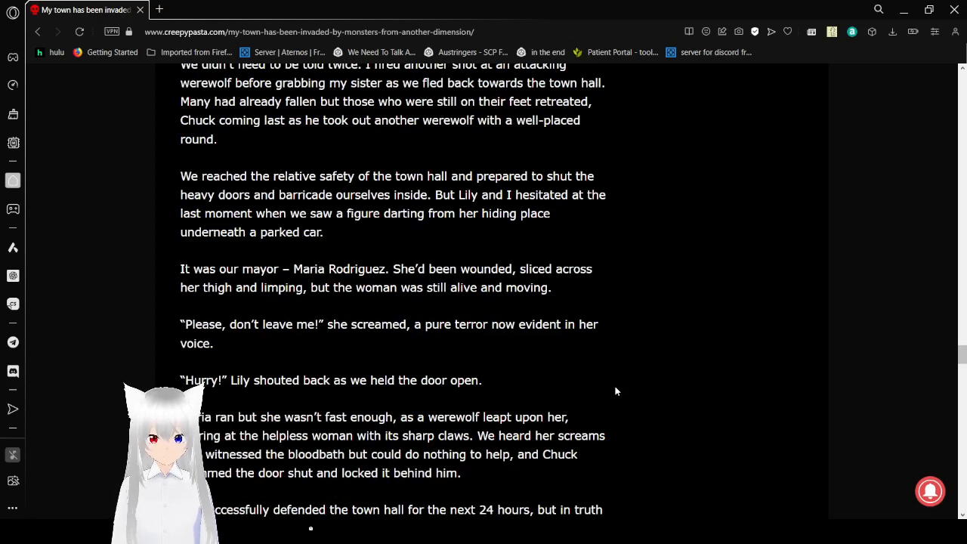
pyautogui.scroll(-3)
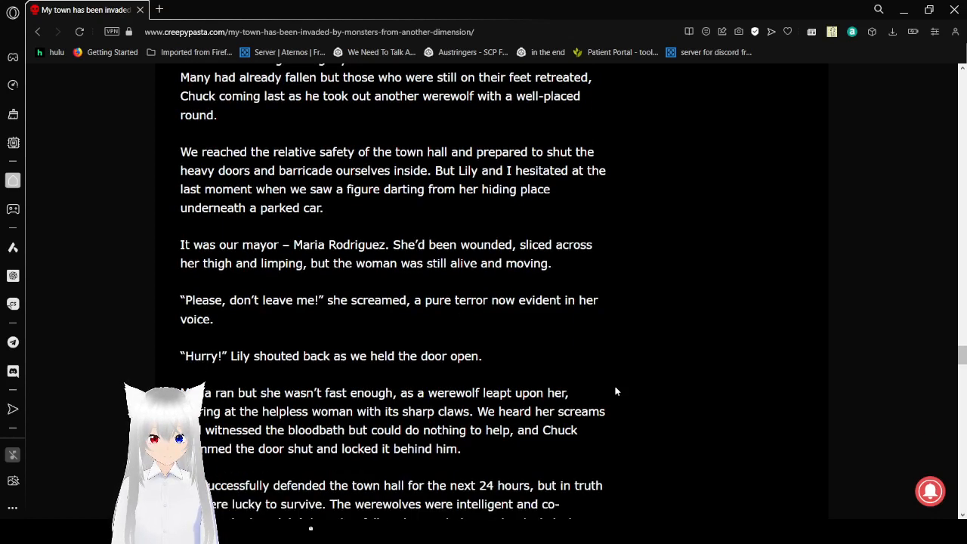
pyautogui.scroll(-3)
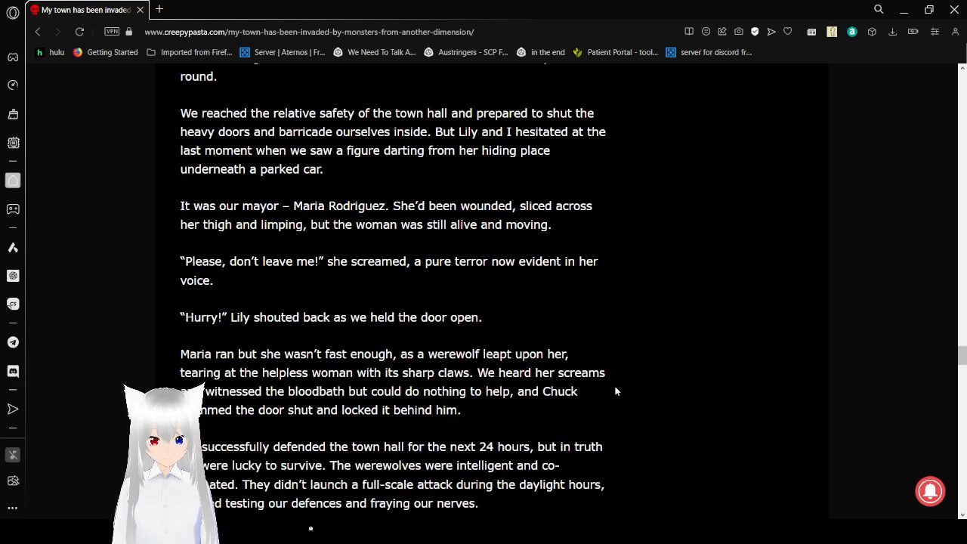
pyautogui.scroll(-3)
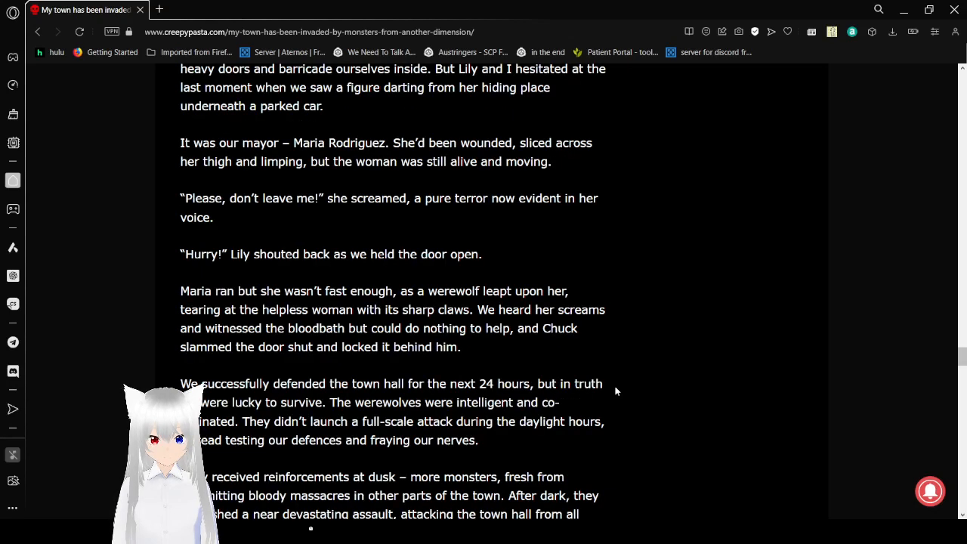
pyautogui.scroll(3)
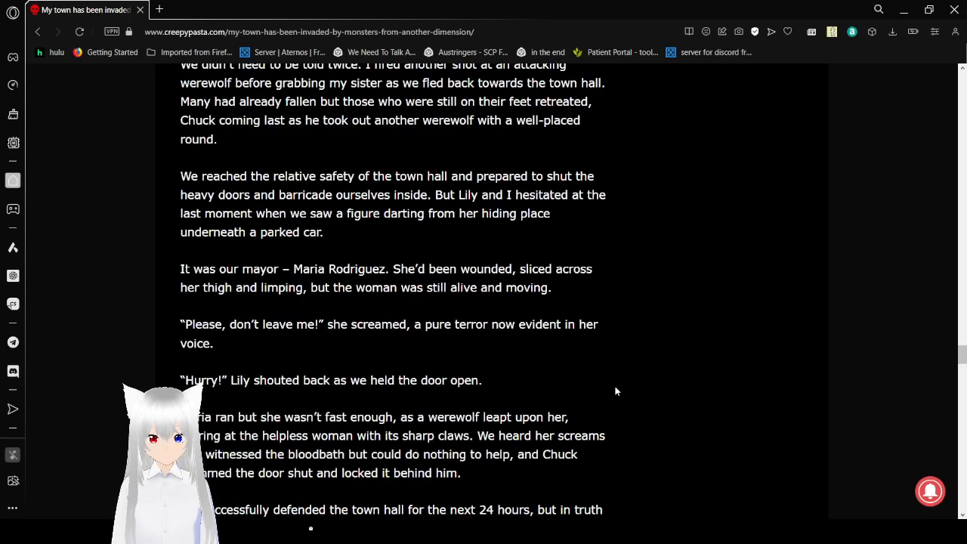
pyautogui.scroll(-3)
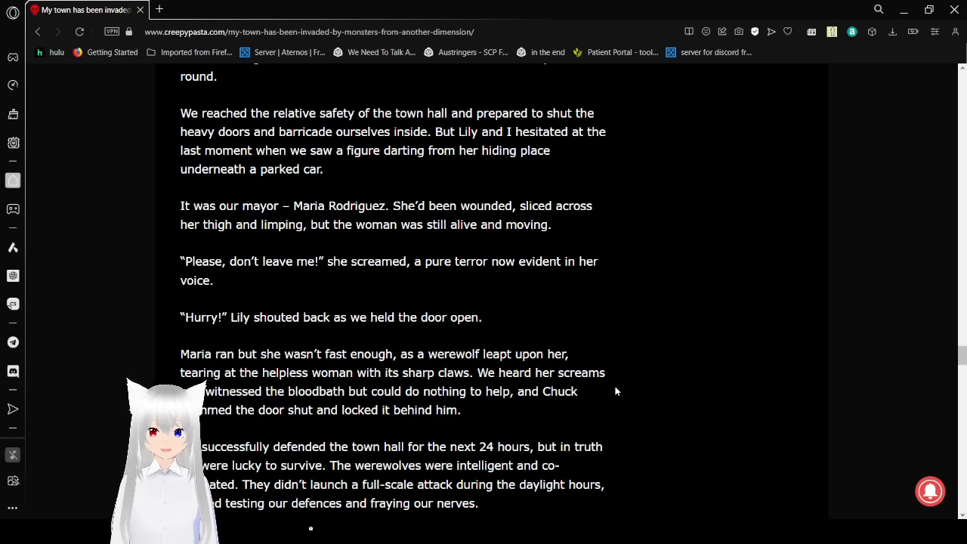
pyautogui.scroll(-3)
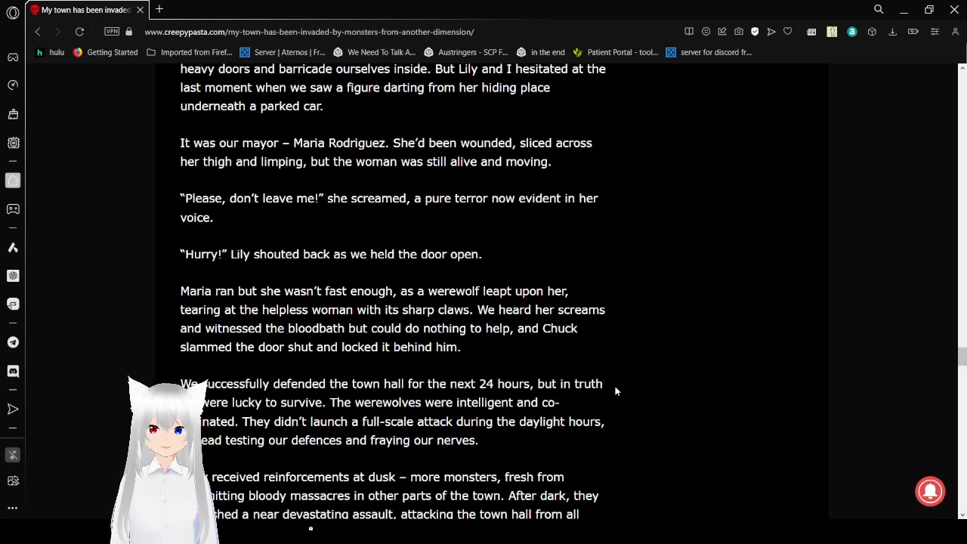
pyautogui.scroll(-3)
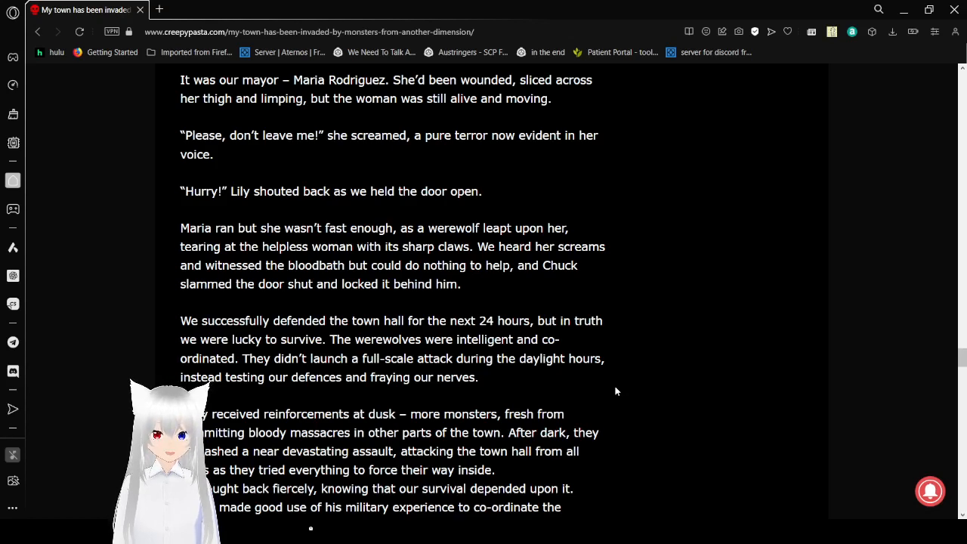
pyautogui.scroll(-3)
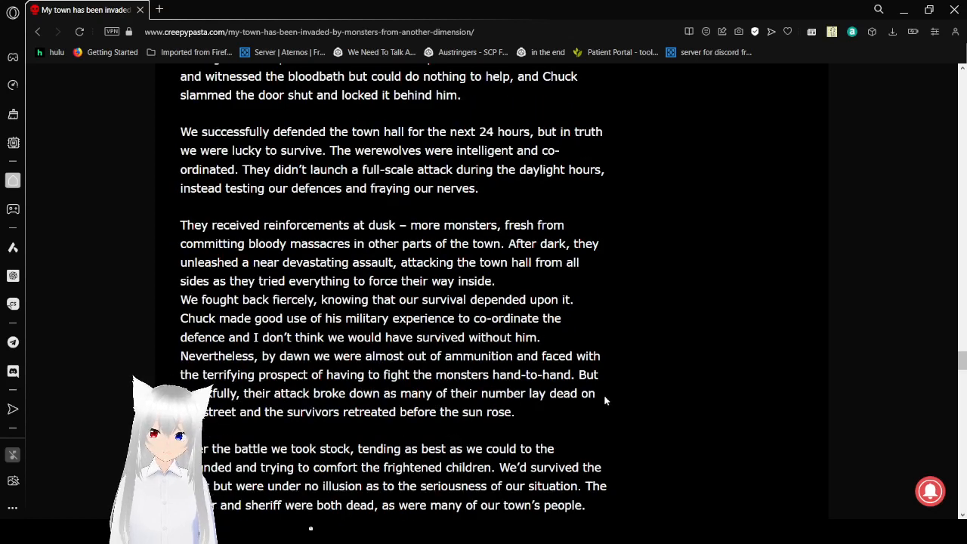
pyautogui.scroll(-3)
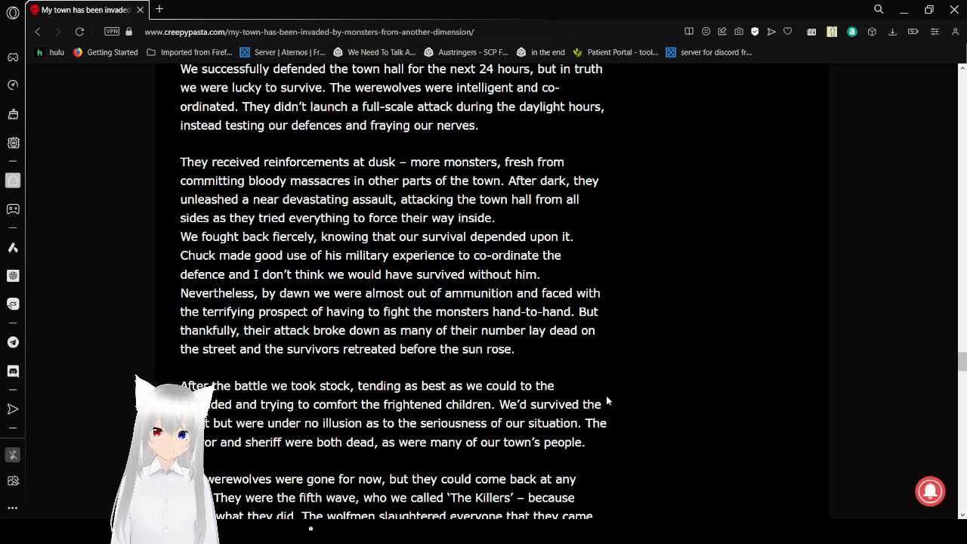
pyautogui.scroll(-3)
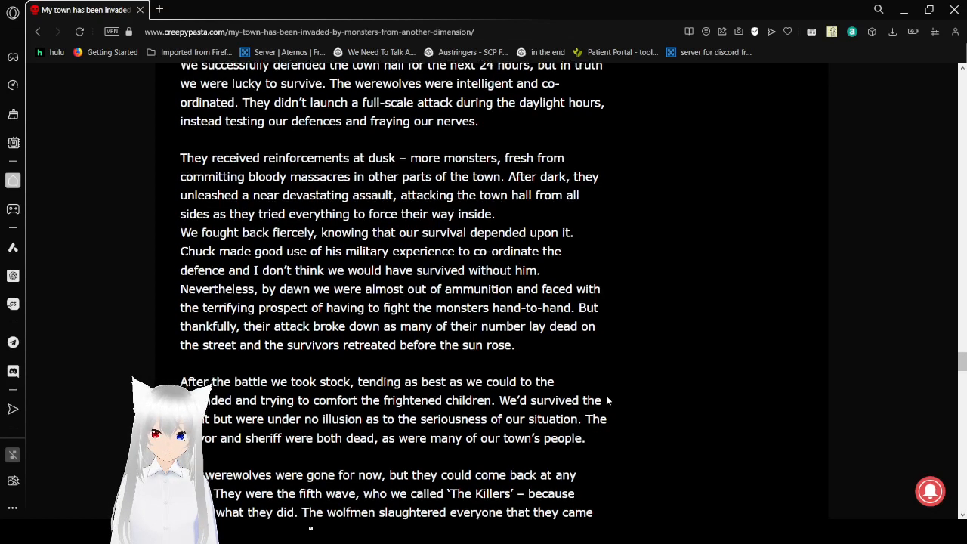
pyautogui.scroll(-3)
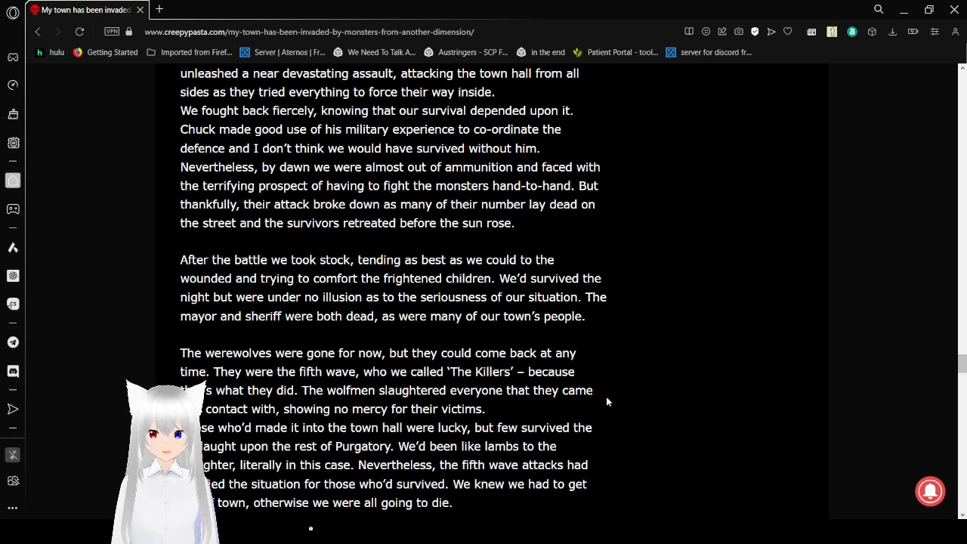
pyautogui.scroll(-3)
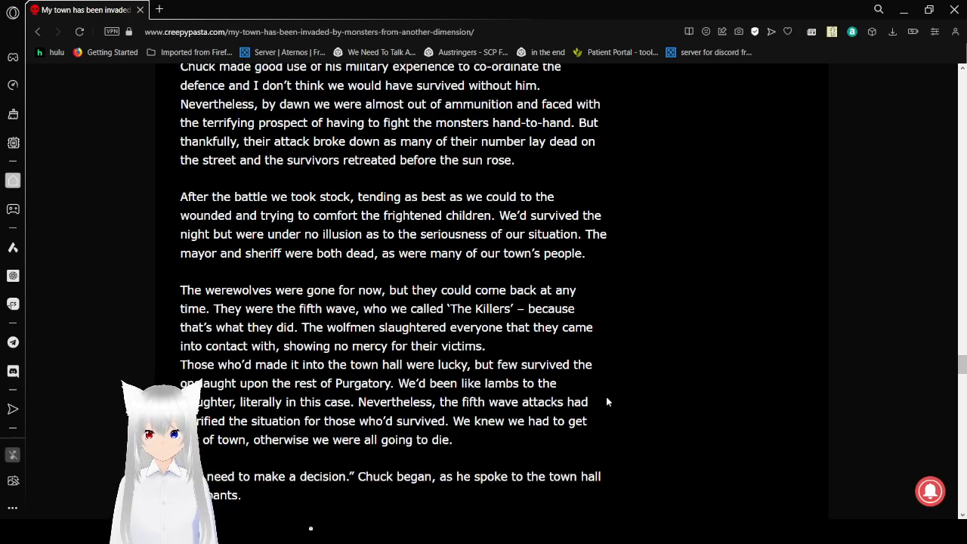
pyautogui.scroll(-3)
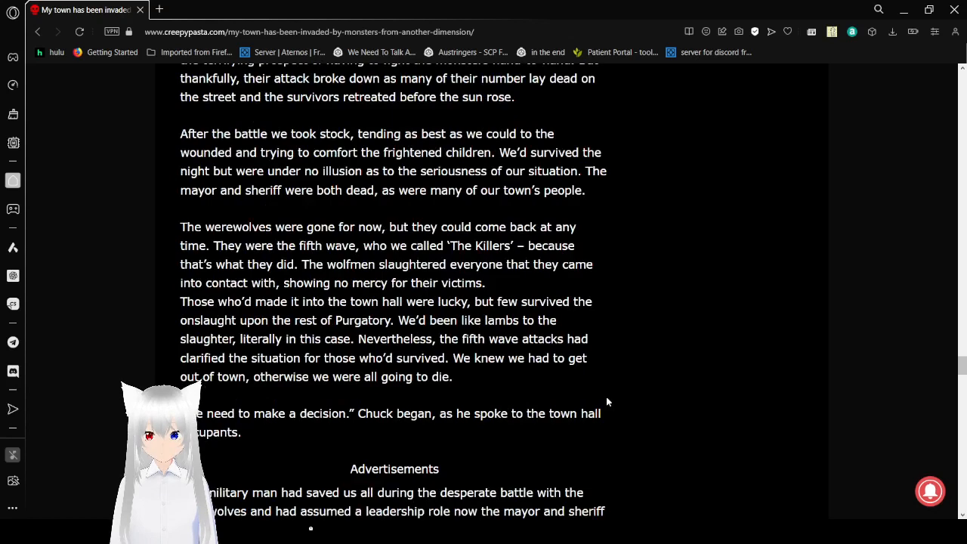
pyautogui.scroll(3)
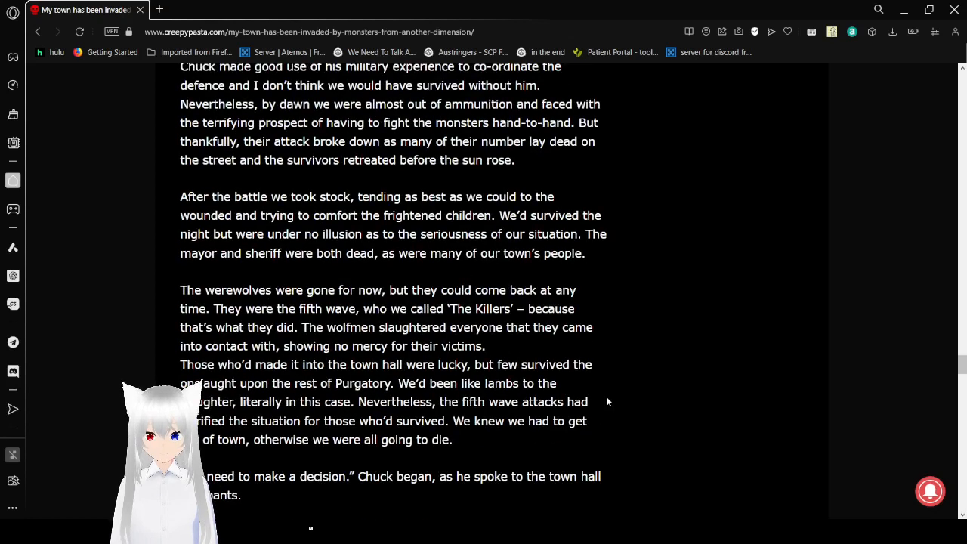
pyautogui.scroll(-3)
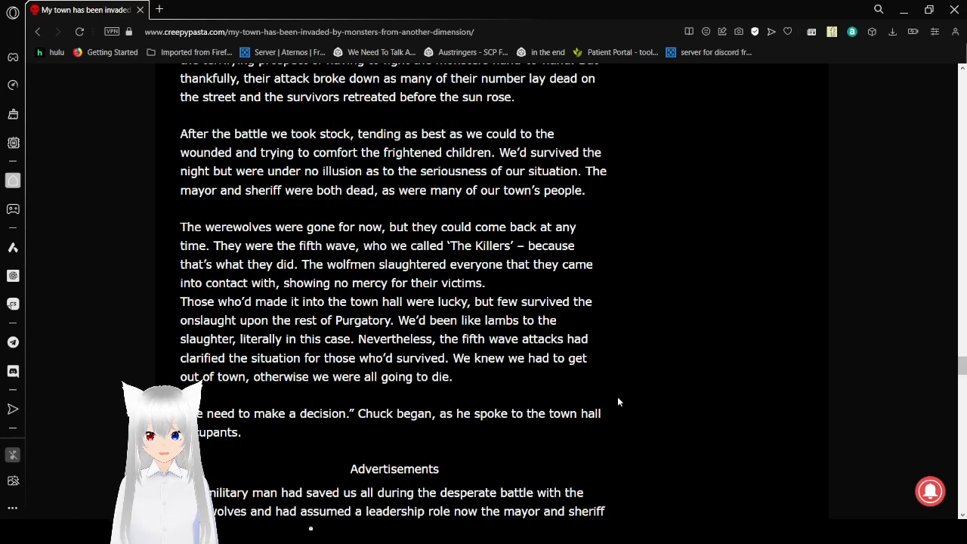
pyautogui.moveTo(739, 451)
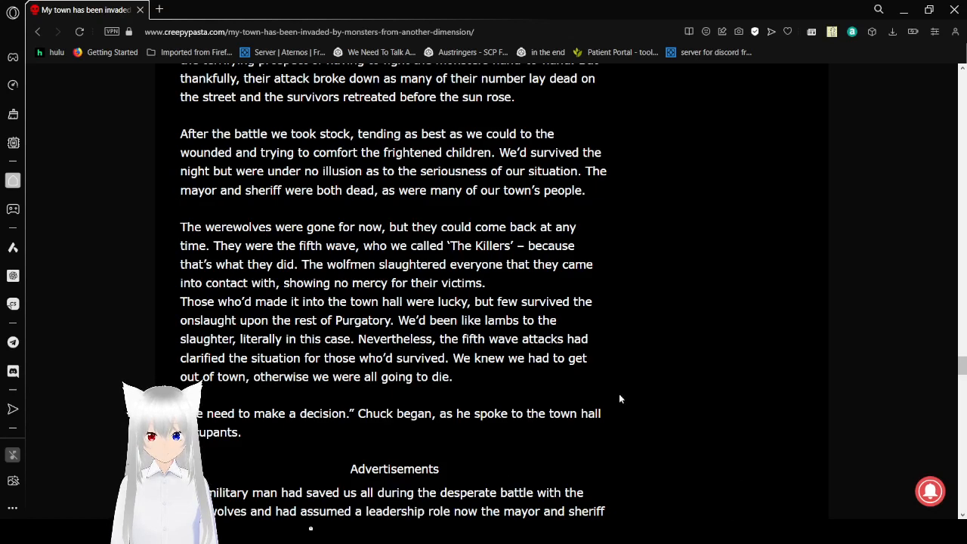
pyautogui.scroll(-3)
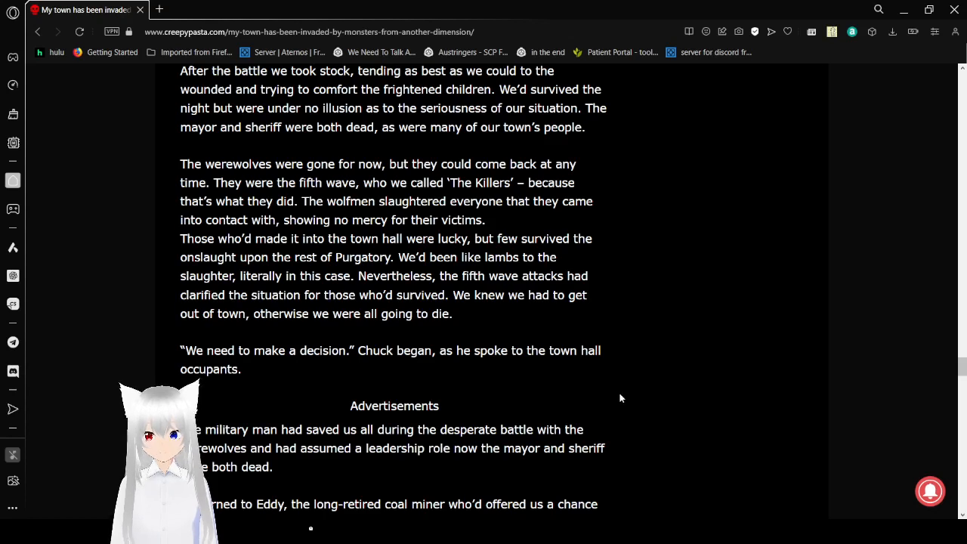
pyautogui.scroll(-3)
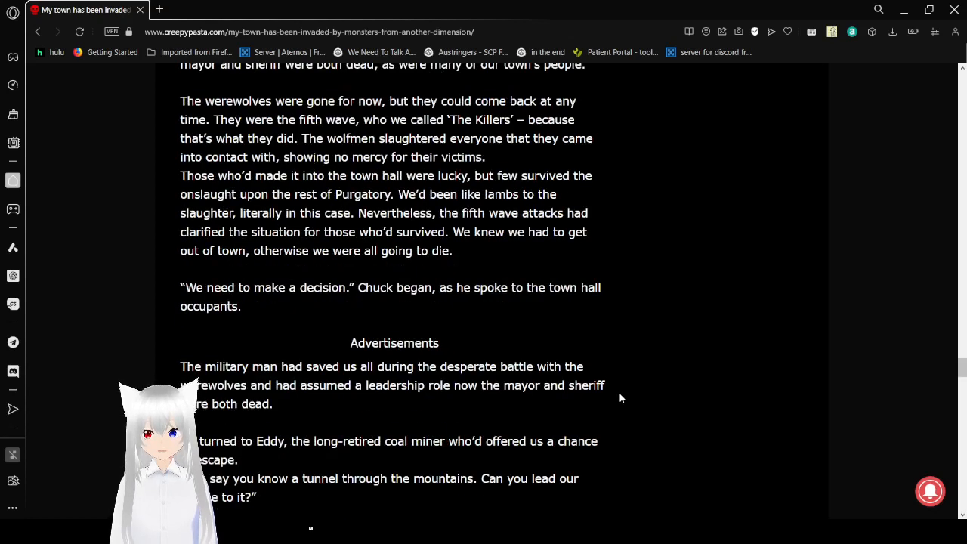
pyautogui.scroll(-3)
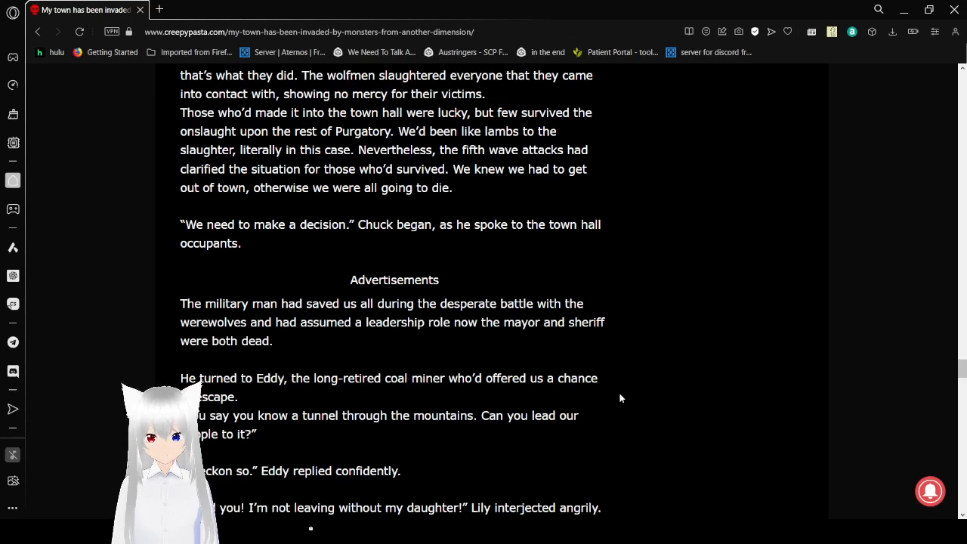
pyautogui.scroll(-3)
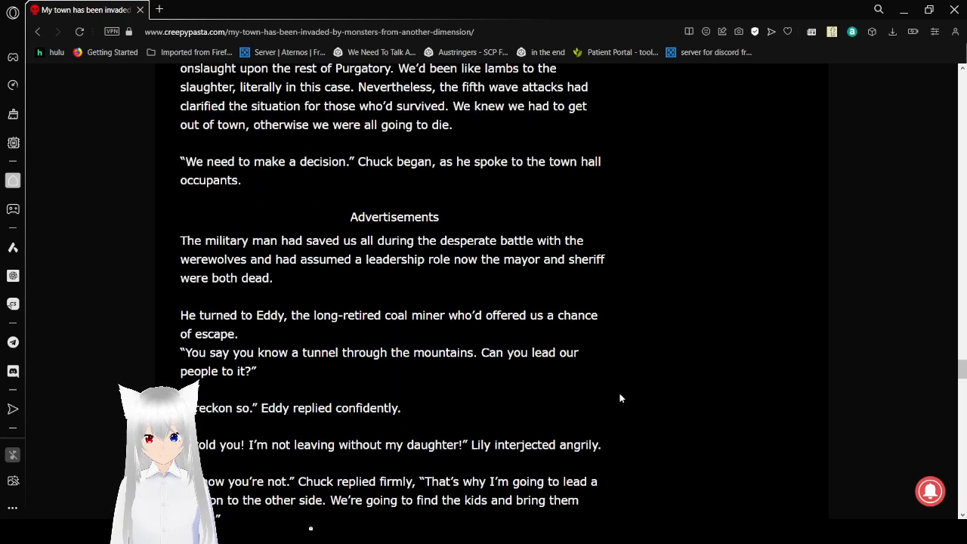
pyautogui.scroll(-3)
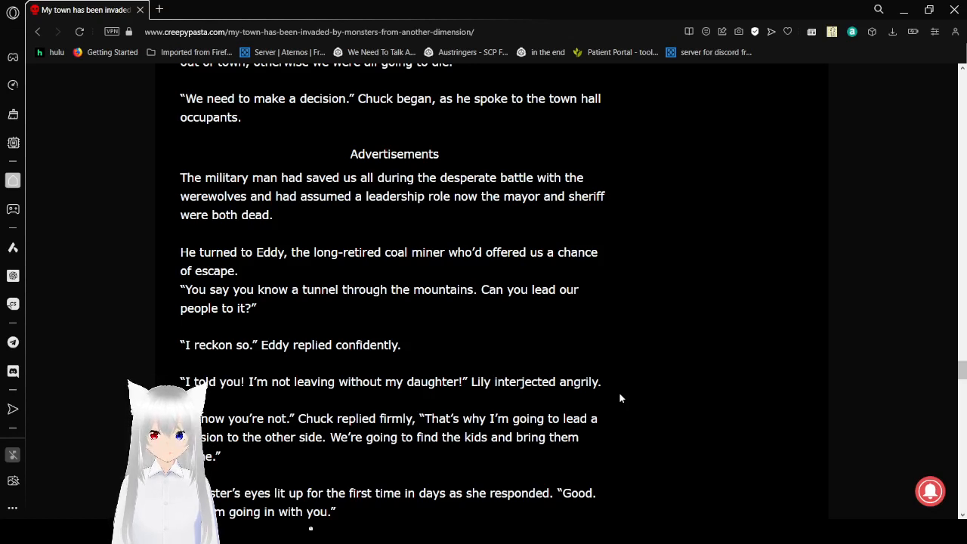
pyautogui.scroll(-3)
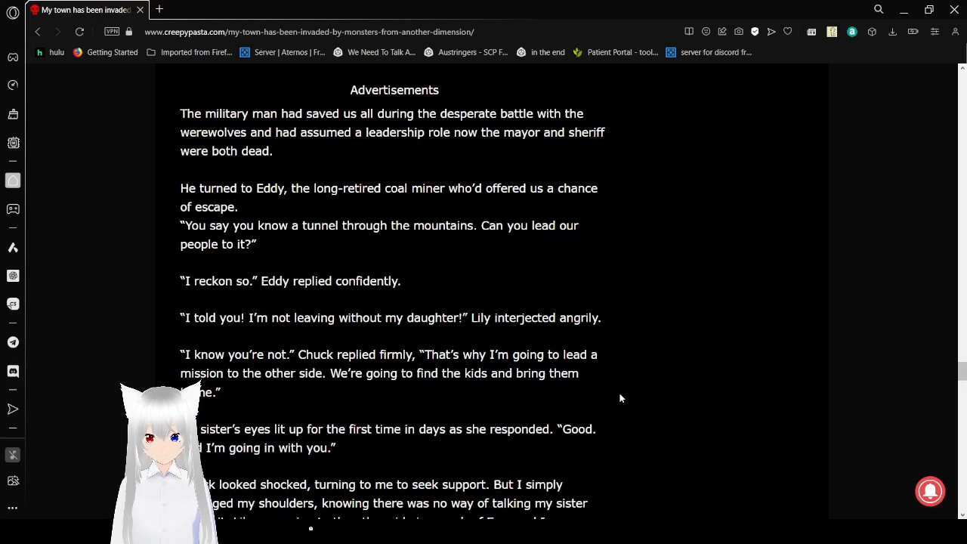
pyautogui.scroll(-3)
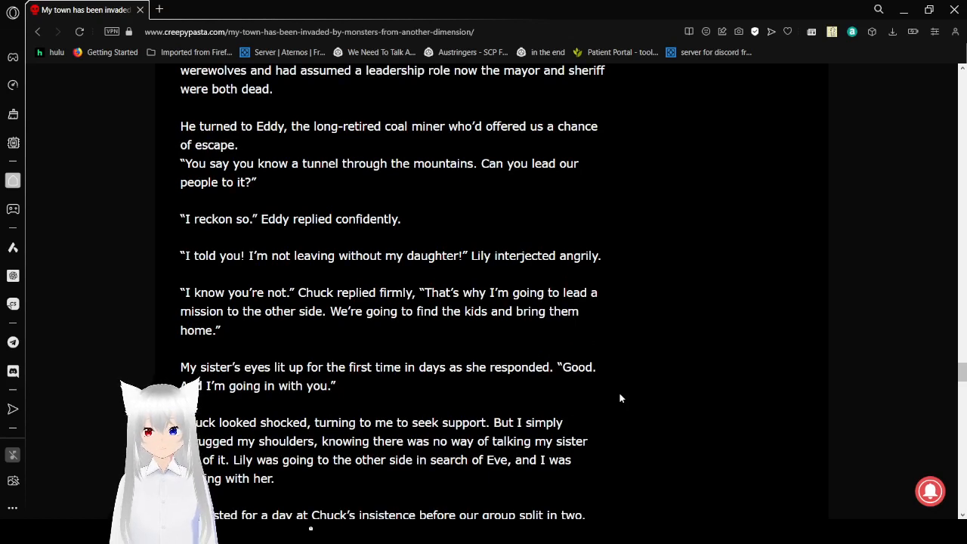
pyautogui.scroll(-3)
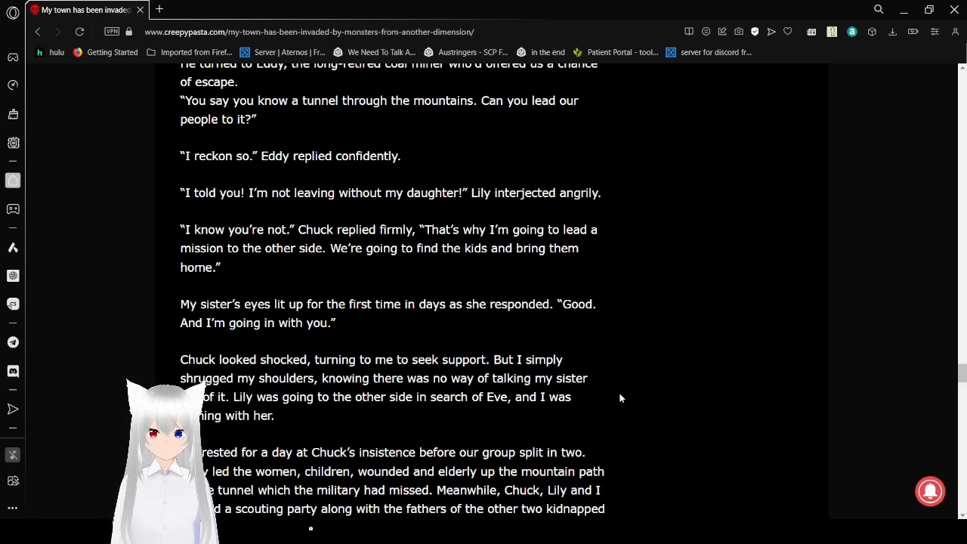
pyautogui.scroll(-3)
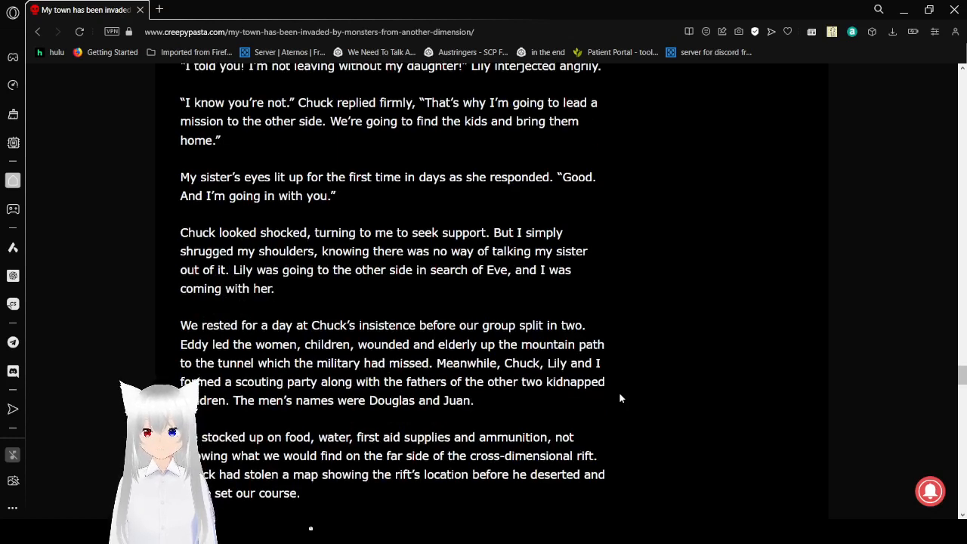
pyautogui.scroll(-3)
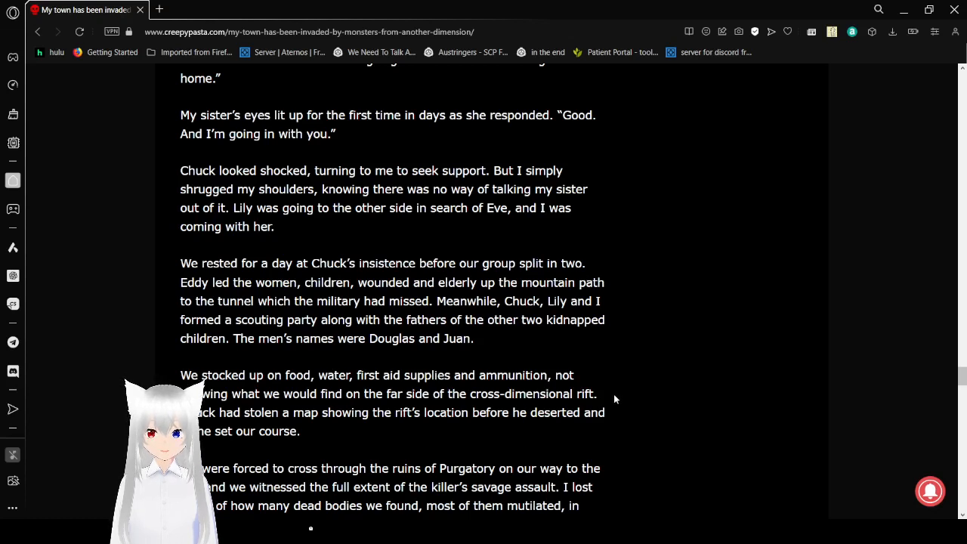
pyautogui.moveTo(631, 359)
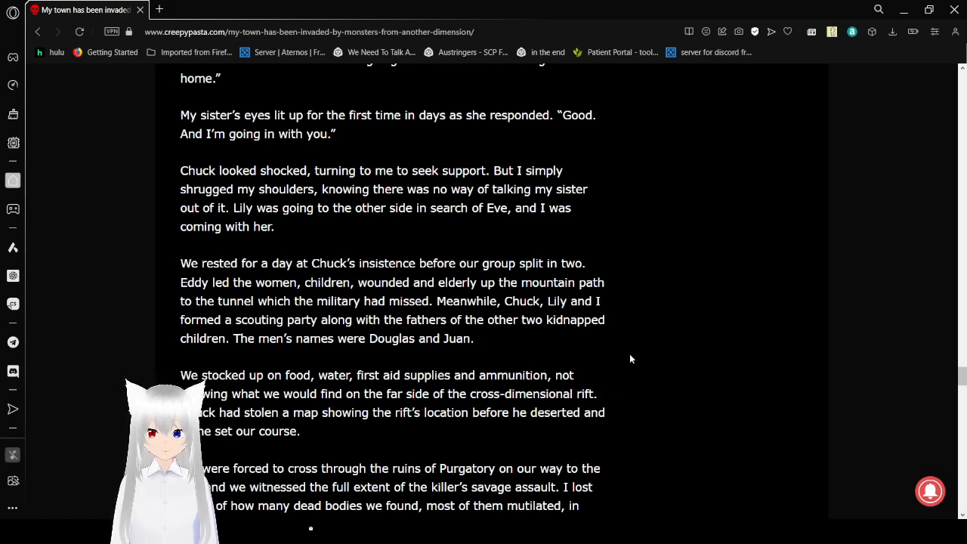
pyautogui.scroll(-3)
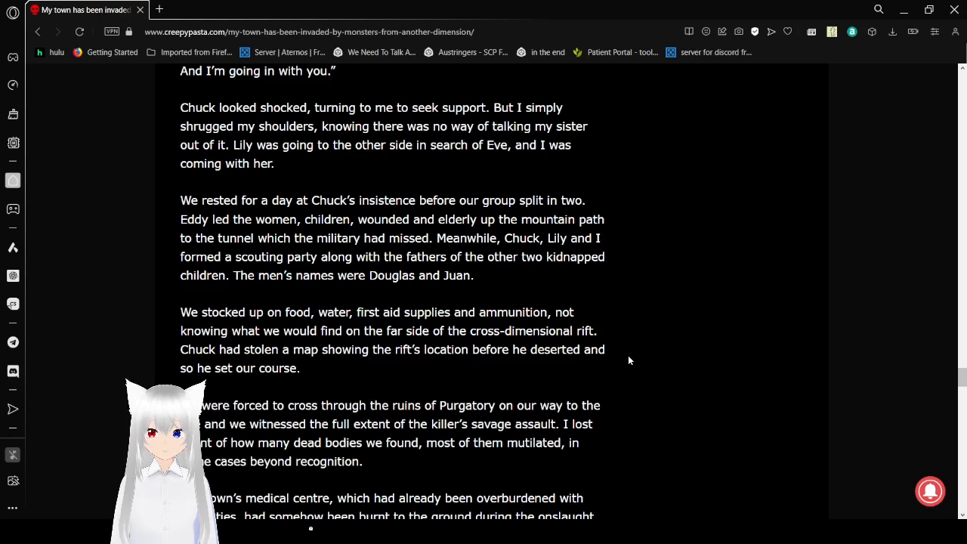
pyautogui.moveTo(626, 364)
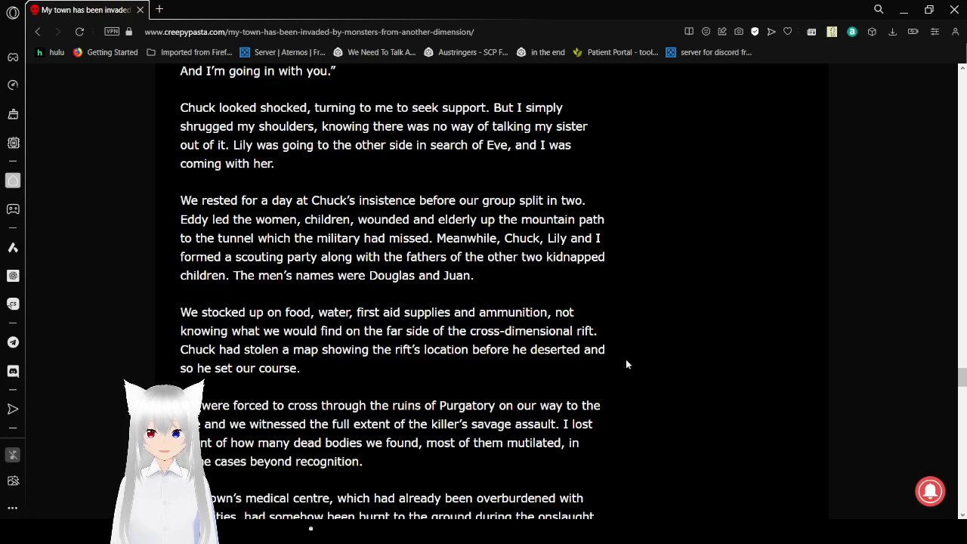
pyautogui.scroll(-3)
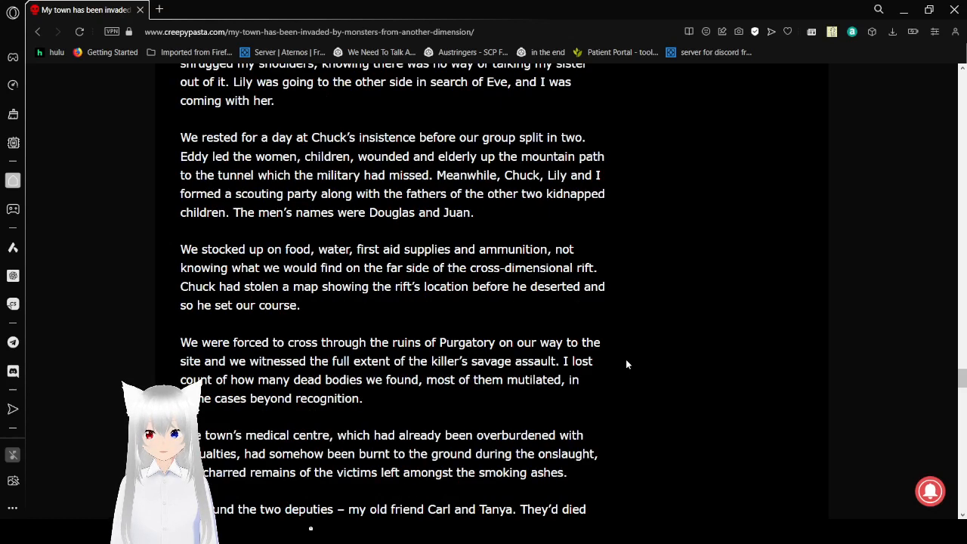
pyautogui.scroll(-3)
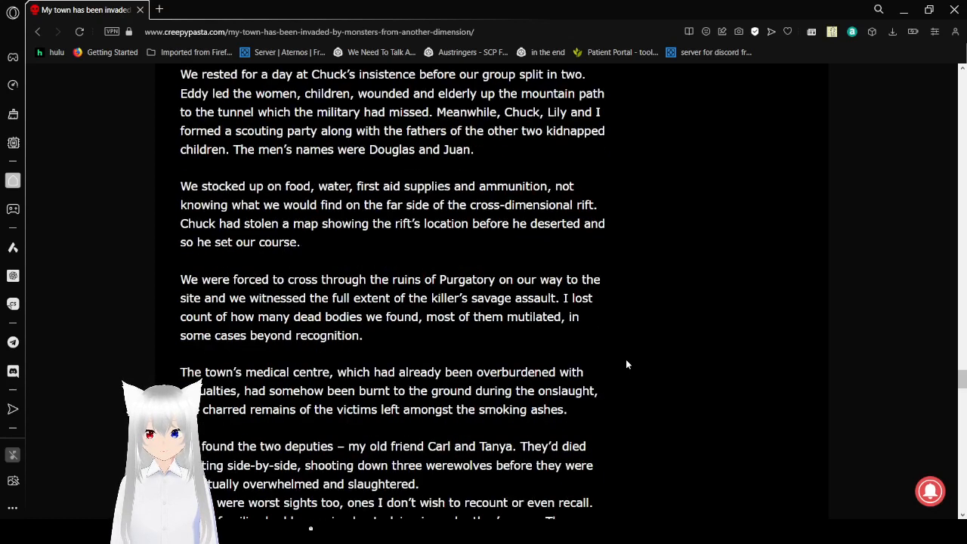
pyautogui.scroll(-3)
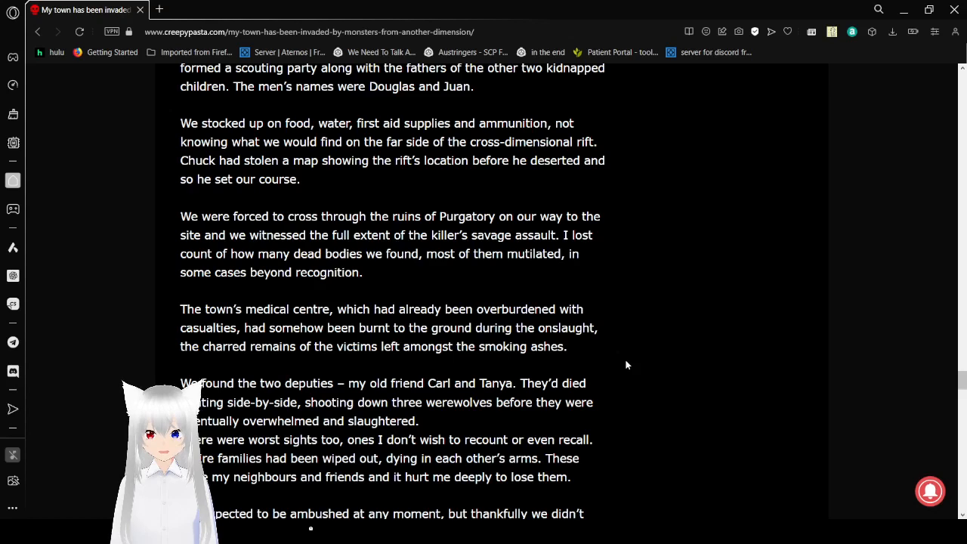
pyautogui.scroll(-3)
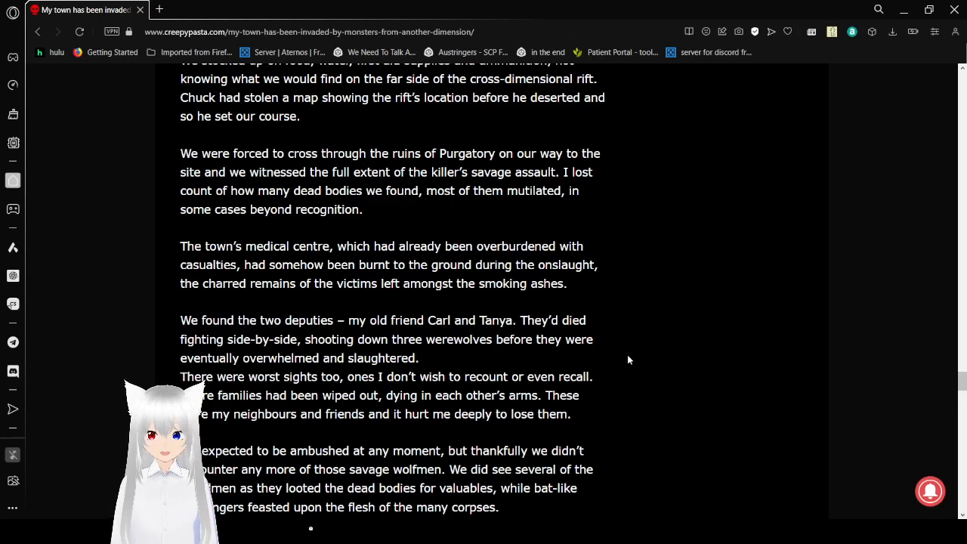
pyautogui.scroll(-3)
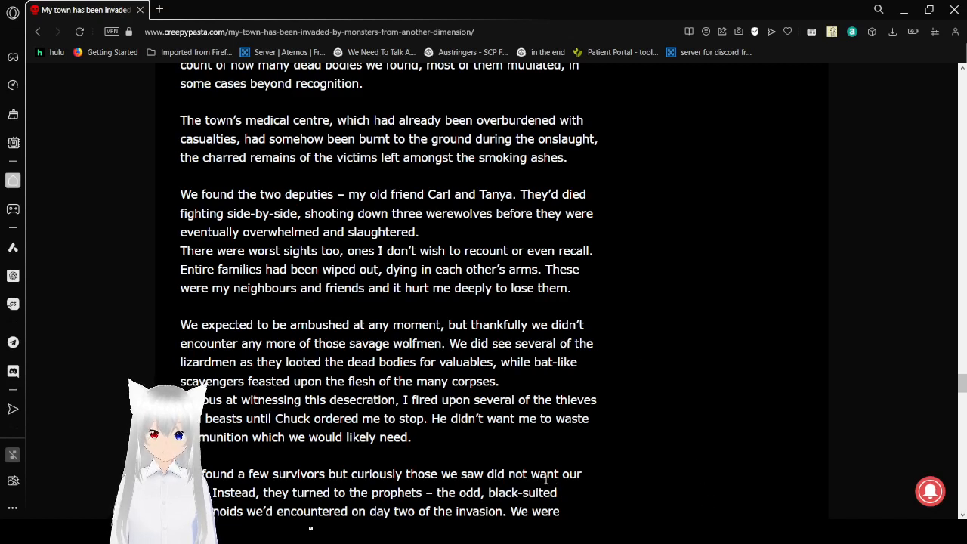
pyautogui.scroll(-3)
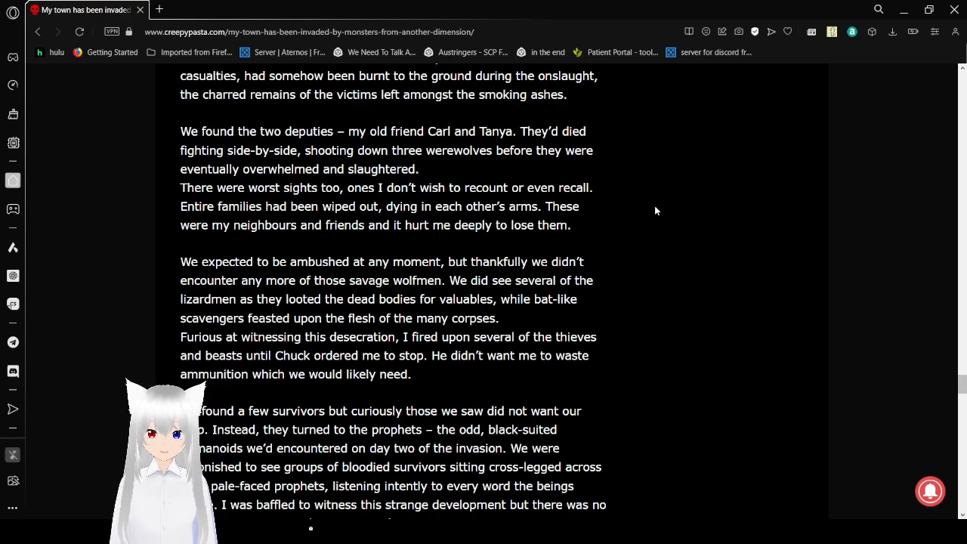
pyautogui.moveTo(633, 241)
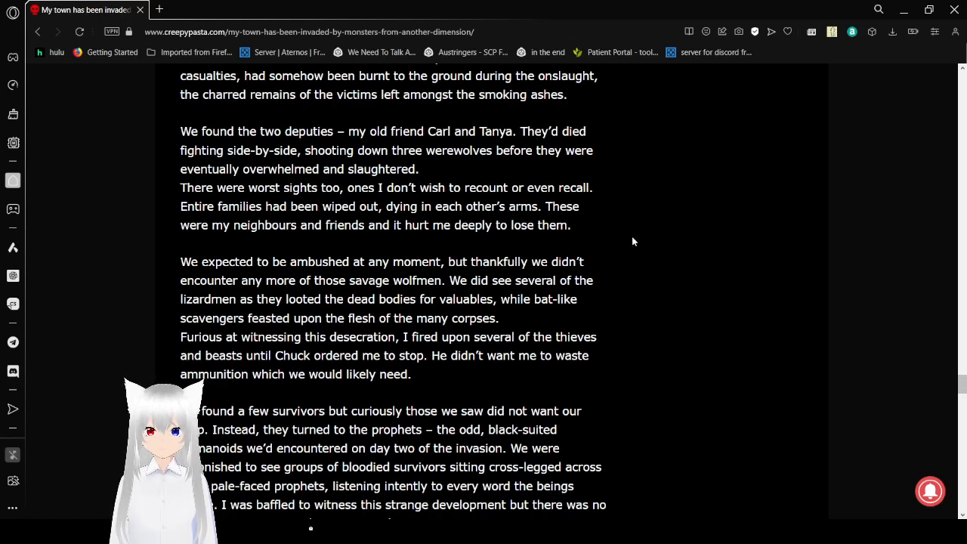
pyautogui.scroll(-3)
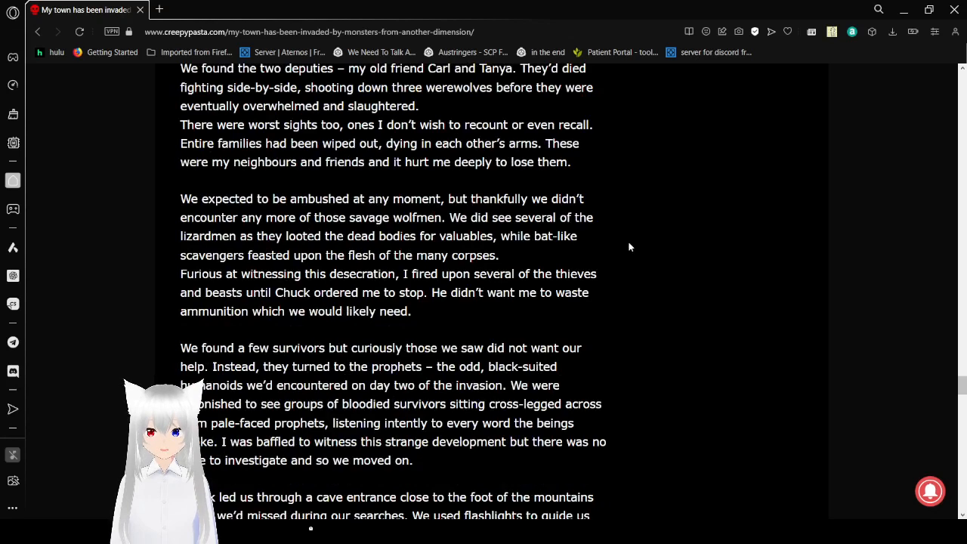
pyautogui.scroll(-3)
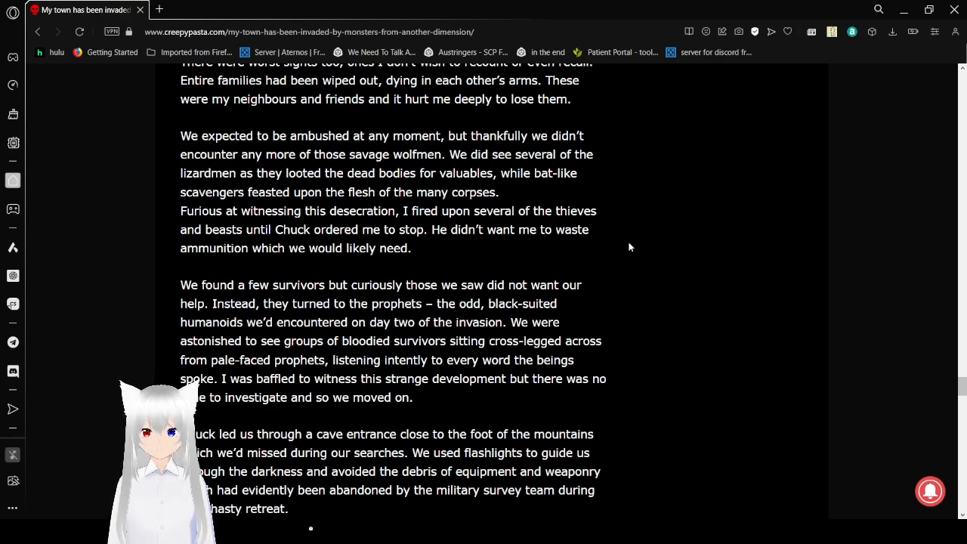
pyautogui.scroll(-3)
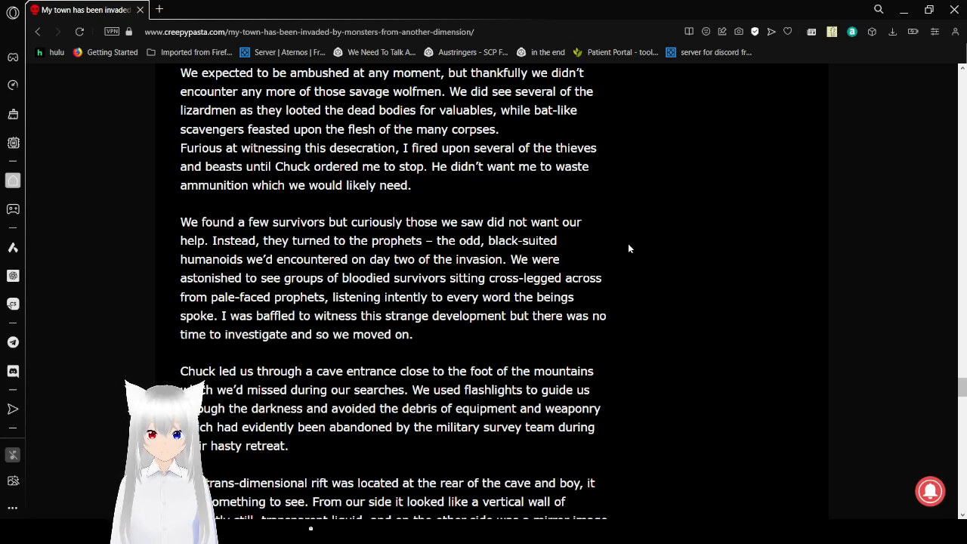
pyautogui.scroll(-3)
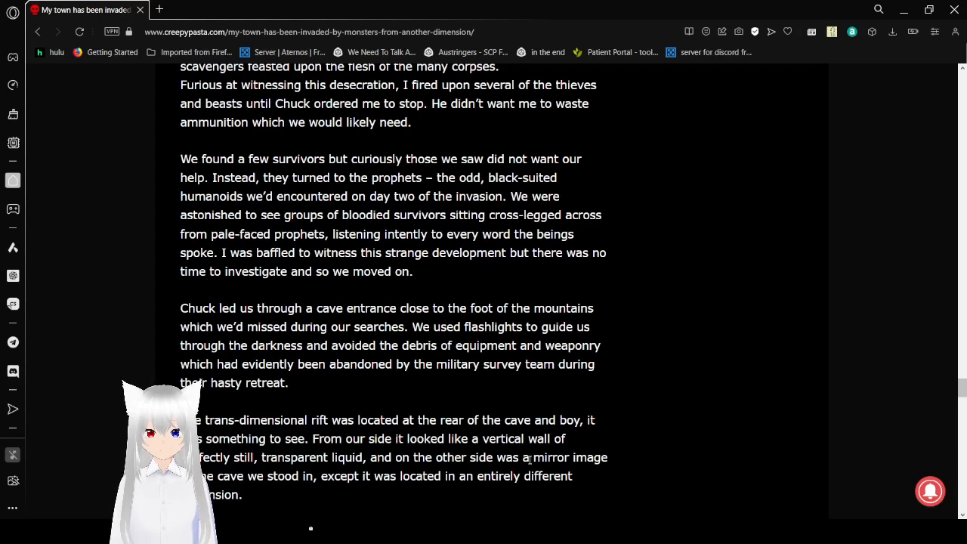
pyautogui.scroll(-3)
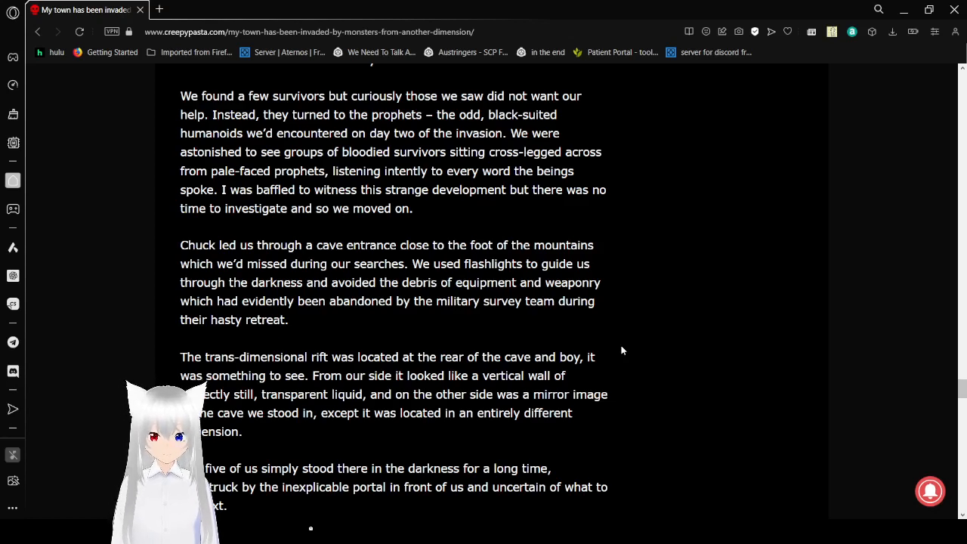
pyautogui.scroll(-3)
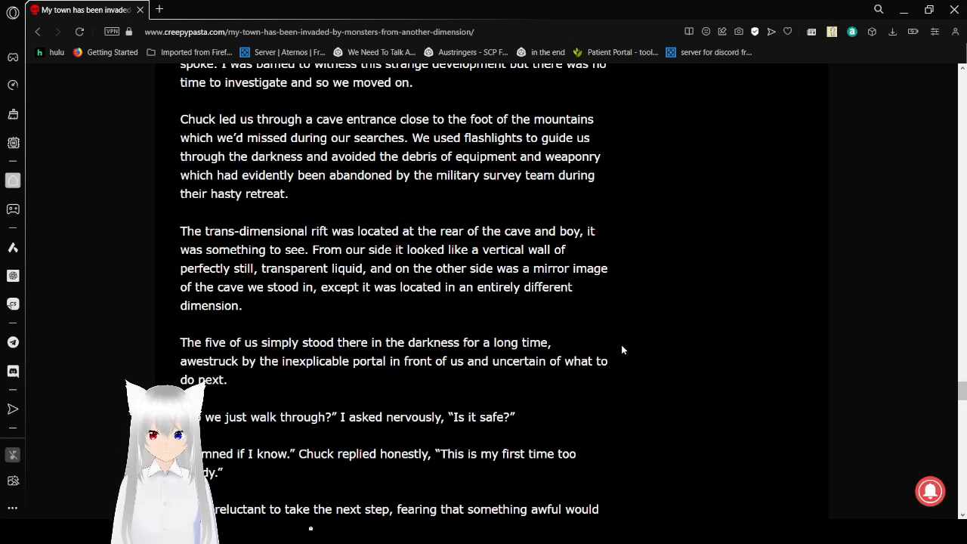
pyautogui.scroll(-3)
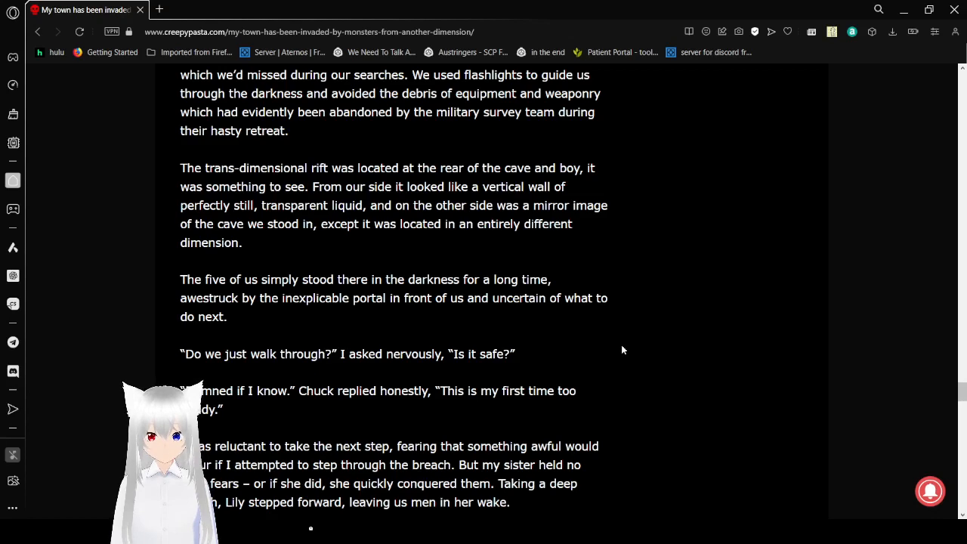
pyautogui.scroll(-3)
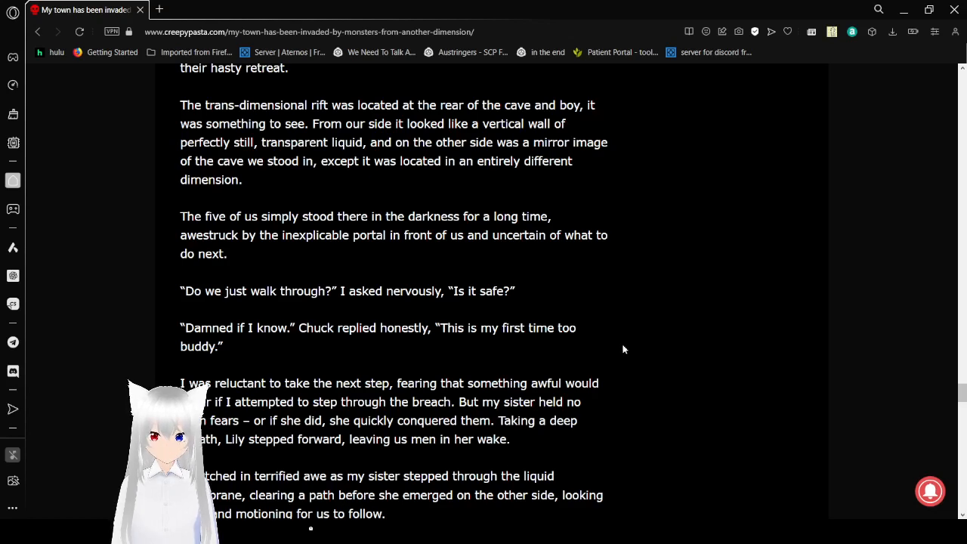
pyautogui.scroll(-3)
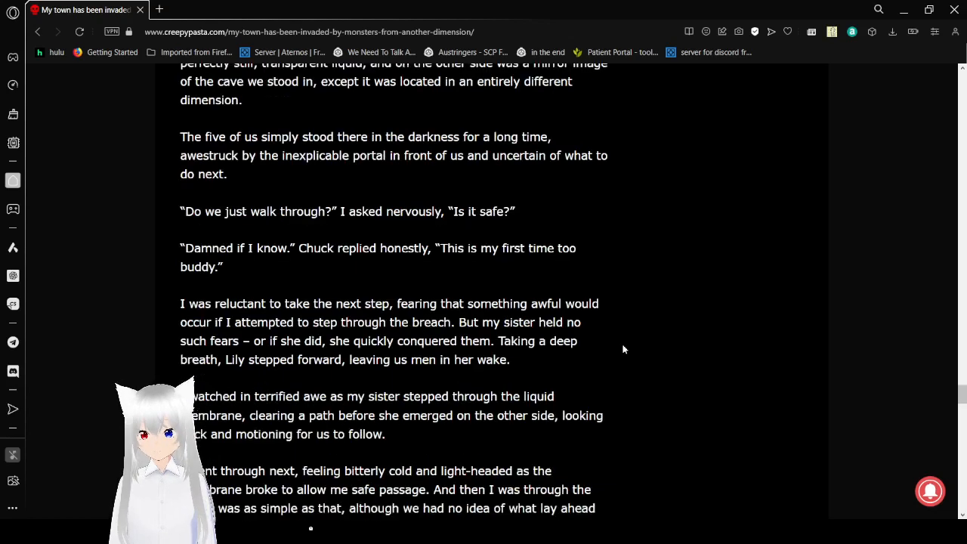
pyautogui.scroll(-3)
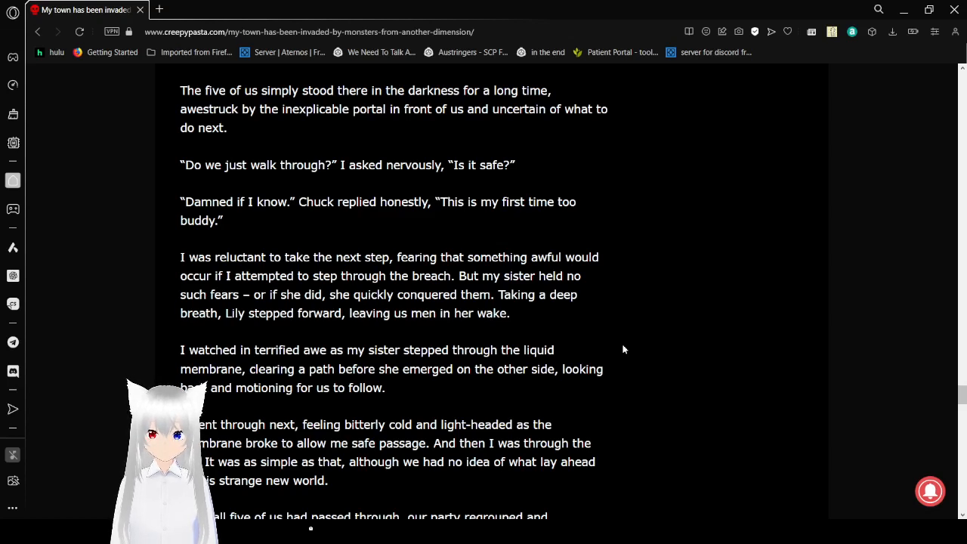
pyautogui.scroll(-3)
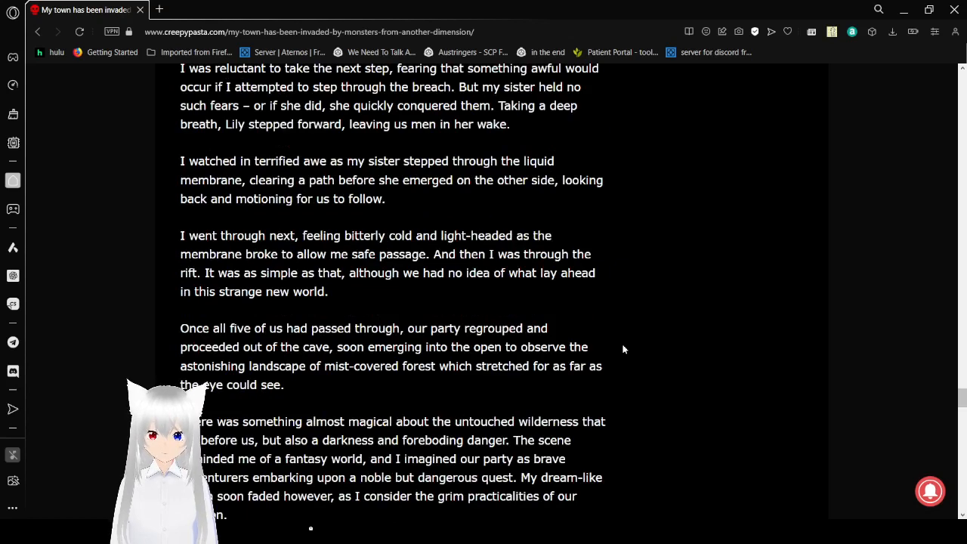
pyautogui.scroll(-3)
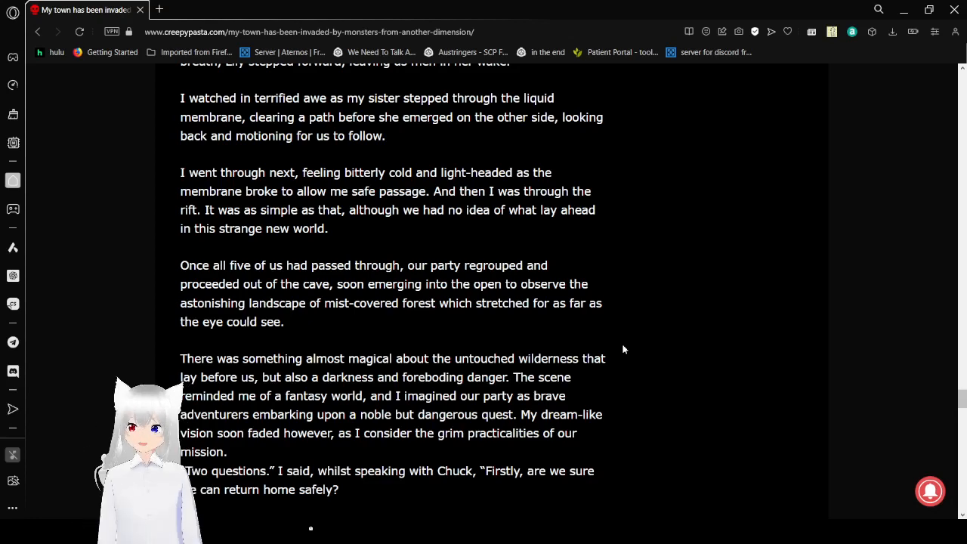
pyautogui.scroll(-3)
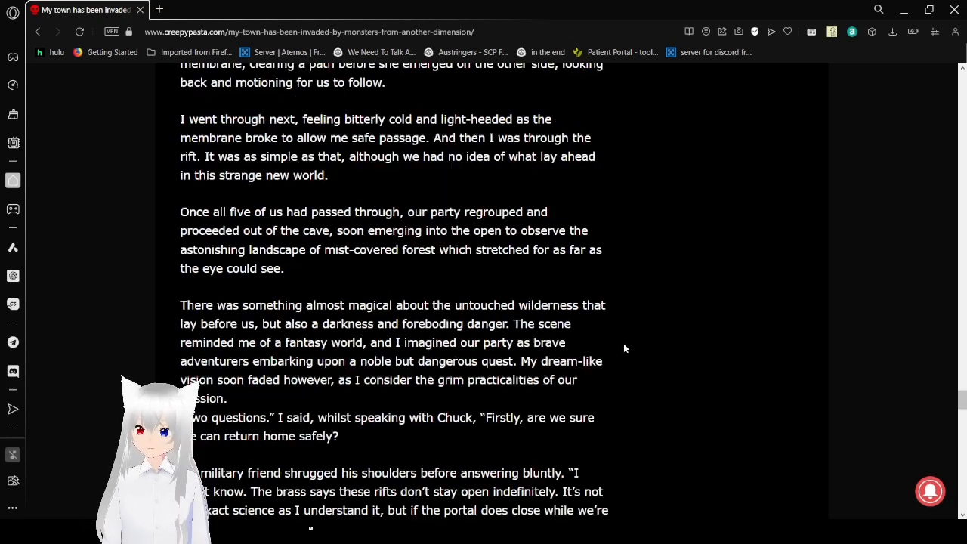
pyautogui.scroll(-3)
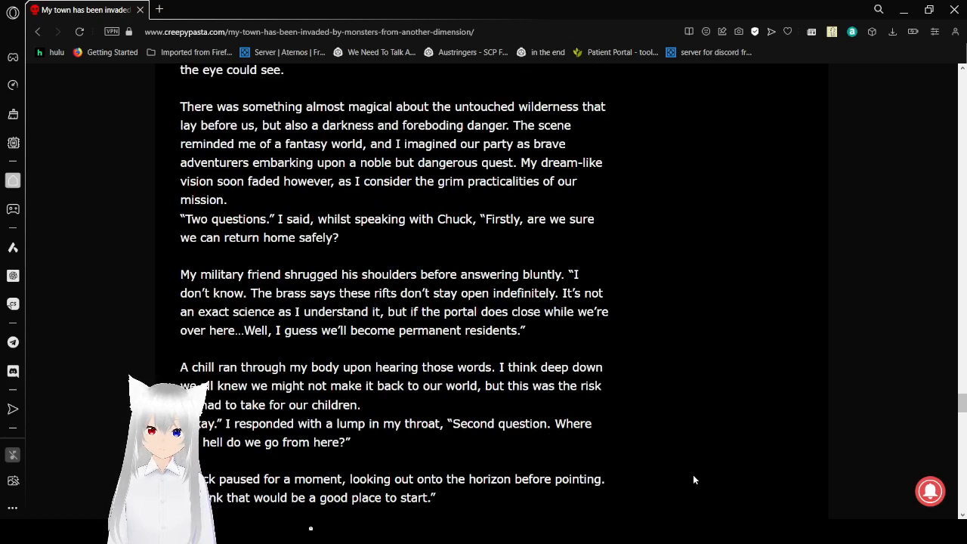
pyautogui.moveTo(674, 369)
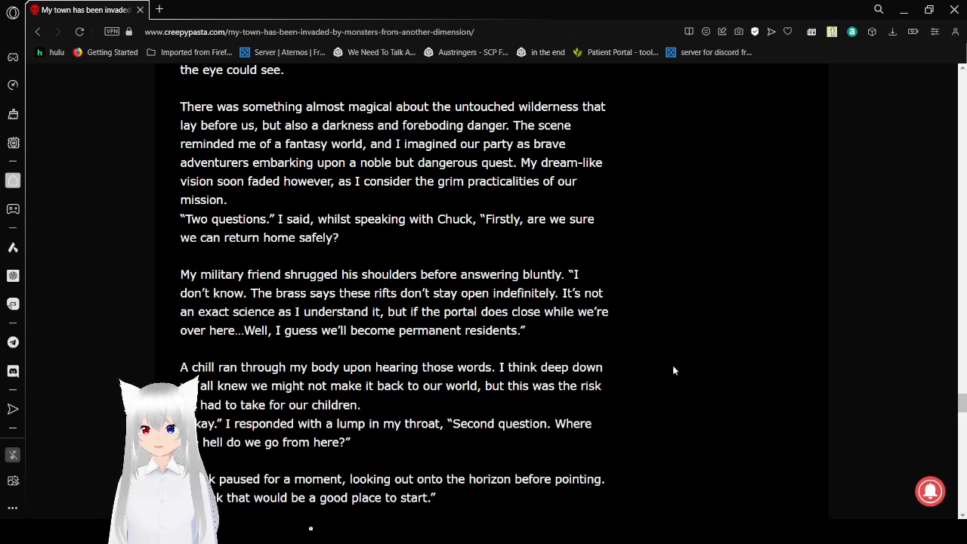
pyautogui.scroll(-3)
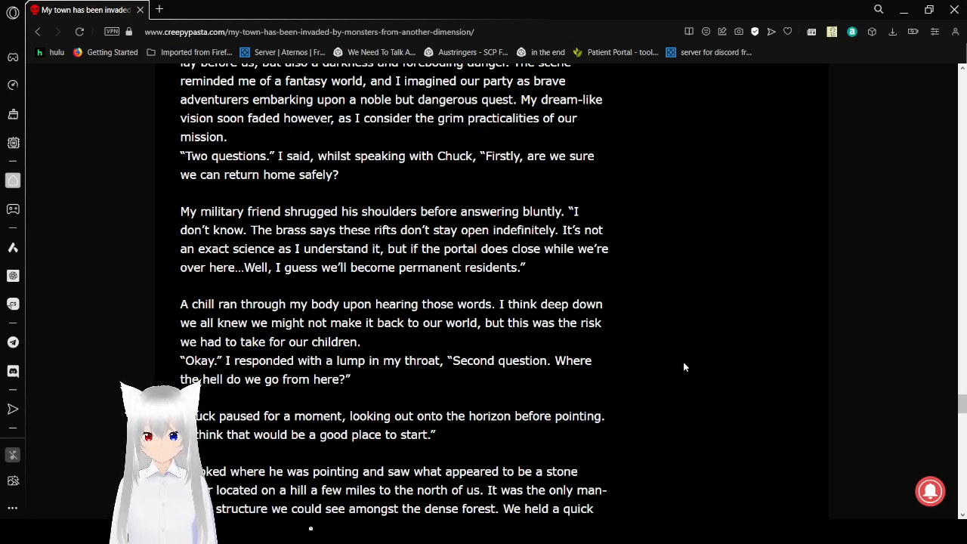
pyautogui.scroll(-3)
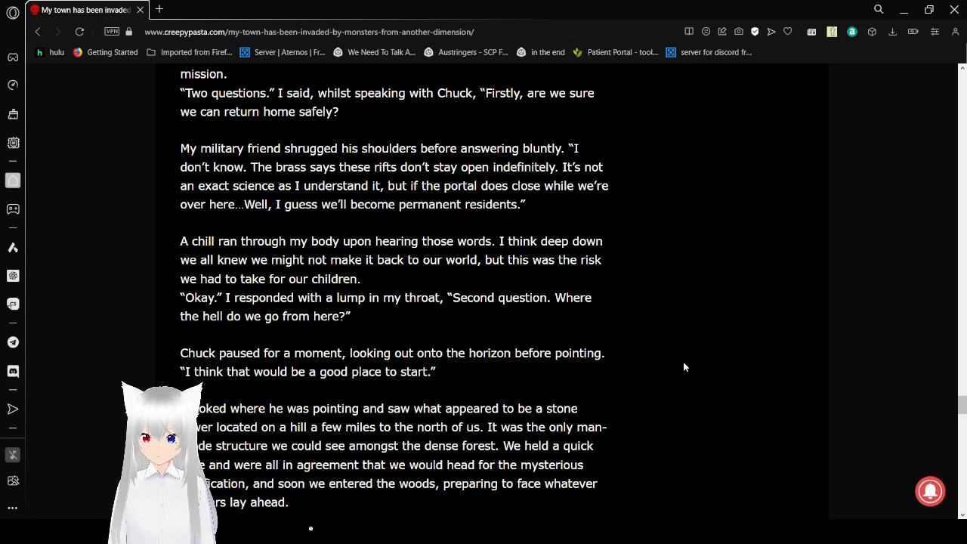
pyautogui.scroll(-3)
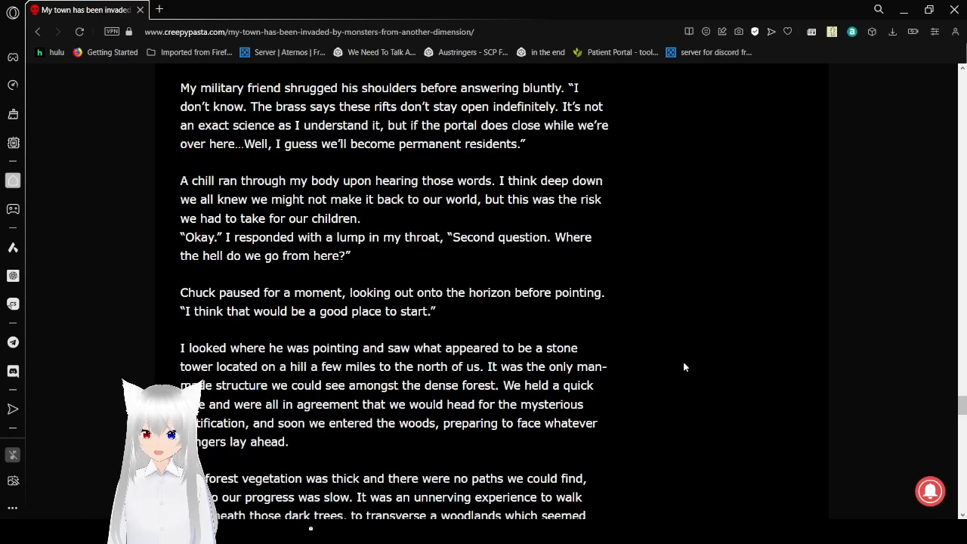
pyautogui.scroll(-3)
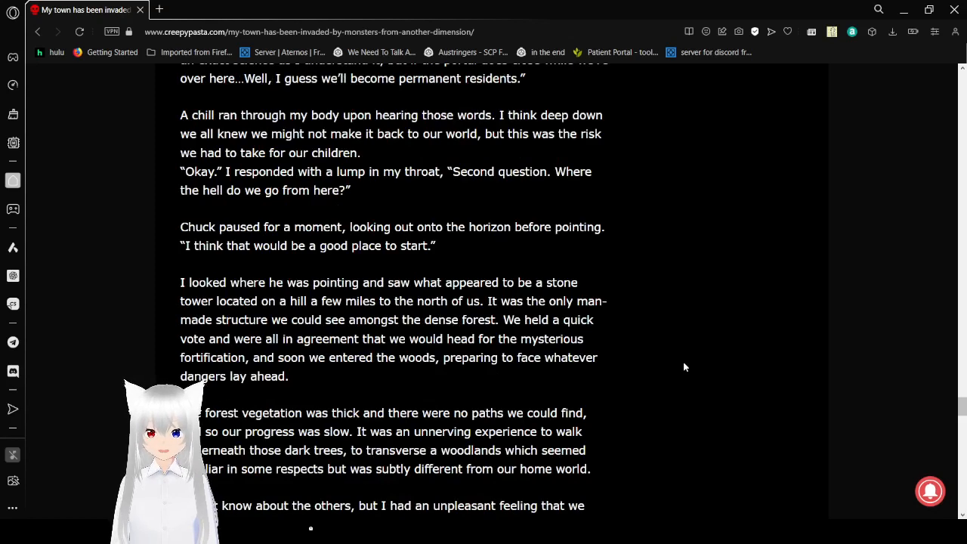
pyautogui.scroll(-3)
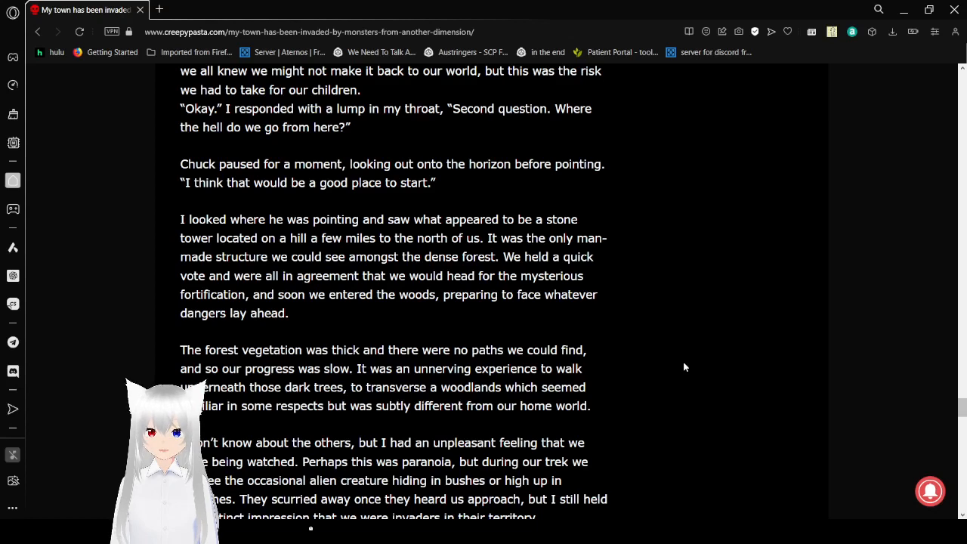
pyautogui.scroll(-3)
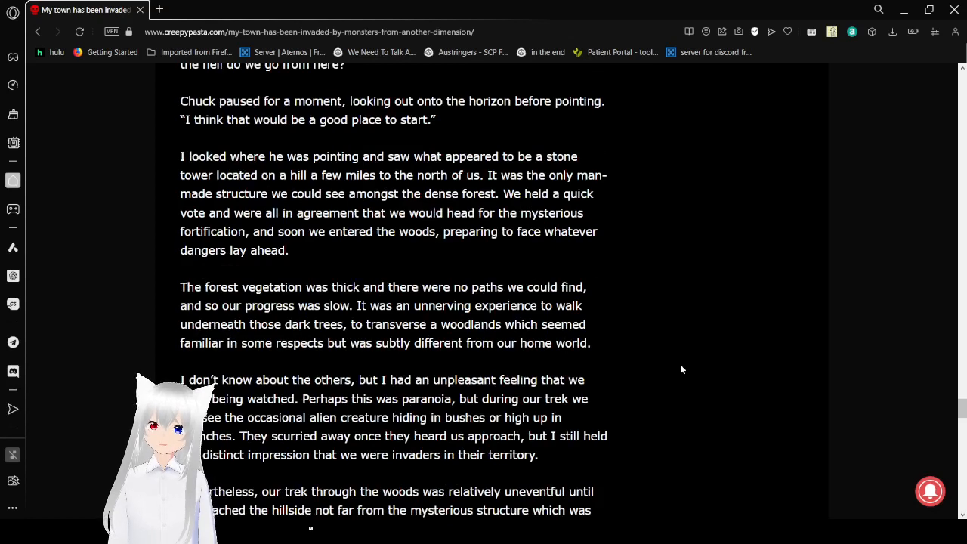
pyautogui.scroll(-3)
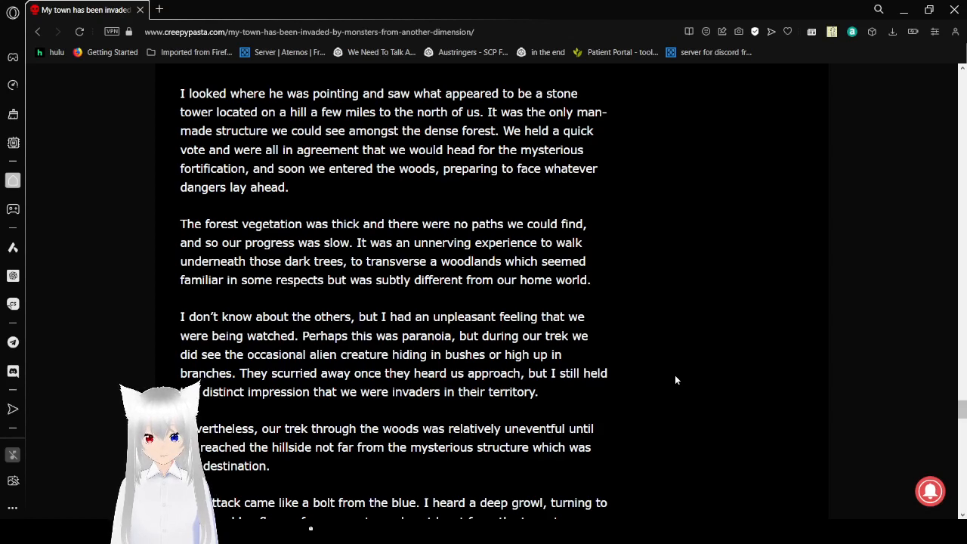
pyautogui.scroll(-3)
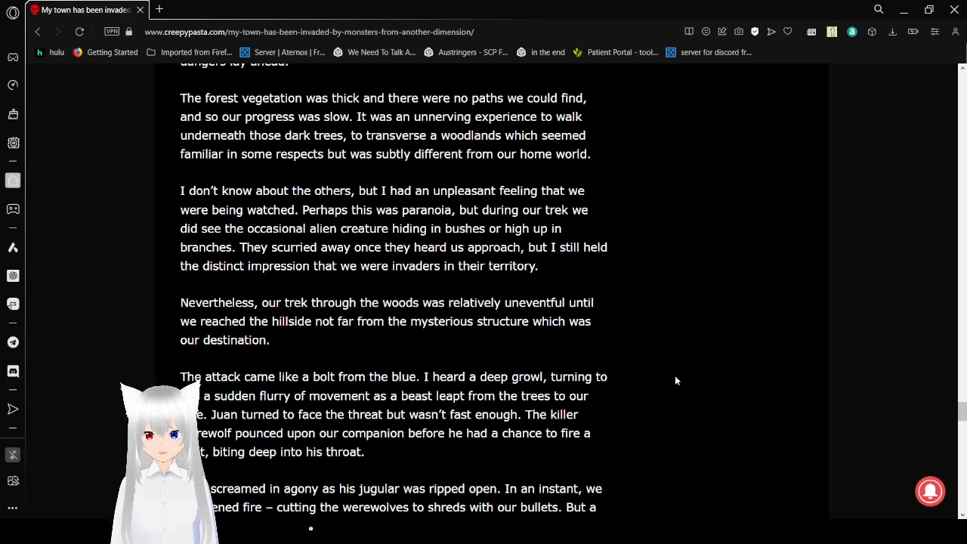
pyautogui.scroll(-3)
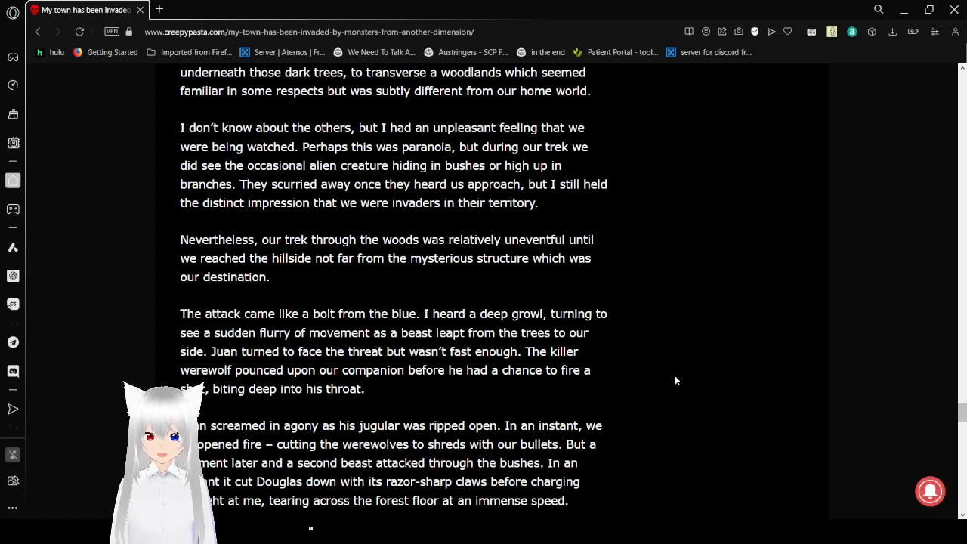
pyautogui.moveTo(674, 391)
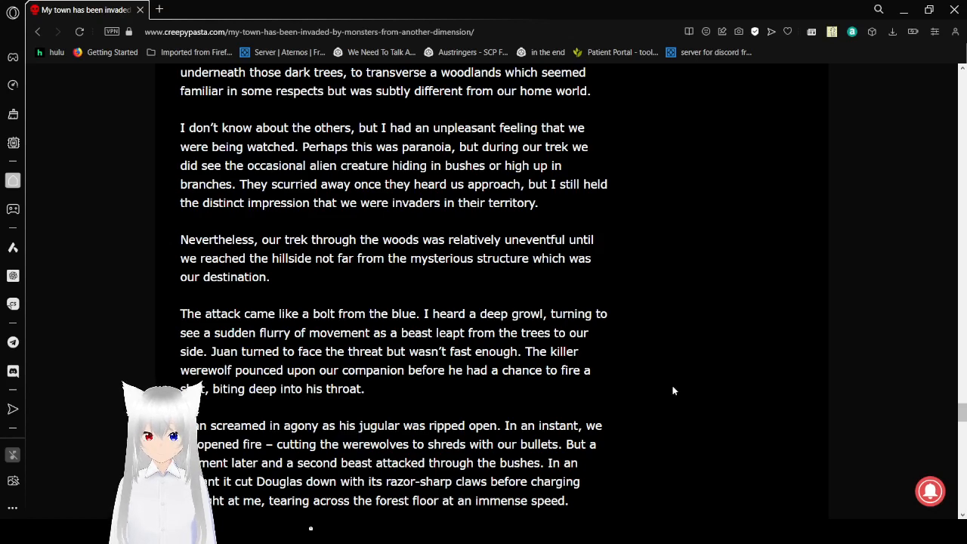
pyautogui.scroll(-3)
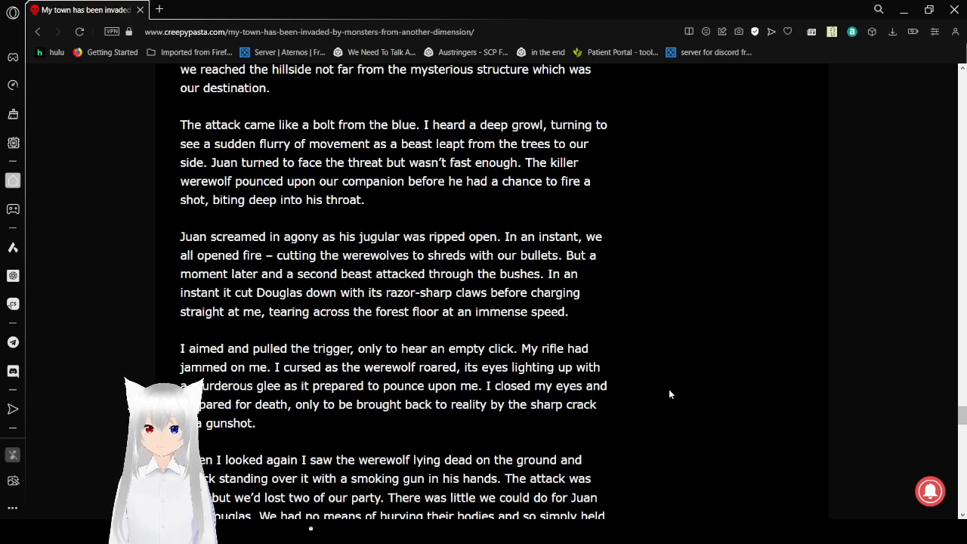
pyautogui.scroll(-3)
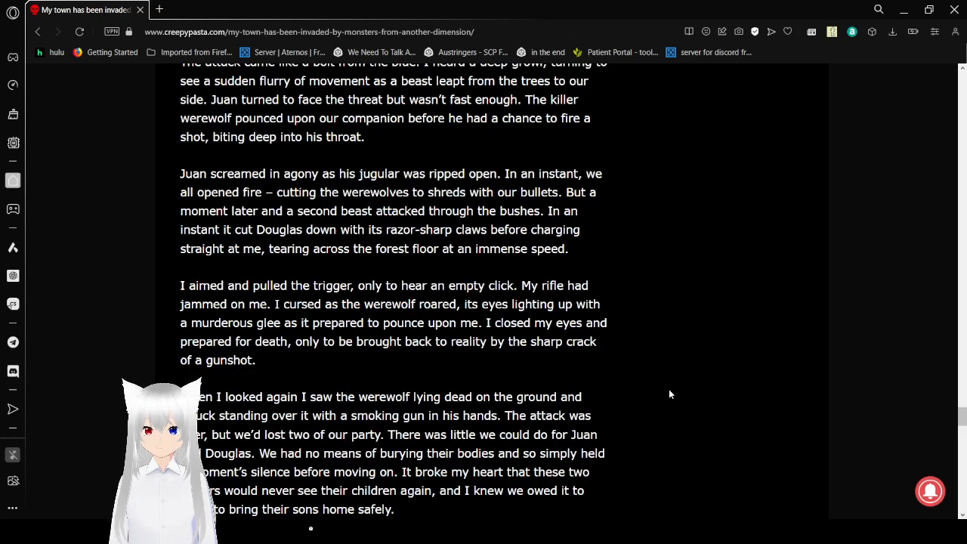